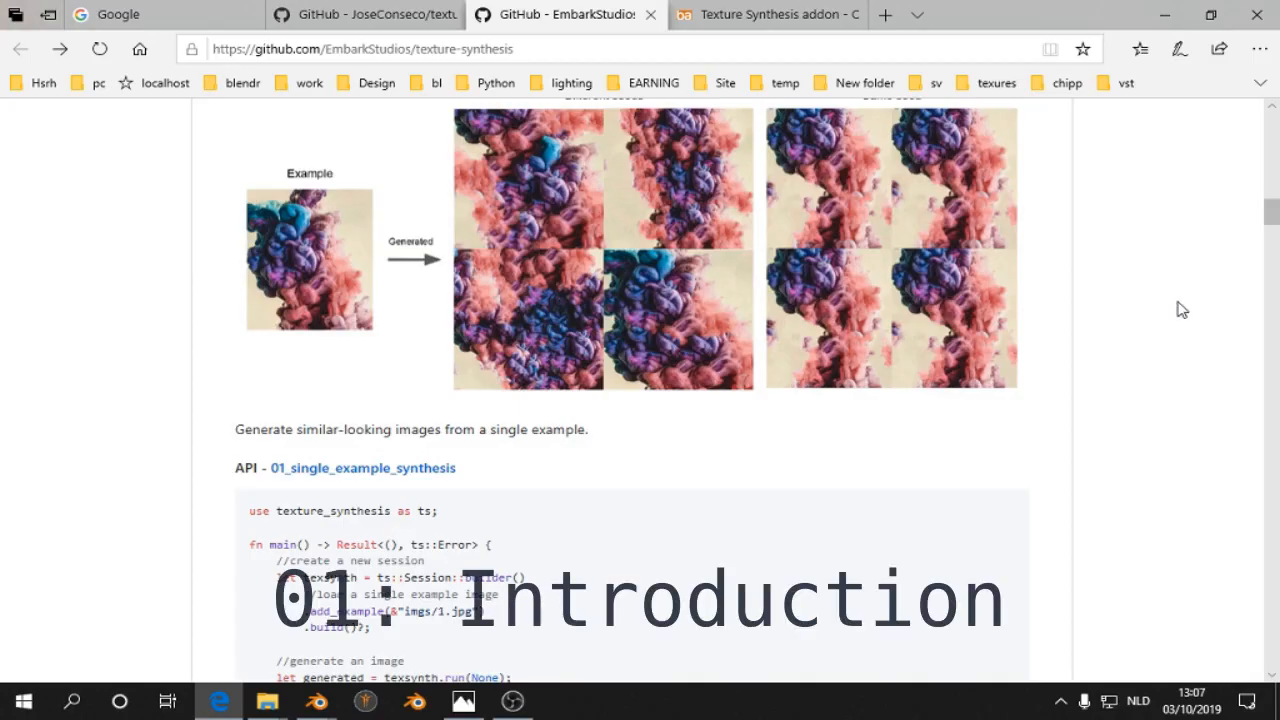
- Scroll the texture-synthesis readme, then switch to the add-on's texture_synthesis repository page
scroll(down, 3)
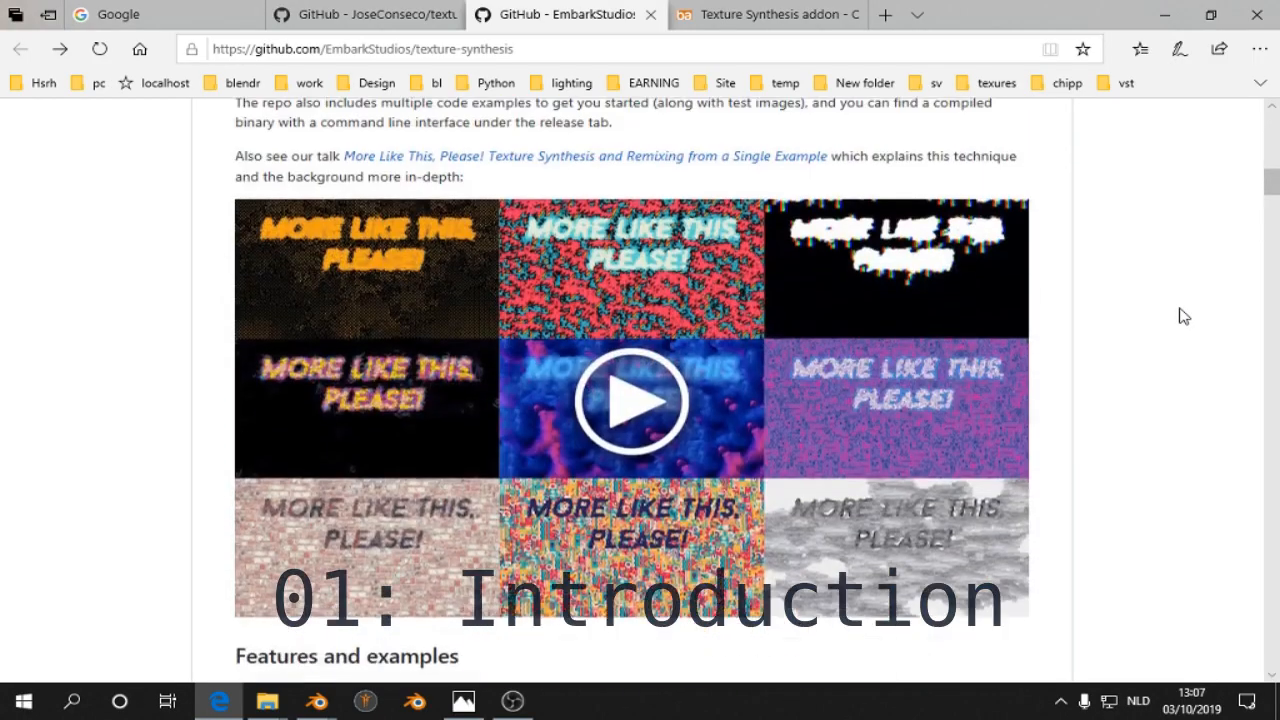
click(365, 14)
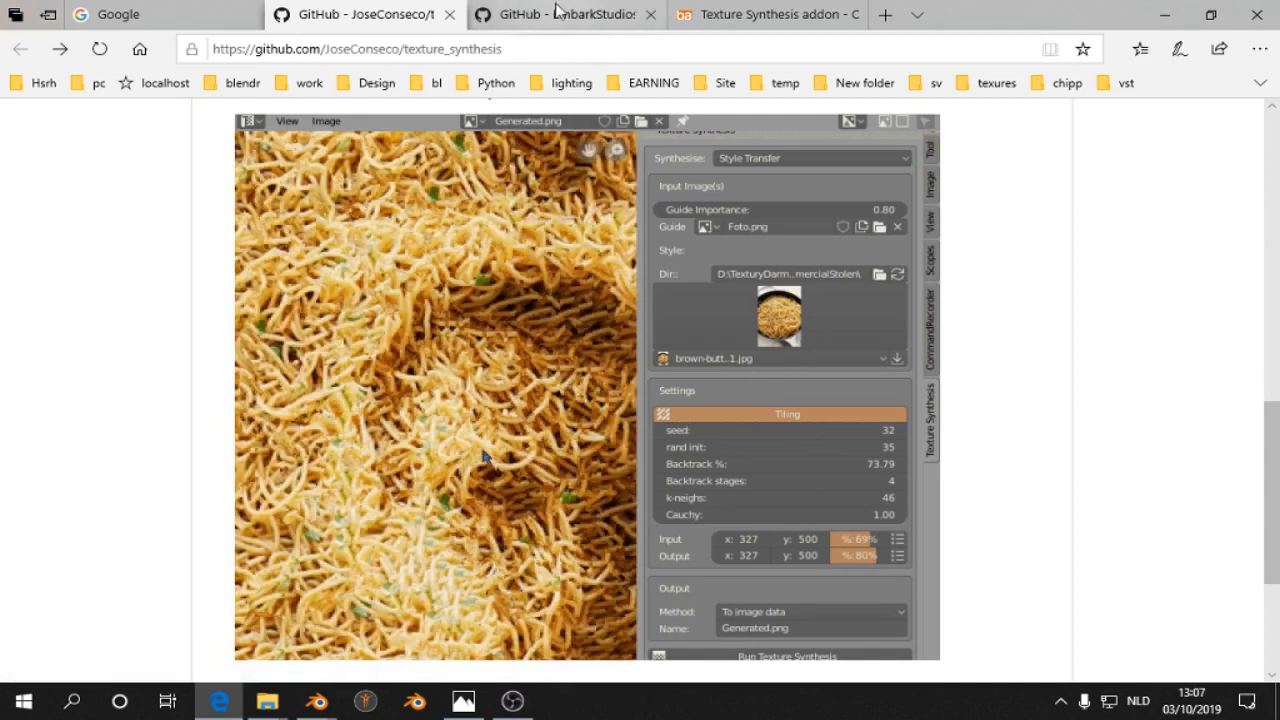
- Return to the EmbarkStudios readme and scroll through its examples to Guided Synthesis
click(565, 15)
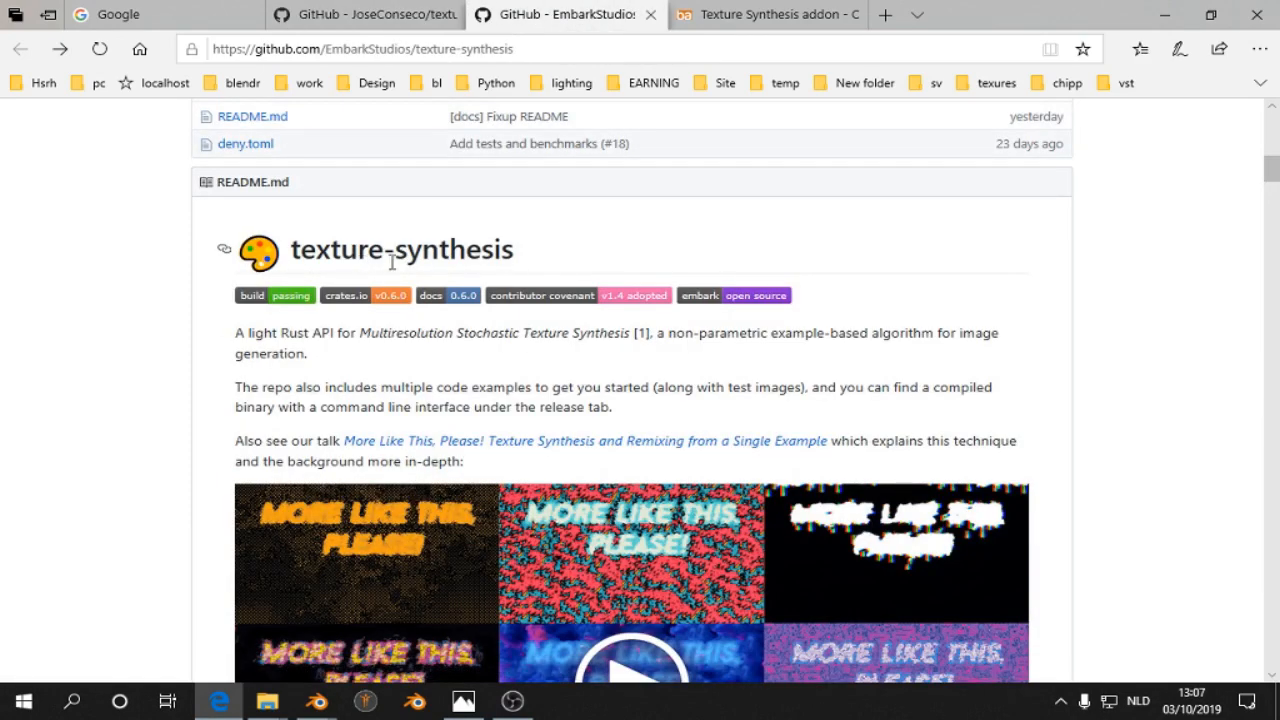
scroll(down, 3)
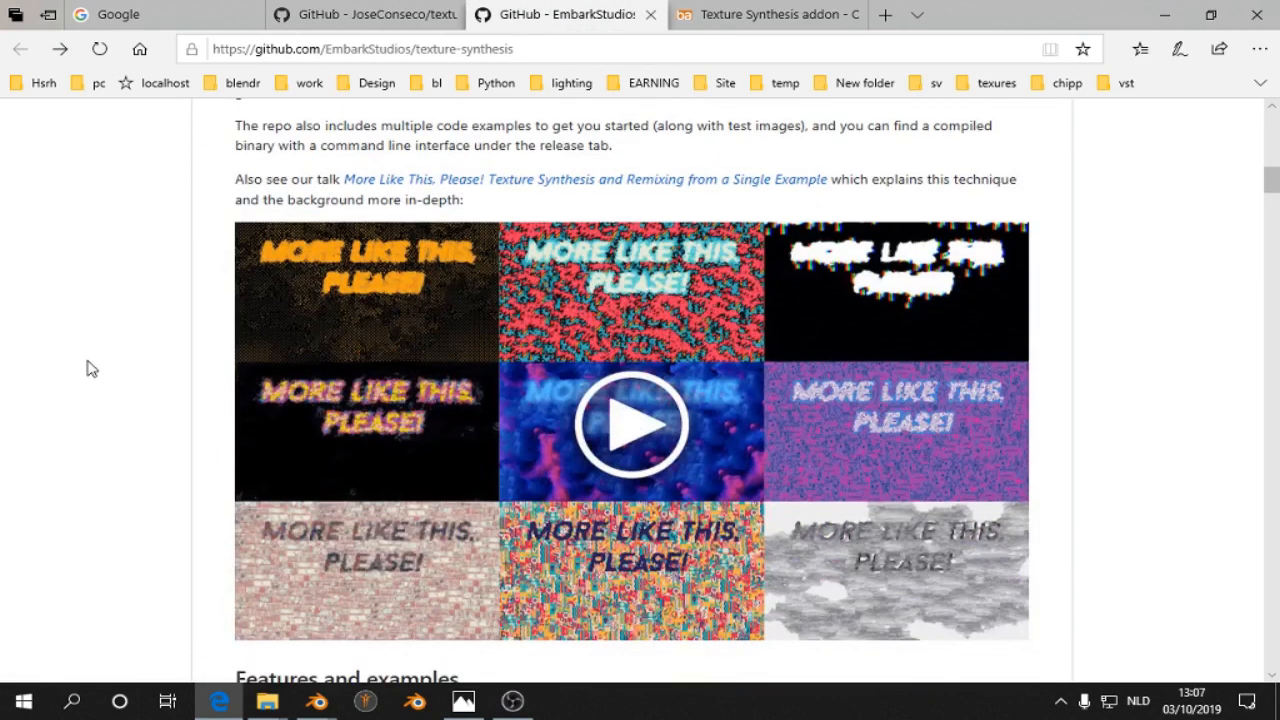
mouse_move(632, 434)
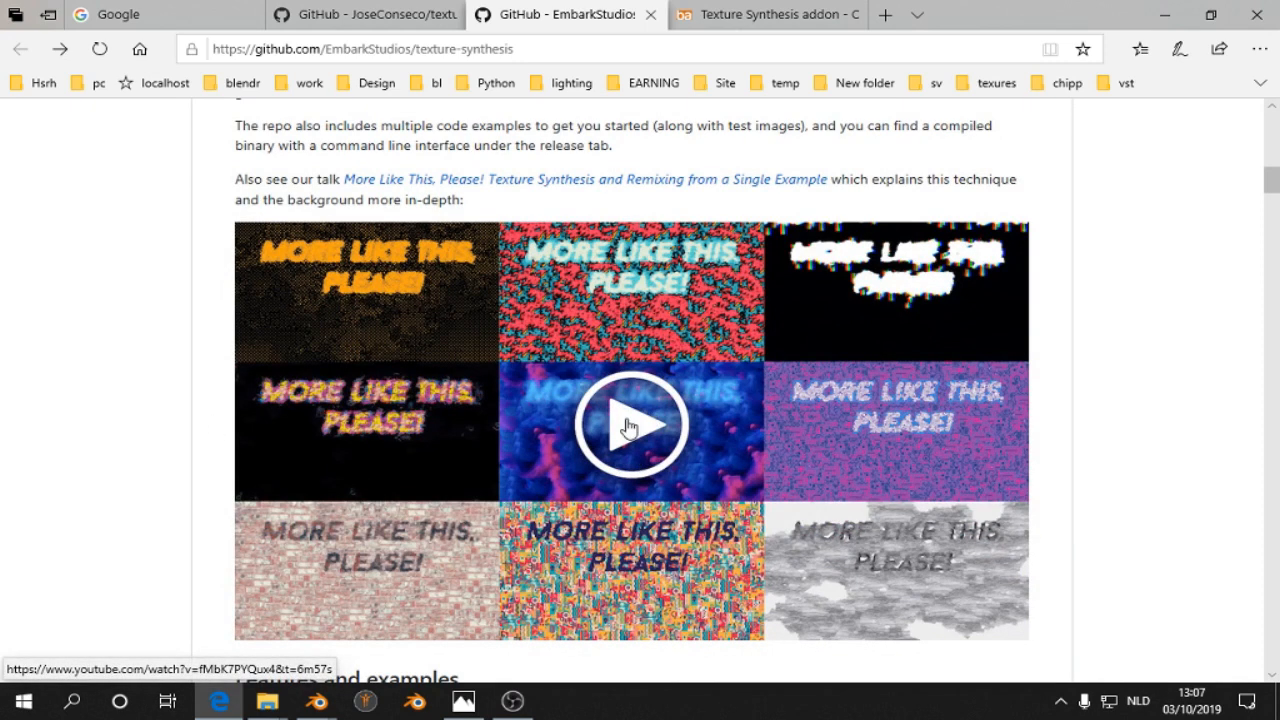
scroll(down, 3)
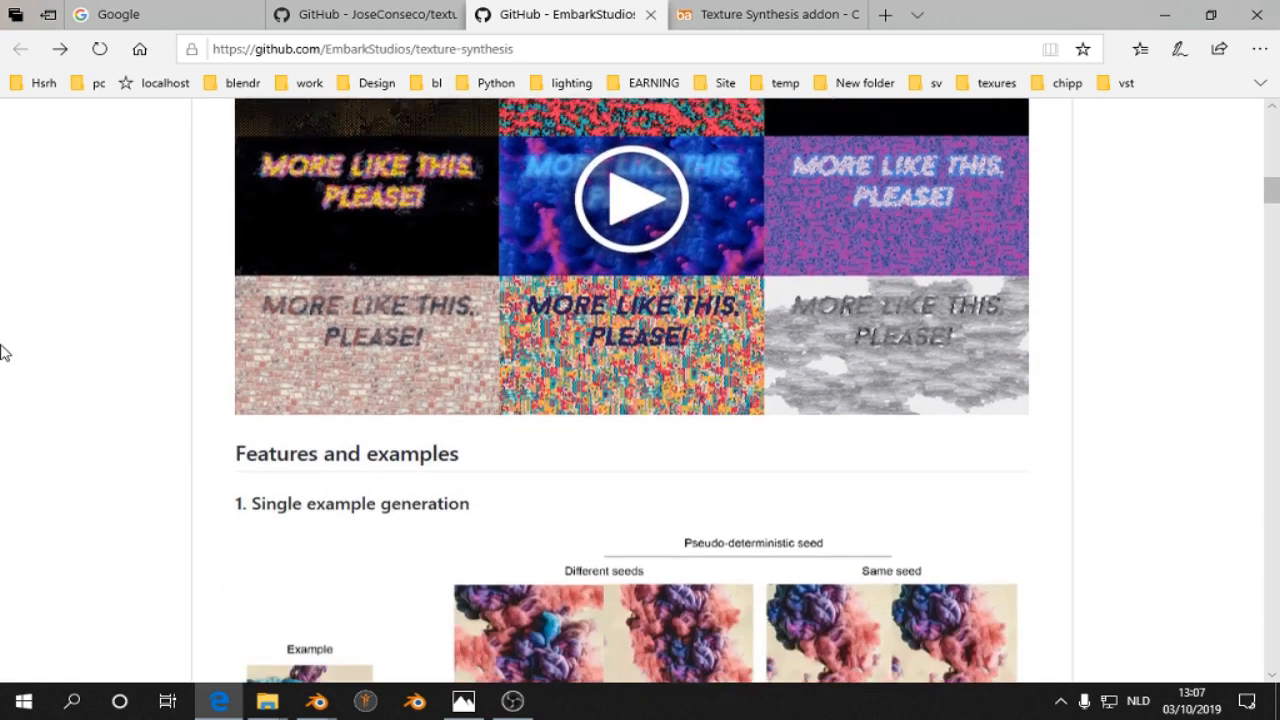
scroll(down, 3)
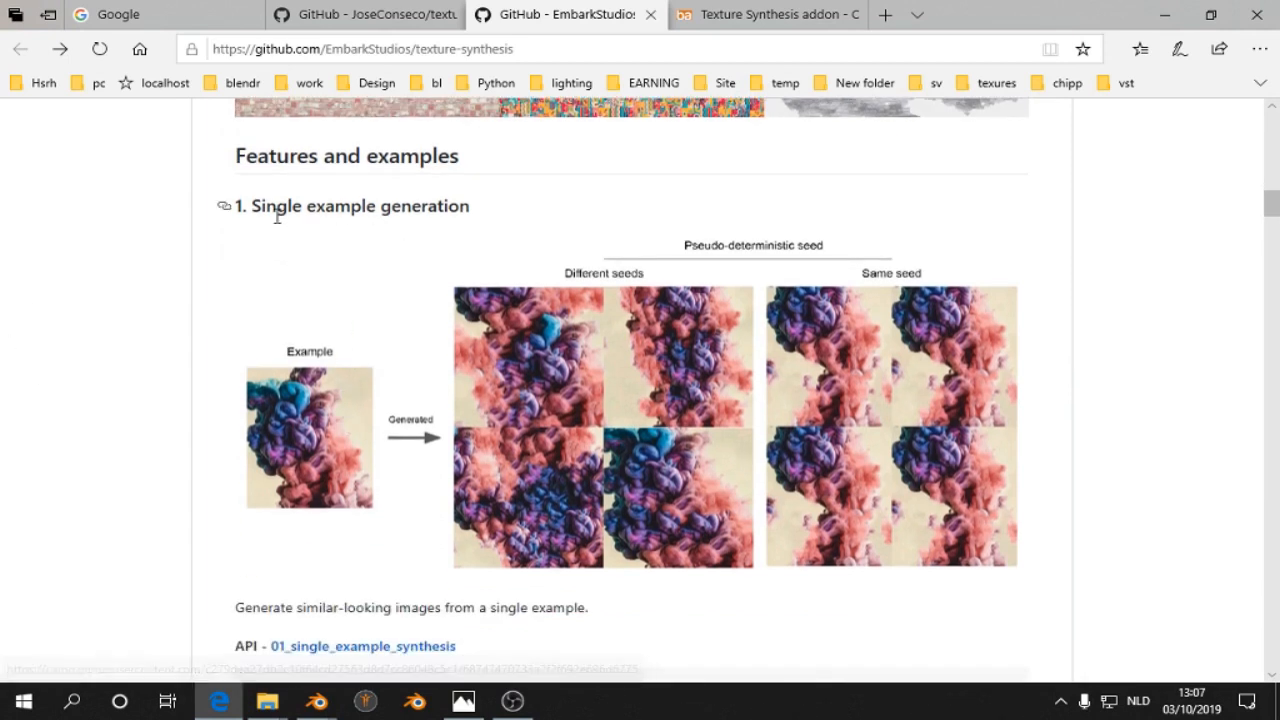
mouse_move(843, 445)
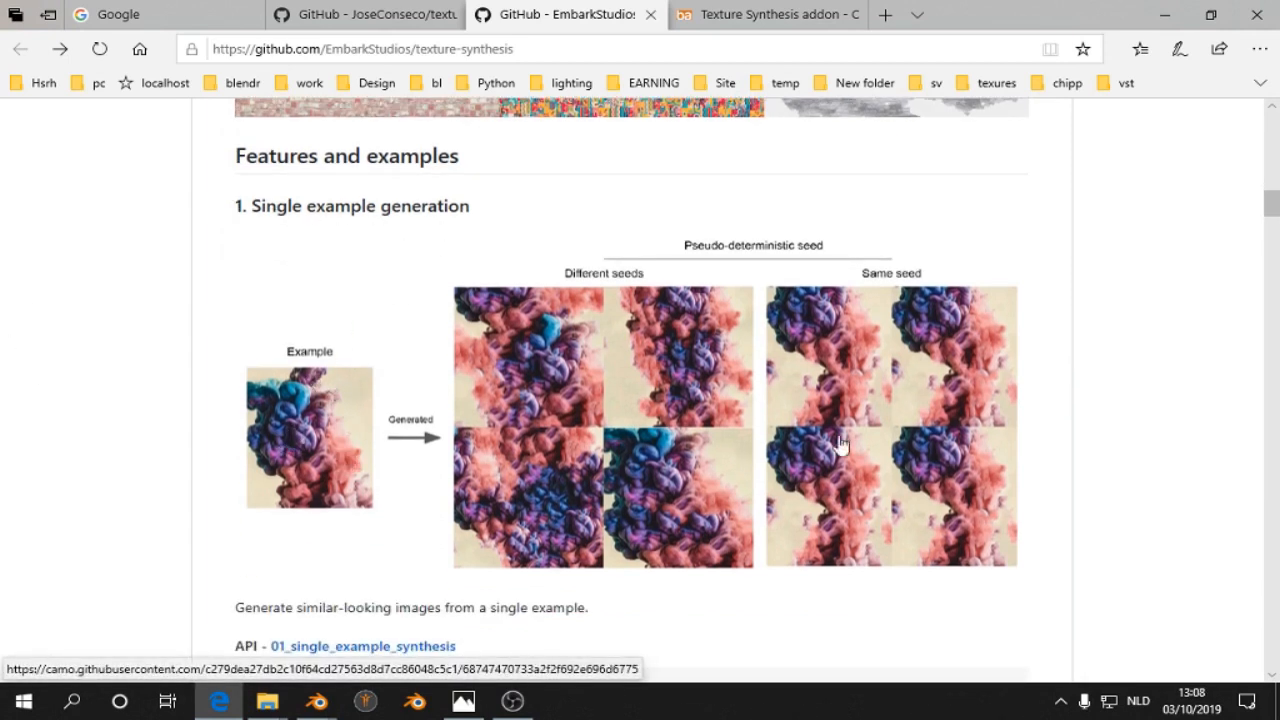
scroll(down, 3)
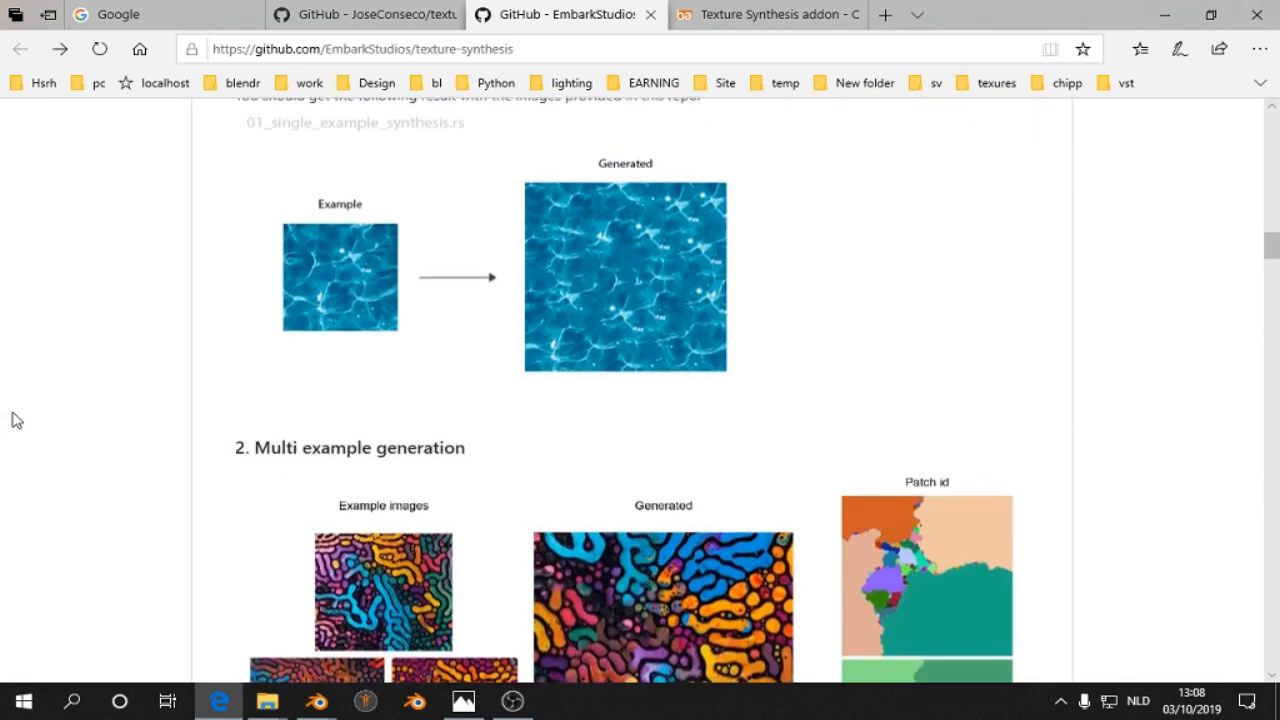
scroll(down, 3)
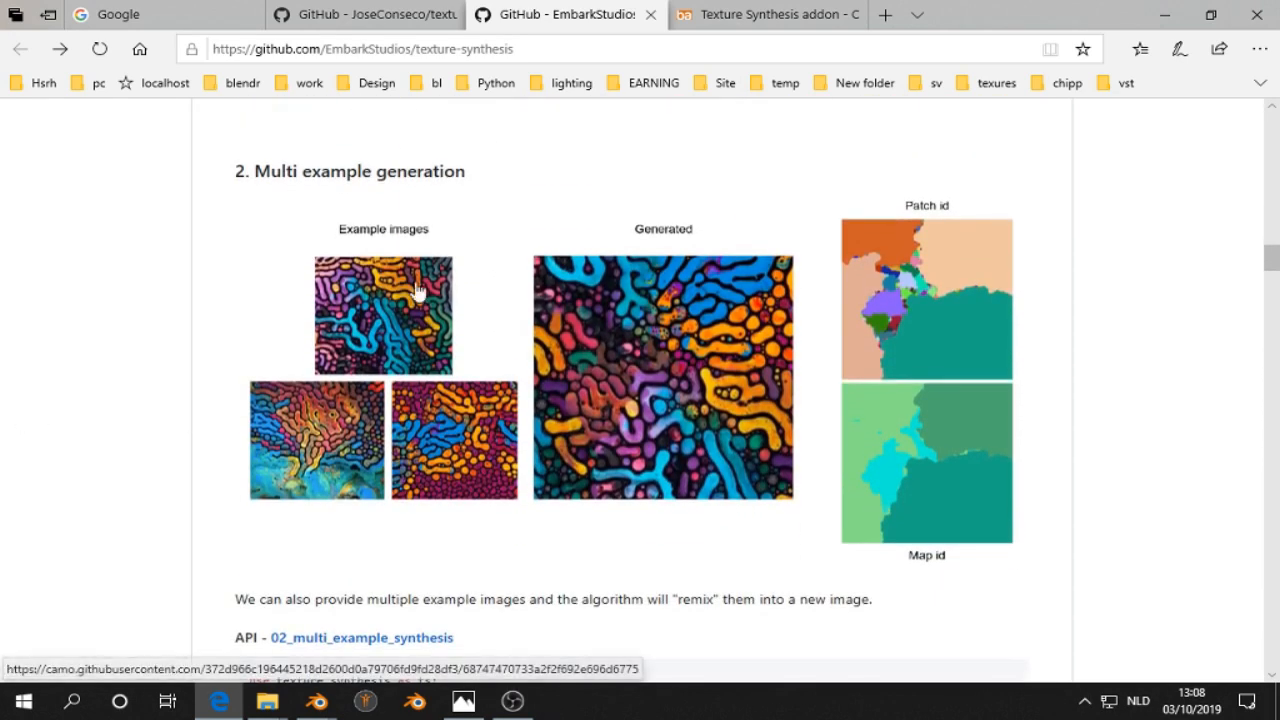
mouse_move(427, 447)
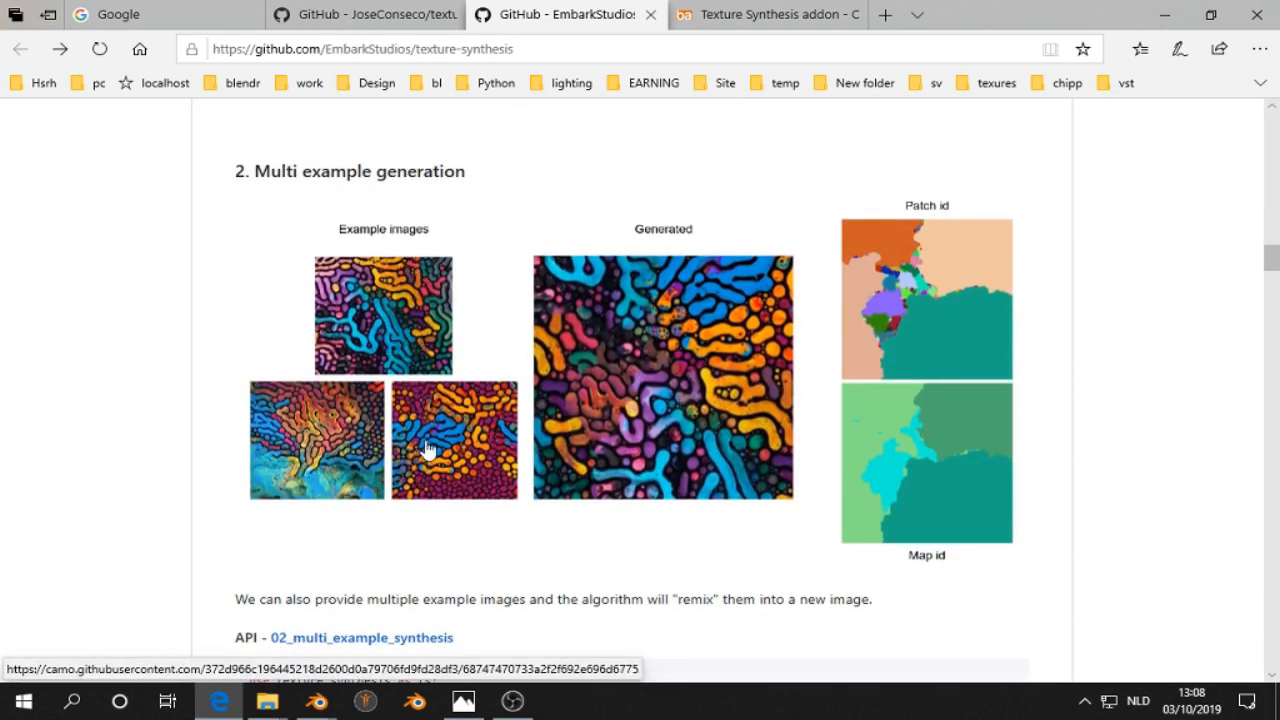
mouse_move(507, 428)
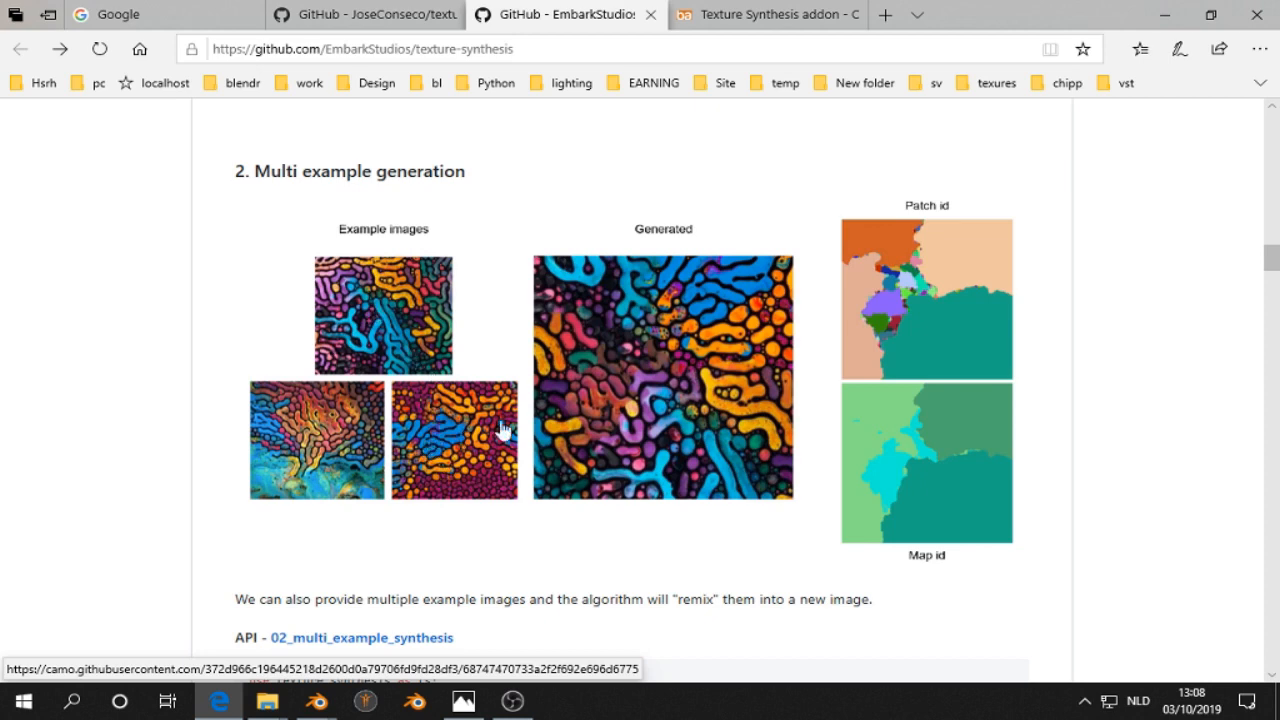
mouse_move(455, 342)
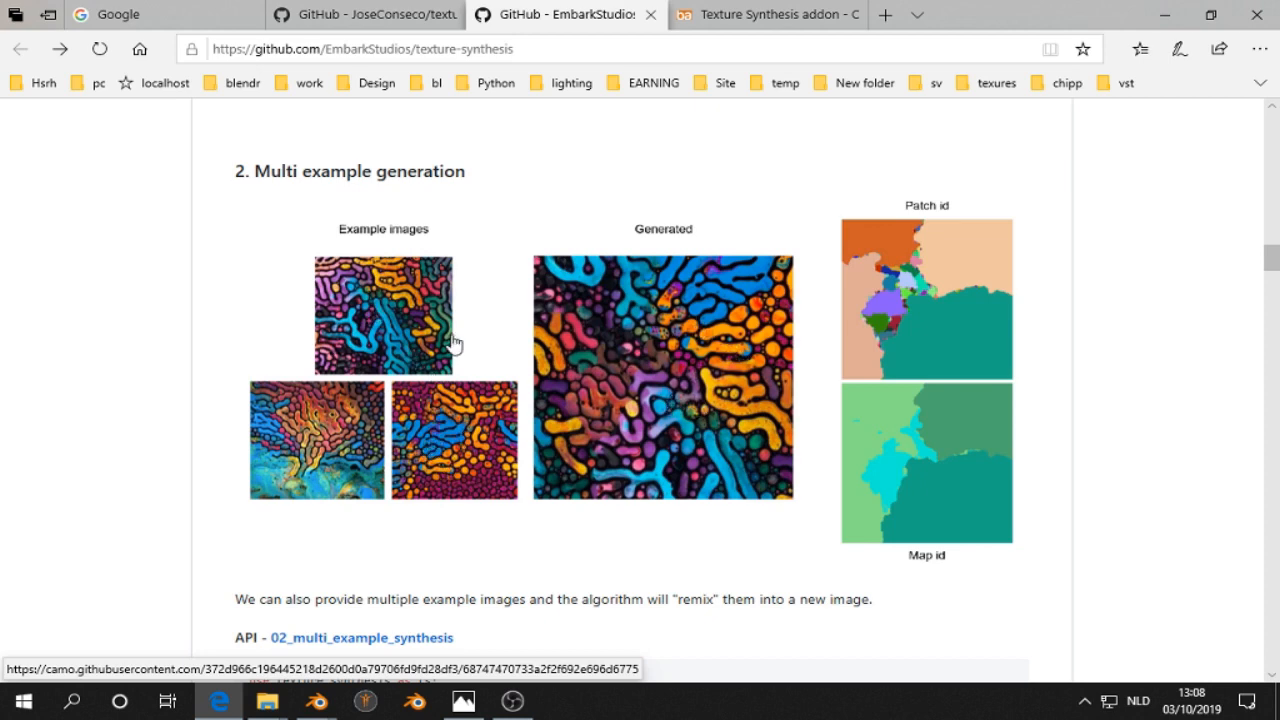
scroll(down, 3)
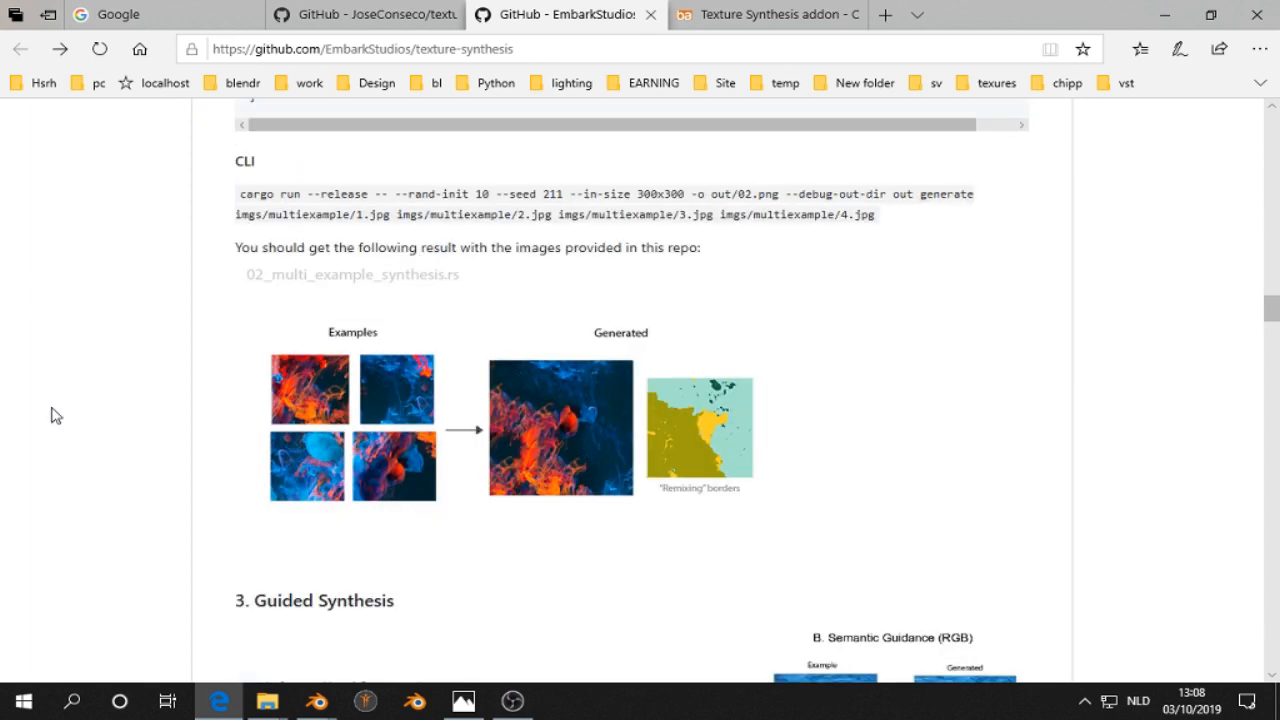
scroll(down, 3)
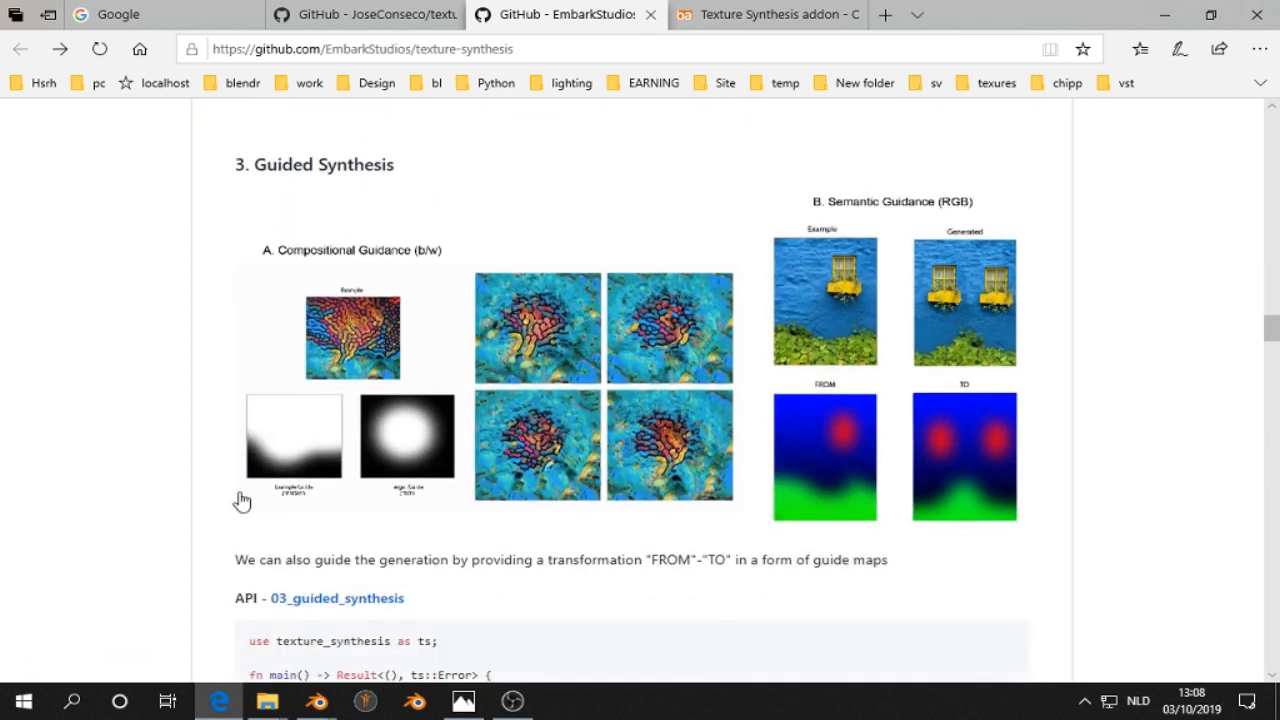
mouse_move(410, 445)
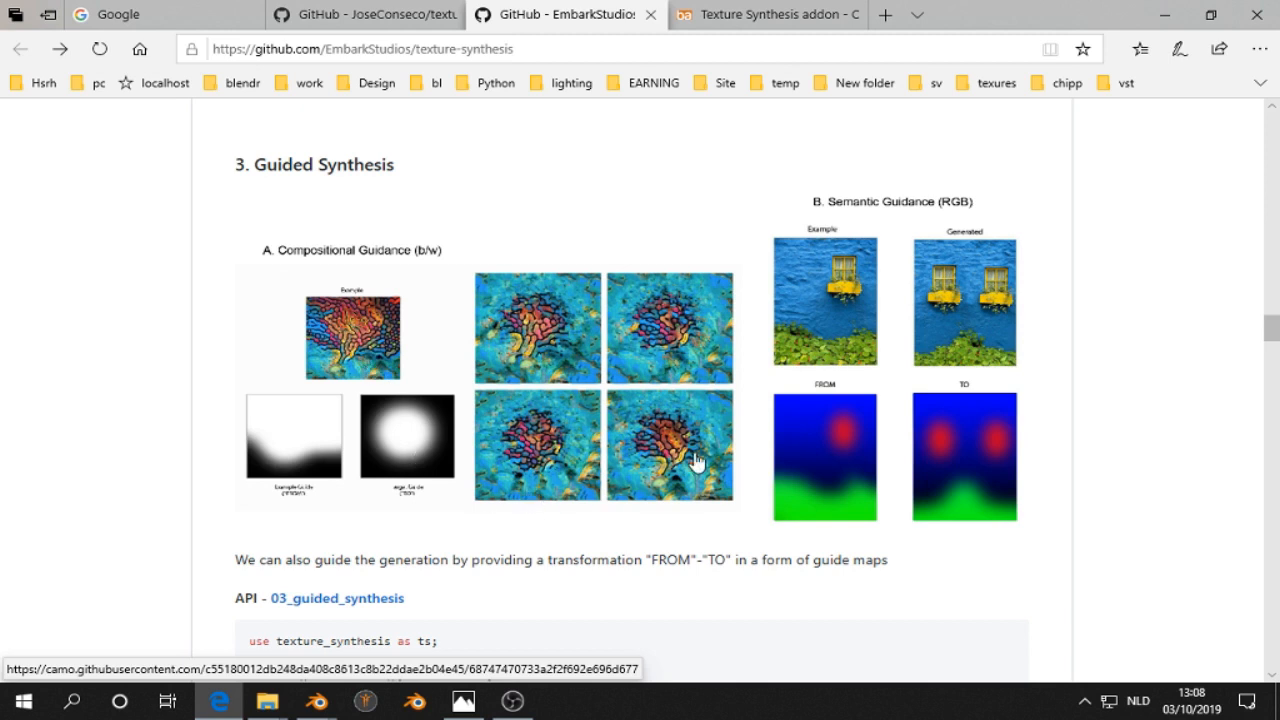
mouse_move(893, 335)
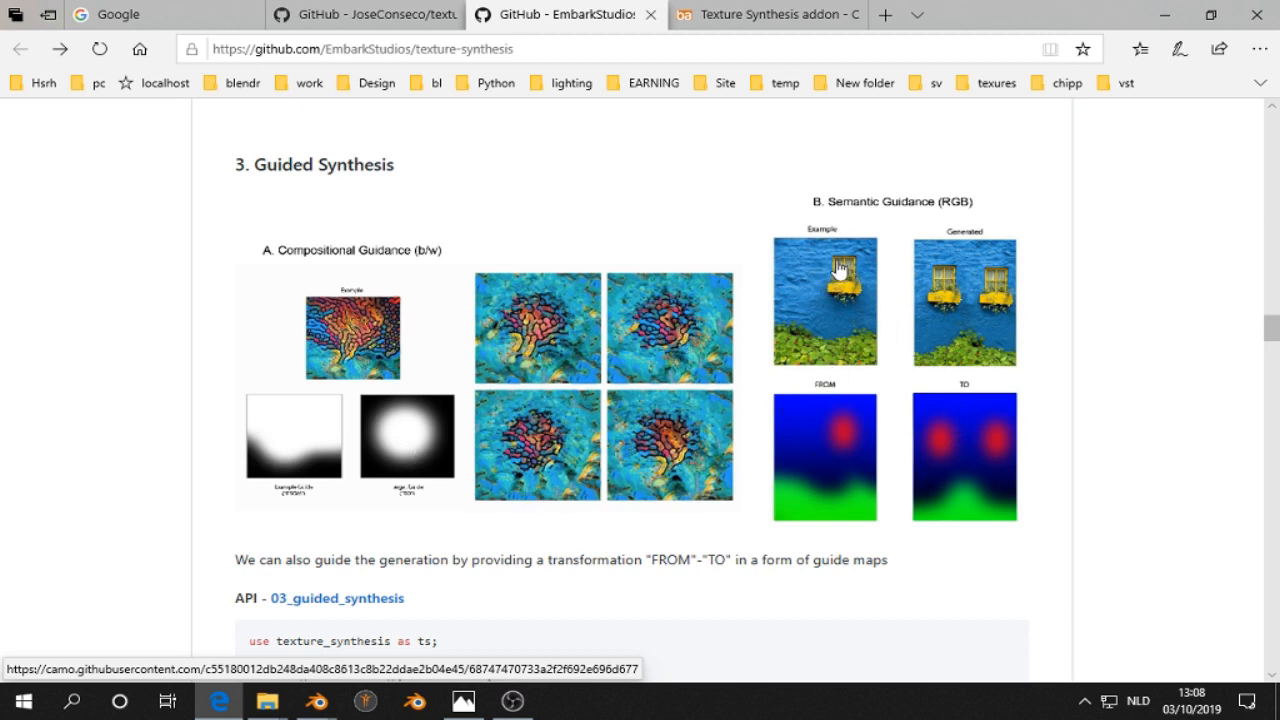
mouse_move(805, 288)
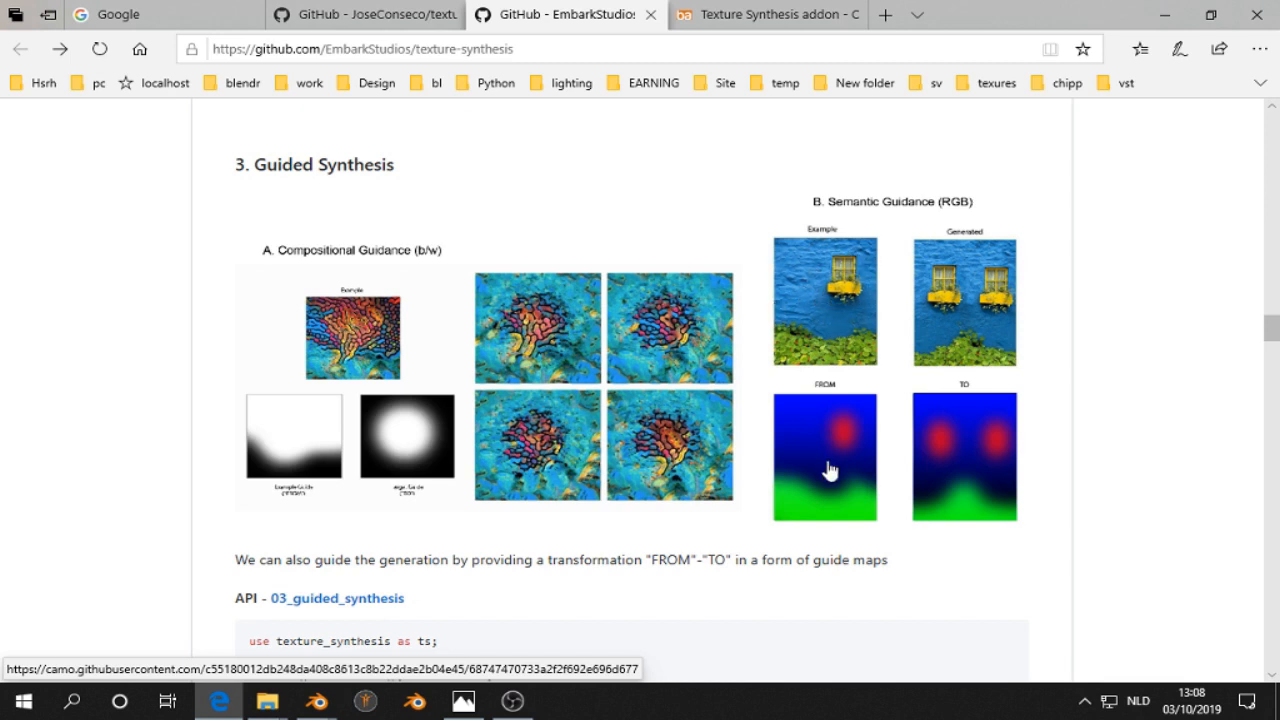
mouse_move(947, 453)
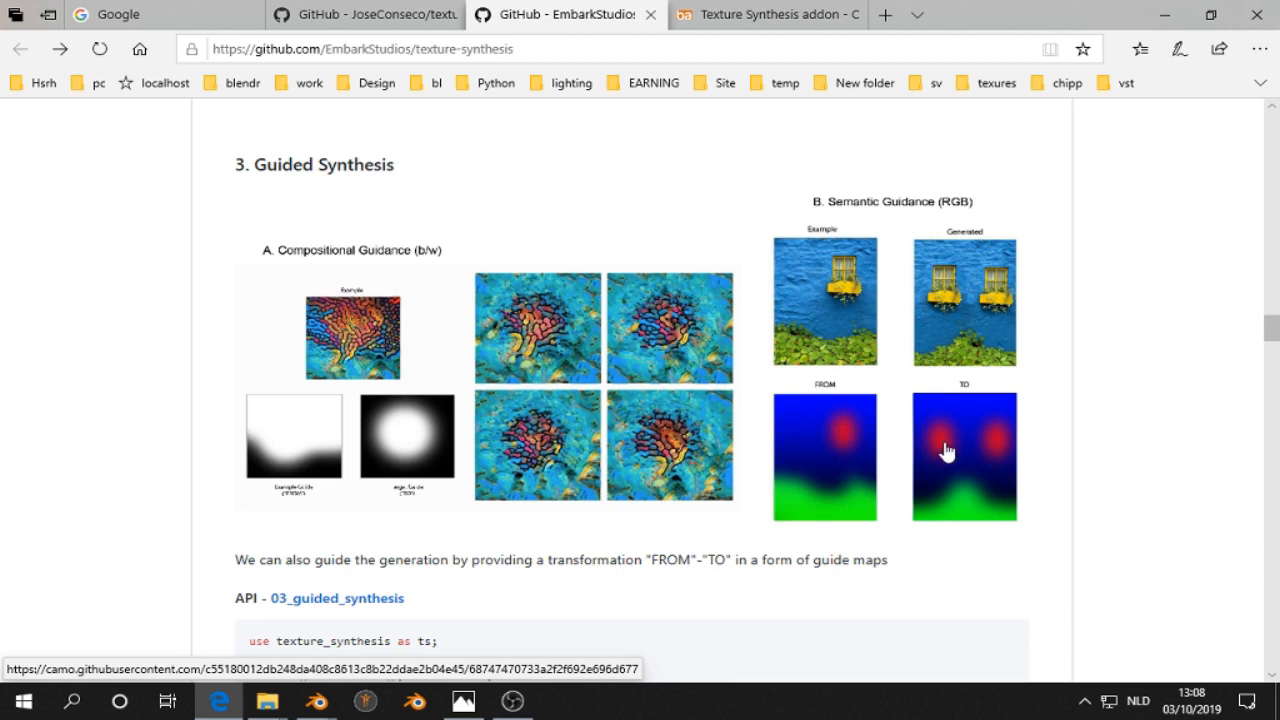
mouse_move(974, 305)
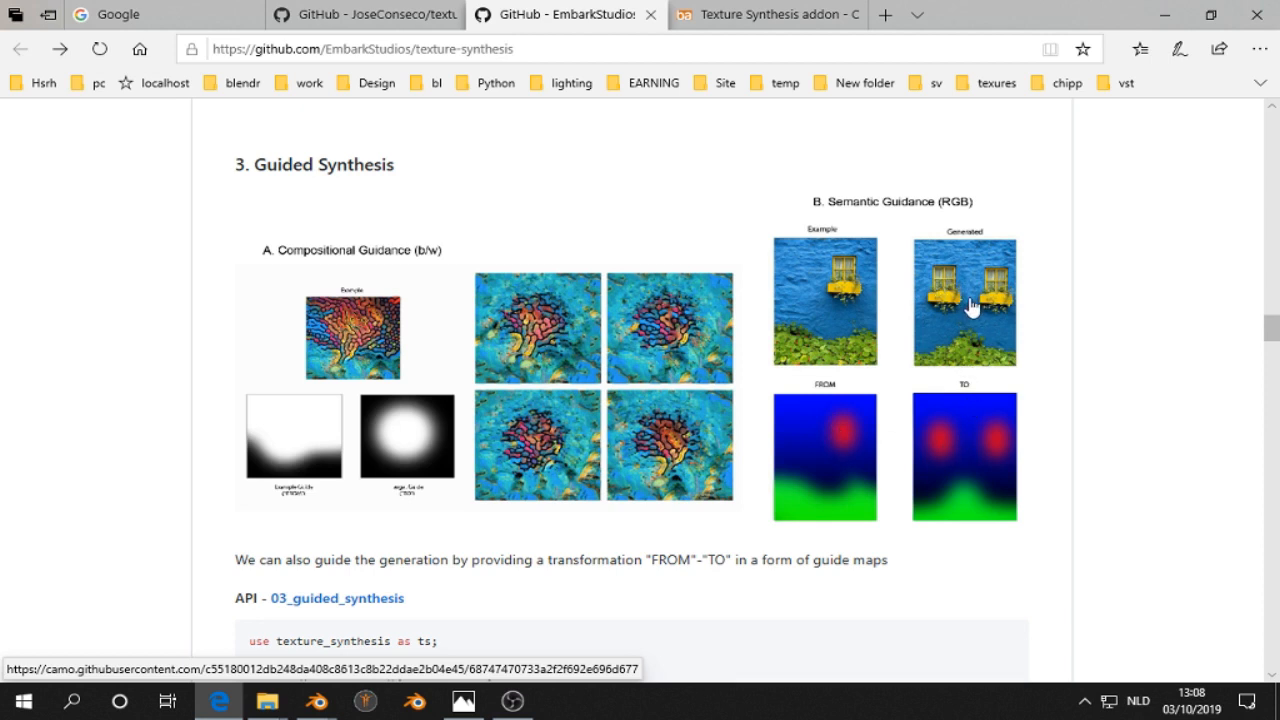
mouse_move(833, 303)
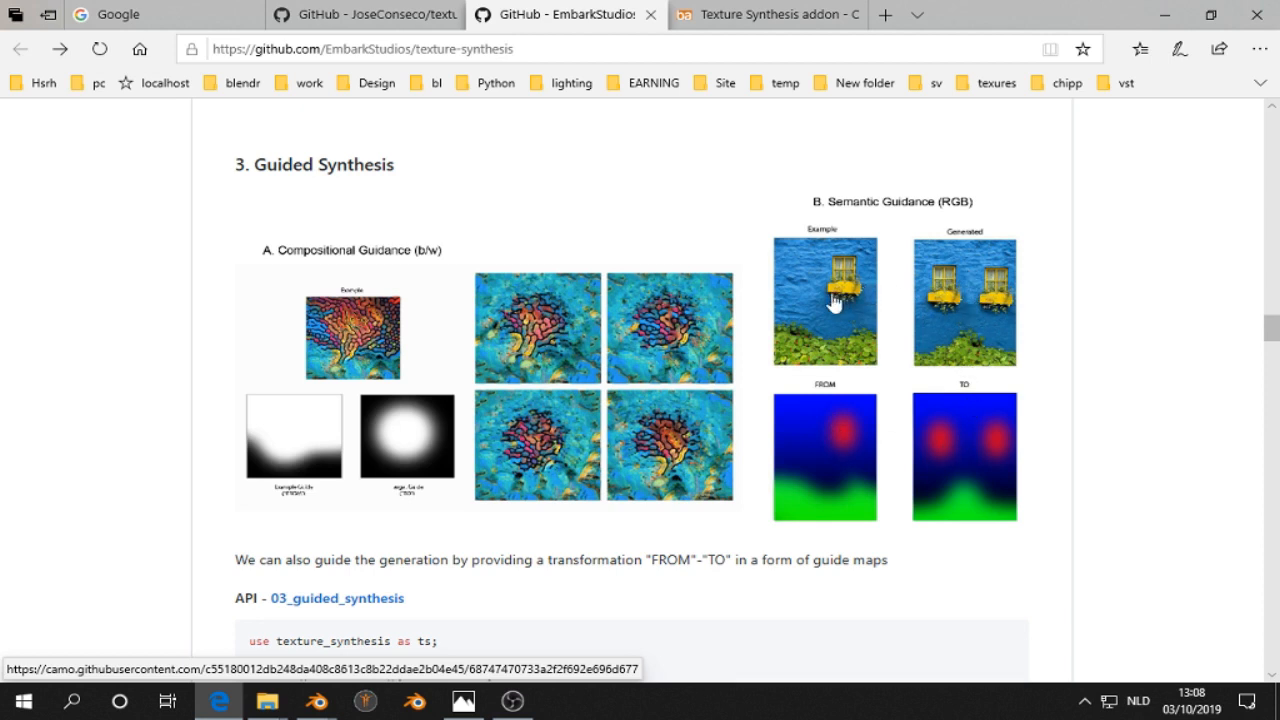
scroll(down, 3)
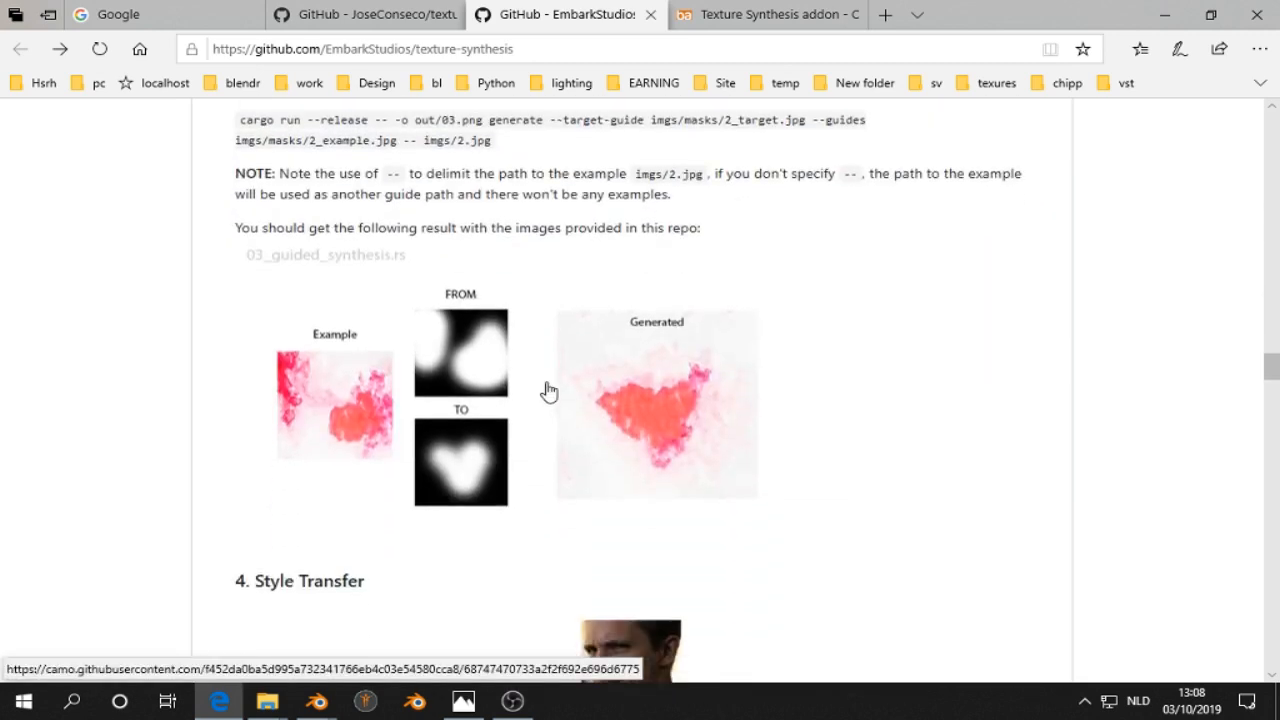
scroll(down, 3)
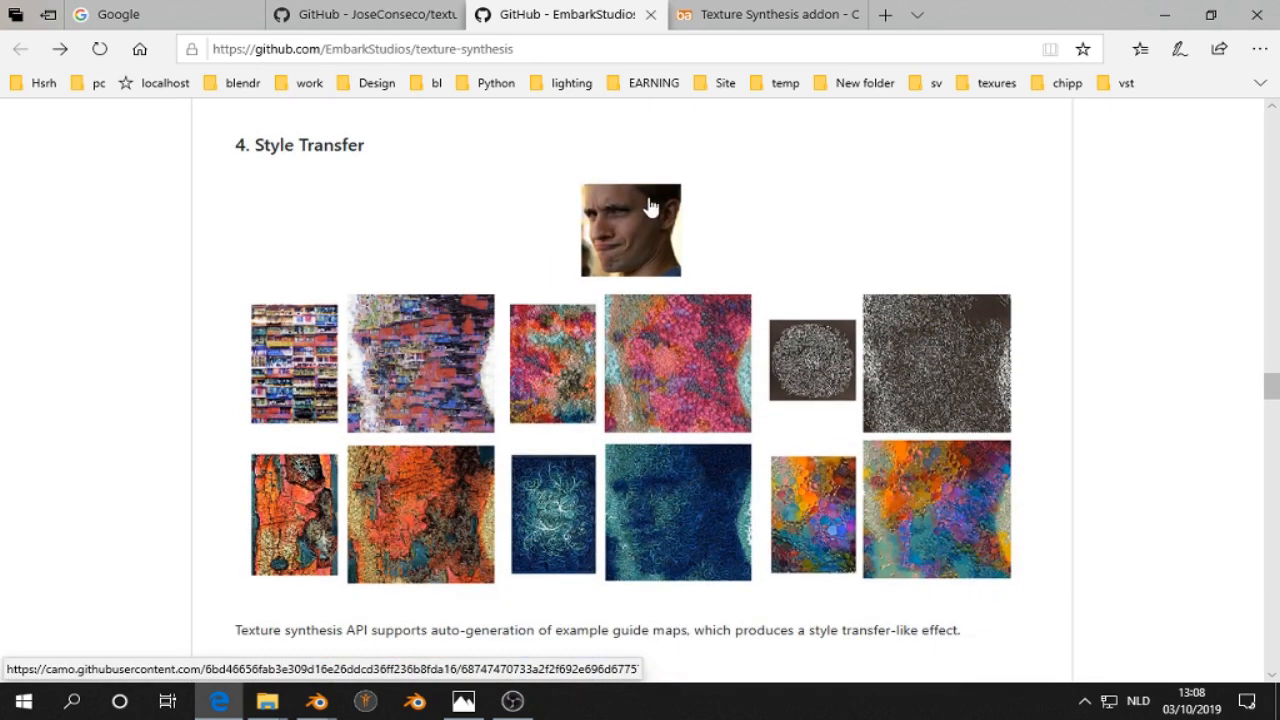
mouse_move(623, 225)
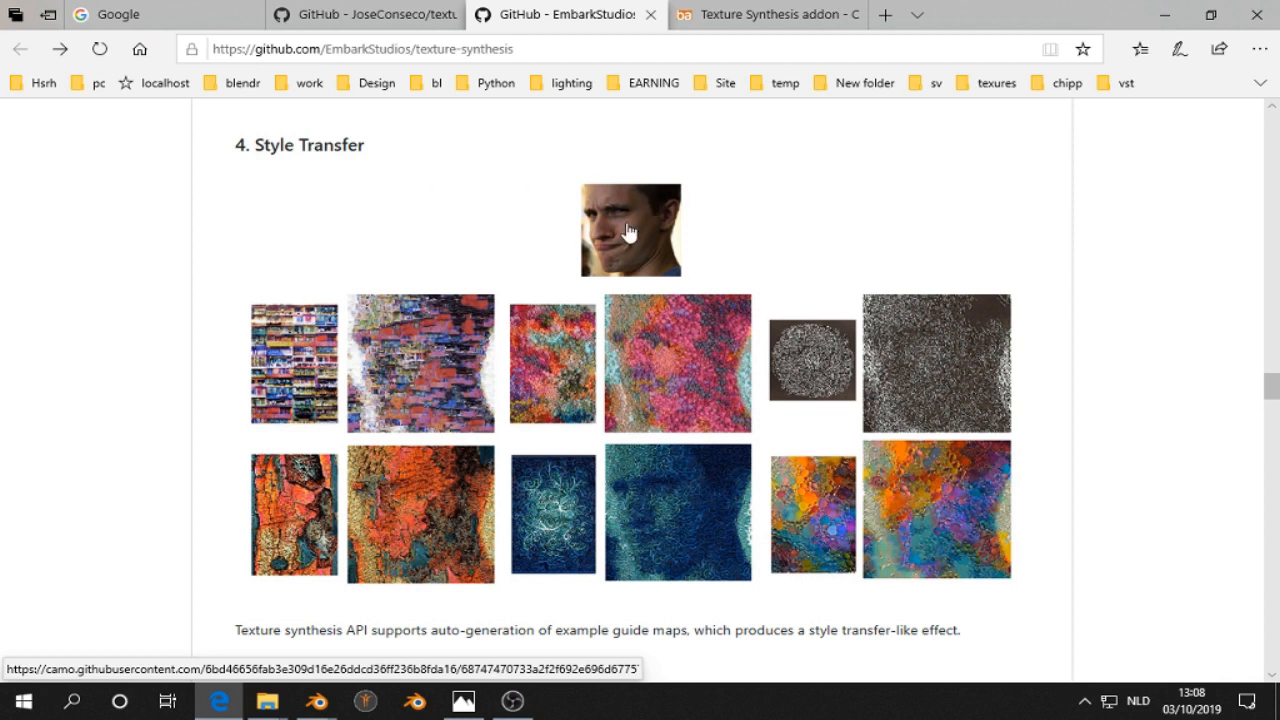
mouse_move(240, 345)
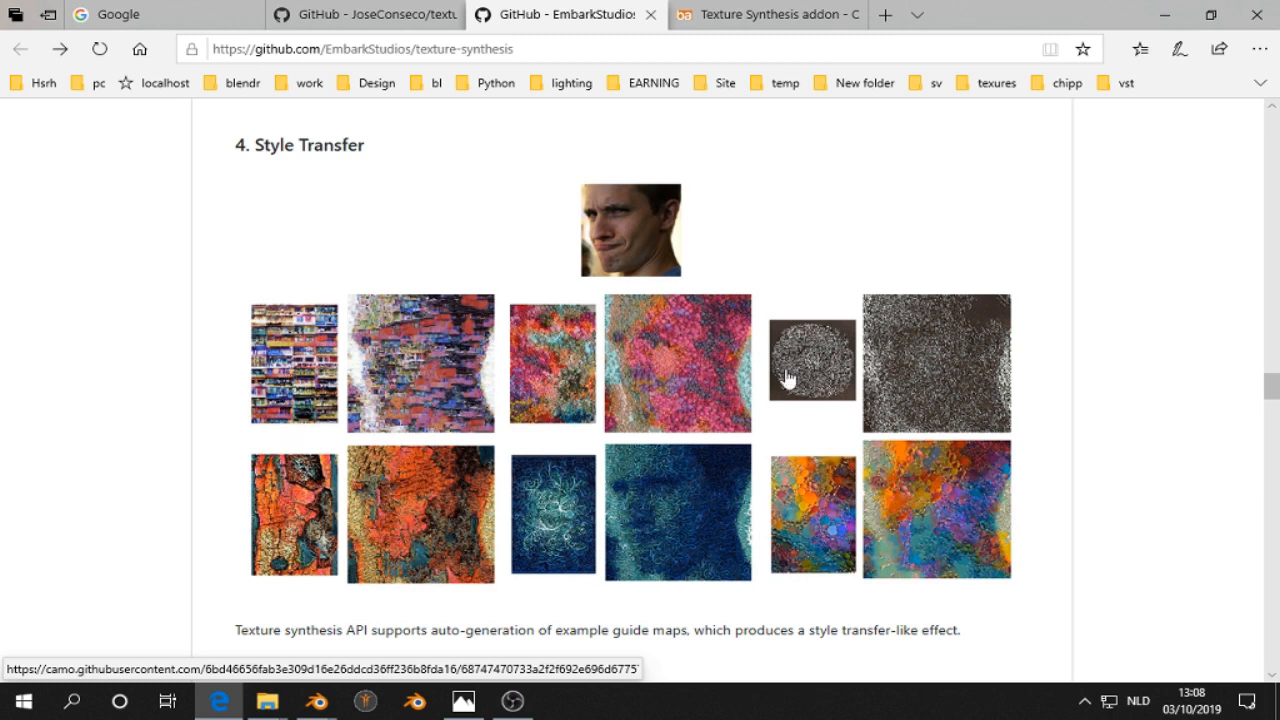
mouse_move(615, 302)
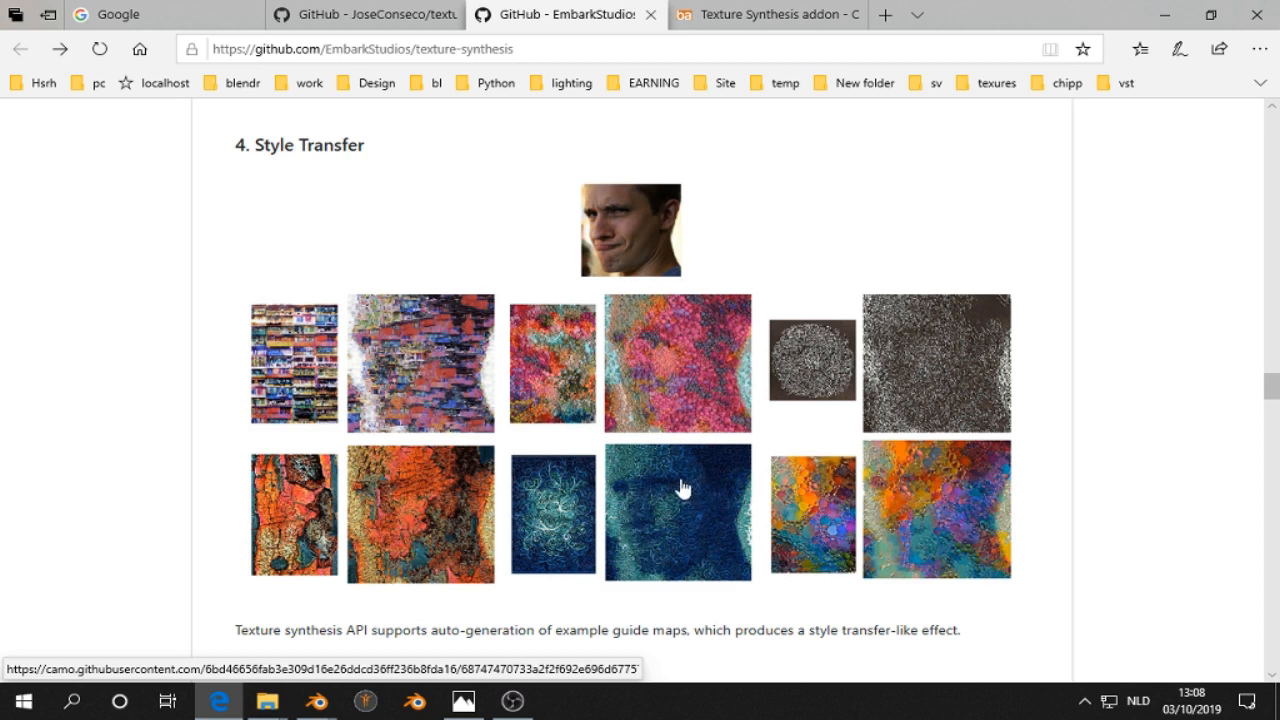
scroll(down, 3)
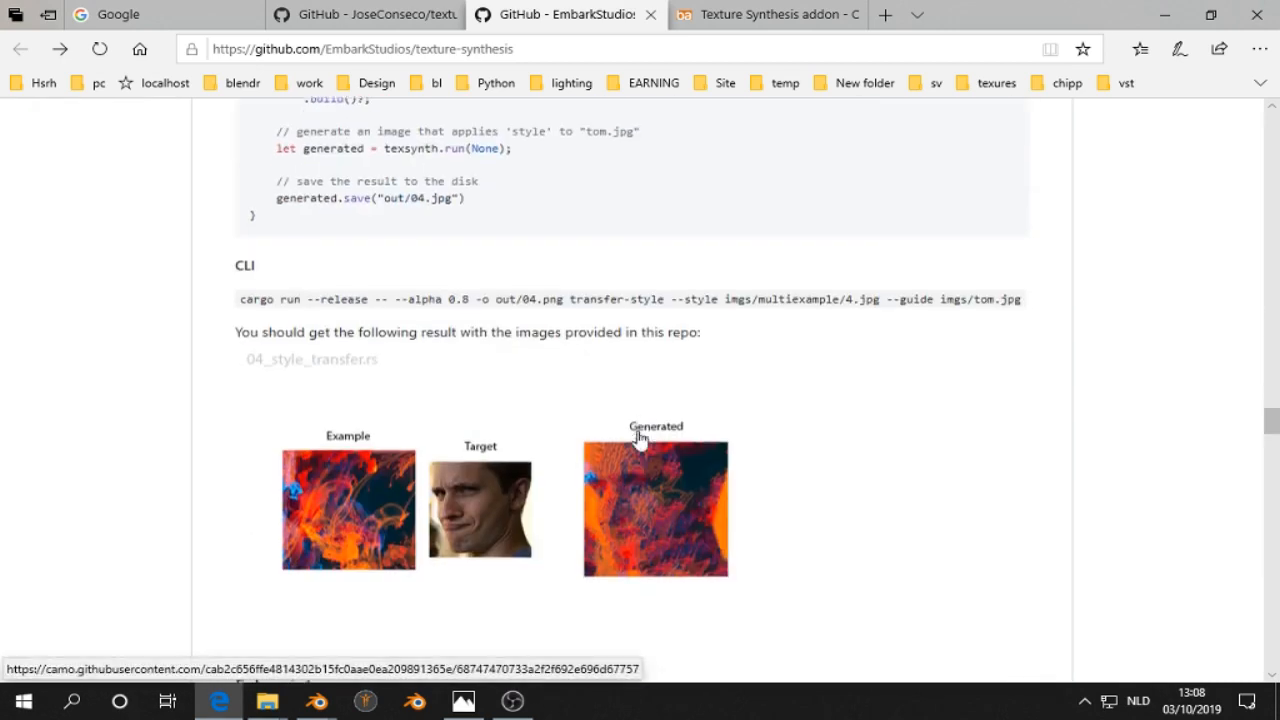
scroll(down, 3)
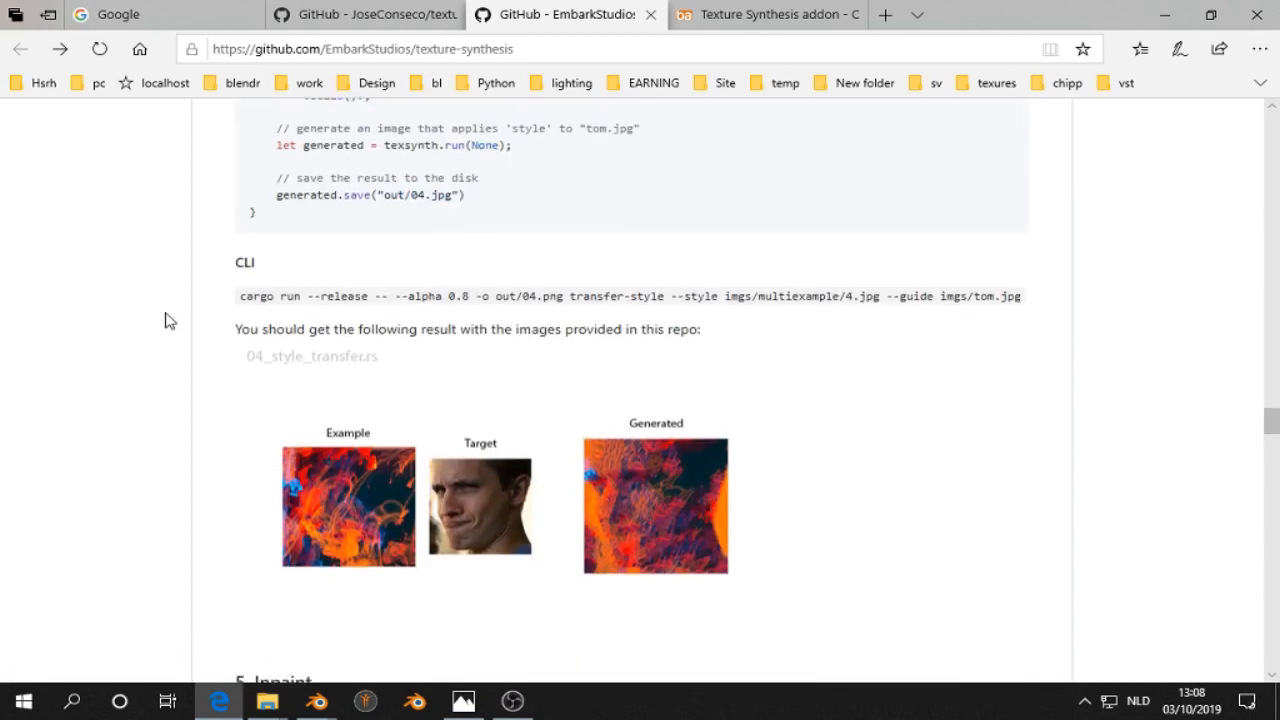
scroll(down, 3)
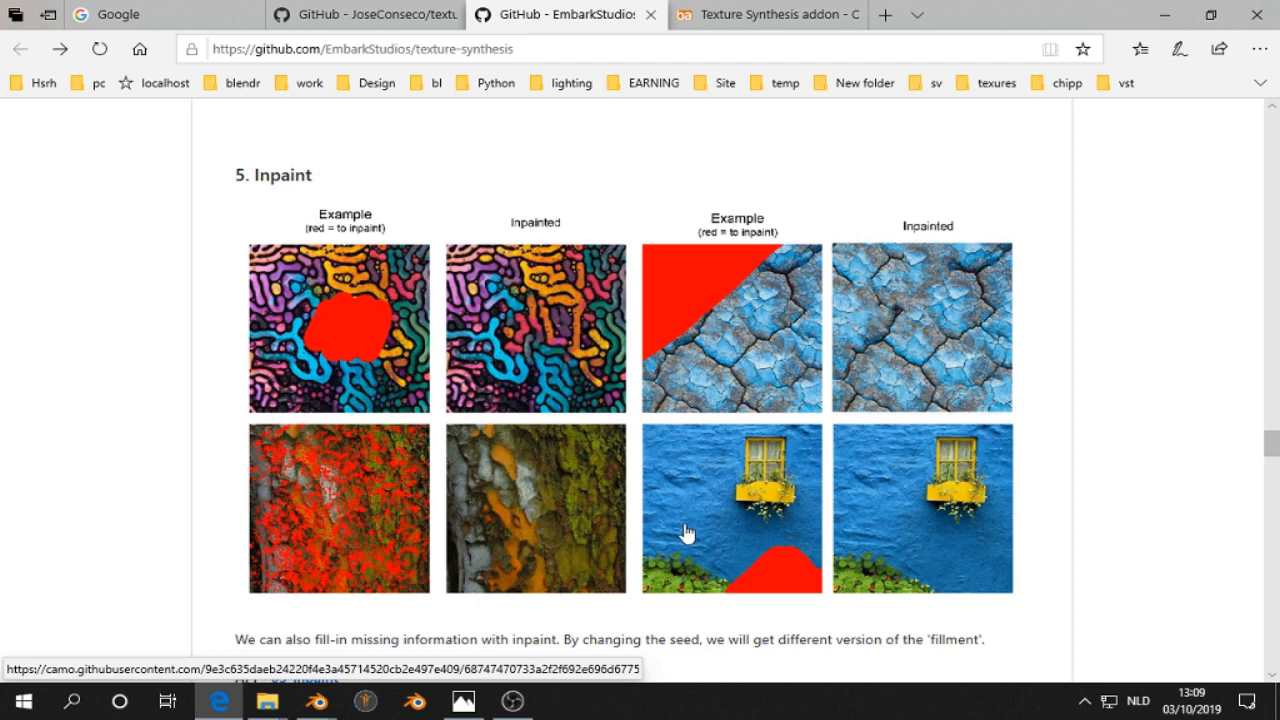
mouse_move(748, 570)
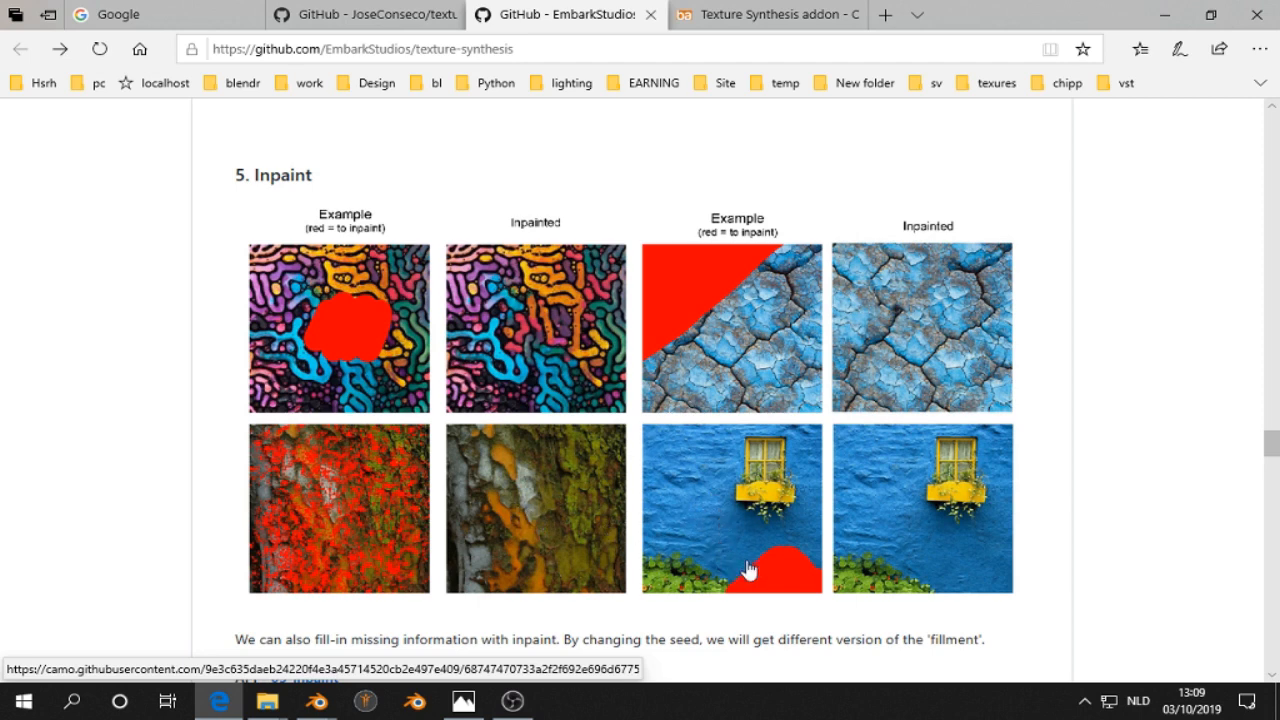
scroll(down, 3)
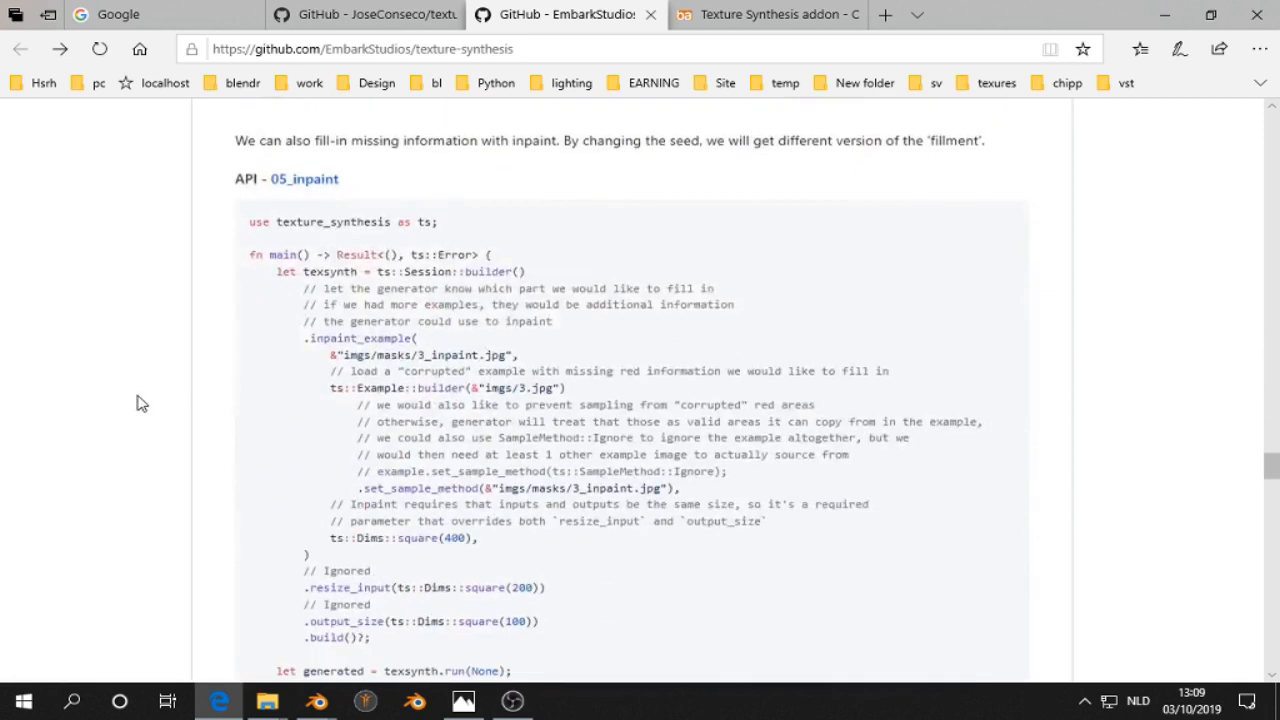
scroll(down, 3)
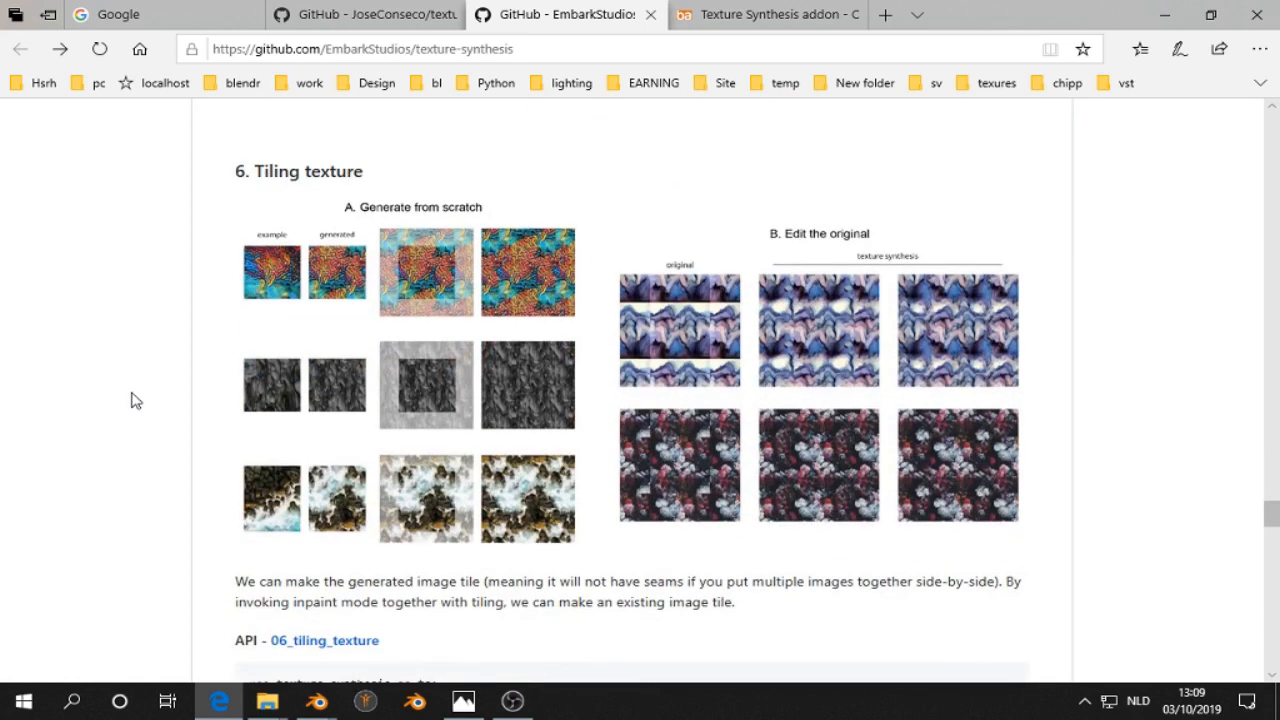
mouse_move(280, 280)
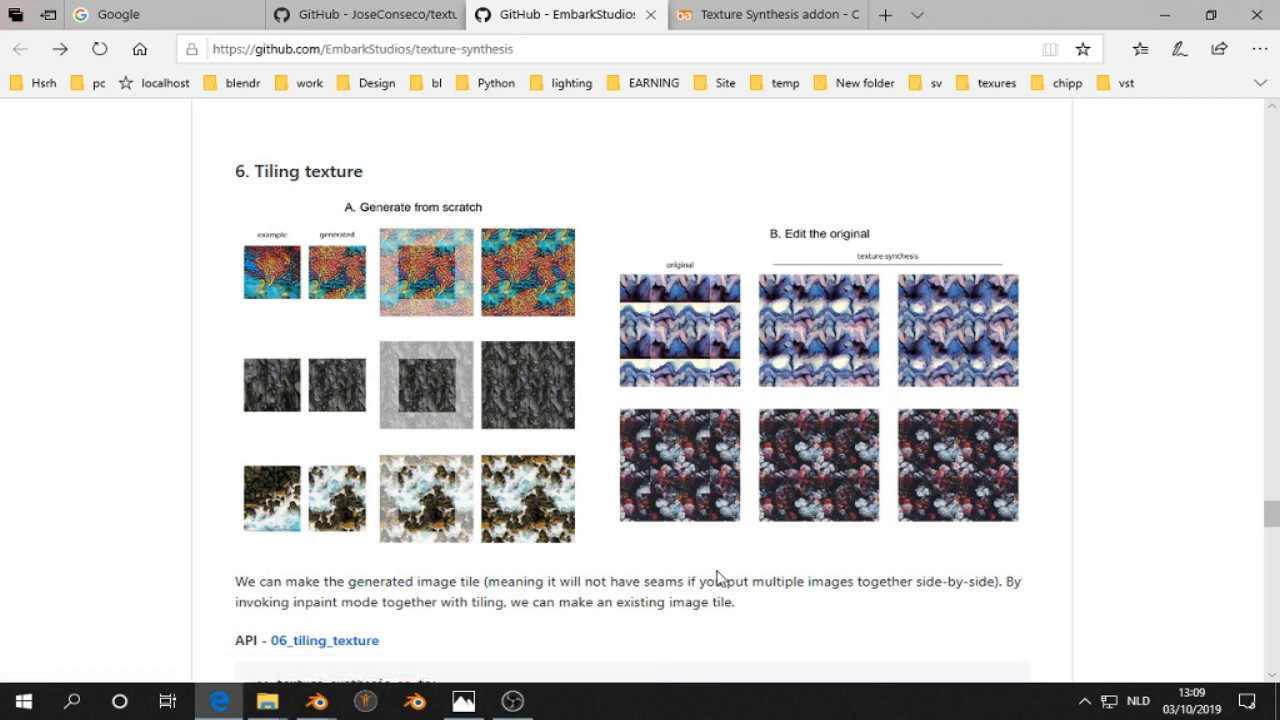
mouse_move(666, 474)
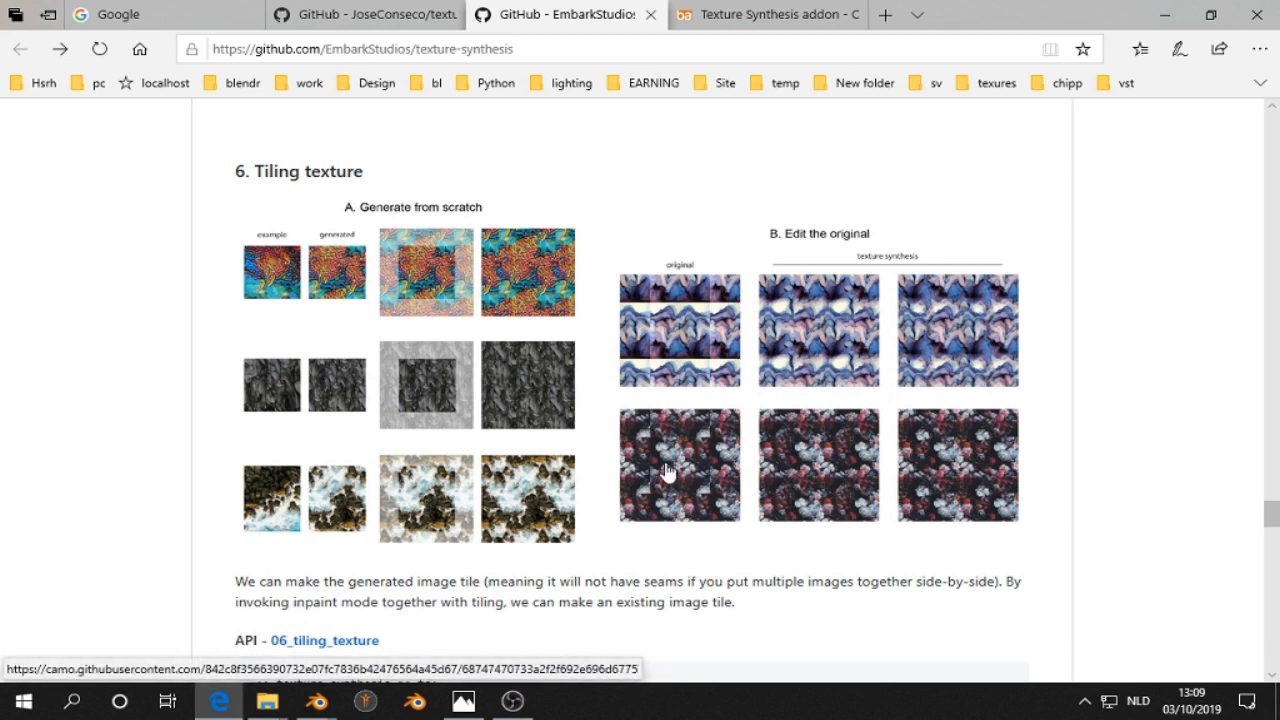
mouse_move(695, 478)
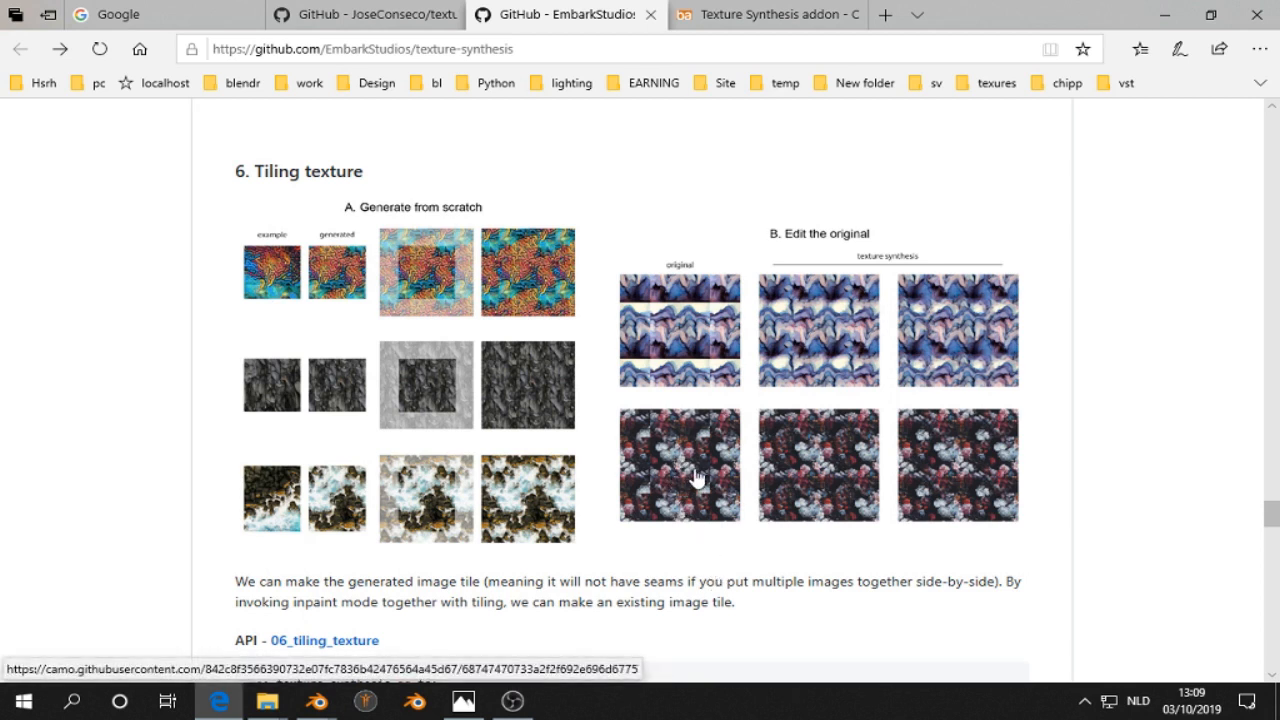
scroll(down, 3)
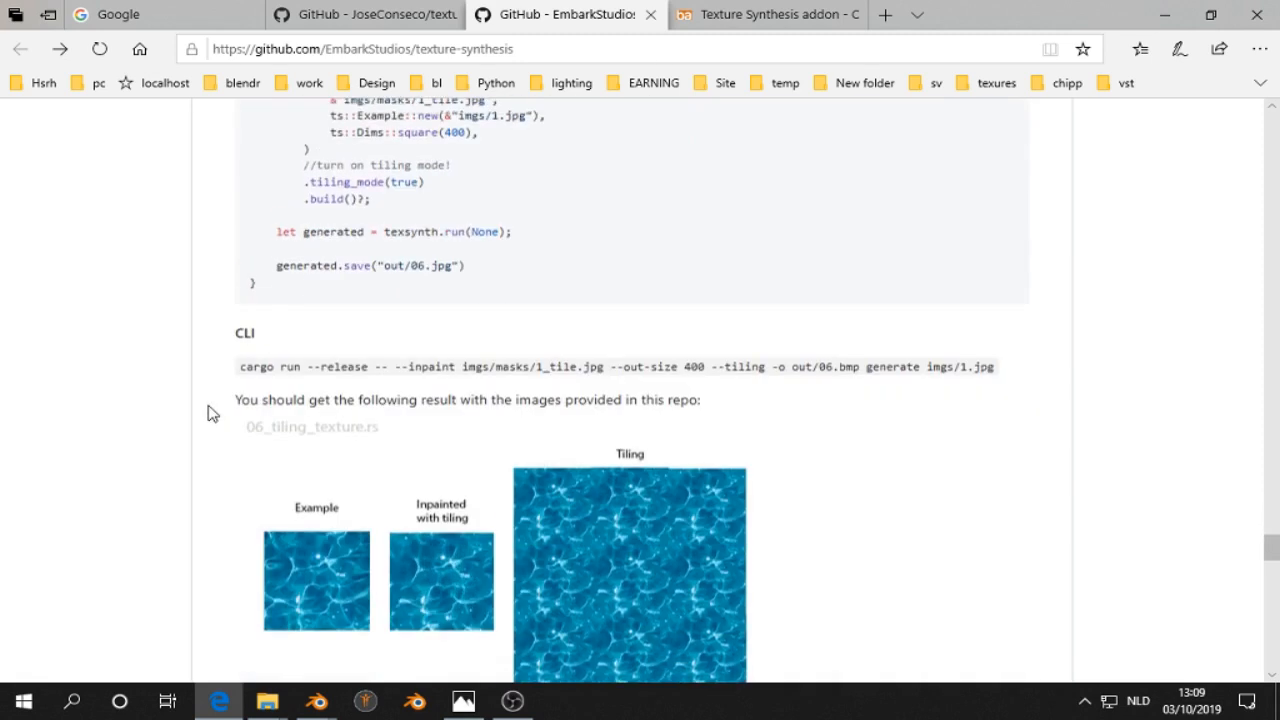
scroll(down, 3)
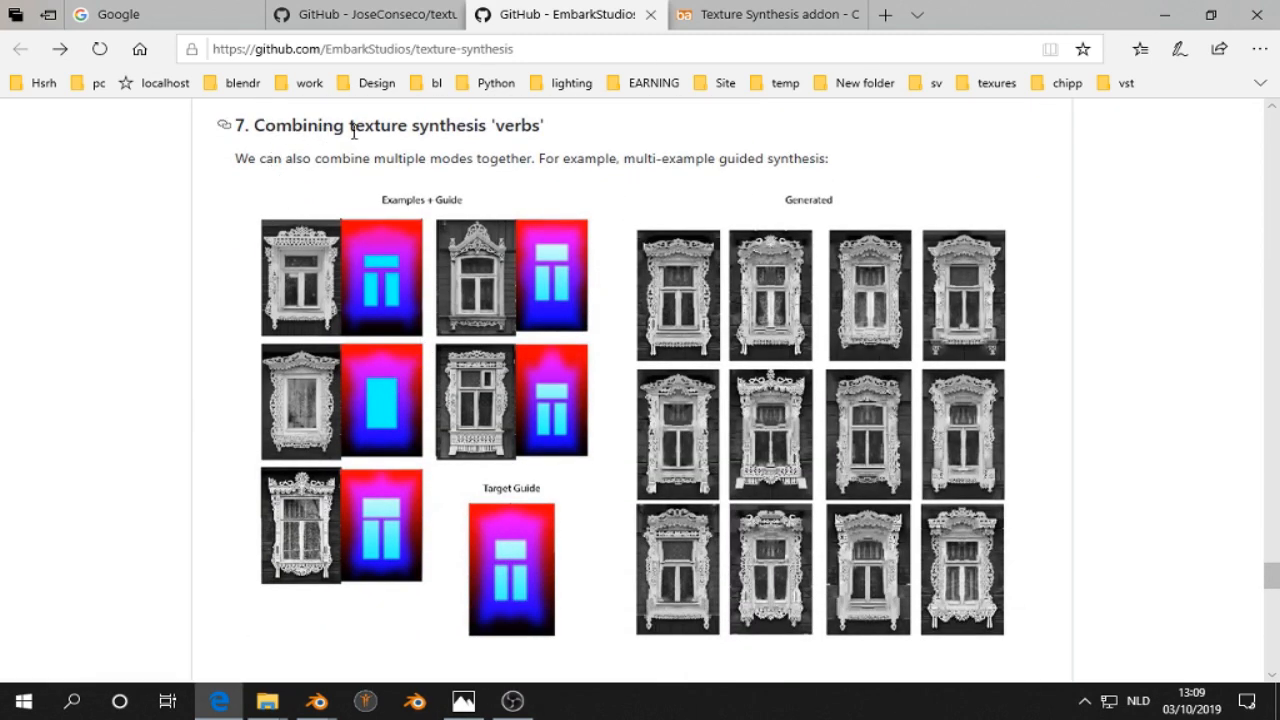
mouse_move(425, 270)
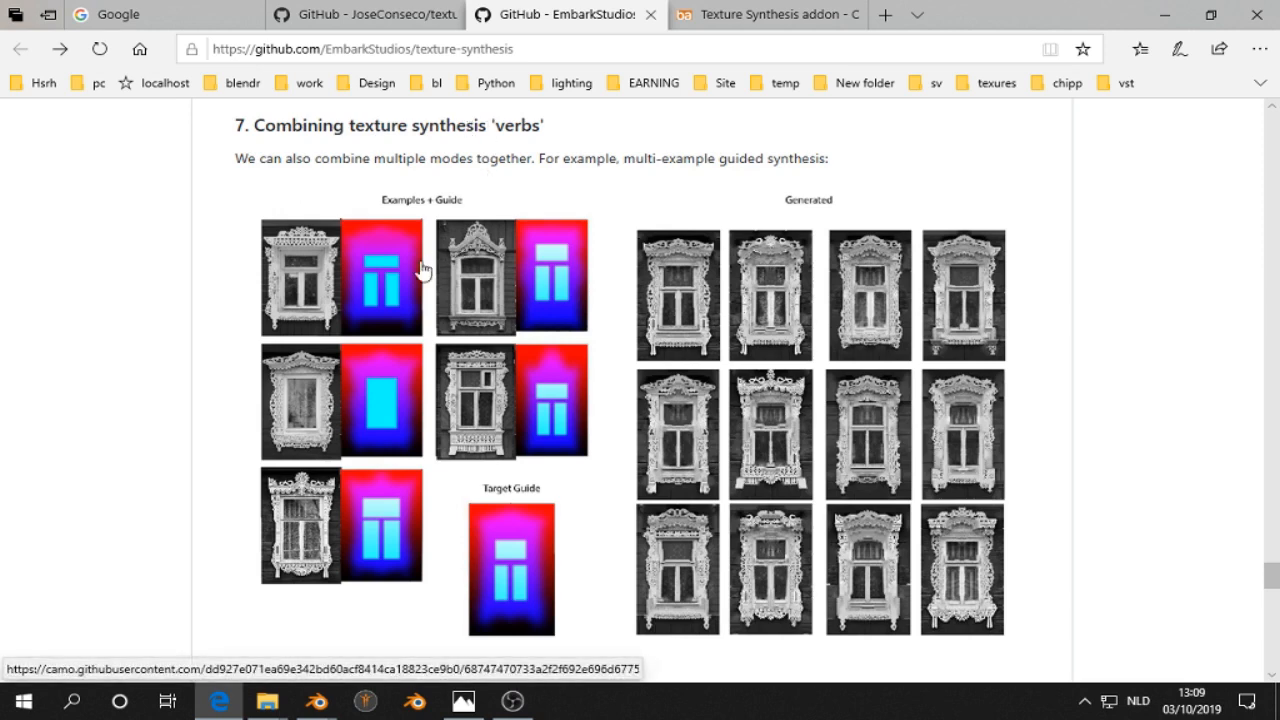
mouse_move(476, 202)
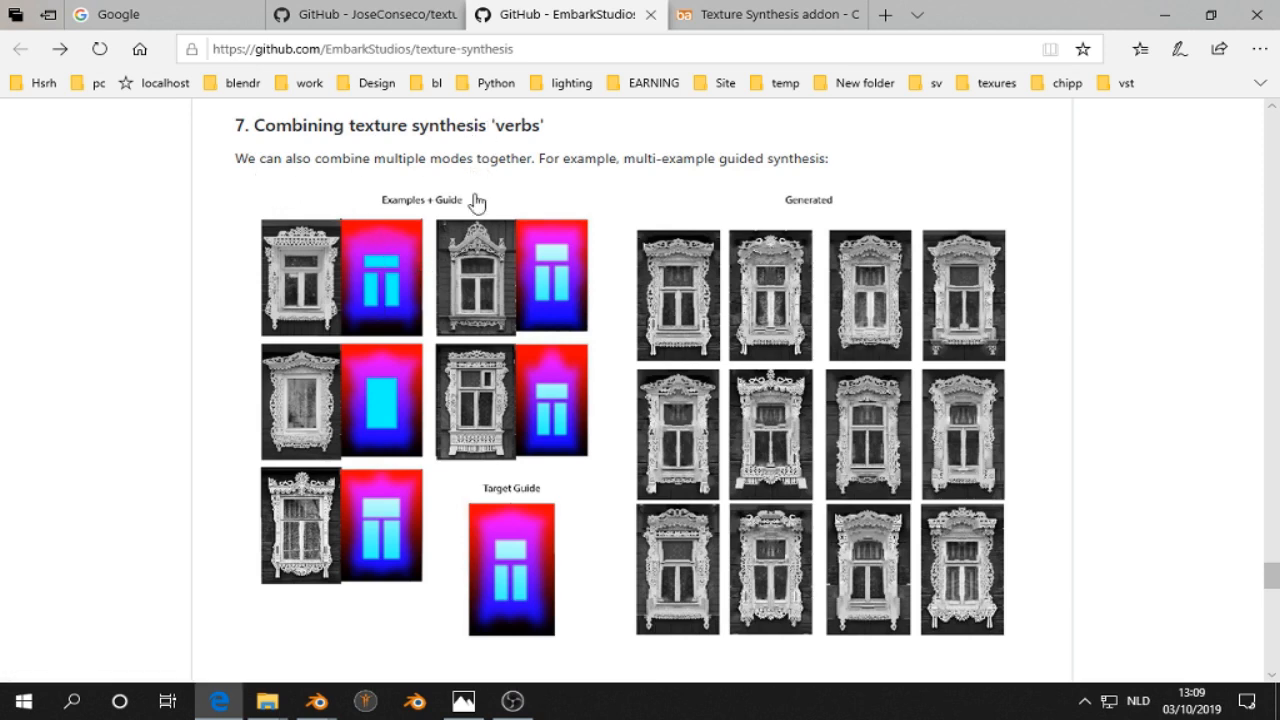
scroll(down, 3)
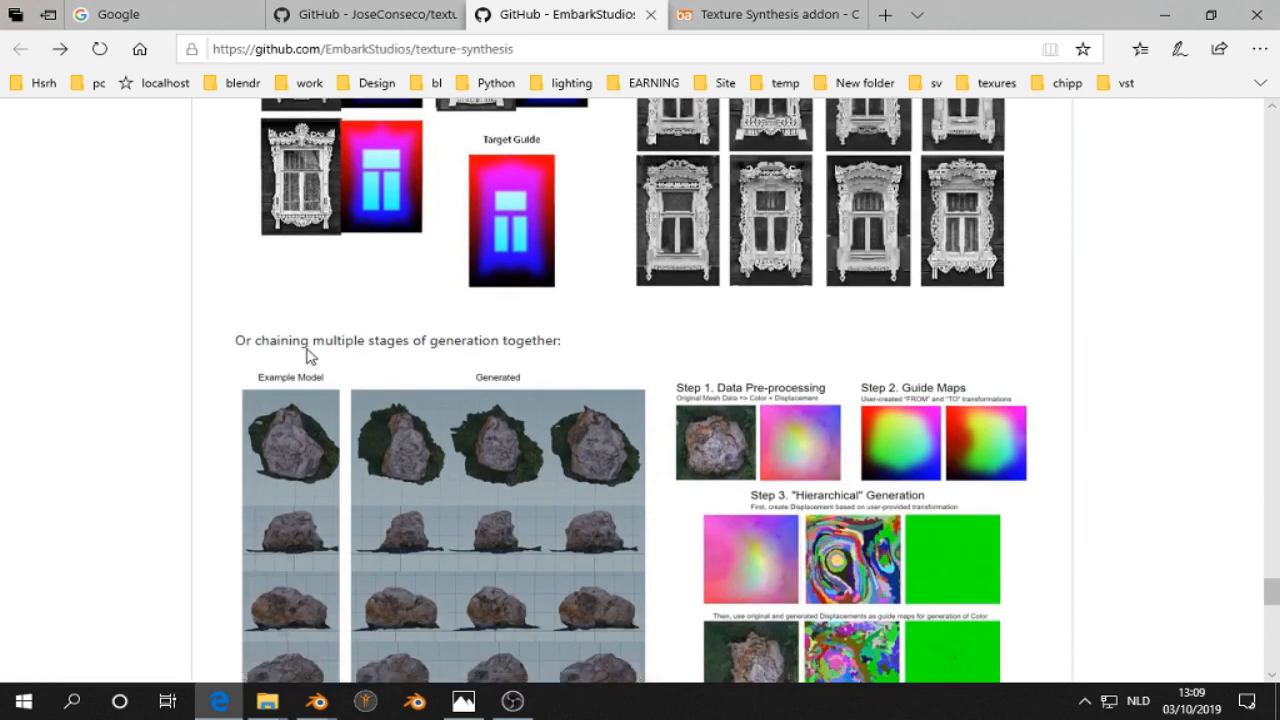
scroll(down, 3)
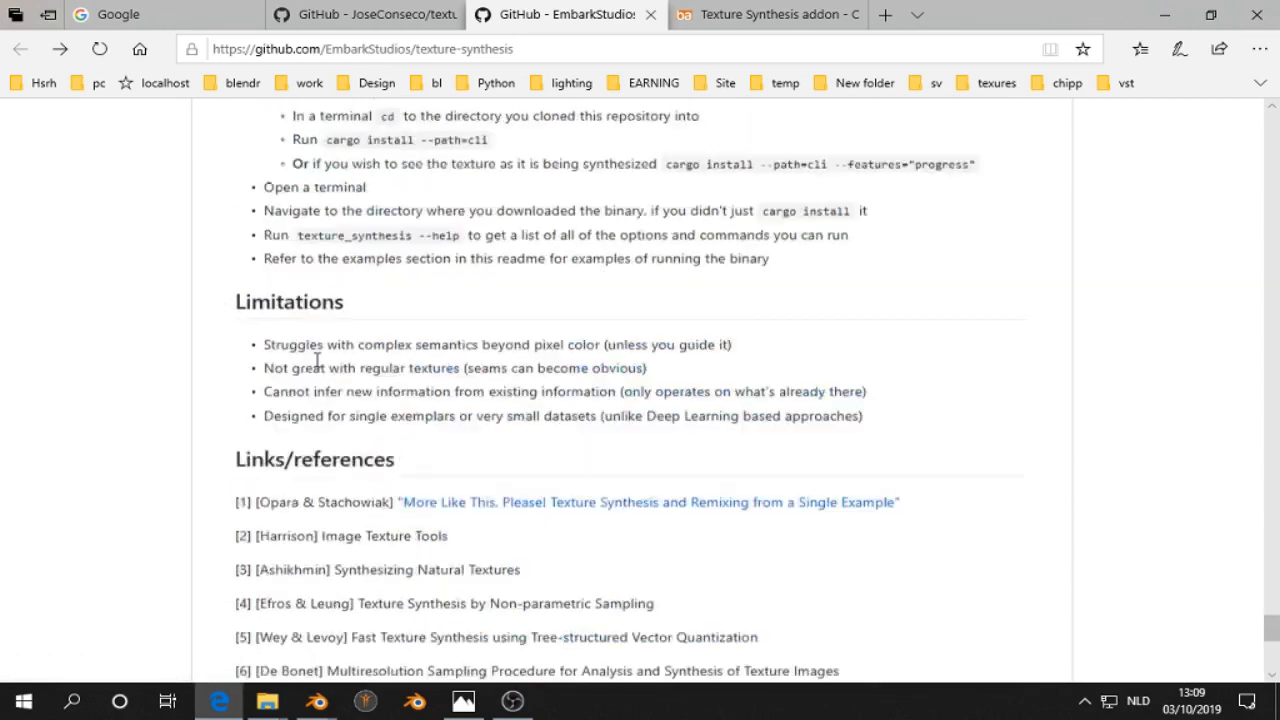
scroll(down, 3)
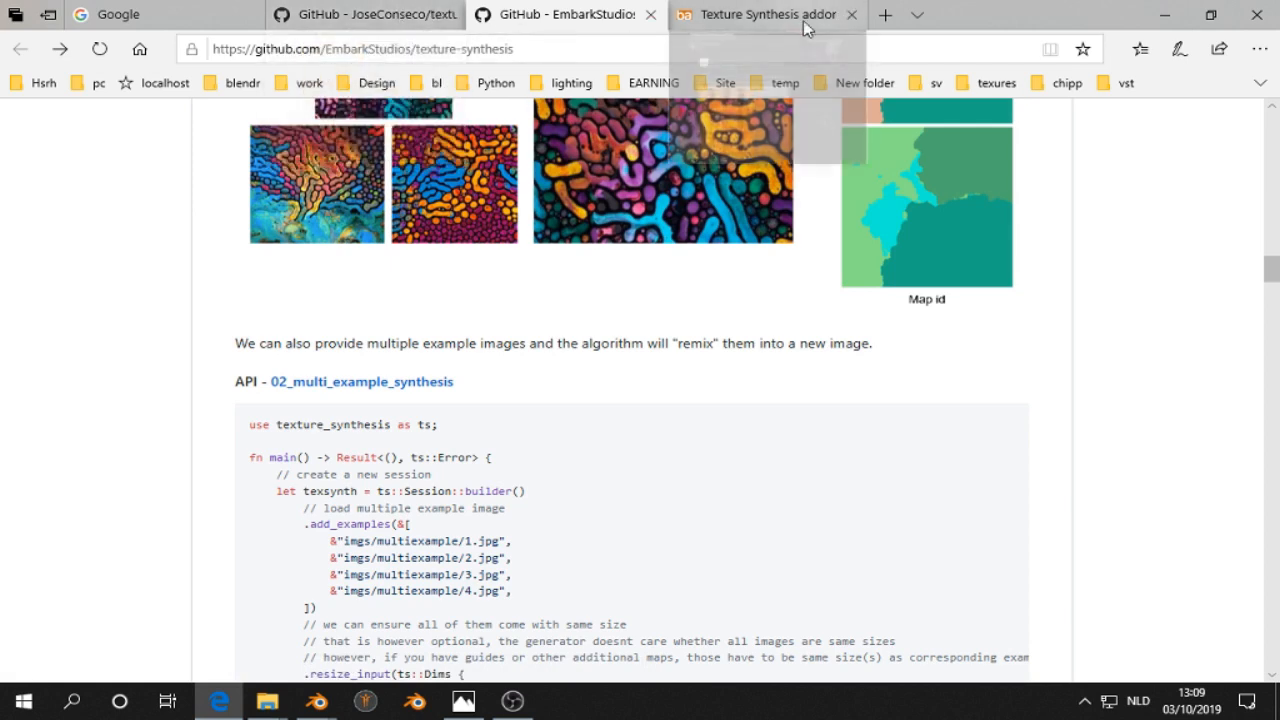
- Switch between browser tabs and close the Blender Artists add-on thread
click(765, 14)
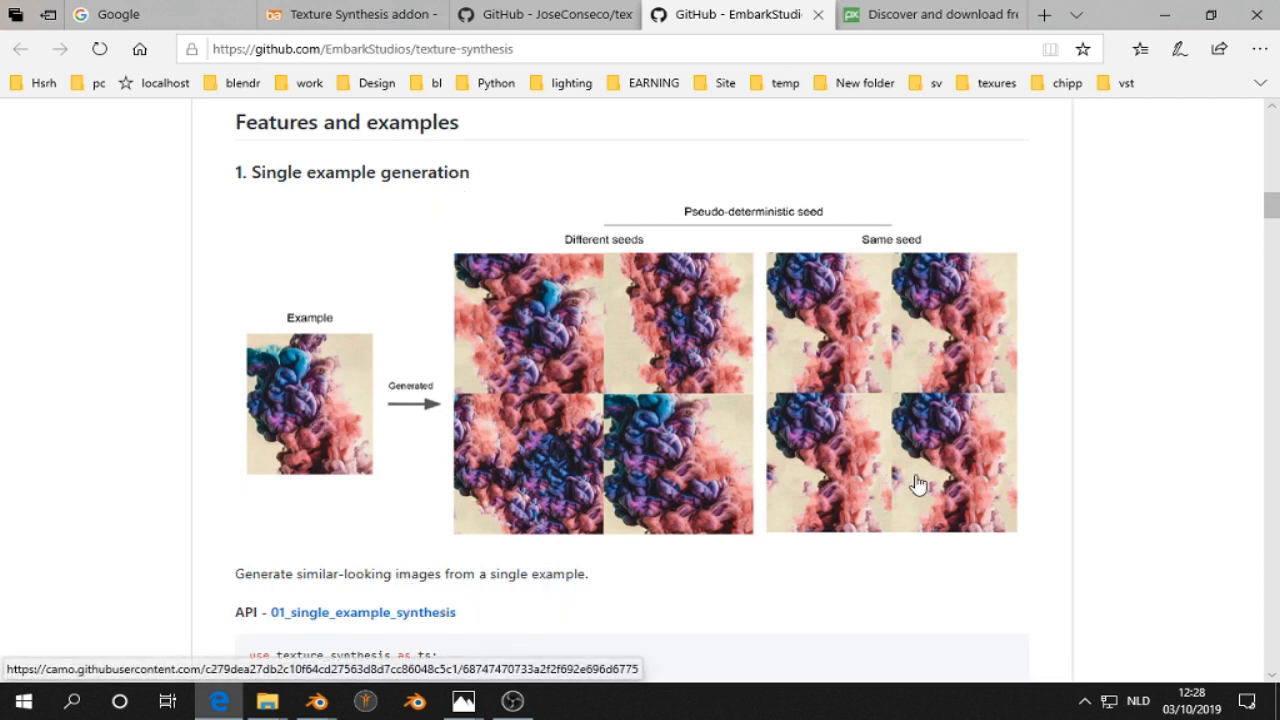
mouse_move(328, 387)
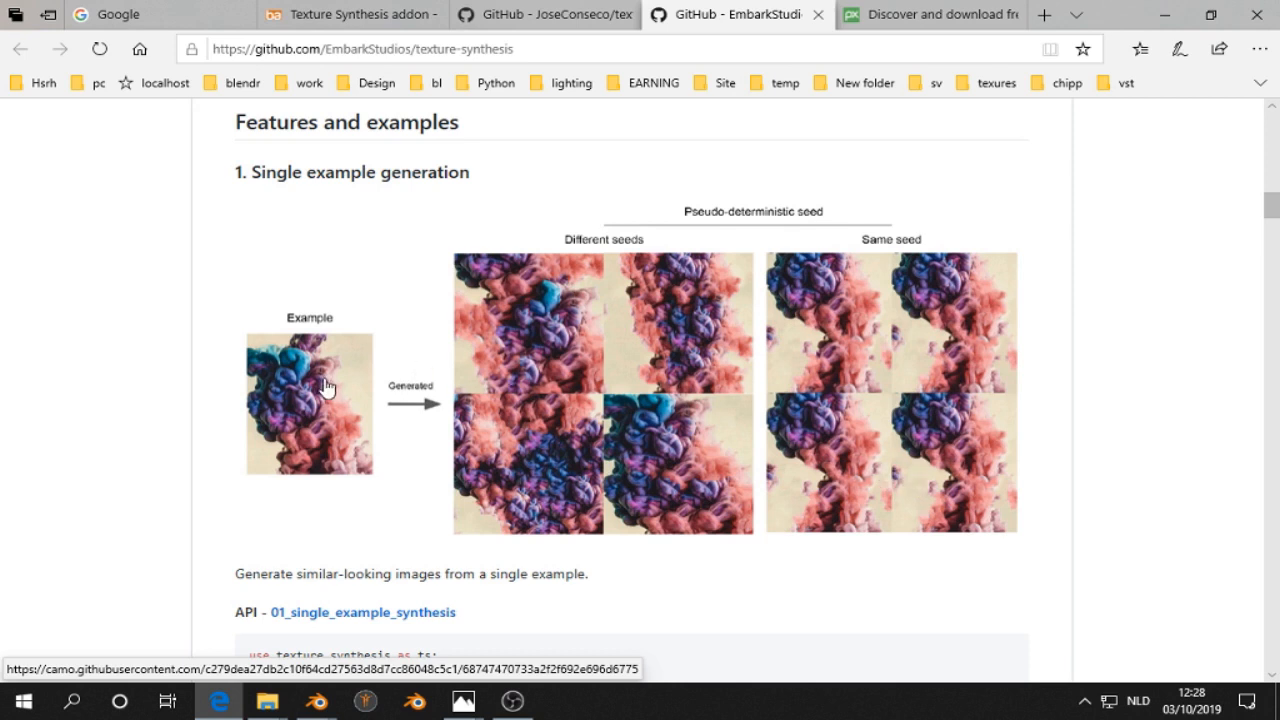
mouse_move(845, 504)
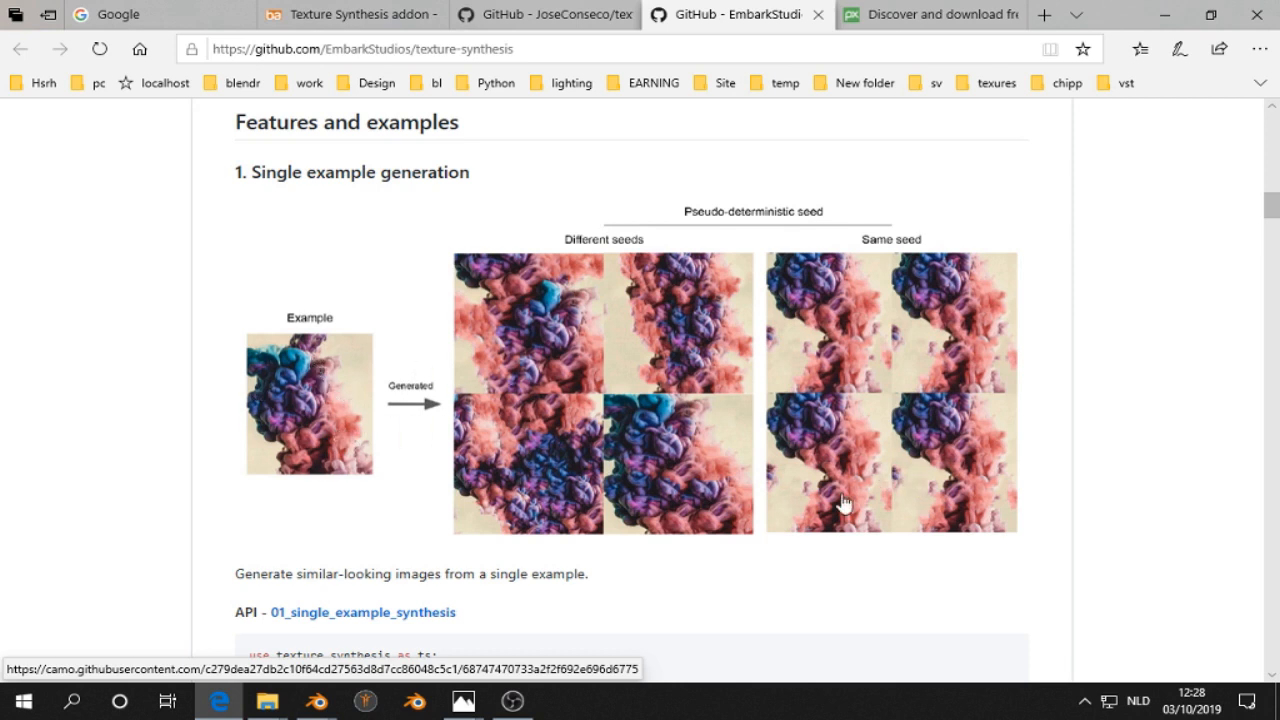
mouse_move(278, 430)
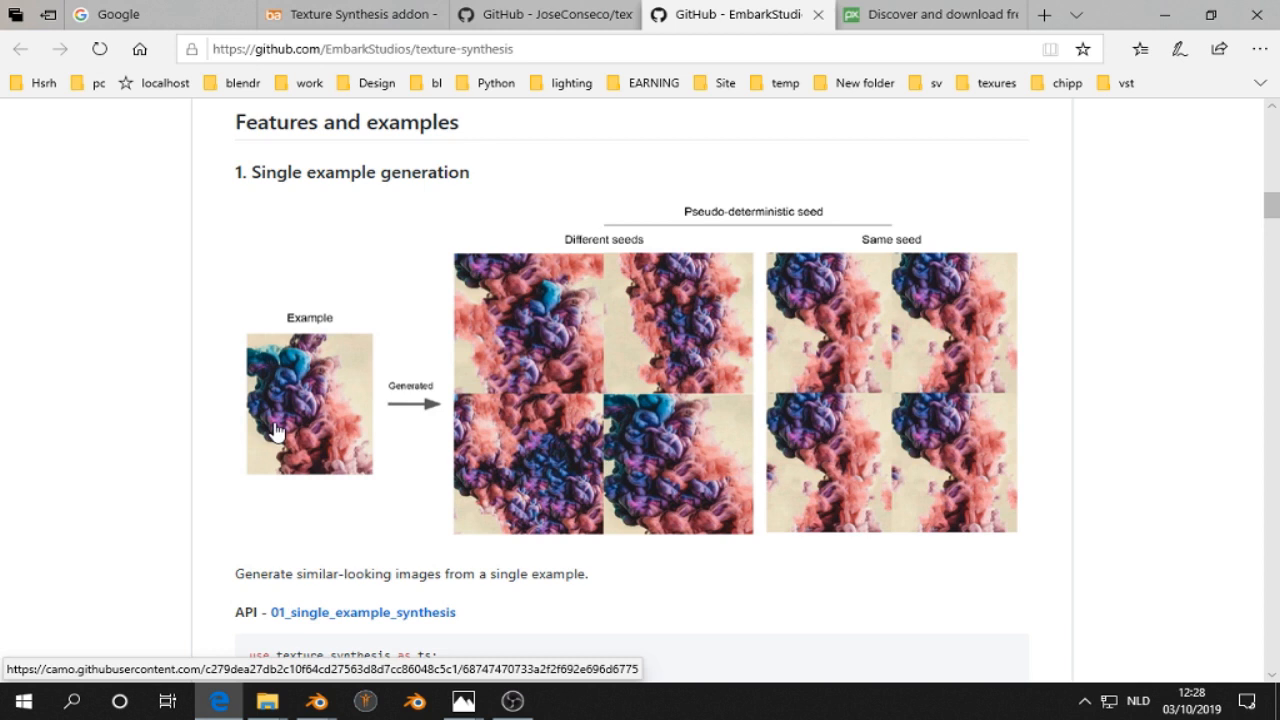
mouse_move(852, 310)
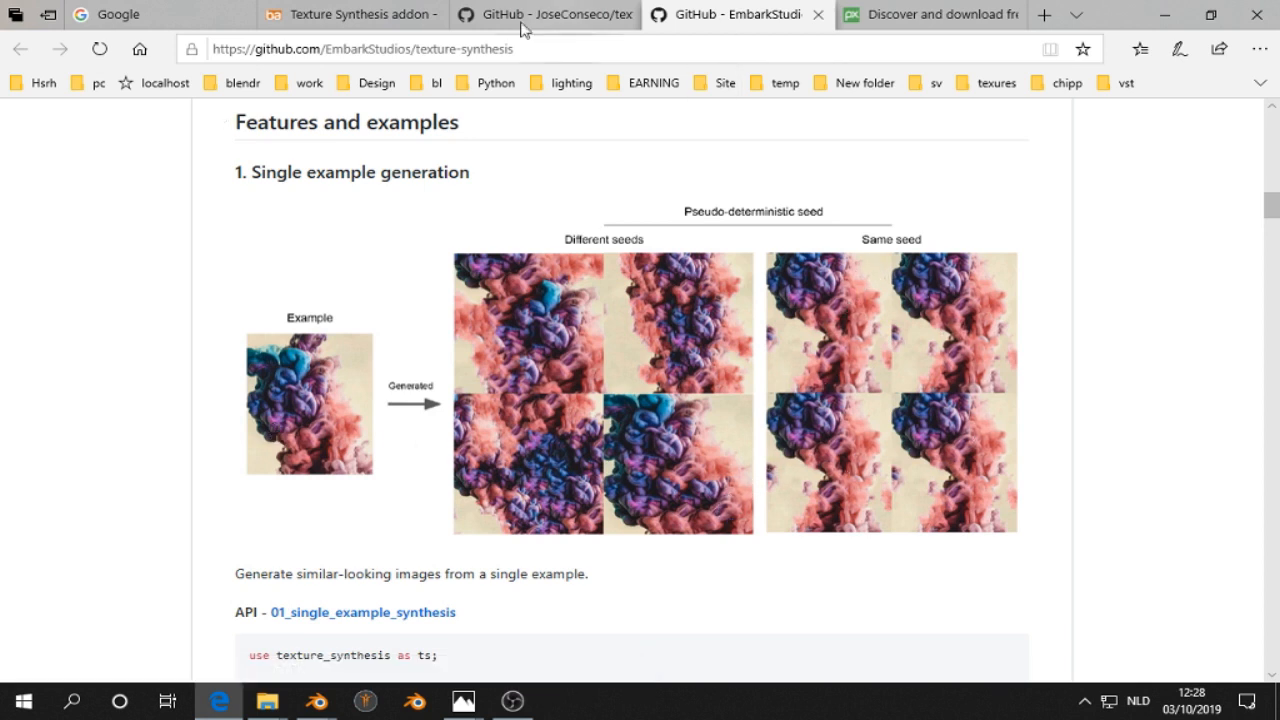
click(350, 14)
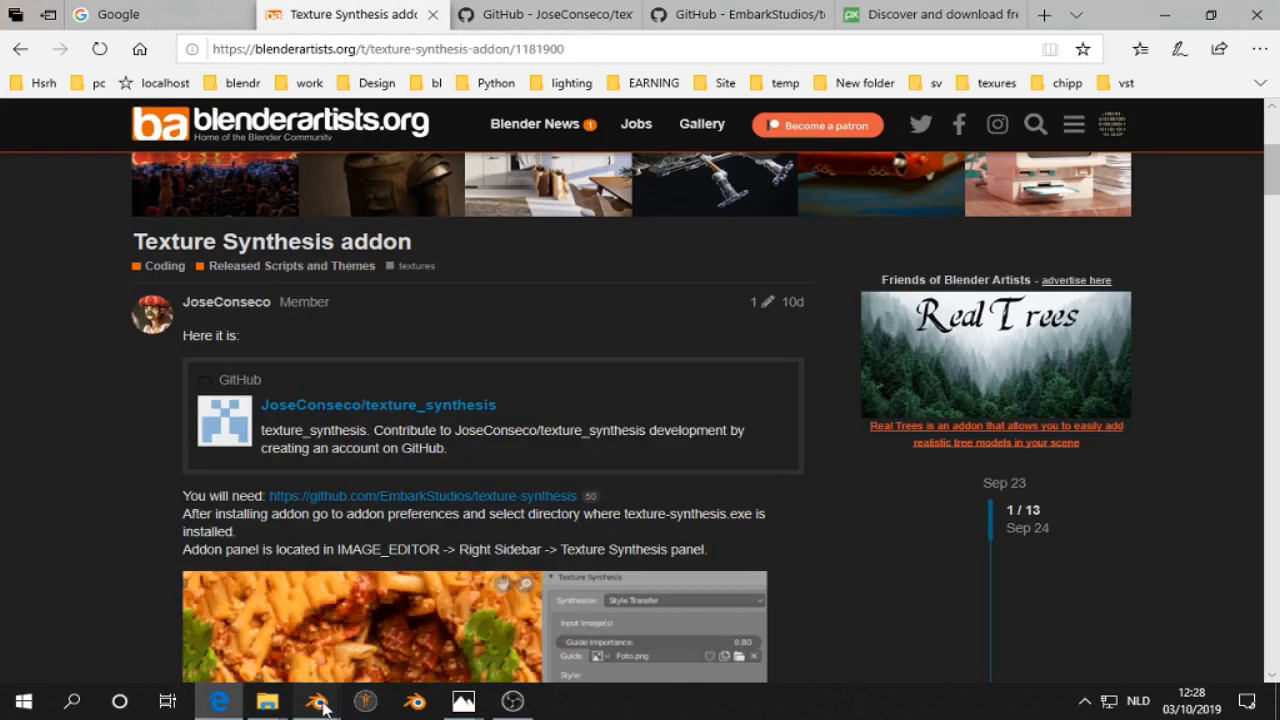
click(379, 405)
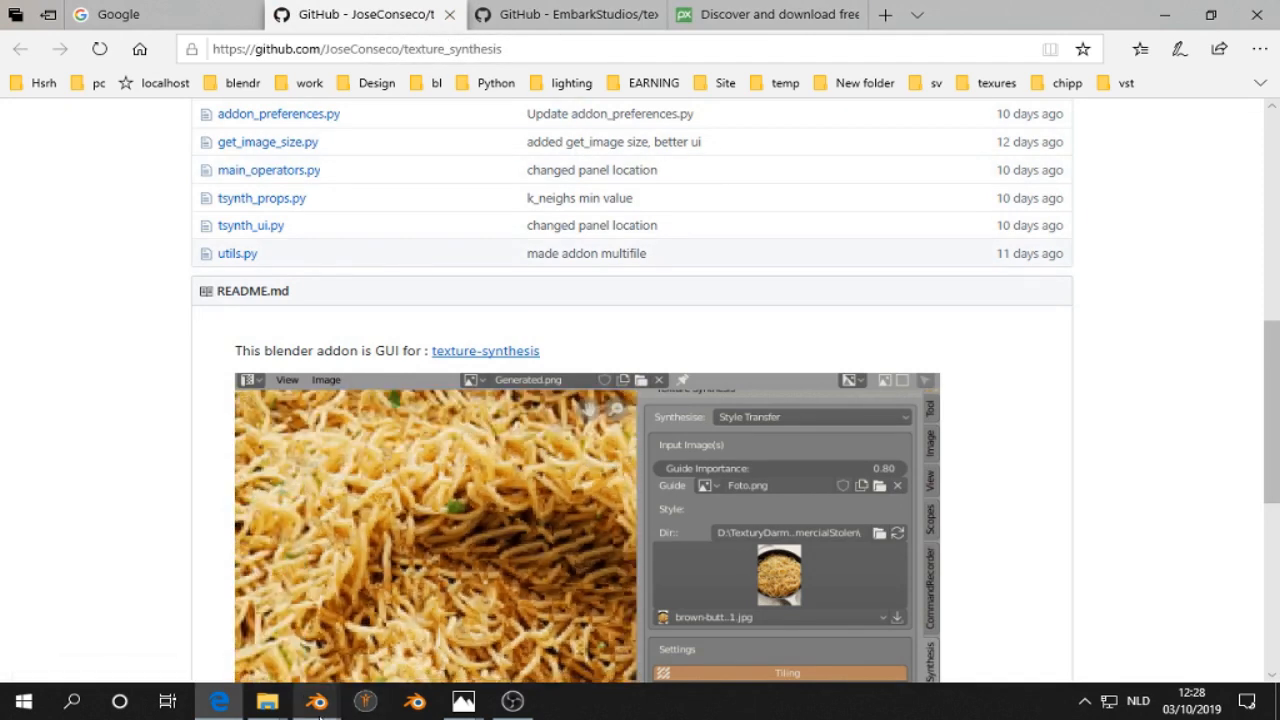
- Open the Pixabay photo of trees seen from below and save it as Trees_01
click(768, 14)
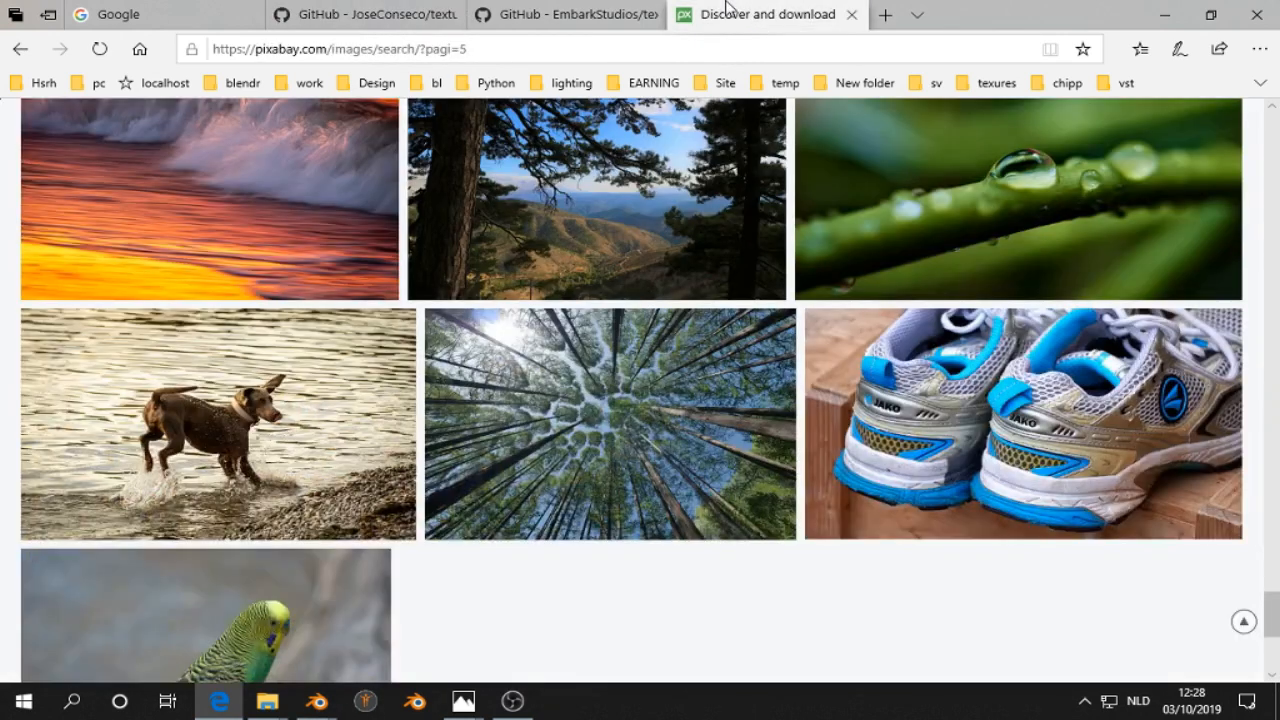
click(589, 200)
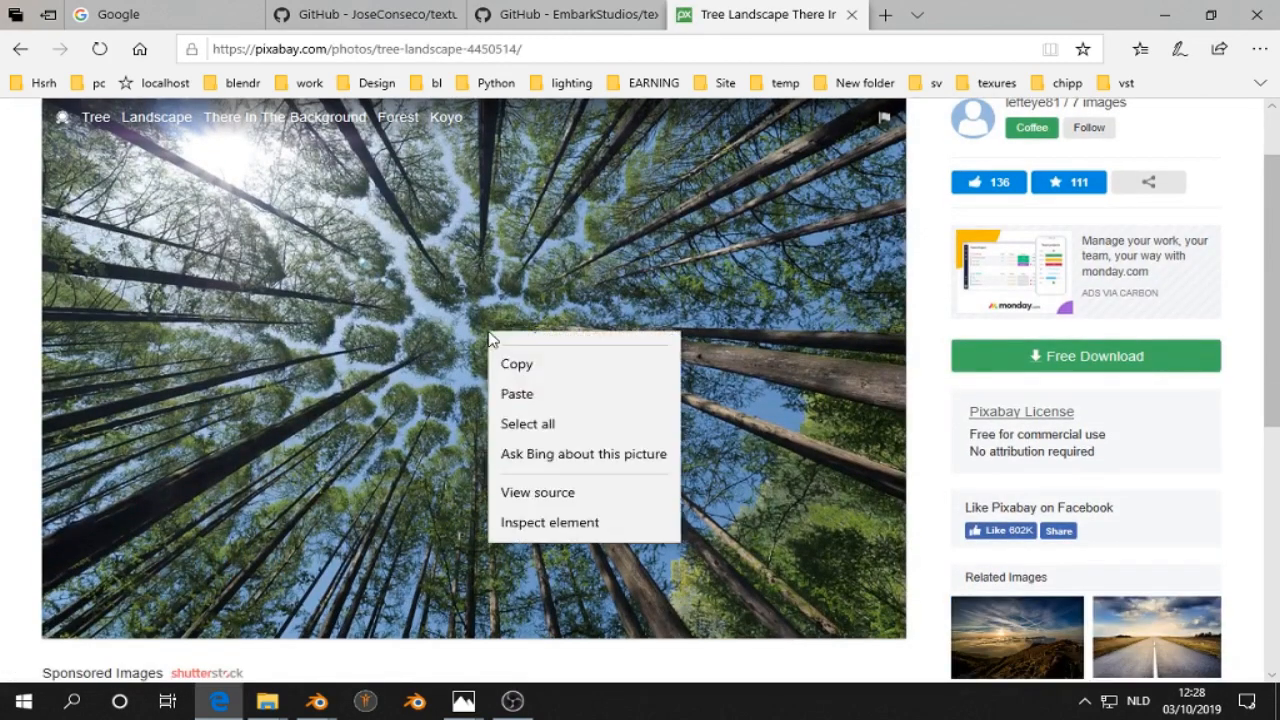
click(627, 396)
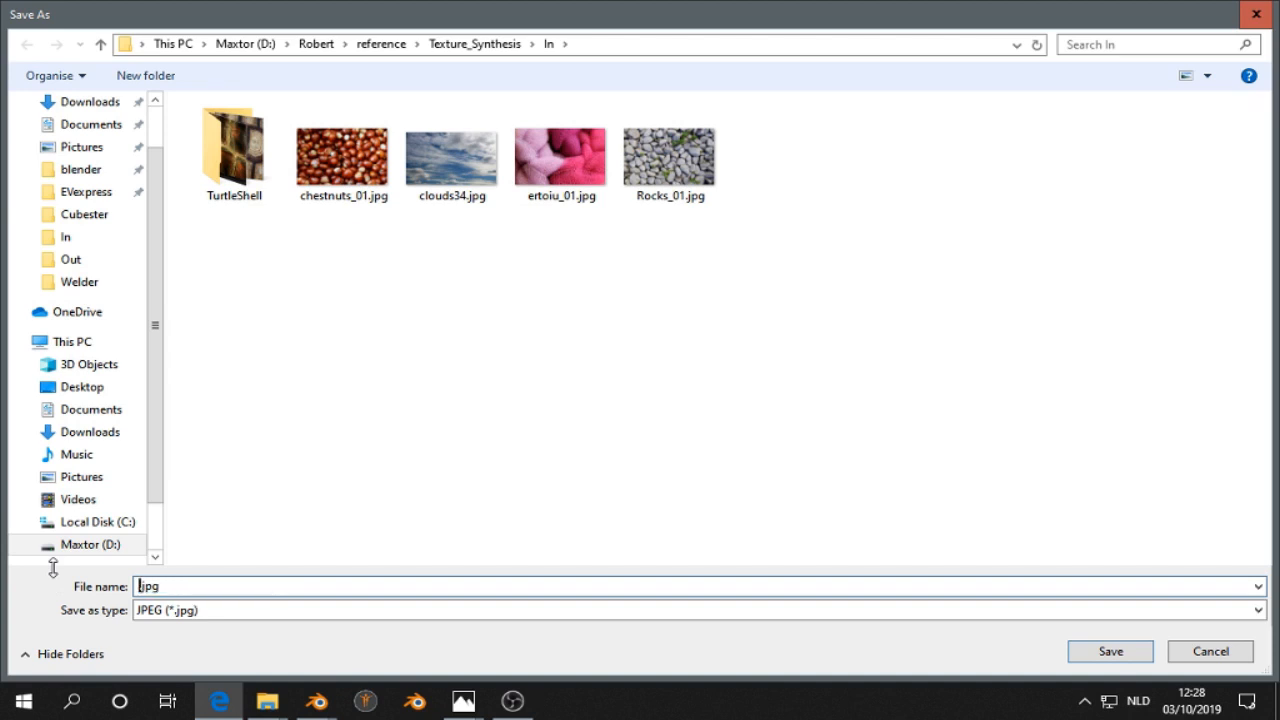
text(Tre)
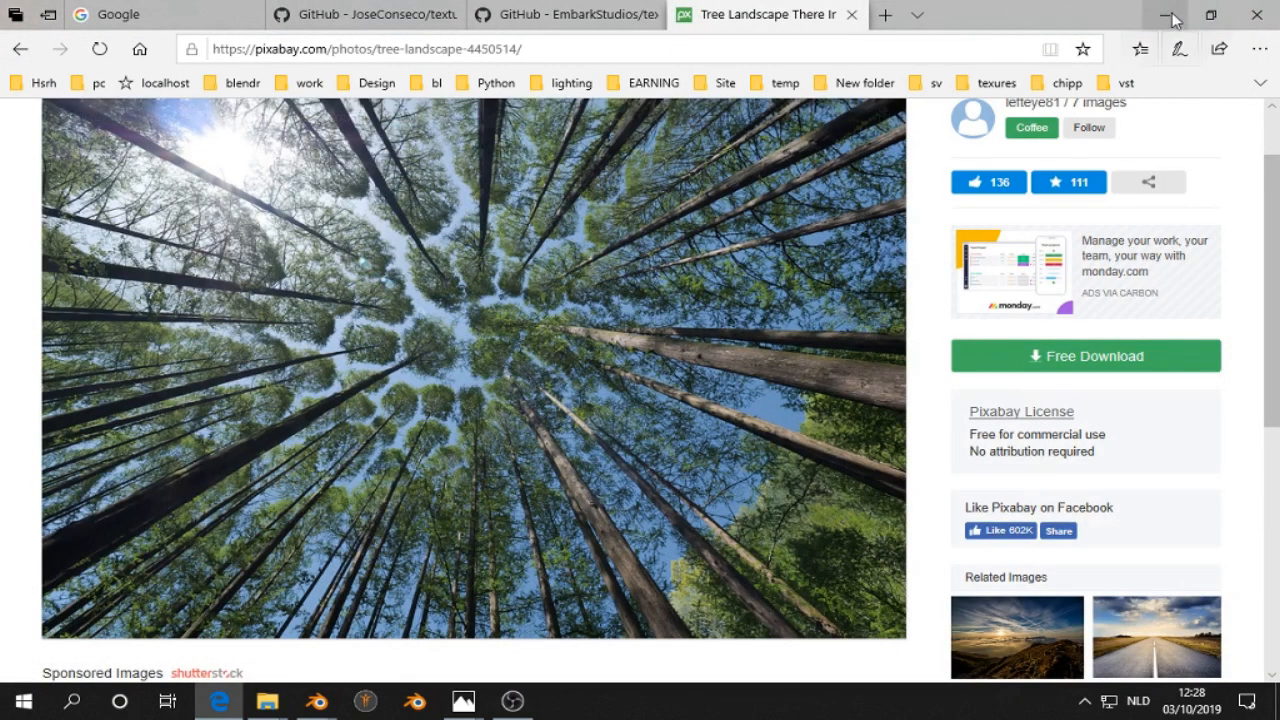
- Back in Blender, choose Trees_01.jpg as the Texture Synthesis input image
click(313, 702)
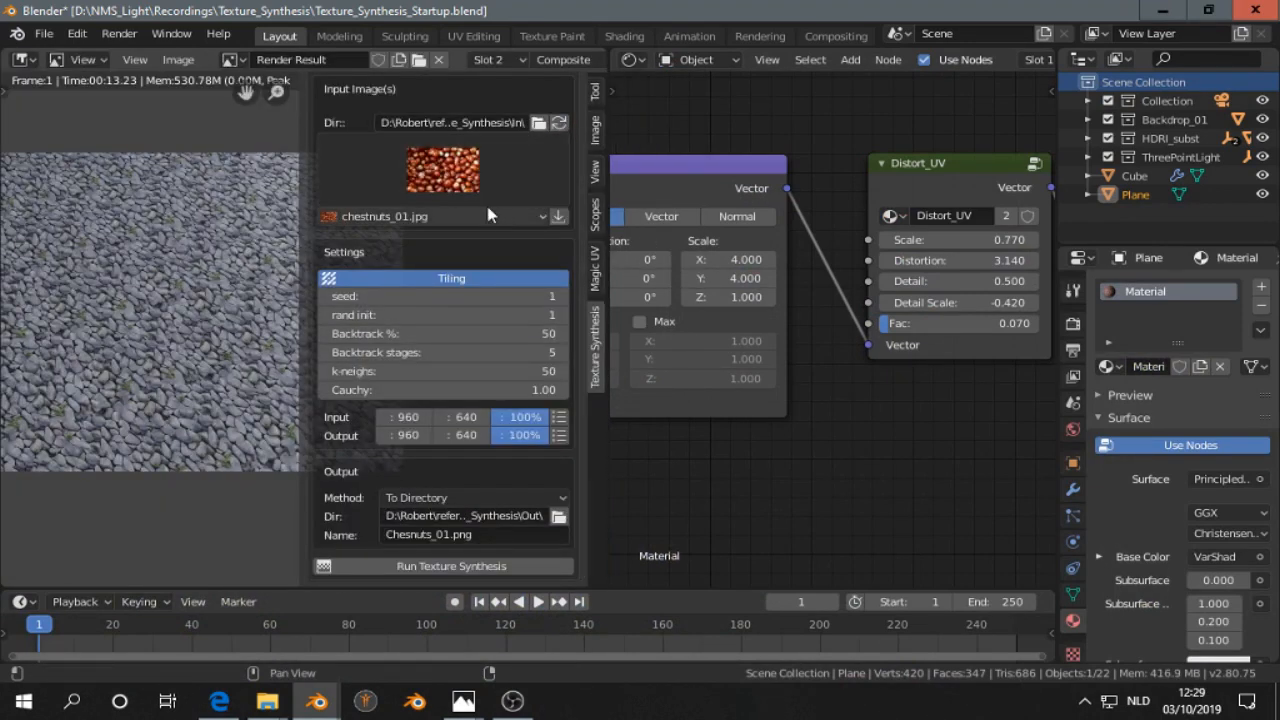
click(540, 216)
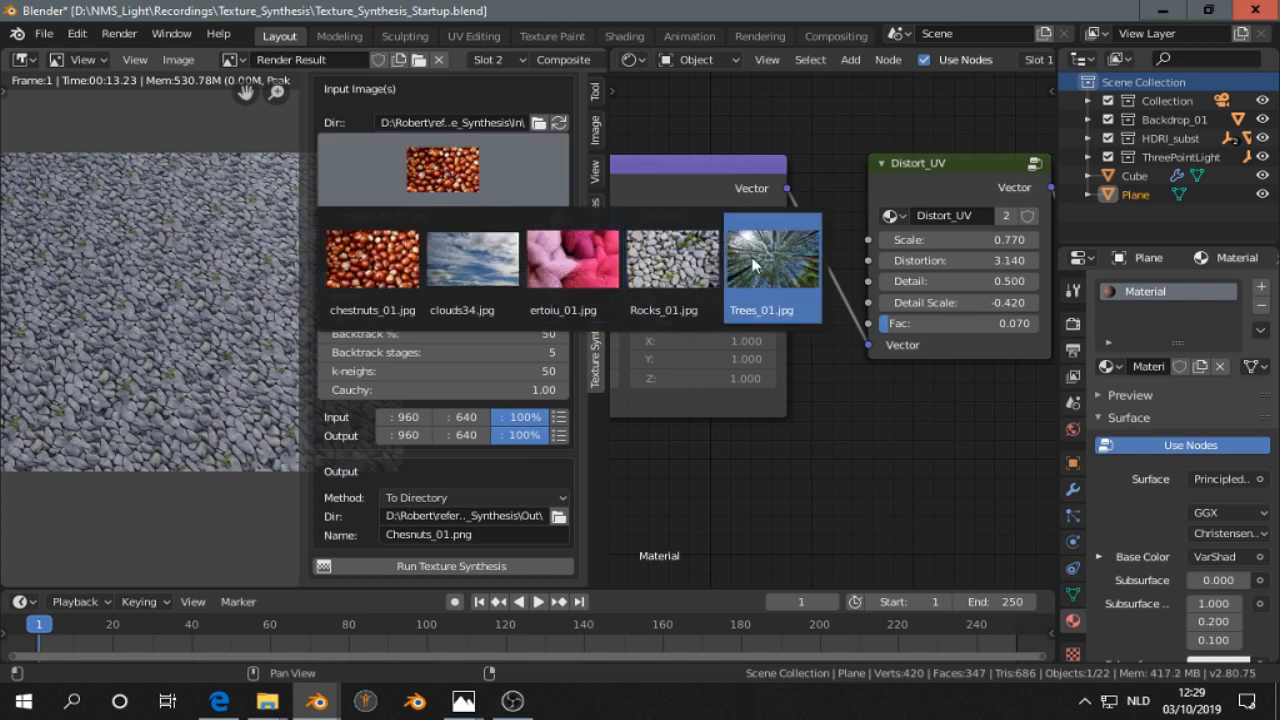
click(772, 258)
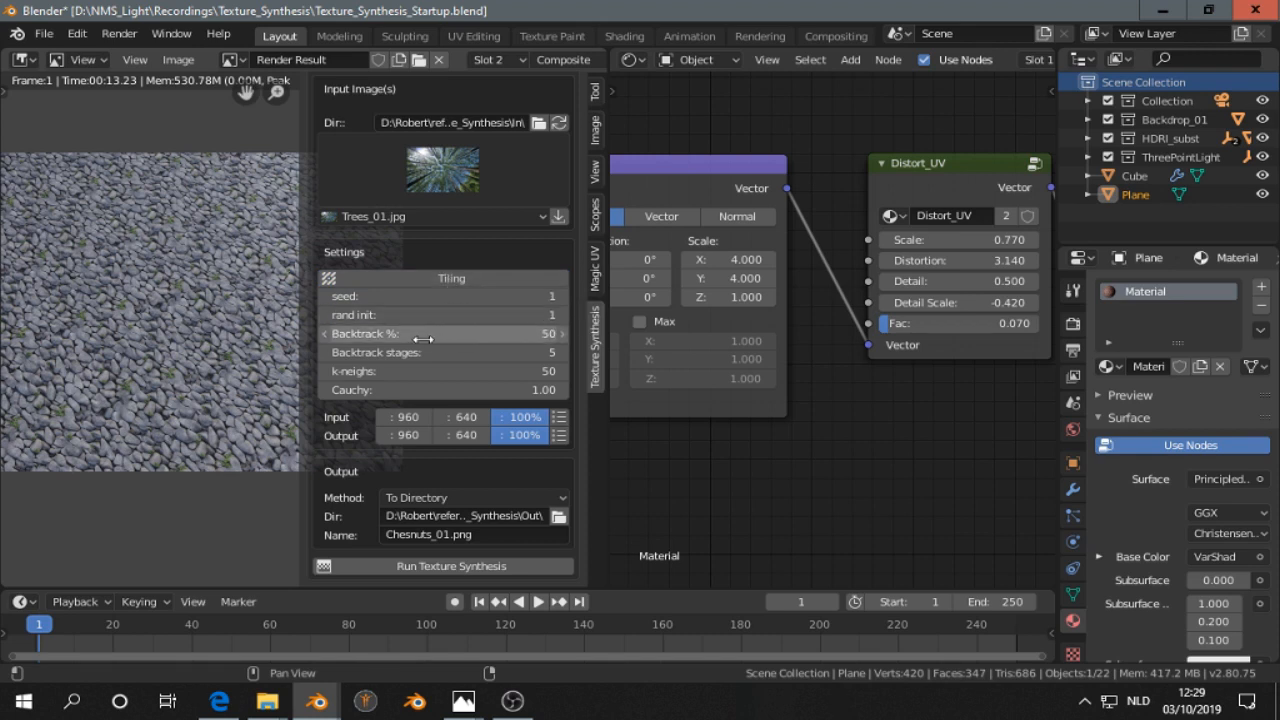
mouse_move(510, 546)
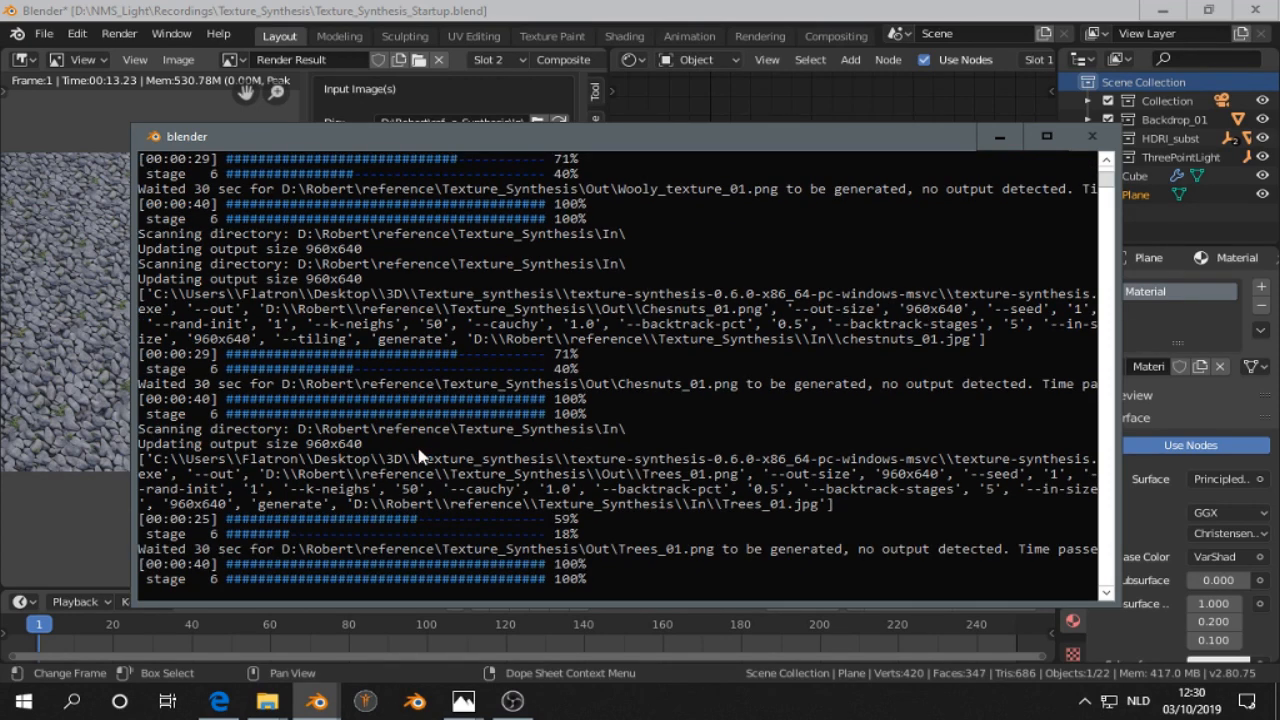
- Select the generated Trees_01.png in the Out folder and open it in Photos
click(266, 700)
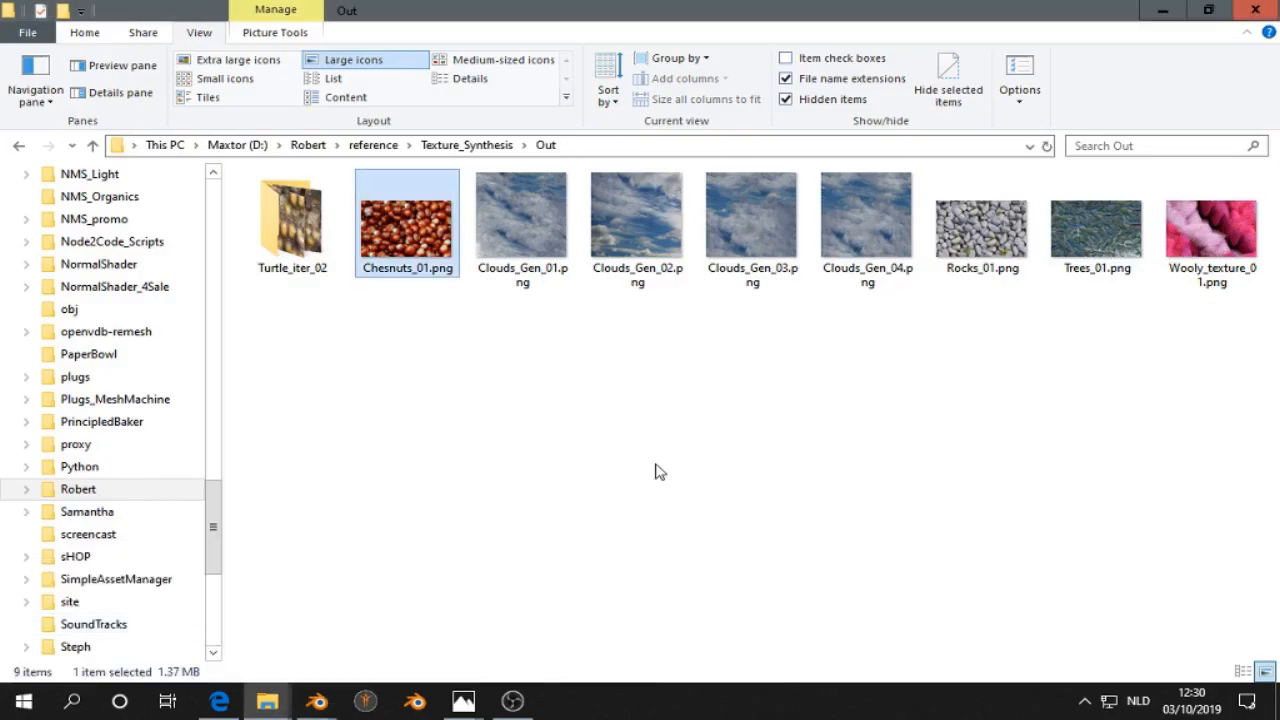
click(1097, 218)
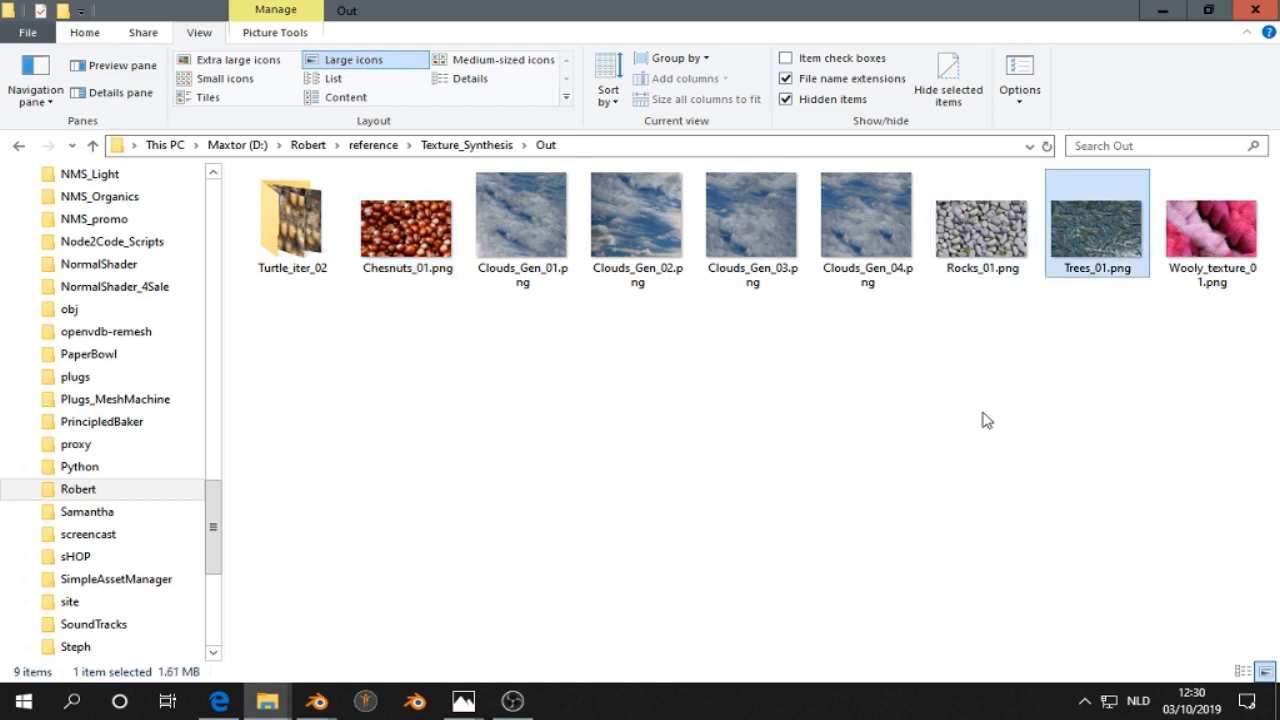
double_click(1097, 213)
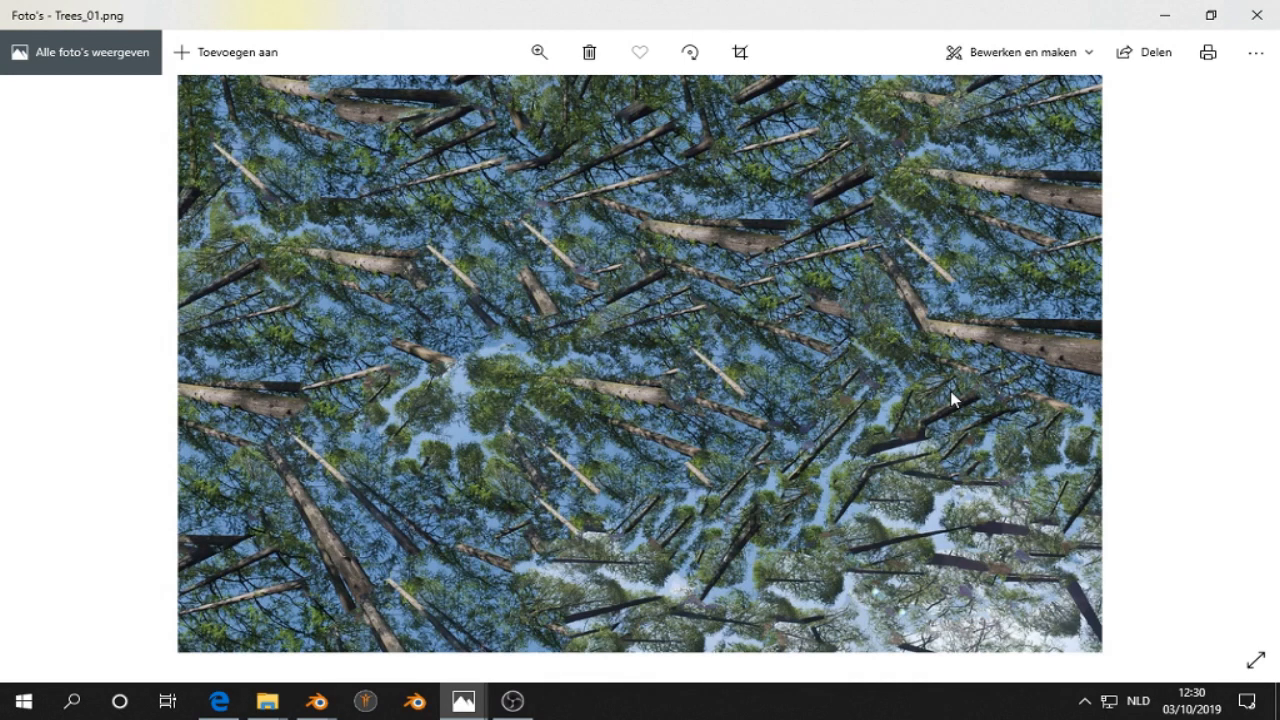
mouse_move(1120, 27)
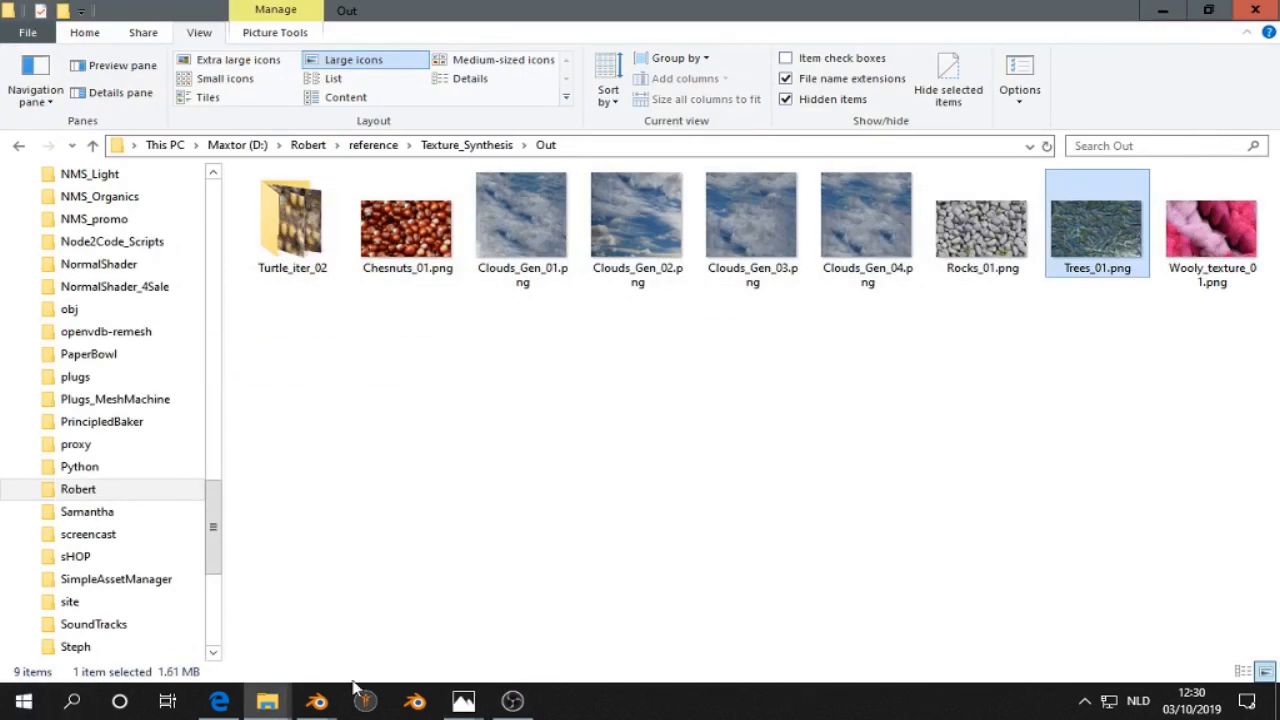
- Page through later Pixabay results to the sea waves photo, then return to Blender
click(250, 701)
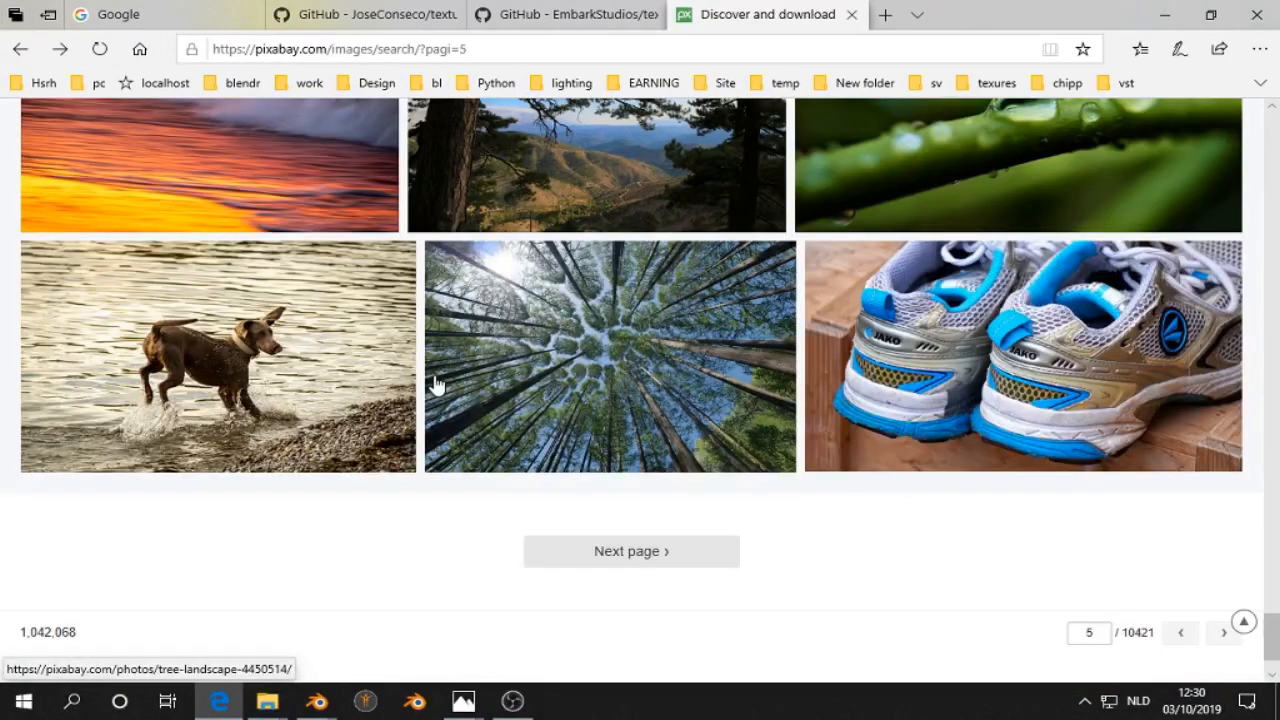
scroll(down, 3)
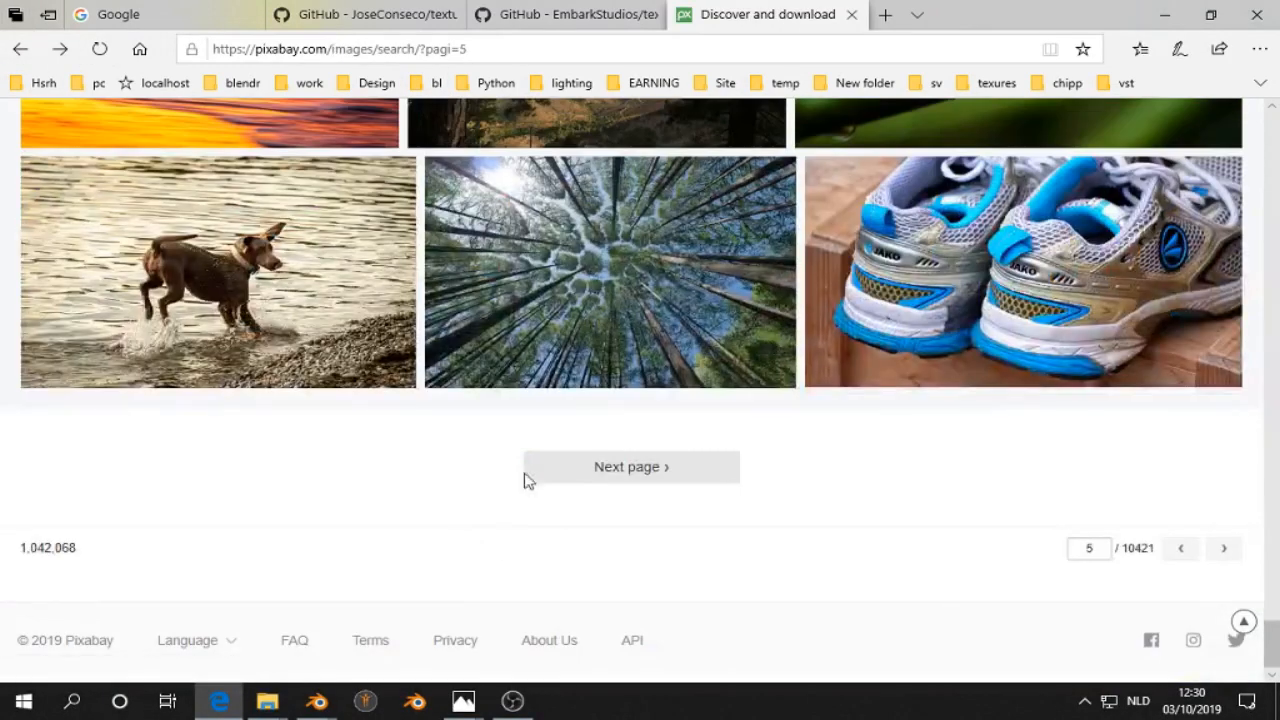
click(632, 466)
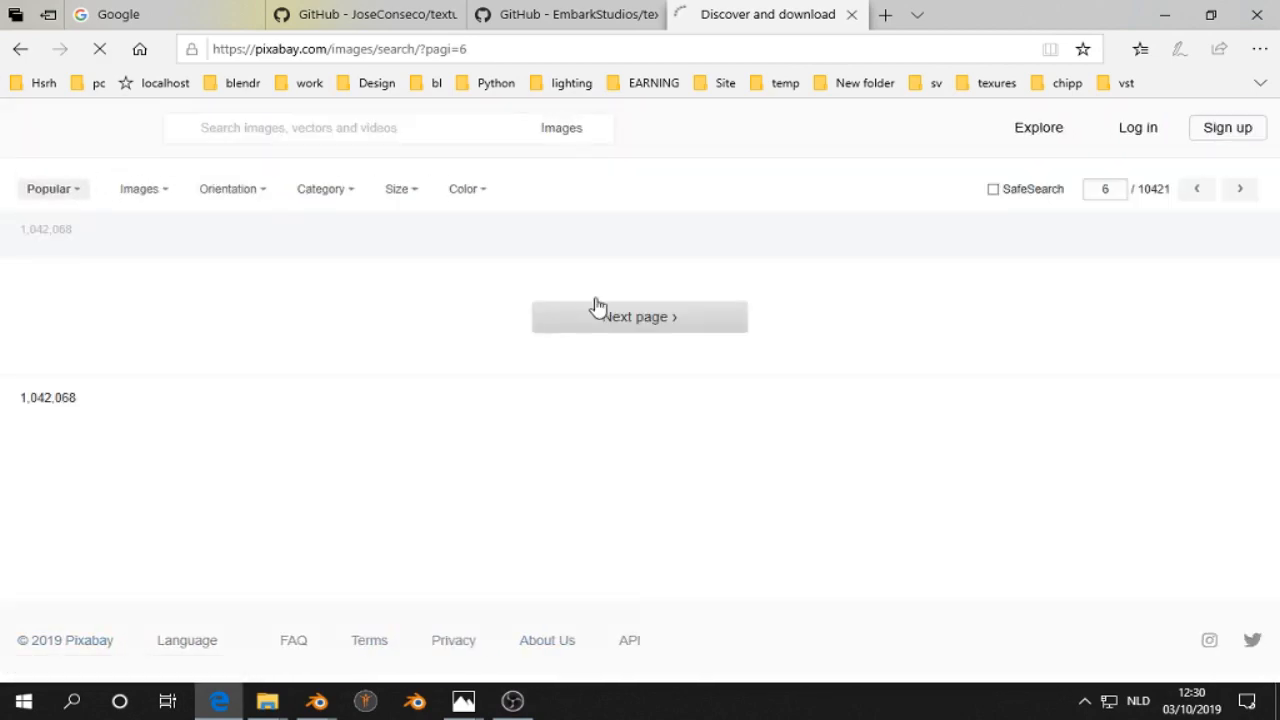
click(639, 316)
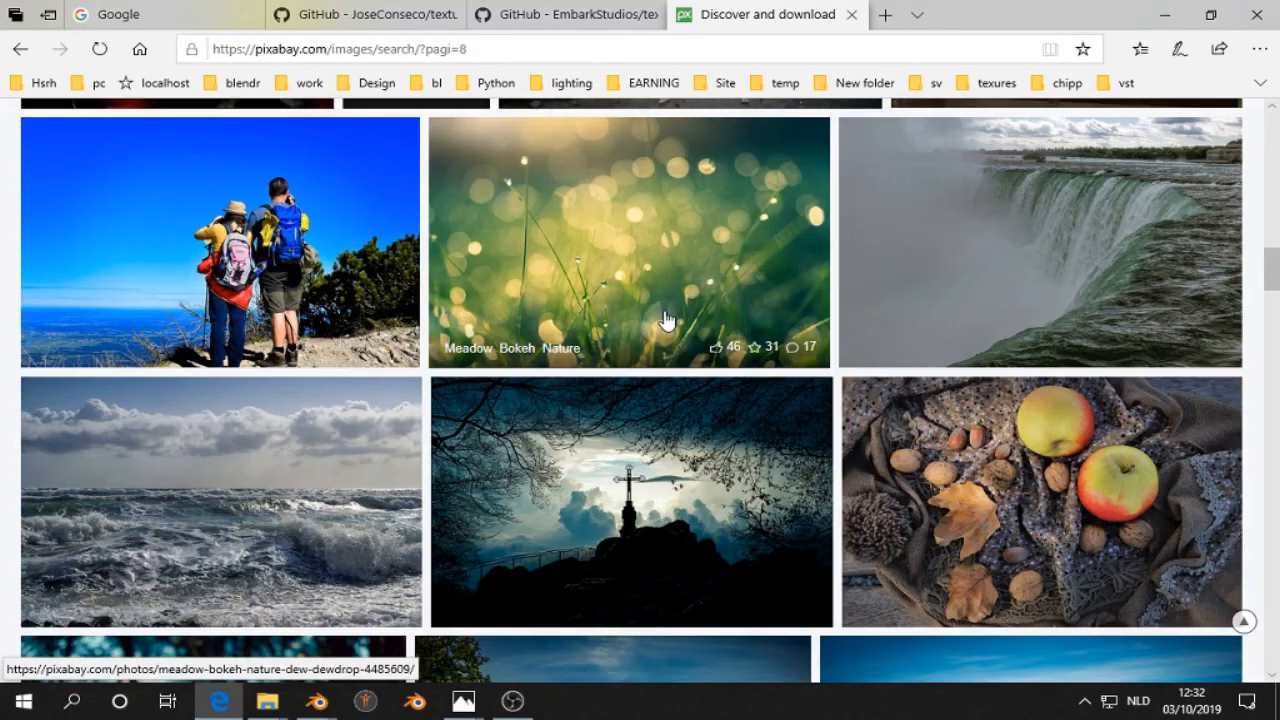
scroll(down, 3)
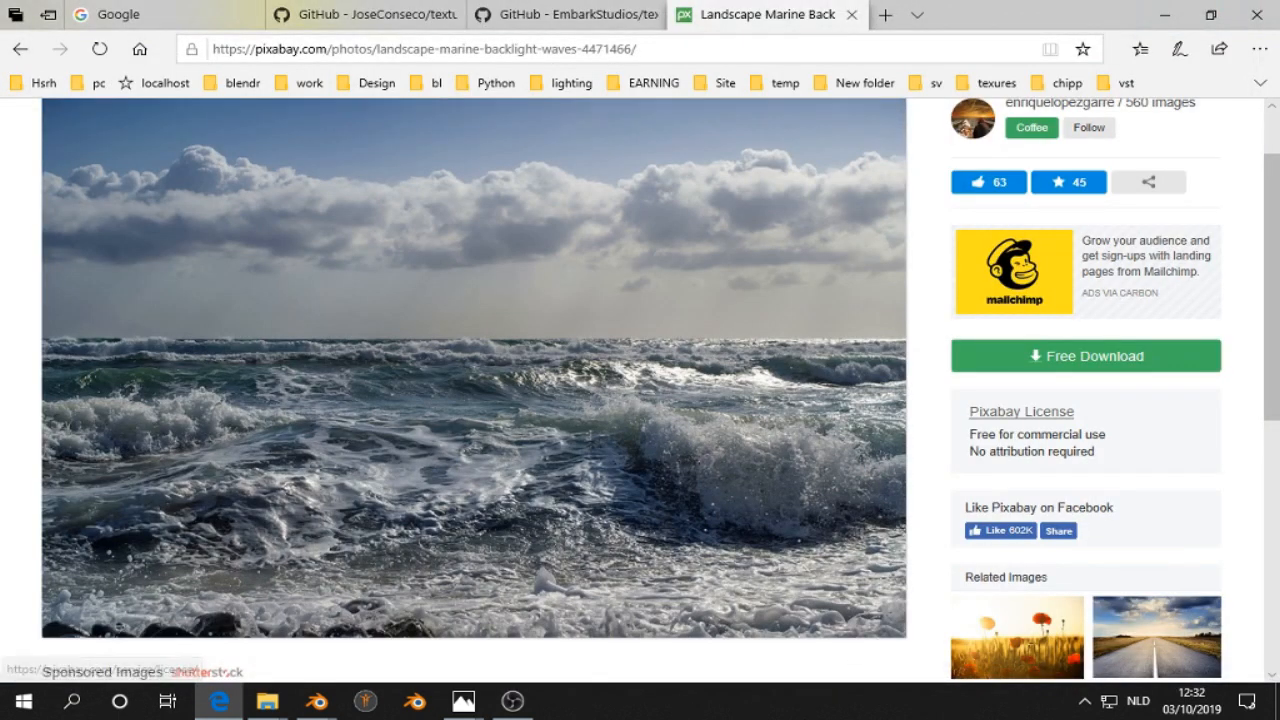
click(315, 700)
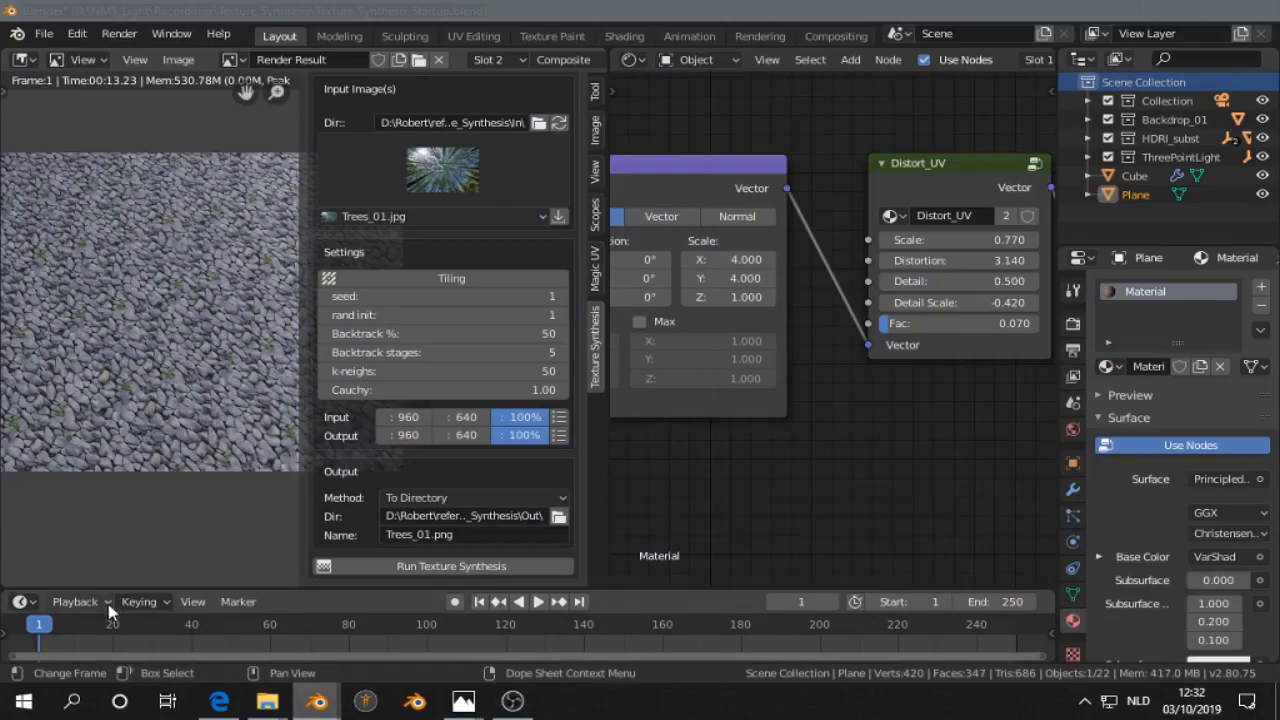
- Pick landscape_01.jpg as the input image and edit the output name to Landscape_01.png
click(20, 59)
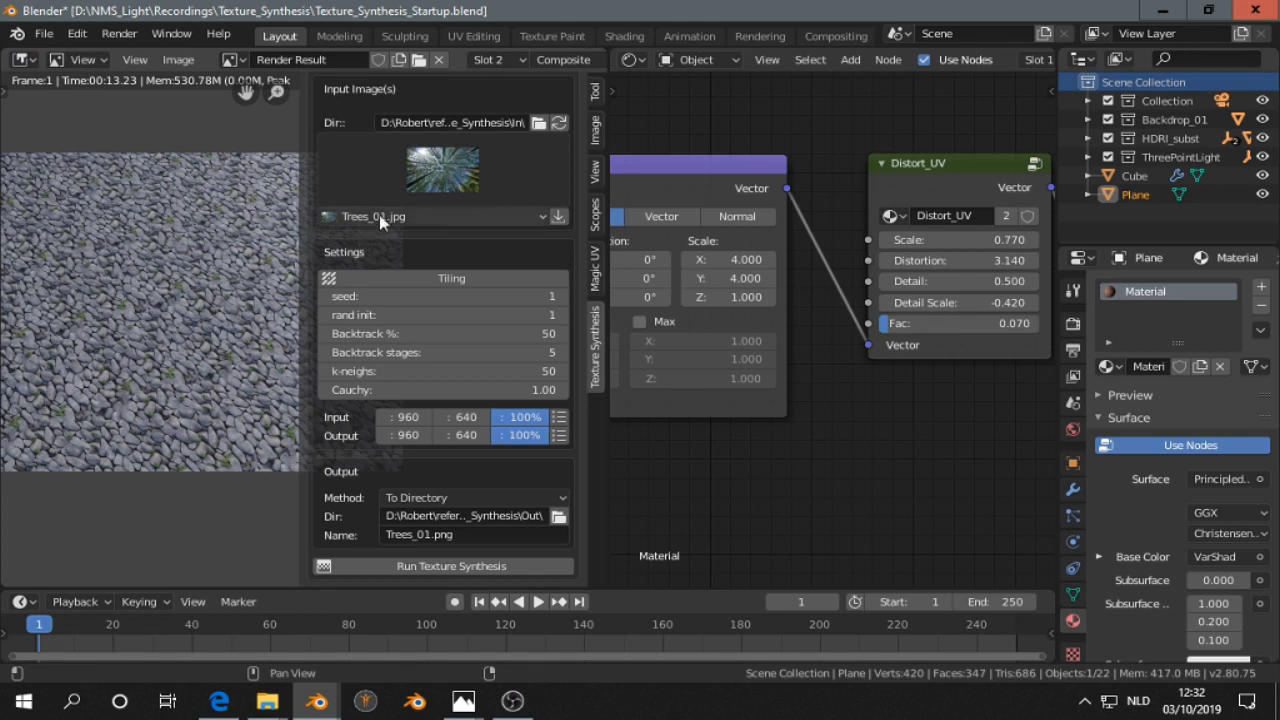
click(375, 216)
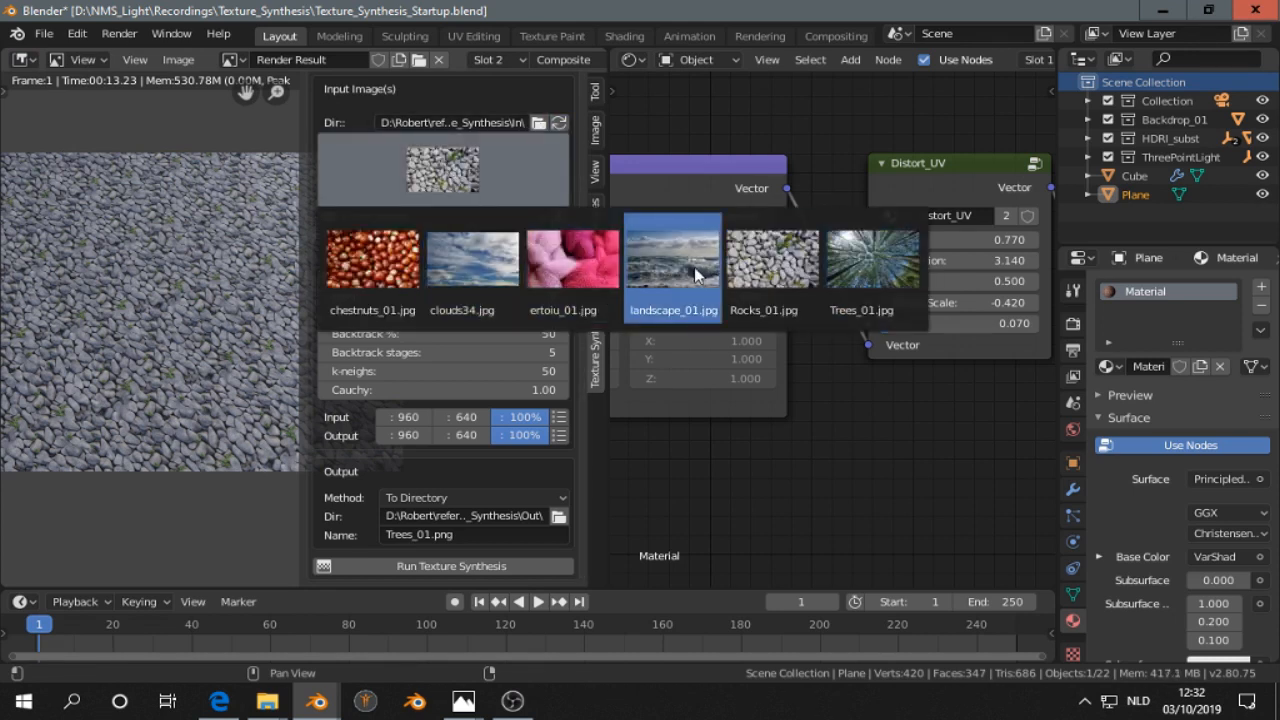
click(672, 258)
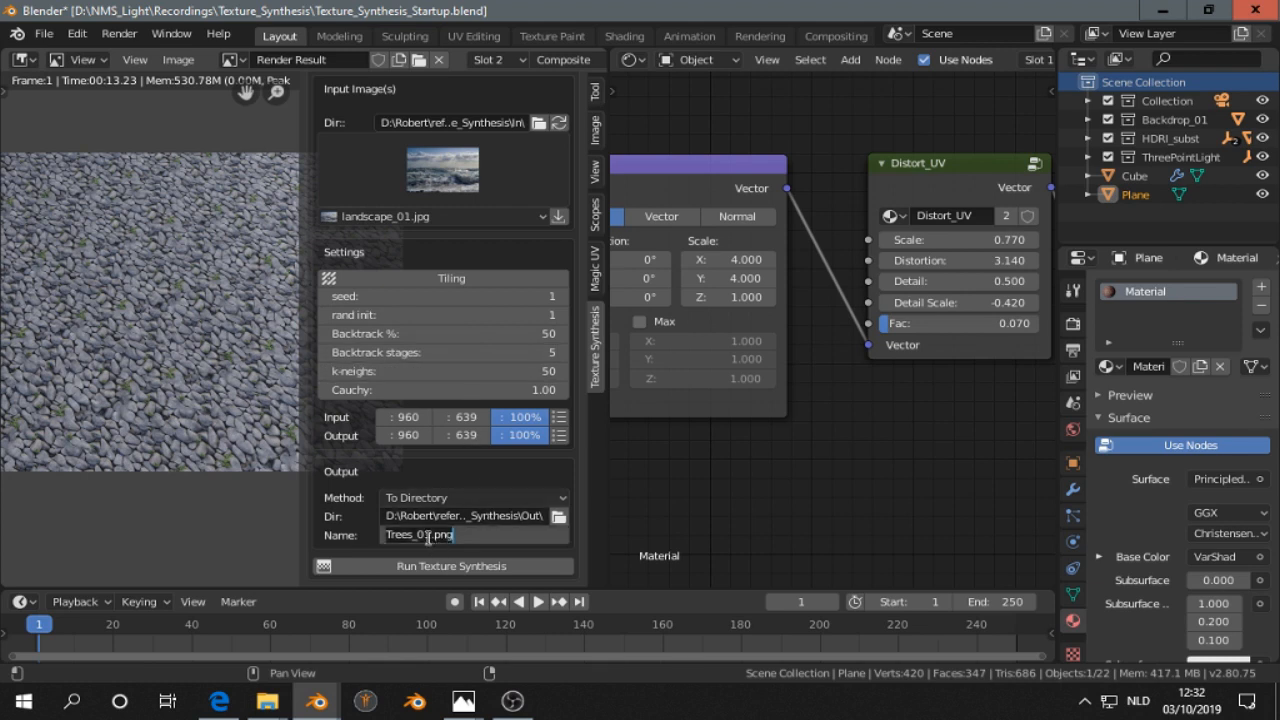
double_click(420, 535)
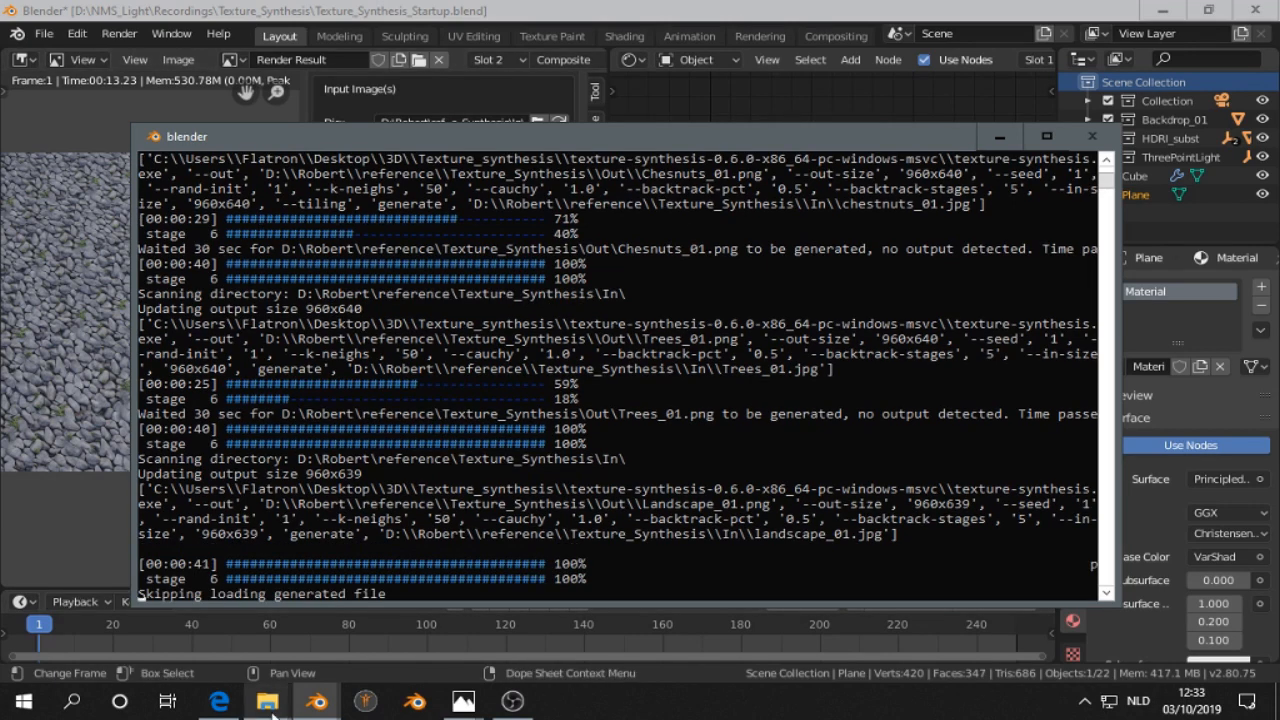
- Select Landscape_01.png in the Out folder and open it in Windows Photos
click(263, 700)
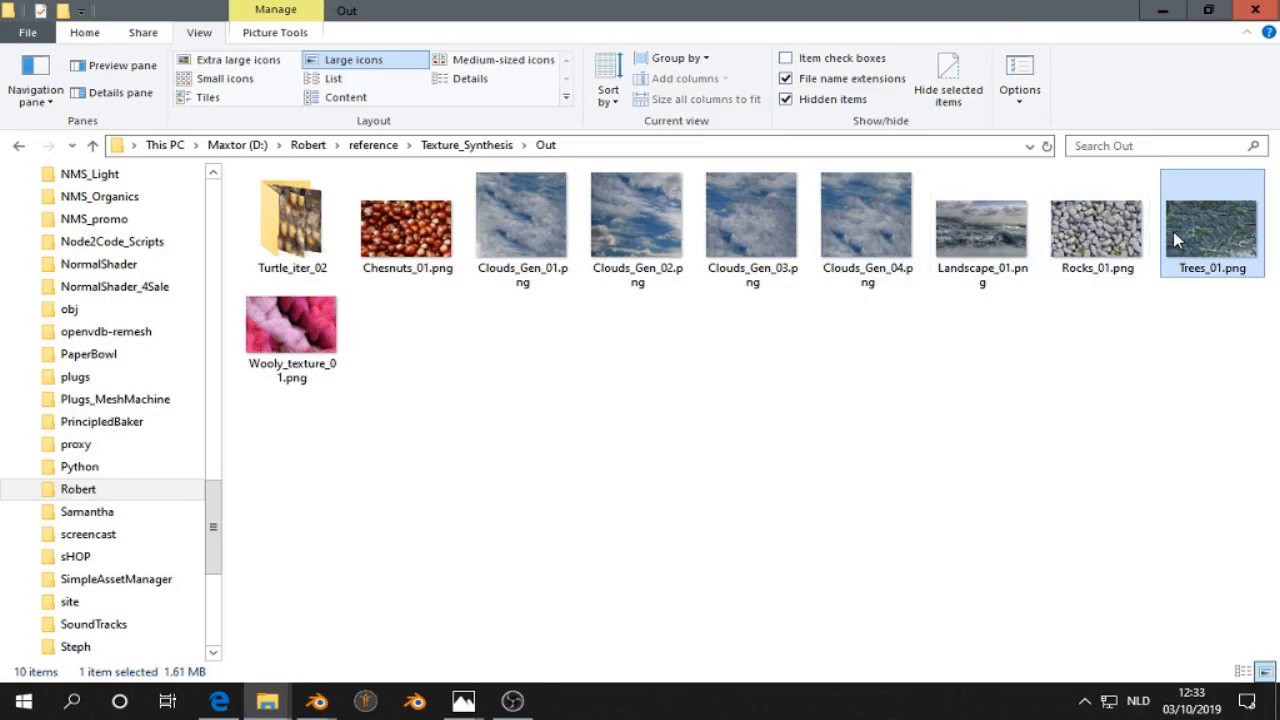
click(981, 235)
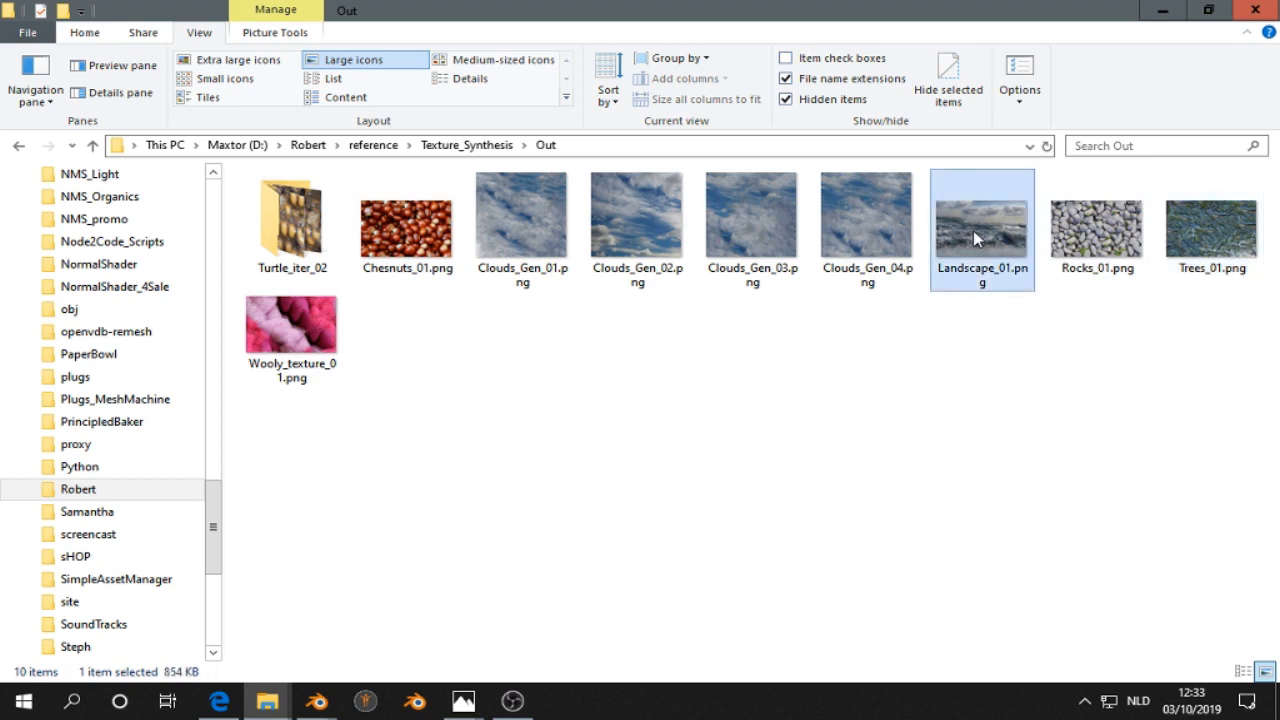
double_click(984, 213)
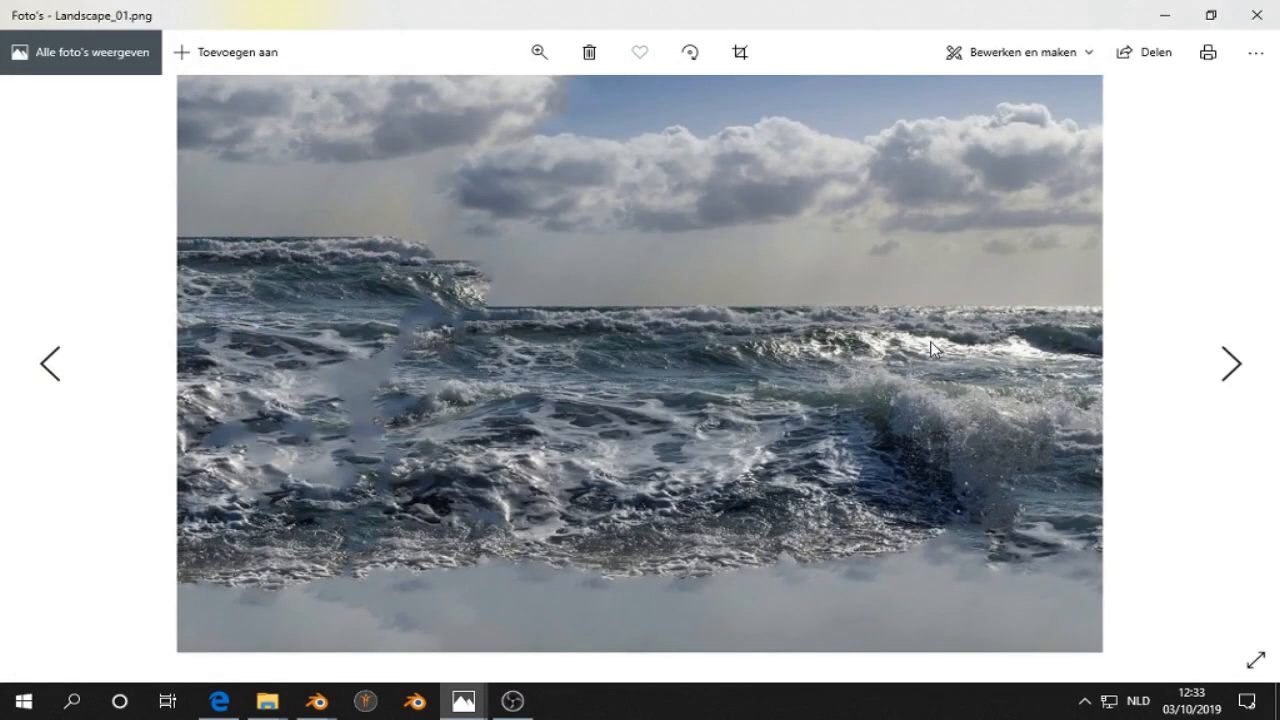
mouse_move(945, 348)
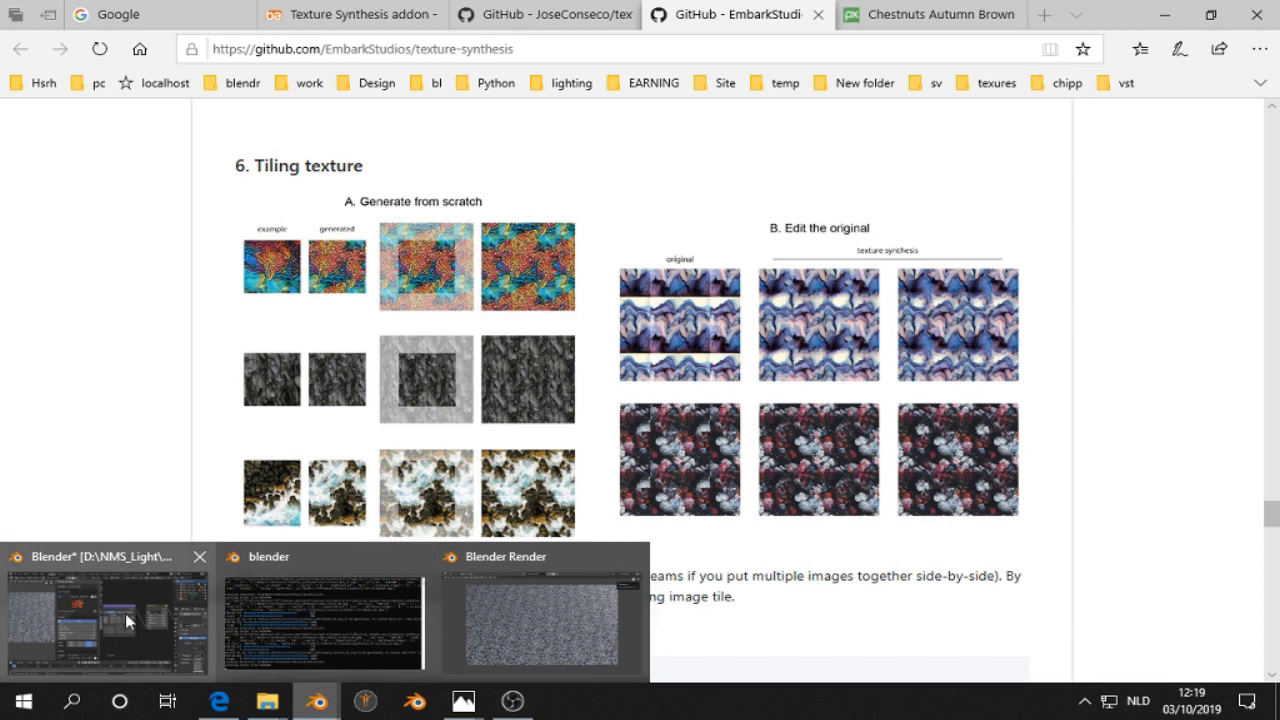
- Keep Simple Generate mode, accept the In folder as input, and choose a 256 preset size
click(106, 620)
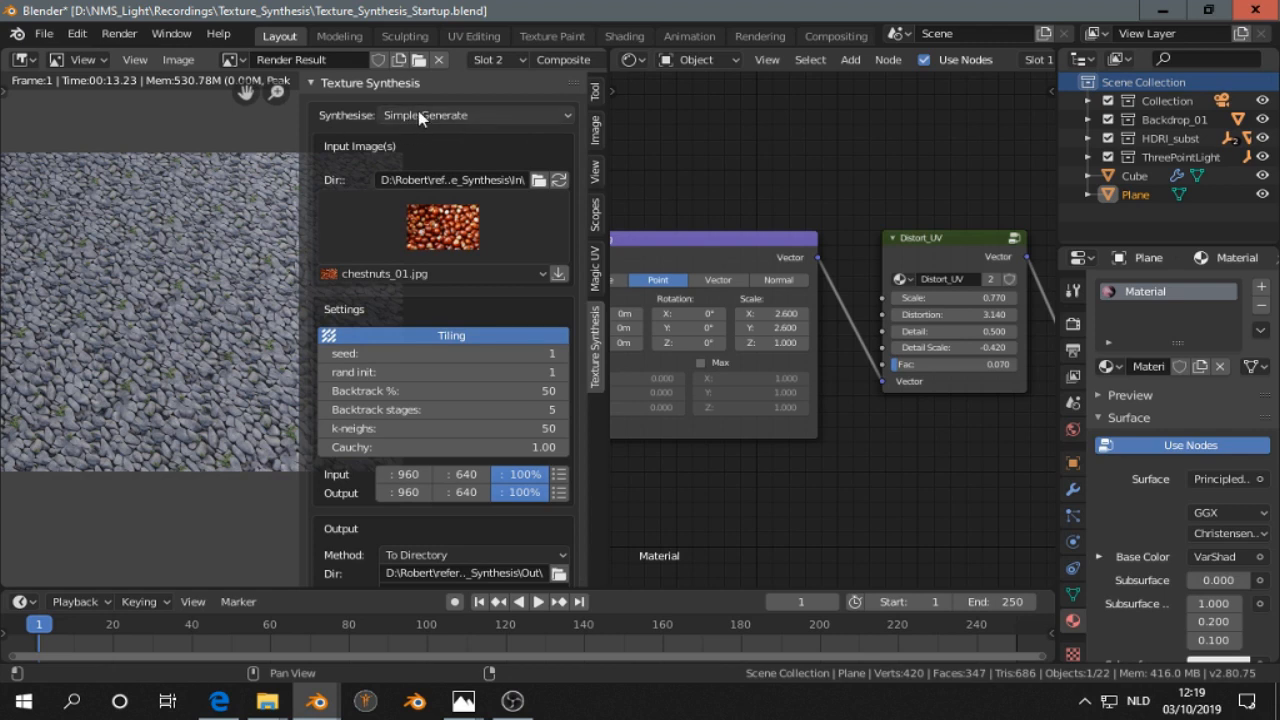
click(445, 115)
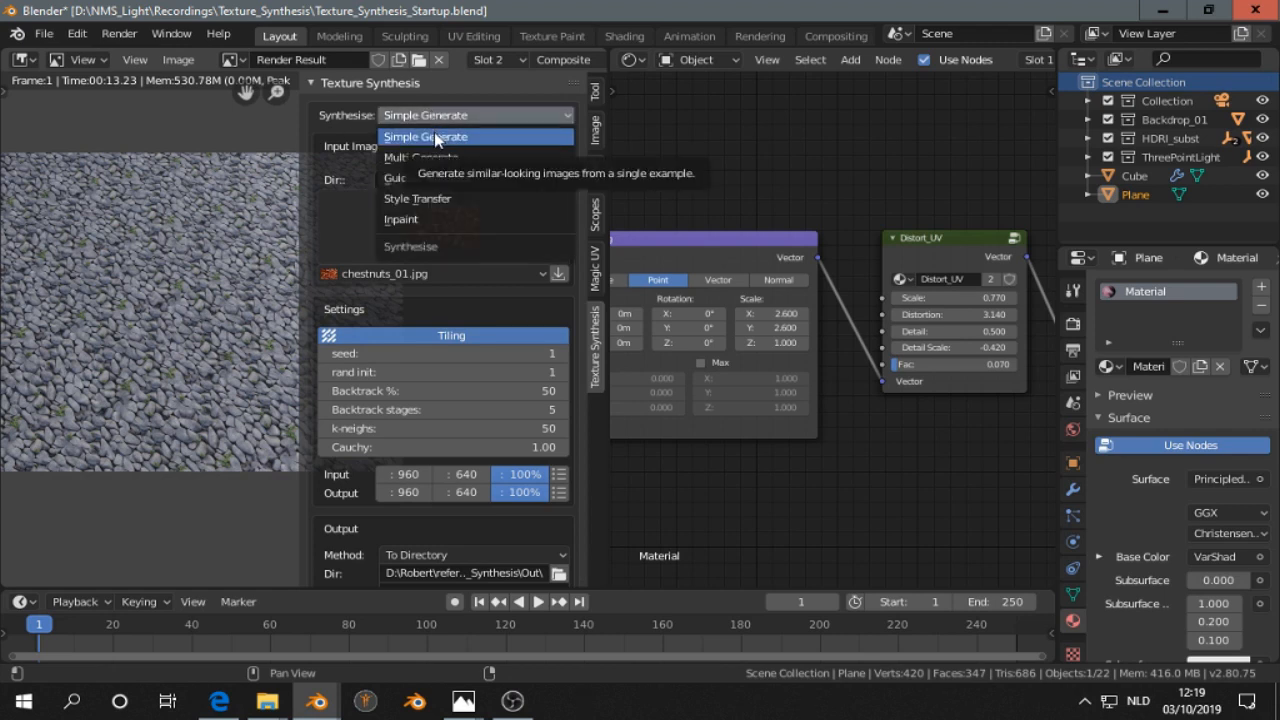
click(439, 137)
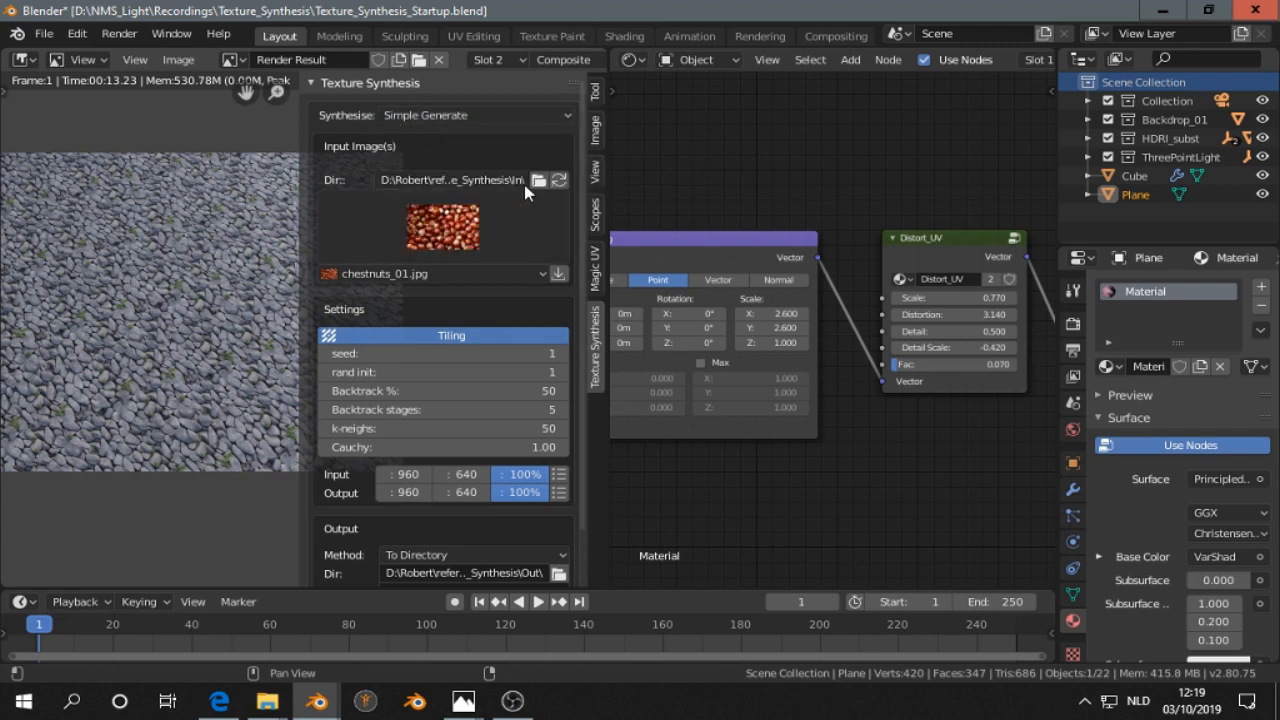
click(537, 180)
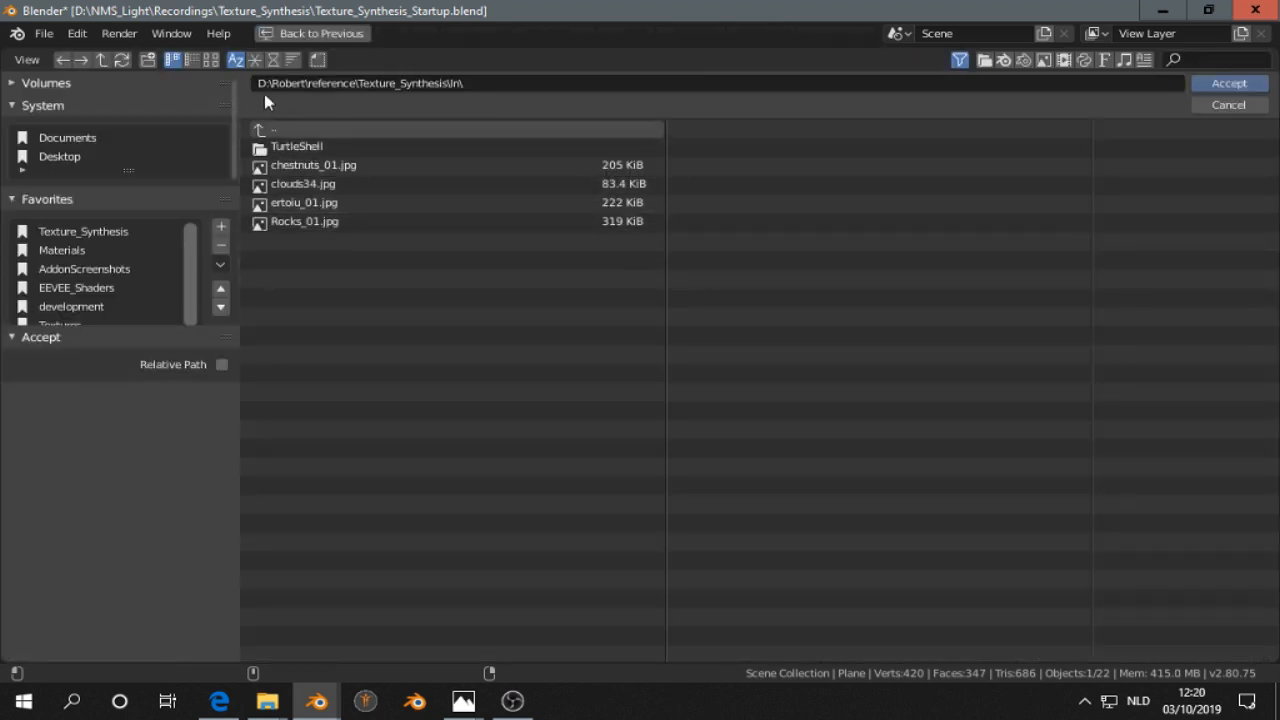
click(208, 60)
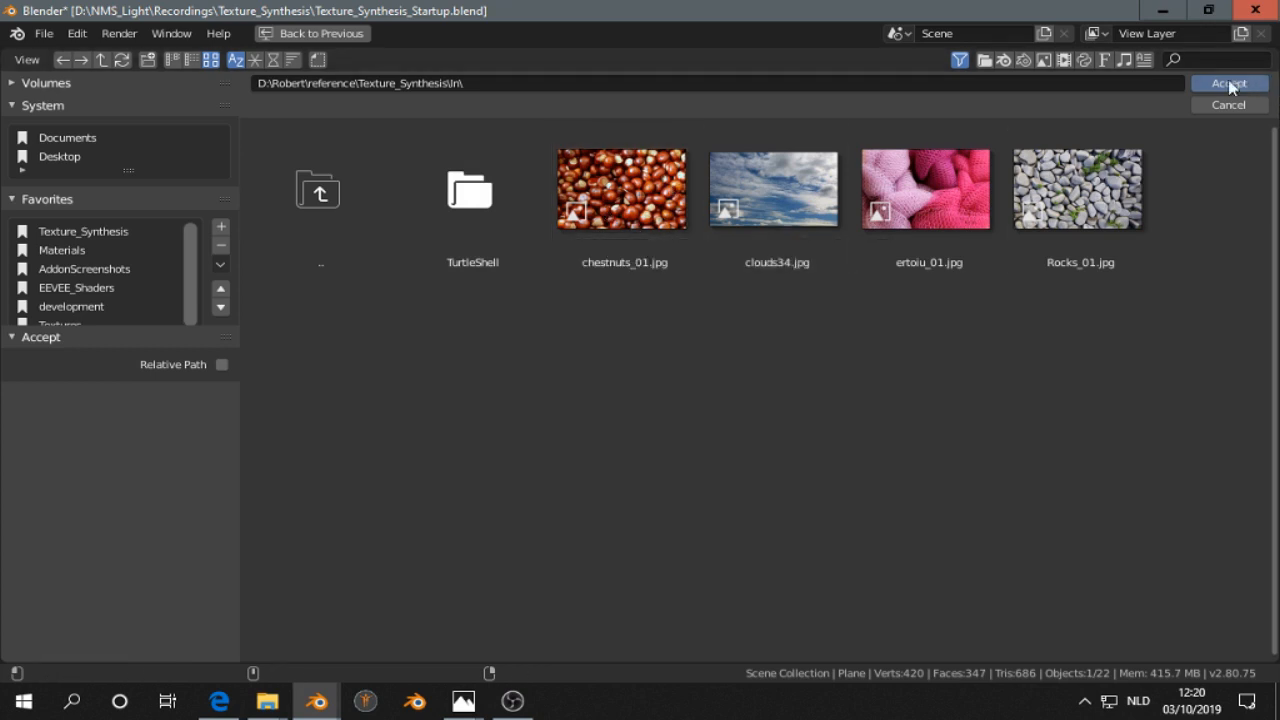
click(1231, 83)
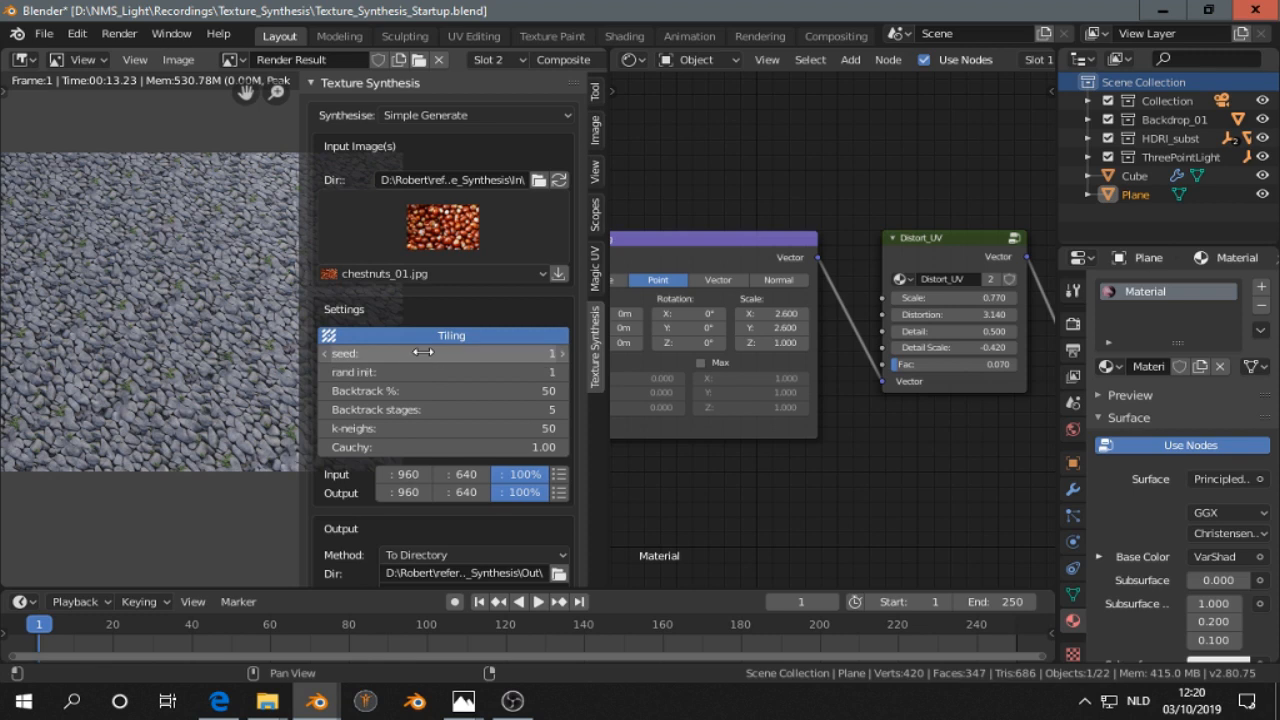
mouse_move(418, 446)
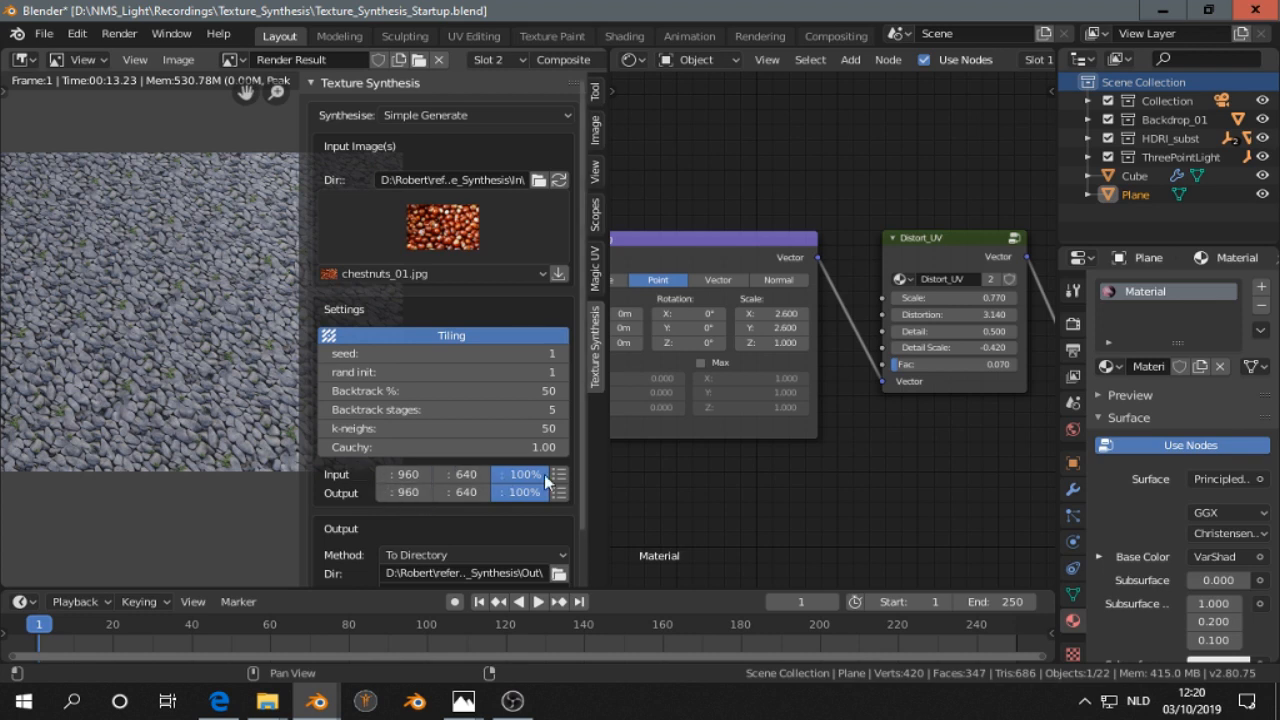
mouse_move(527, 485)
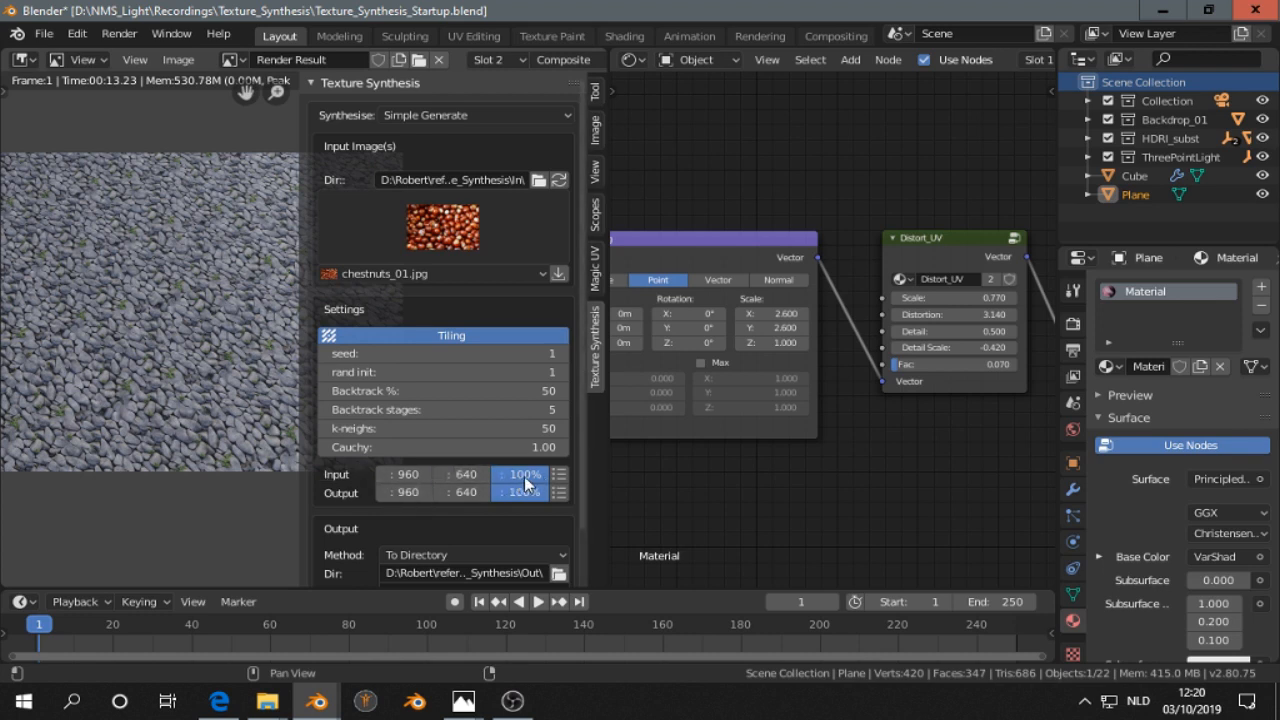
mouse_move(527, 483)
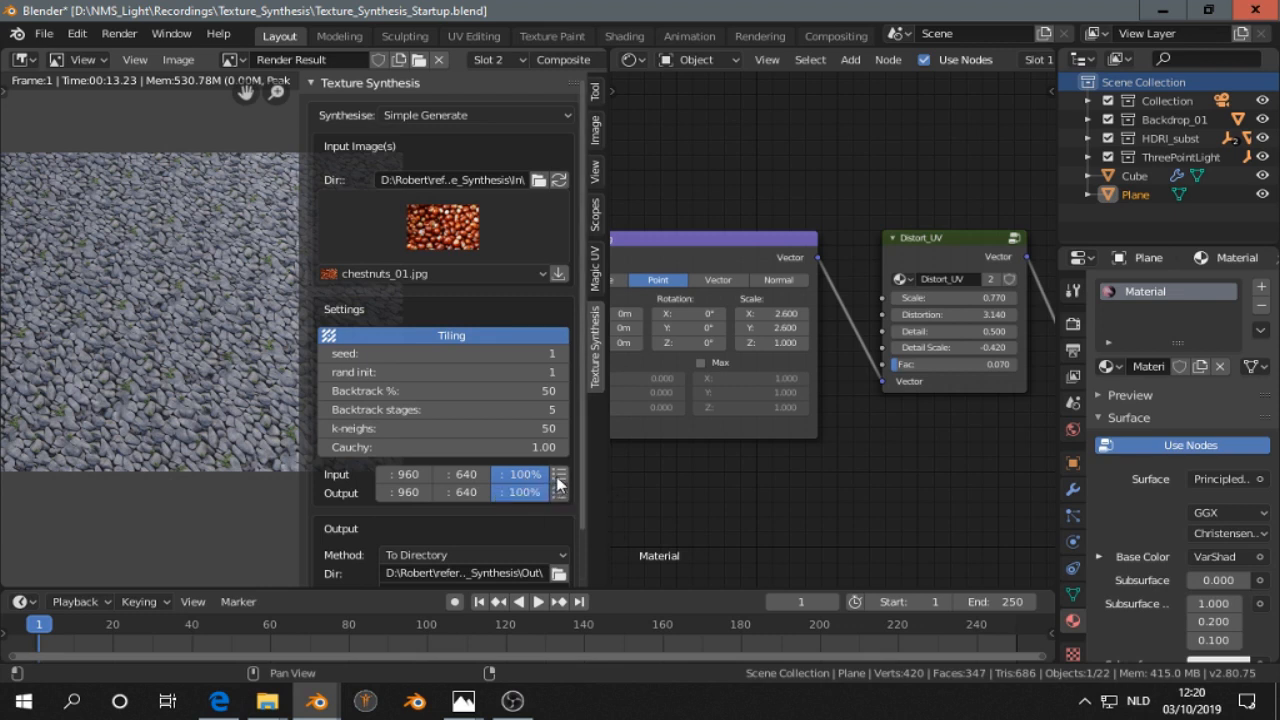
click(500, 474)
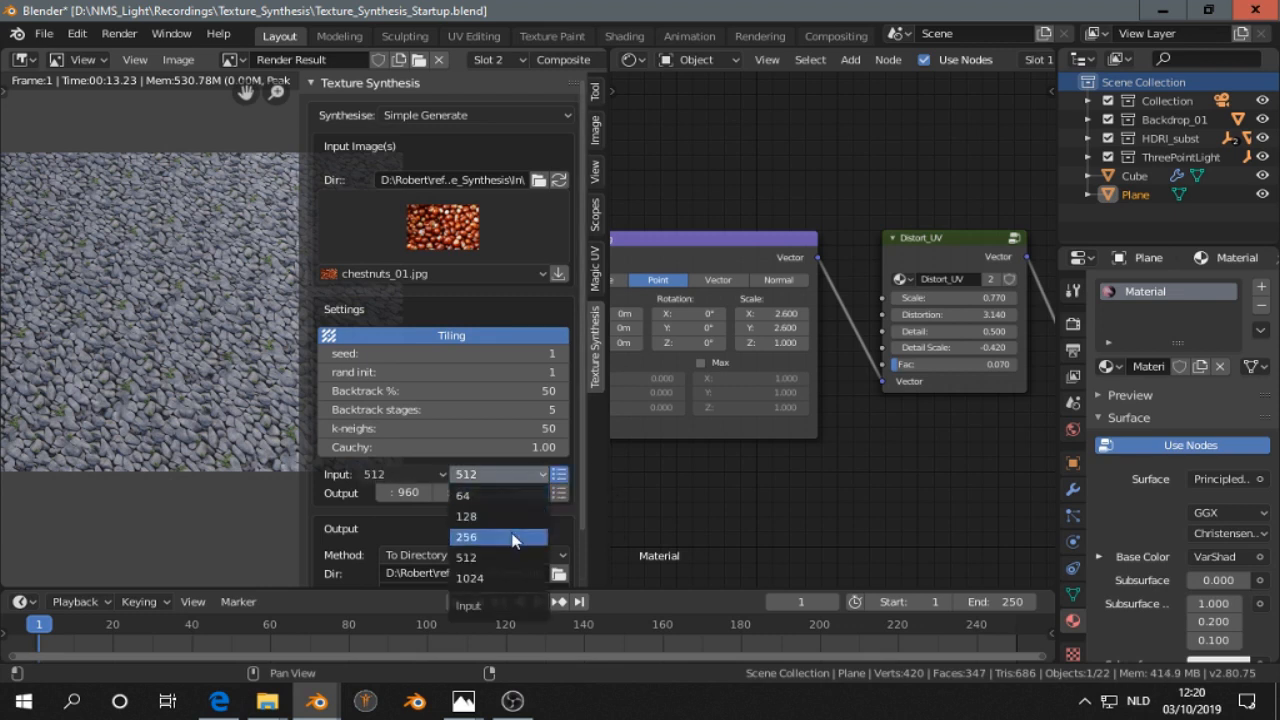
click(467, 536)
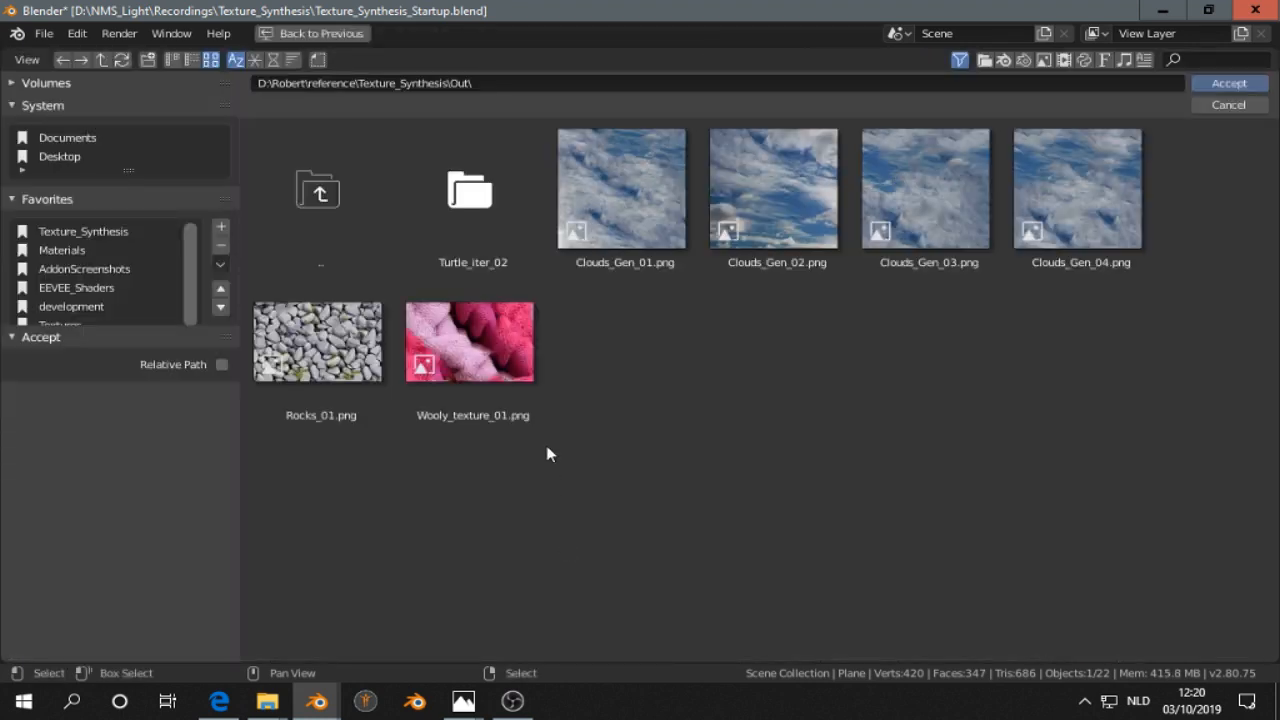
mouse_move(693, 378)
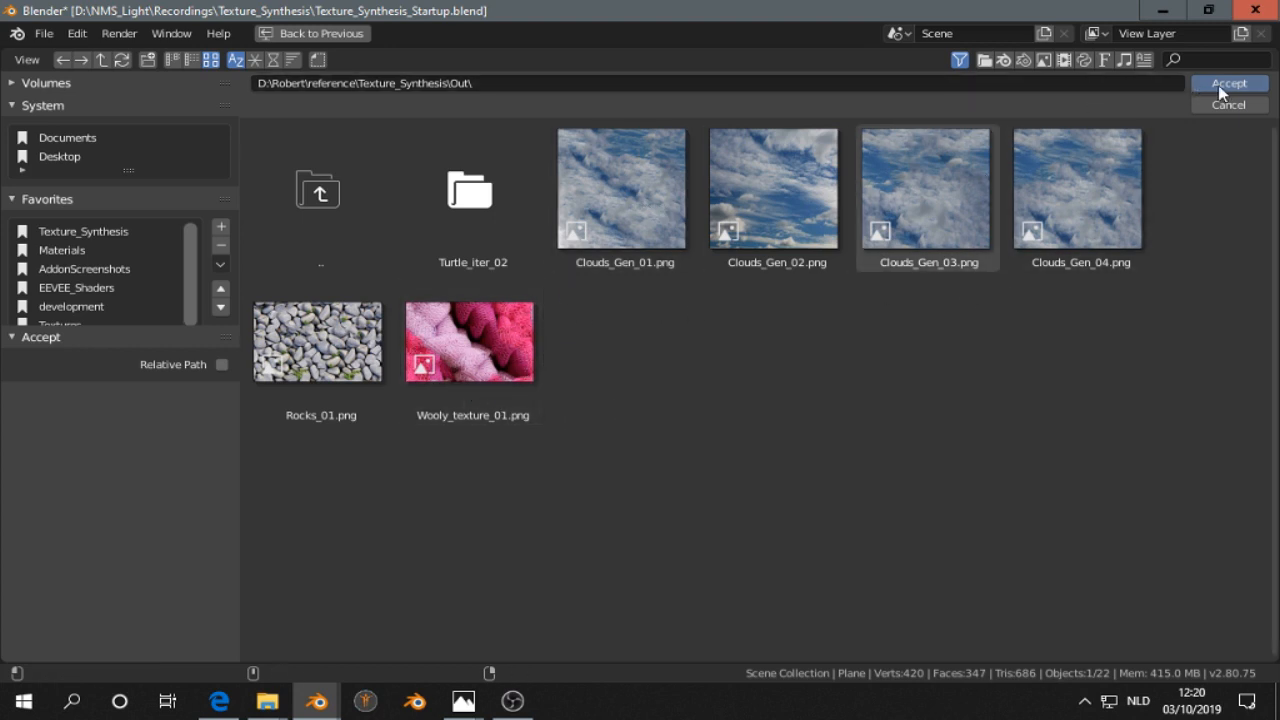
- Accept the Out folder as output and edit the output name to Chesnuts_01.png
click(1231, 83)
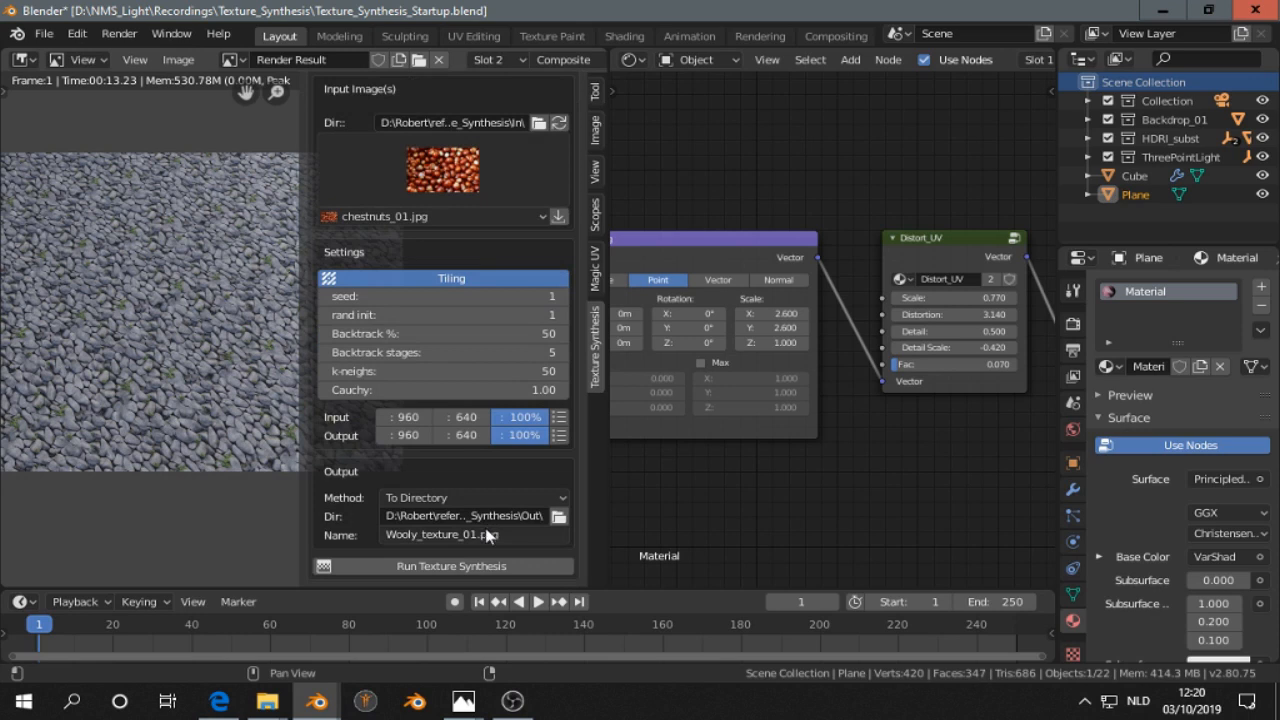
click(460, 535)
text(Chesnuts)
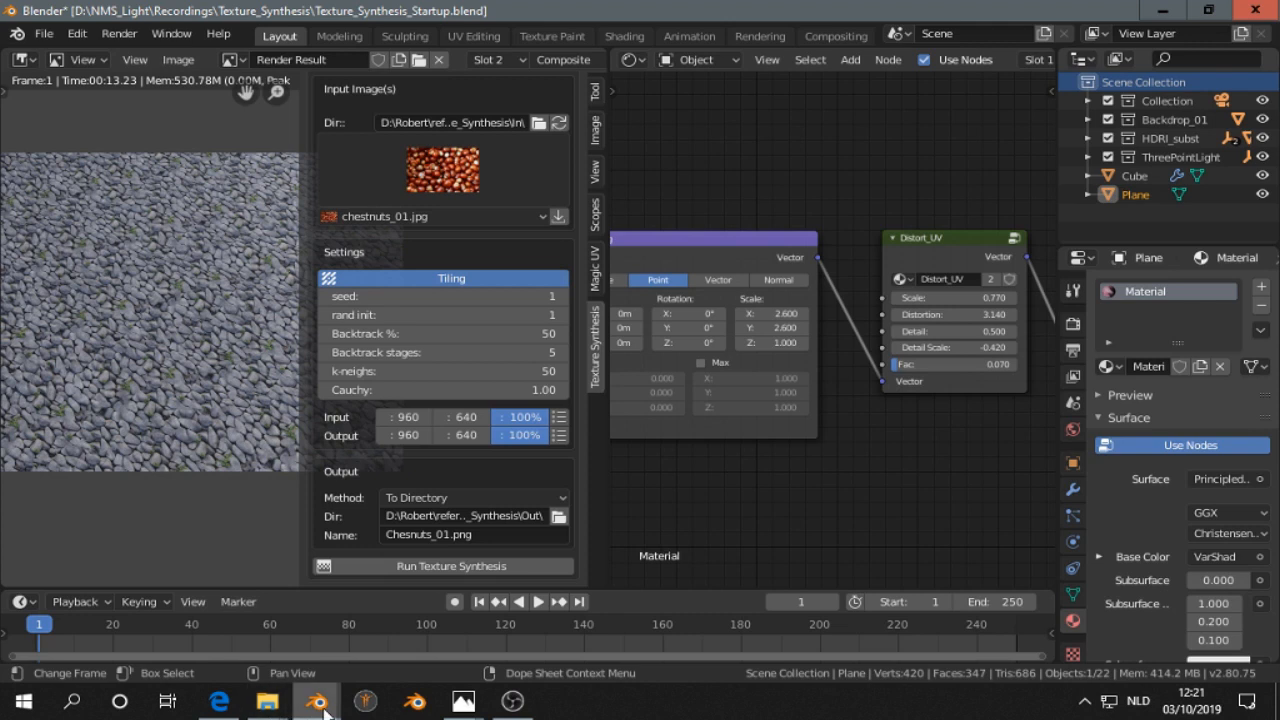
- Preview the synthesized Chesnuts_01.png from the Out folder in Windows Photos
click(117, 34)
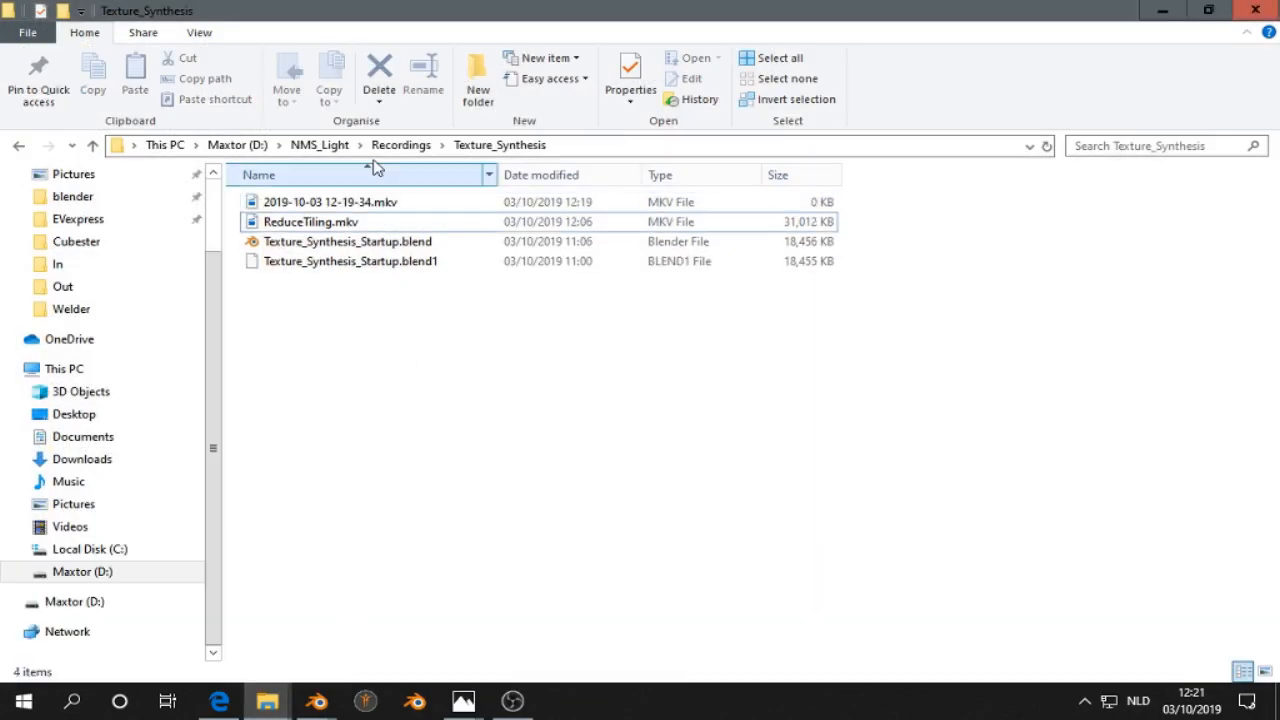
mouse_move(262, 700)
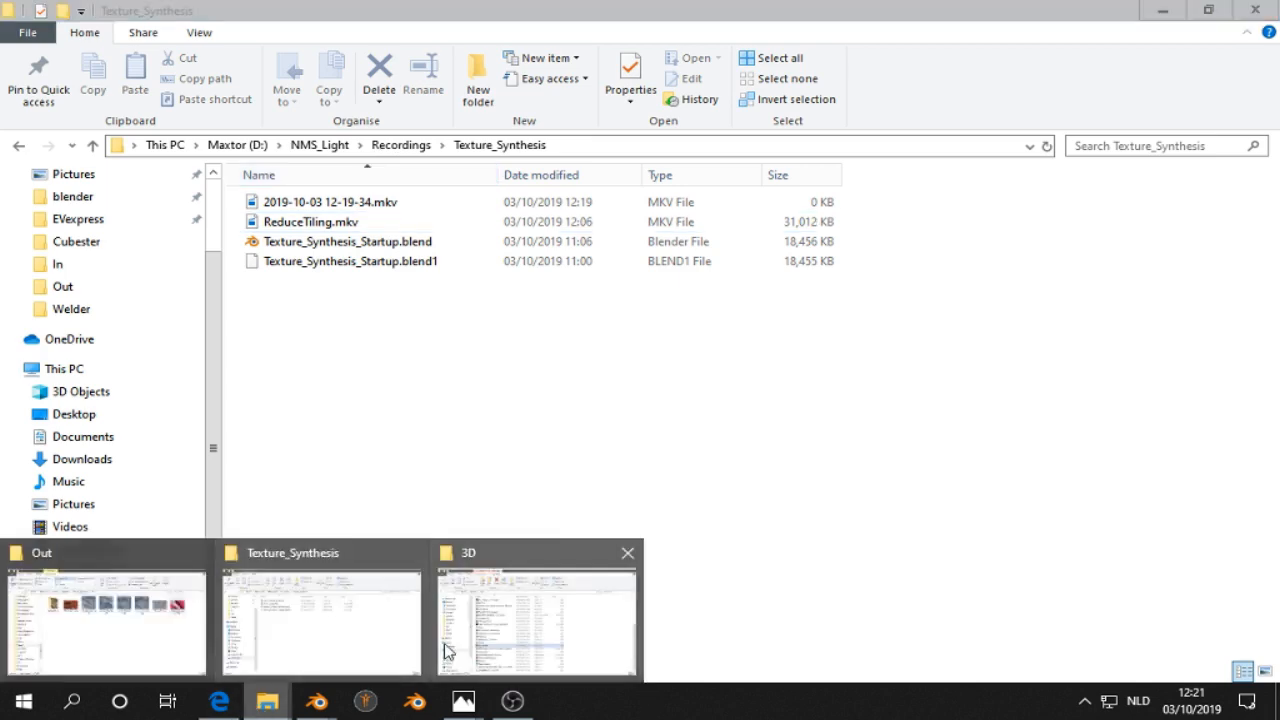
click(105, 620)
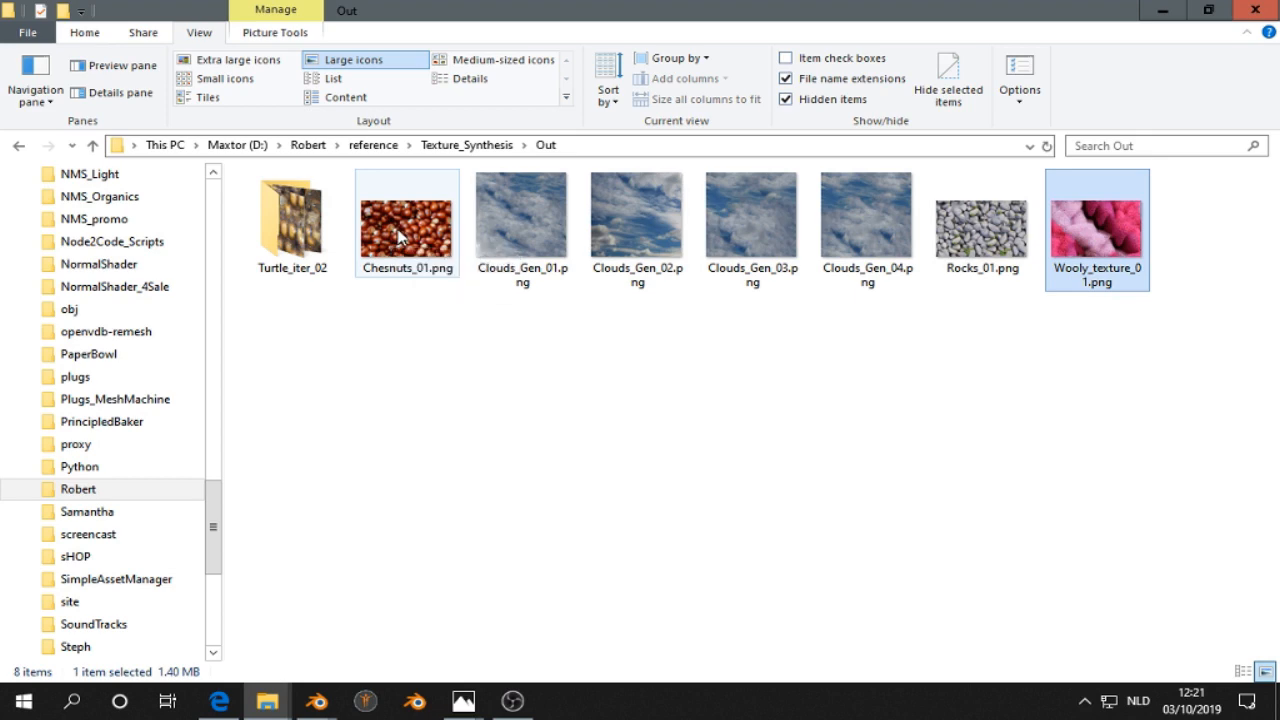
double_click(405, 230)
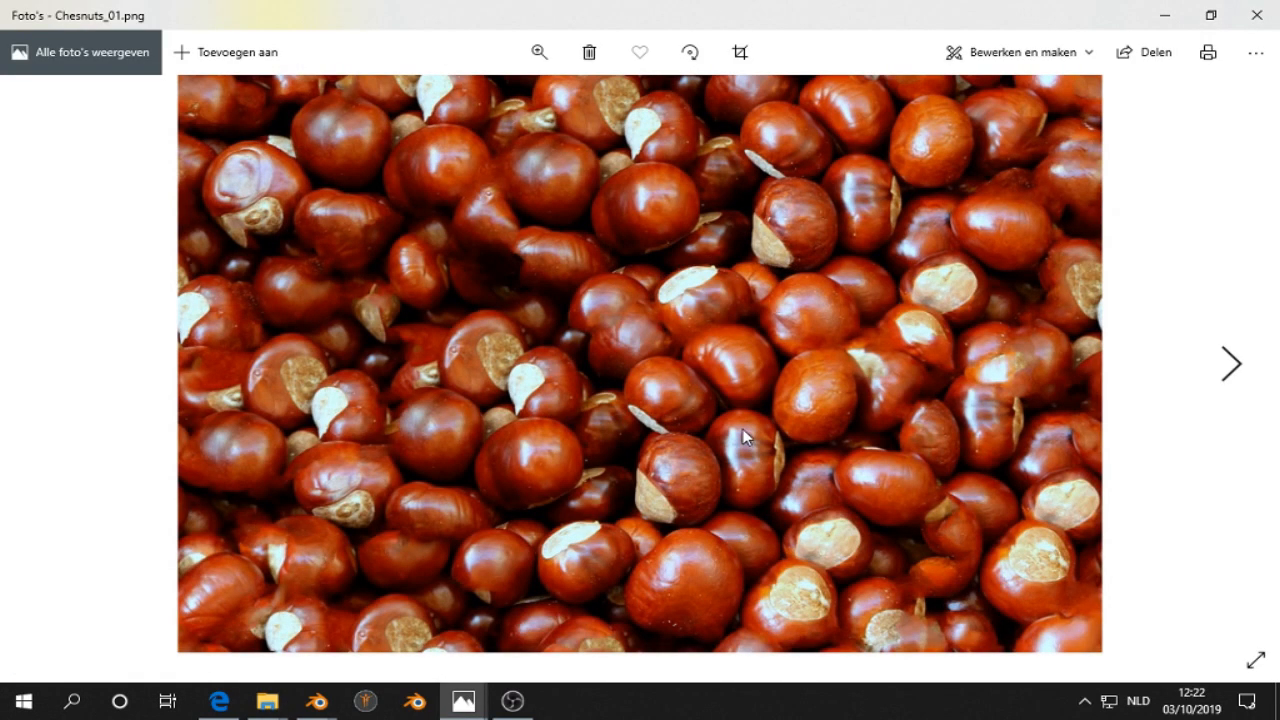
mouse_move(506, 135)
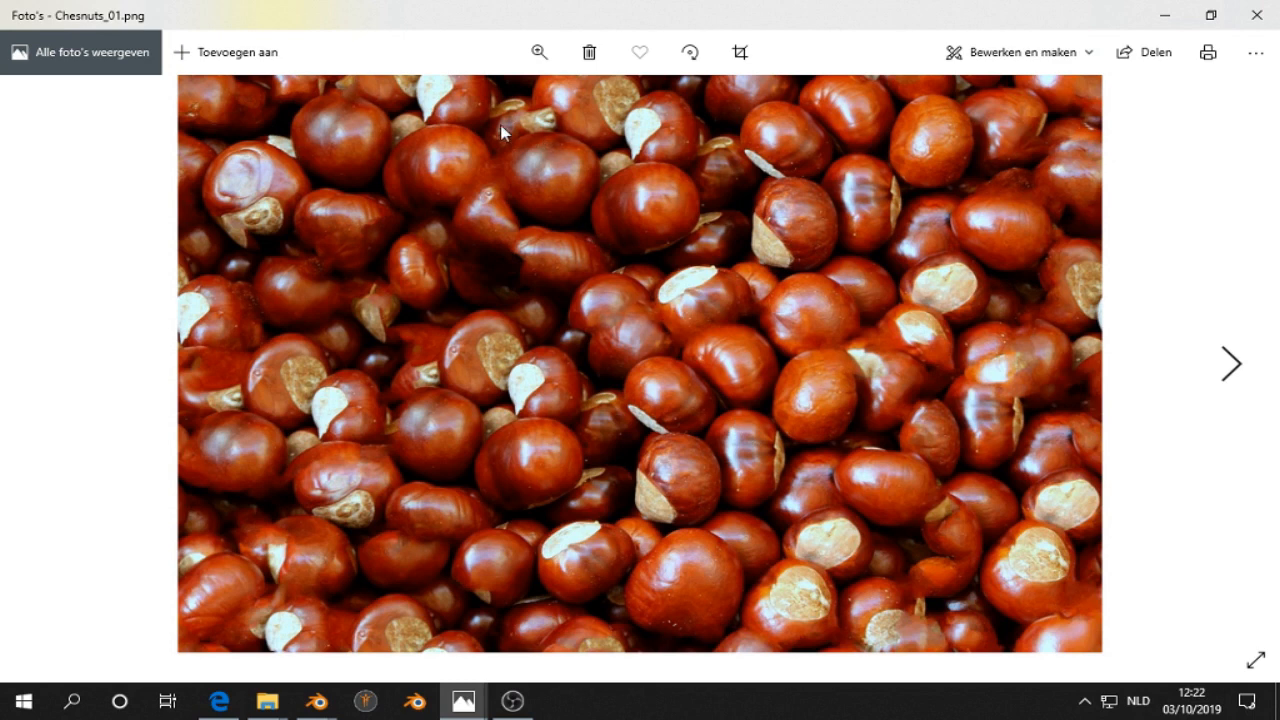
mouse_move(844, 278)
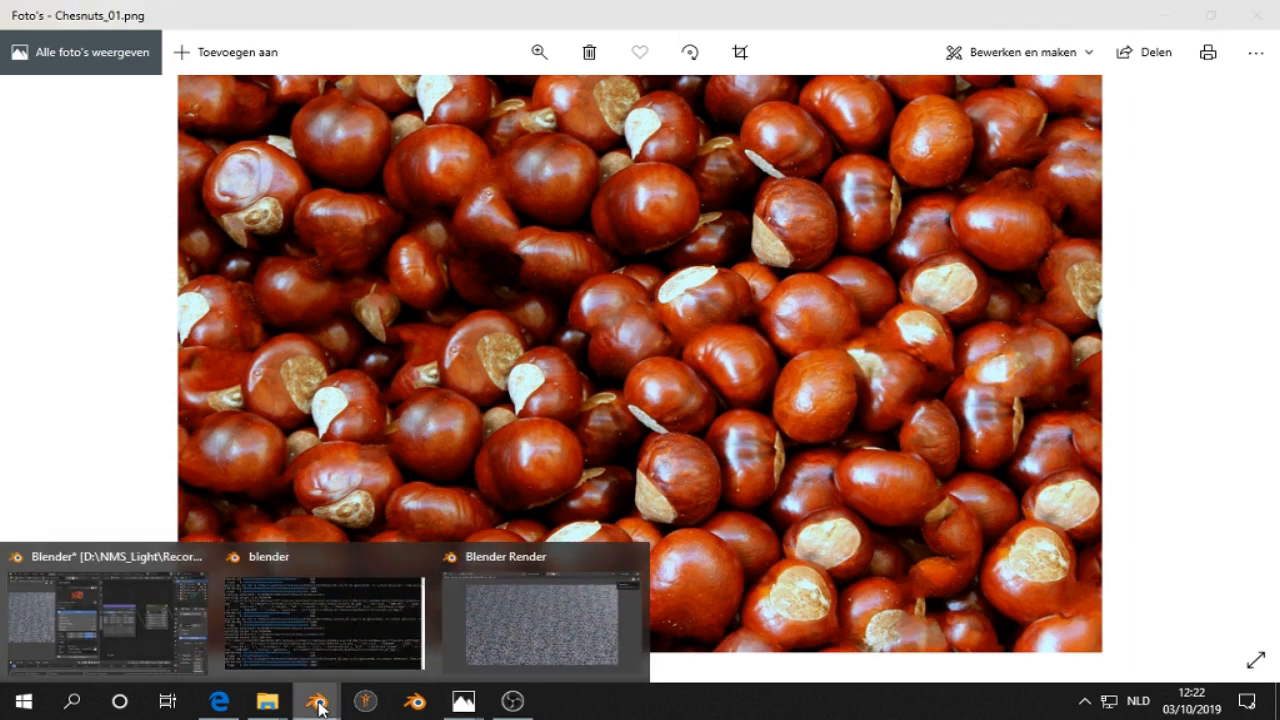
- Load Chesnuts_01.png as the plane's texture in Blender
click(317, 698)
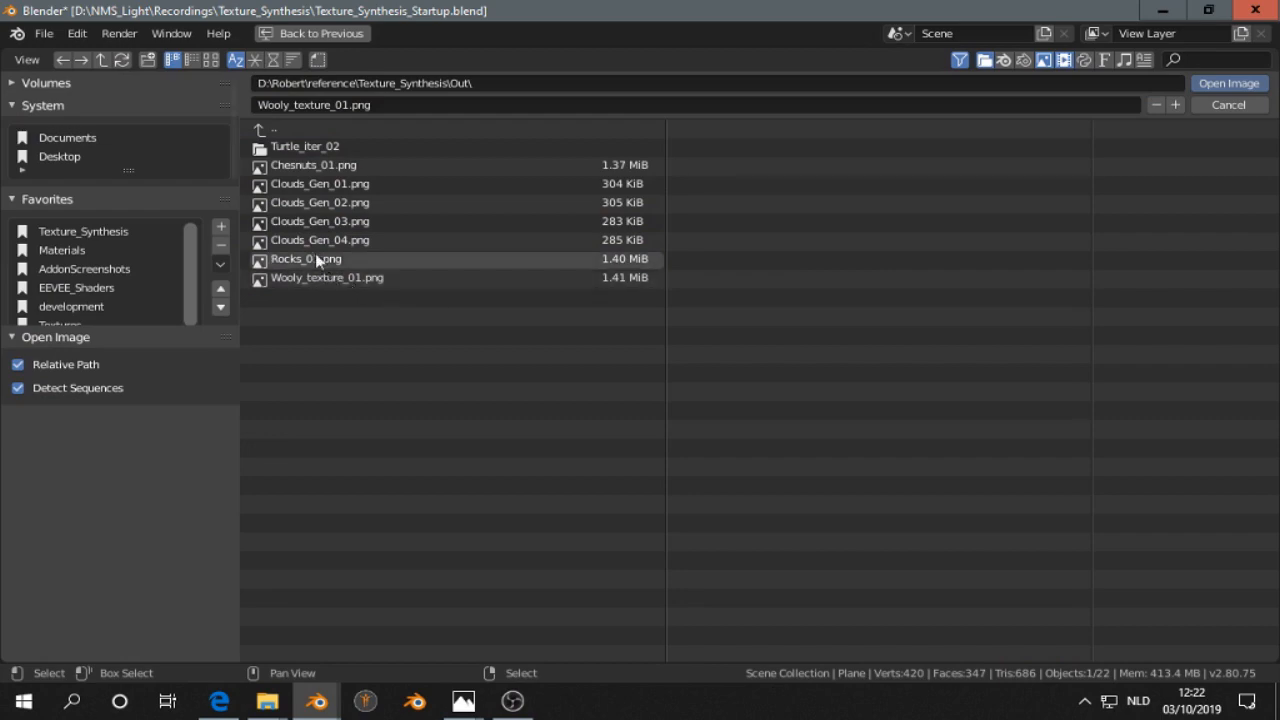
click(313, 165)
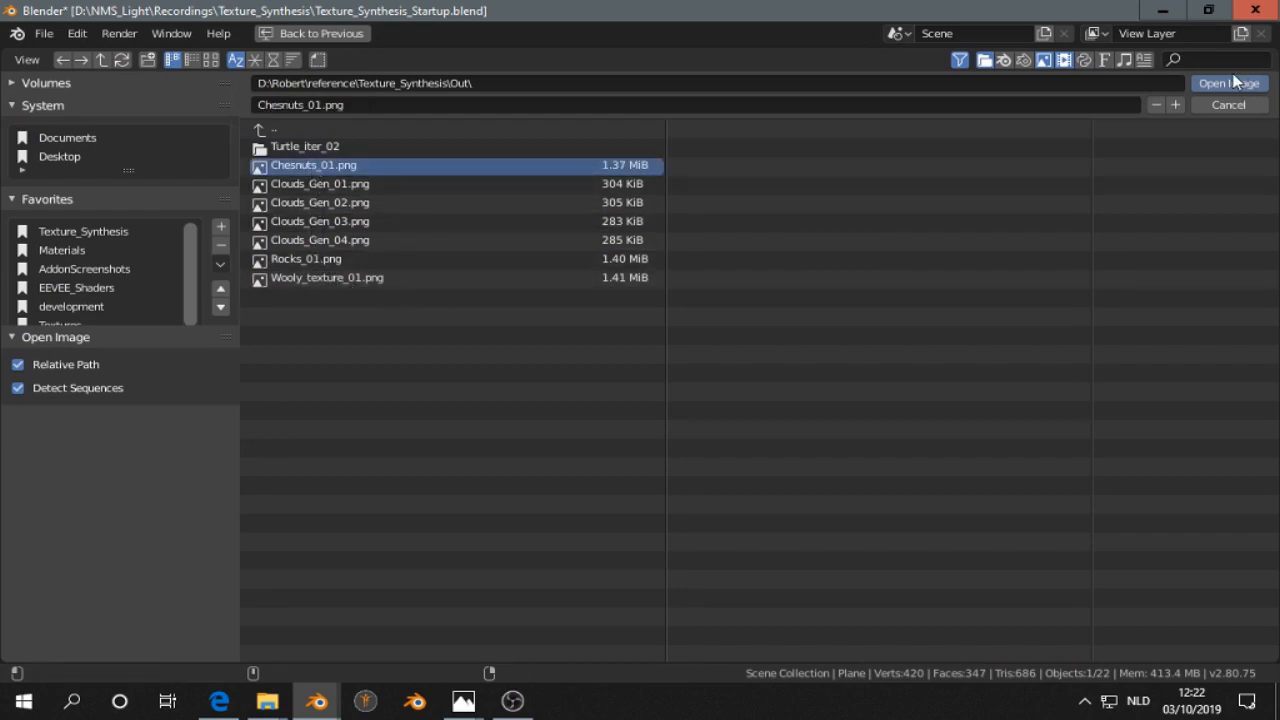
click(1230, 83)
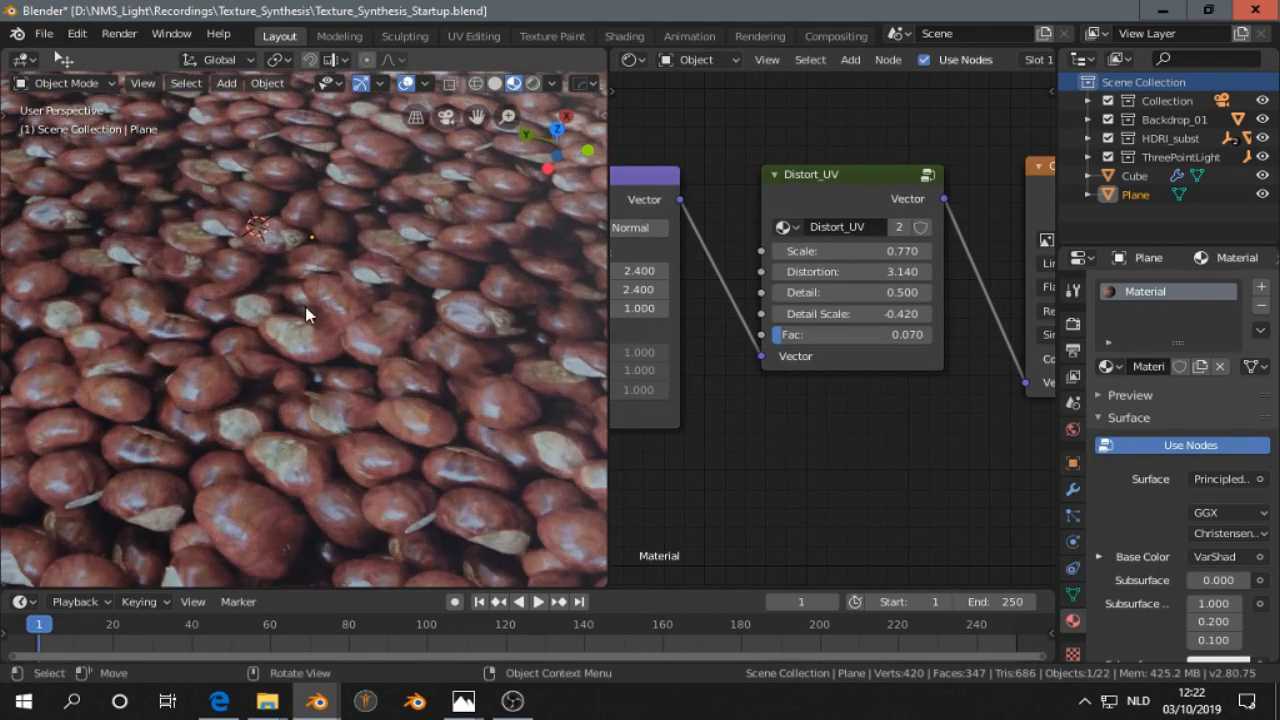
- Turn the viewport into an Image Editor and view a different render result slot
click(20, 62)
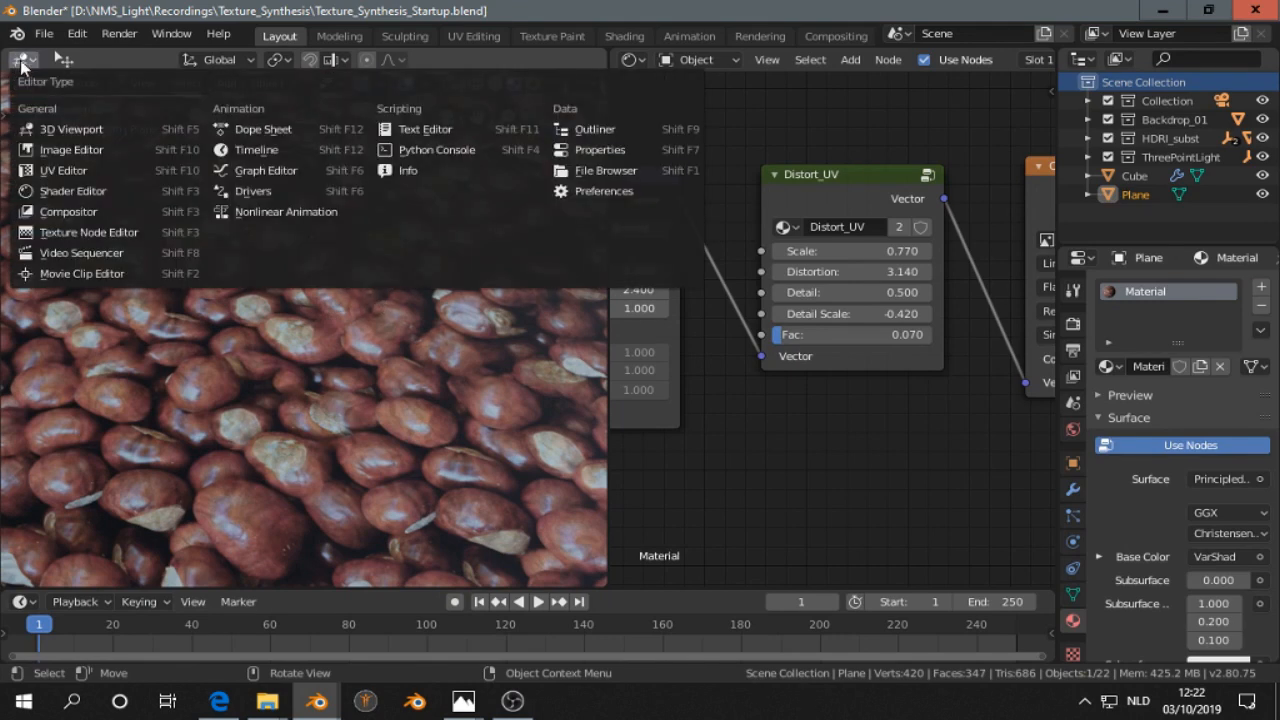
mouse_move(70, 149)
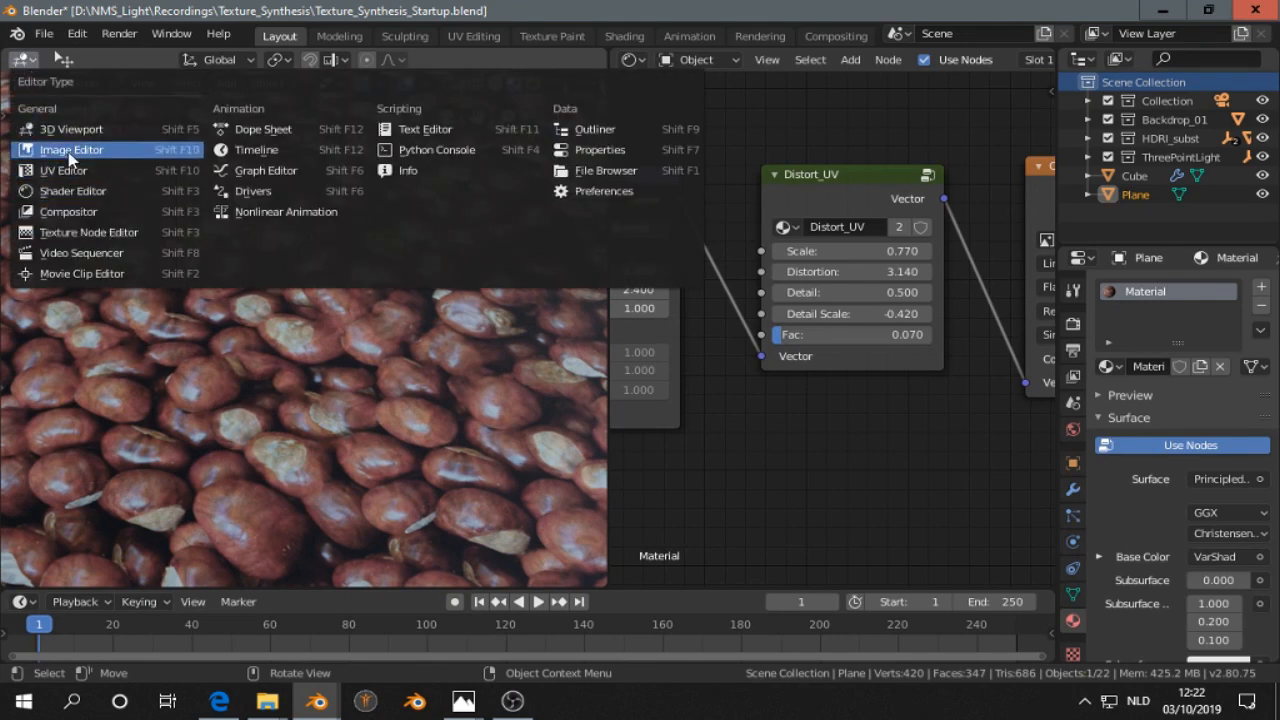
click(68, 149)
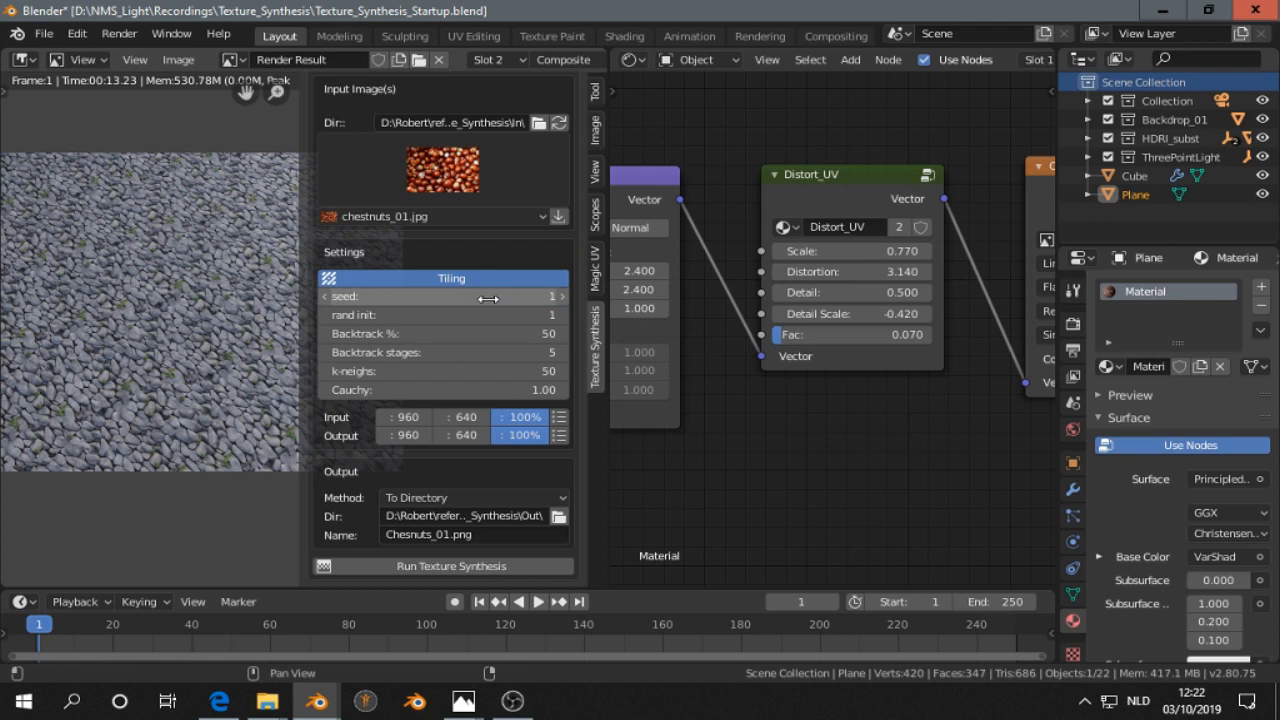
mouse_move(442, 371)
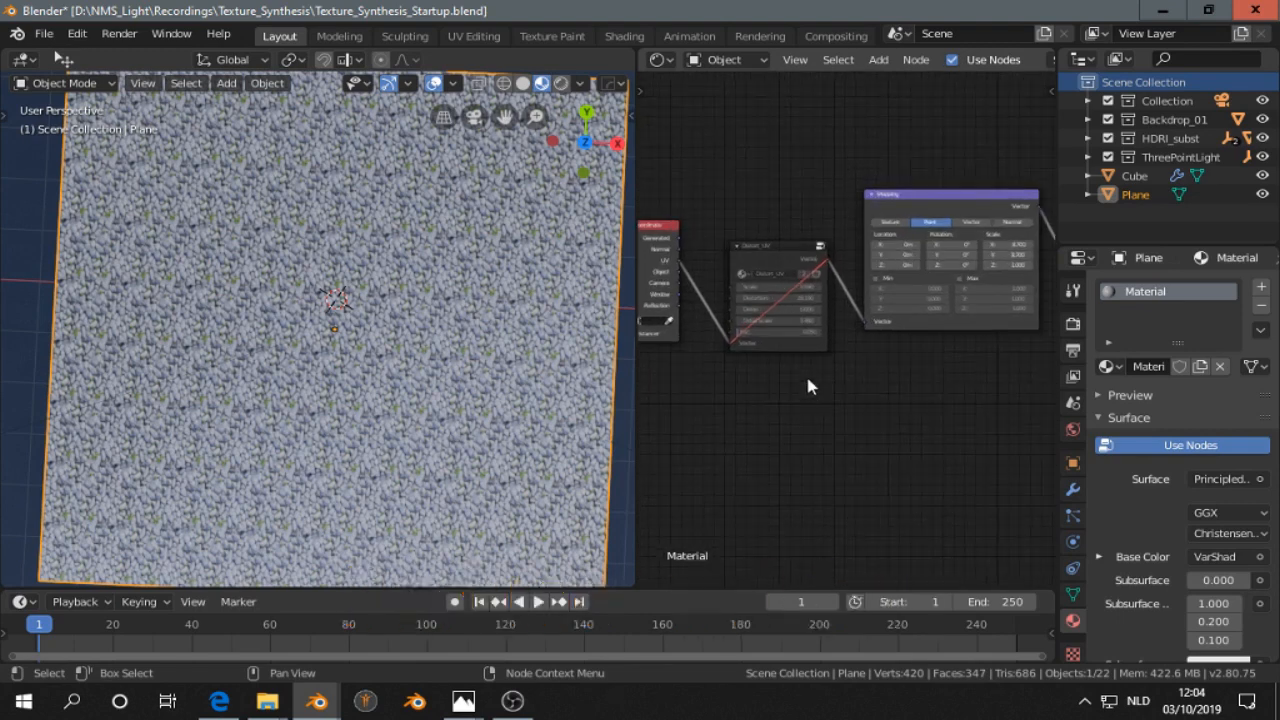
mouse_move(891, 370)
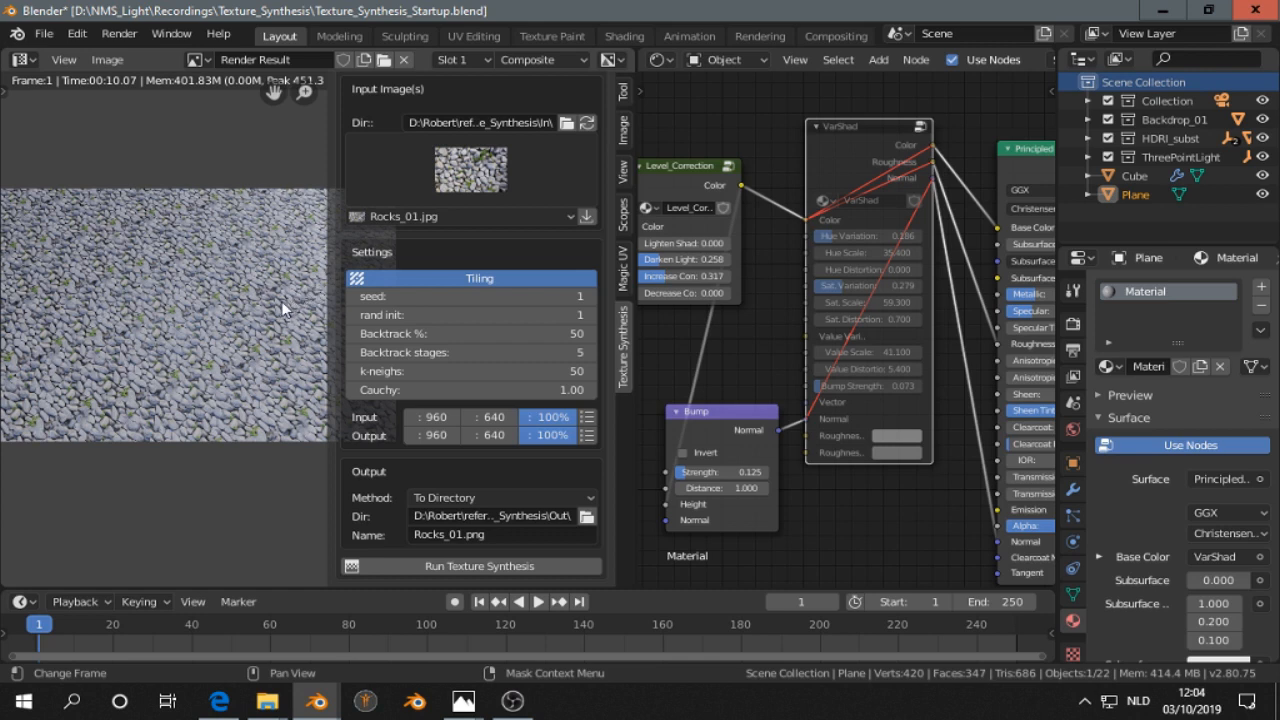
mouse_move(780, 220)
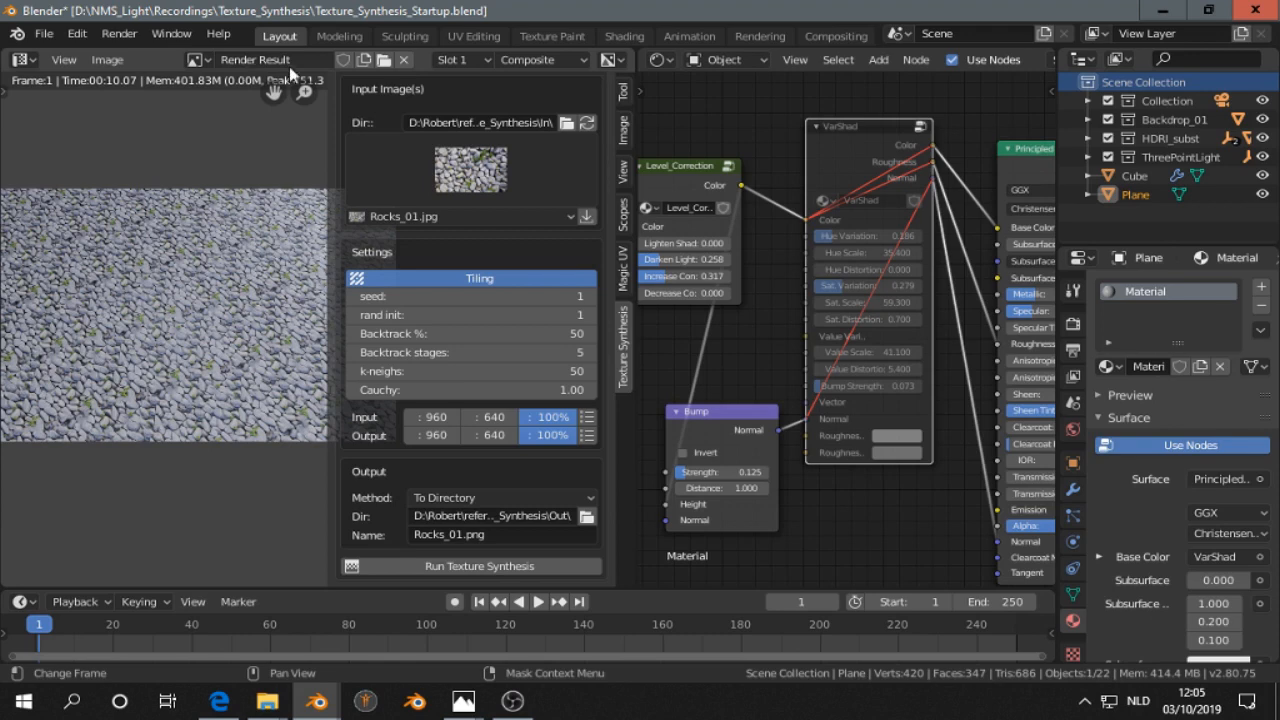
click(455, 60)
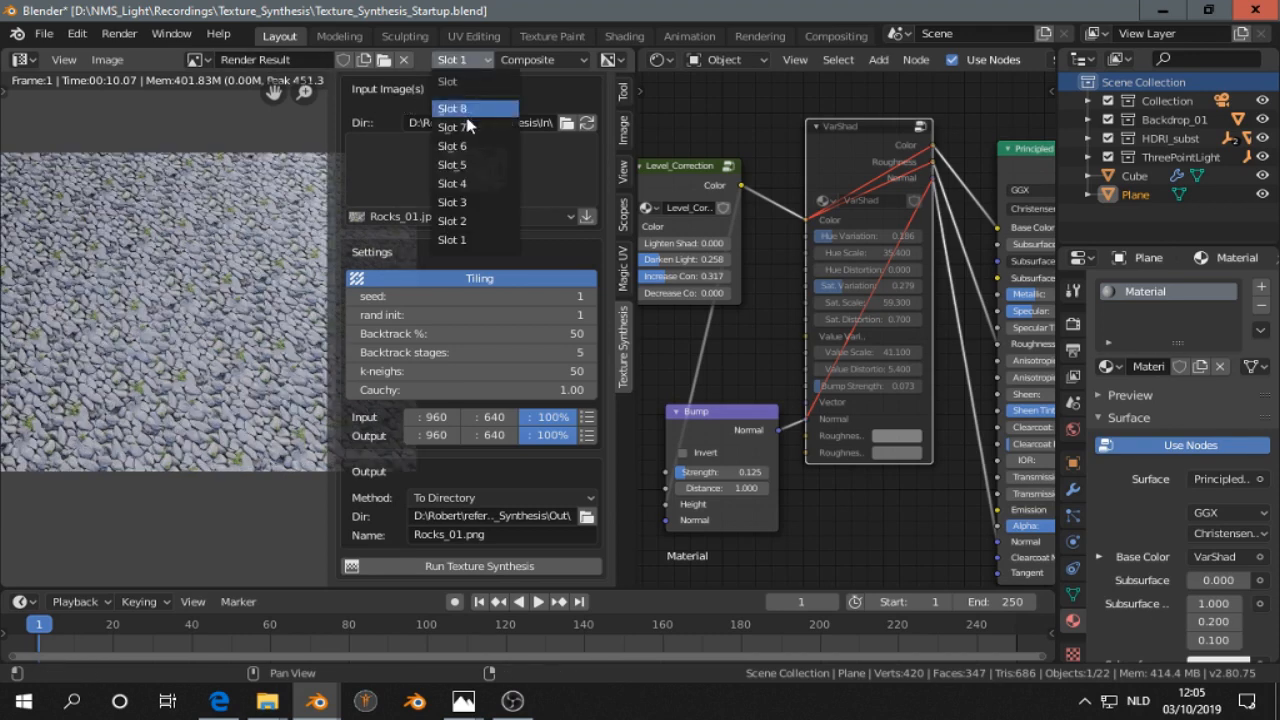
click(452, 221)
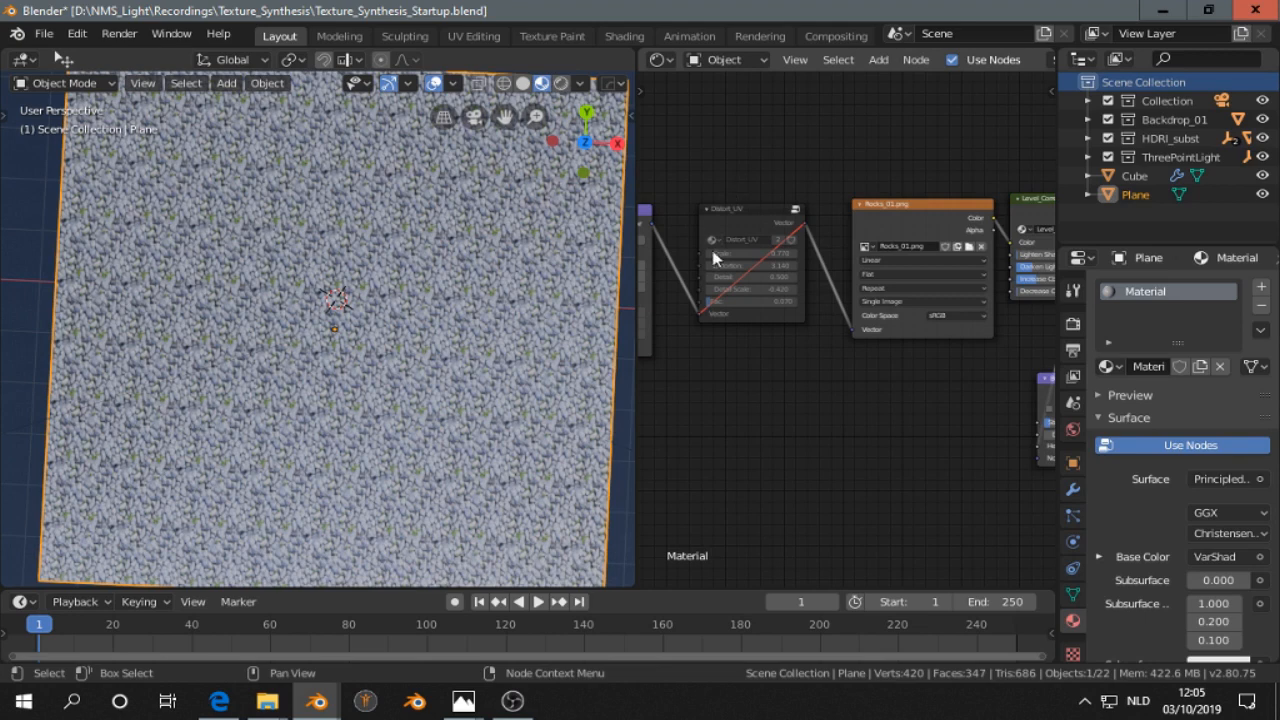
mouse_move(747, 221)
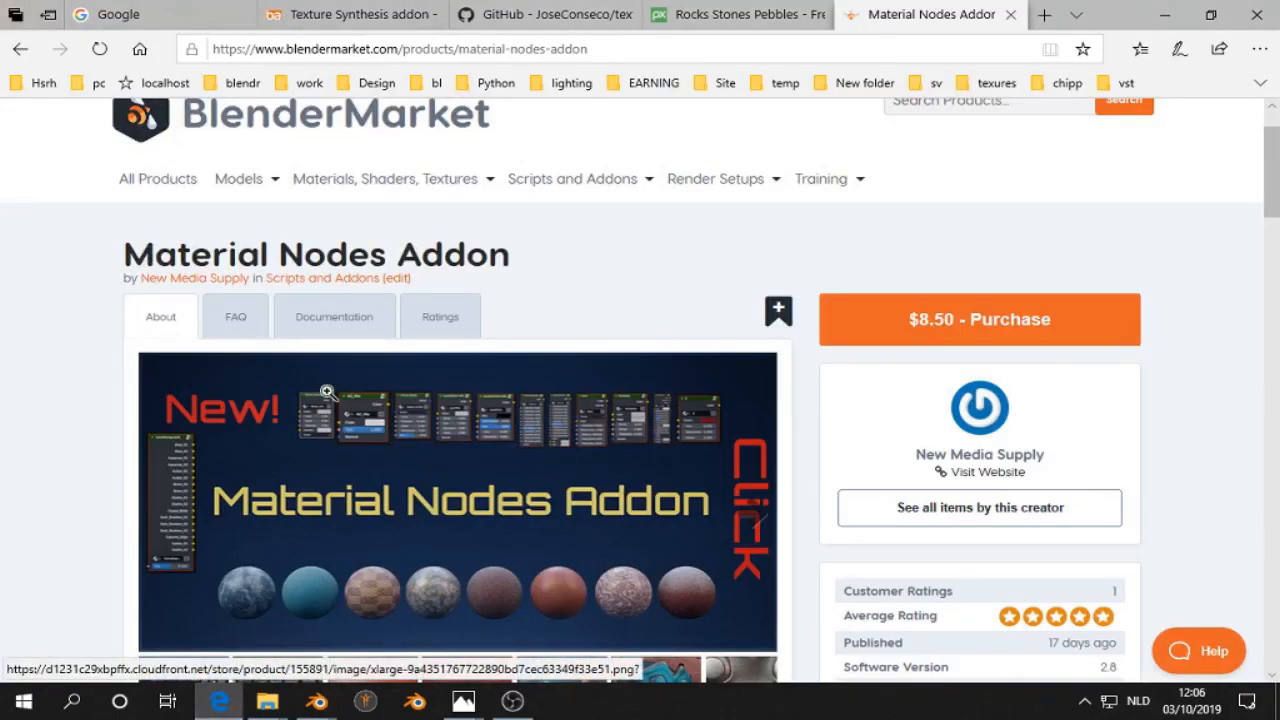
mouse_move(572, 447)
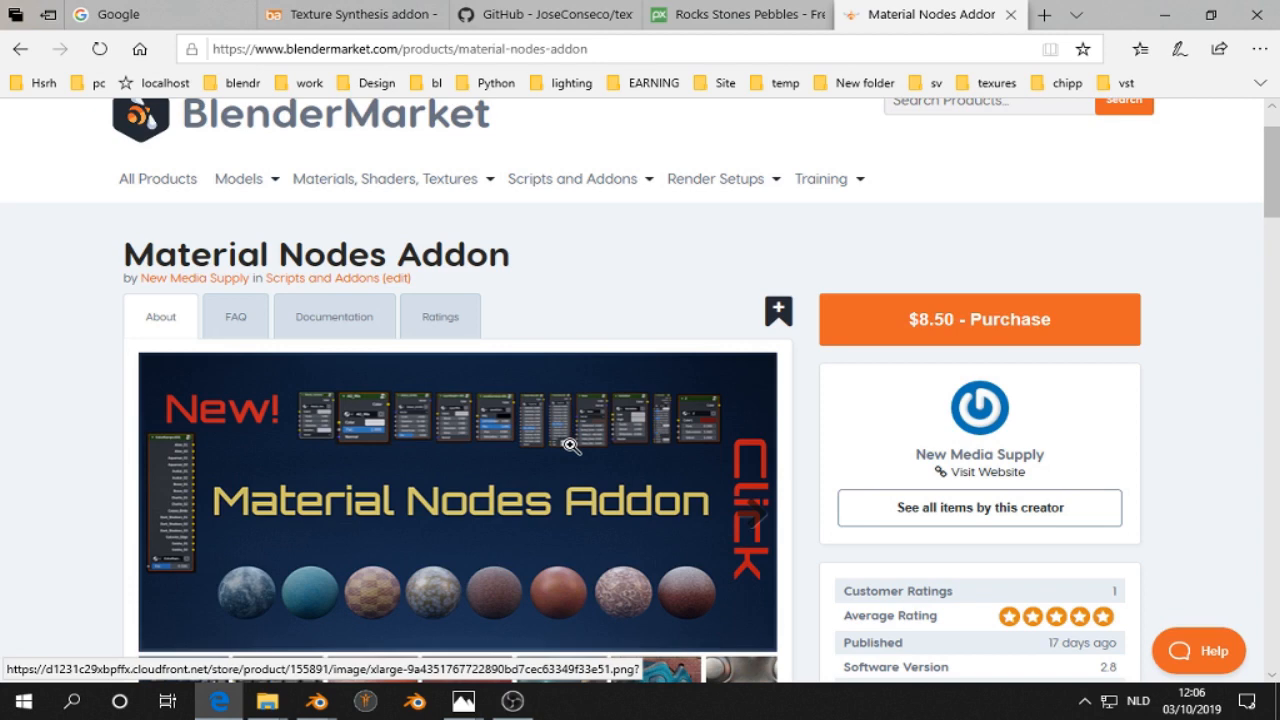
- Scroll down the BlenderMarket Material Nodes Addon page
scroll(down, 3)
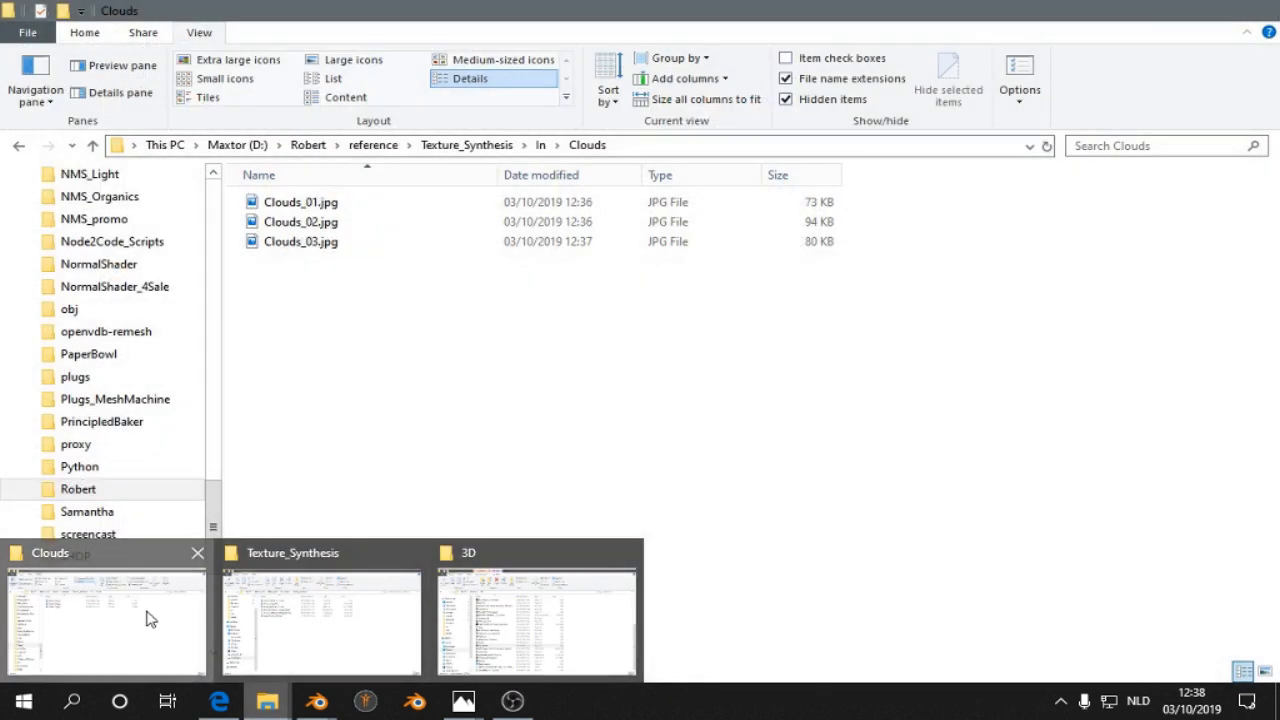
- View the three cloud photos in the Clouds folder as large thumbnails
click(238, 60)
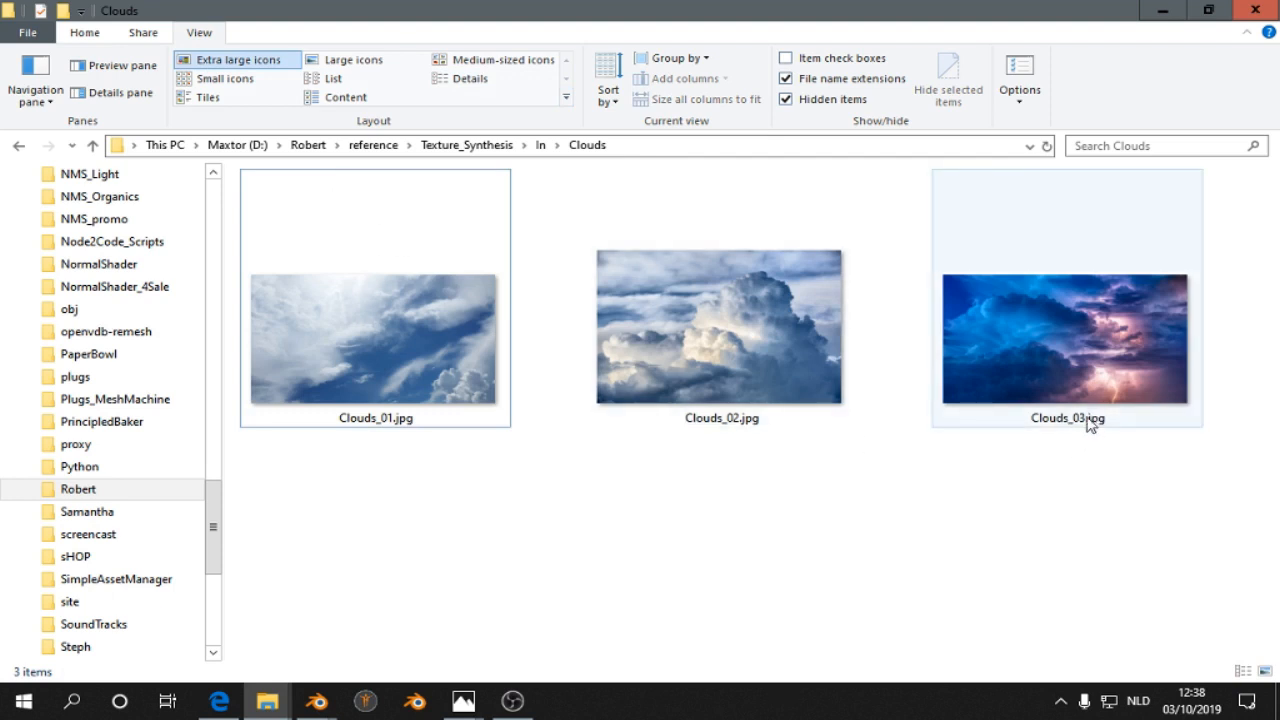
mouse_move(989, 326)
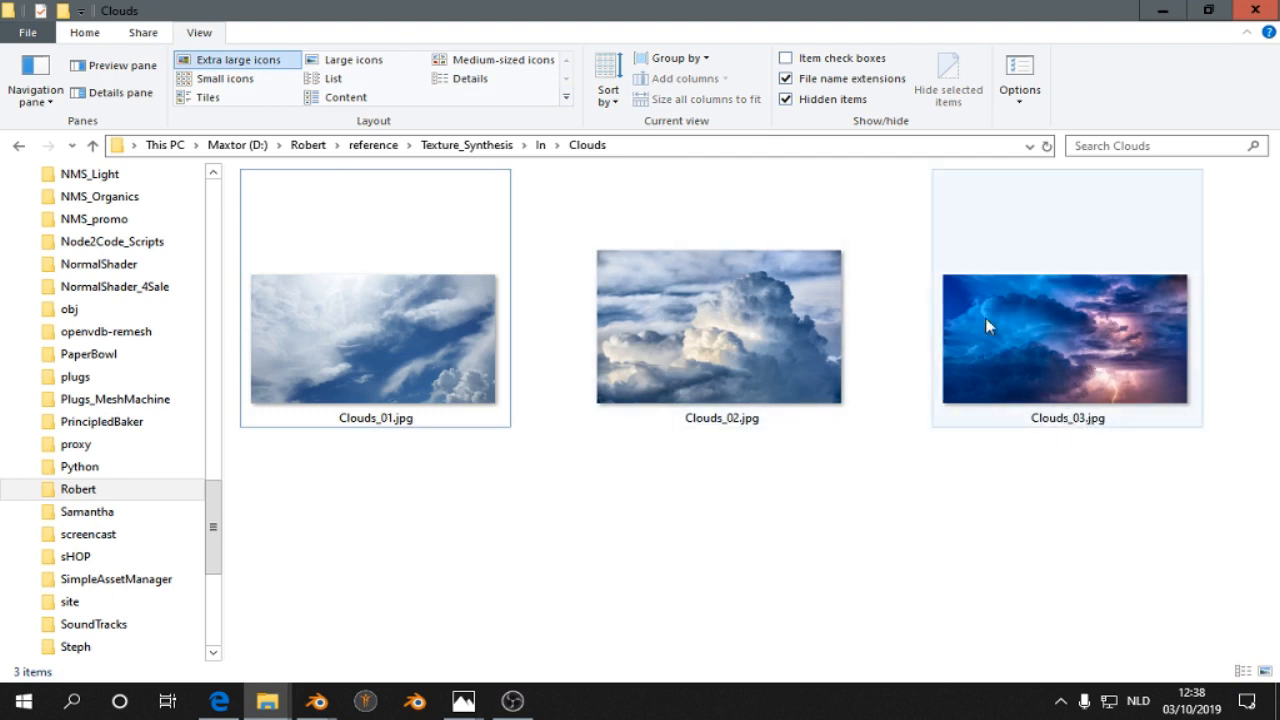
click(216, 702)
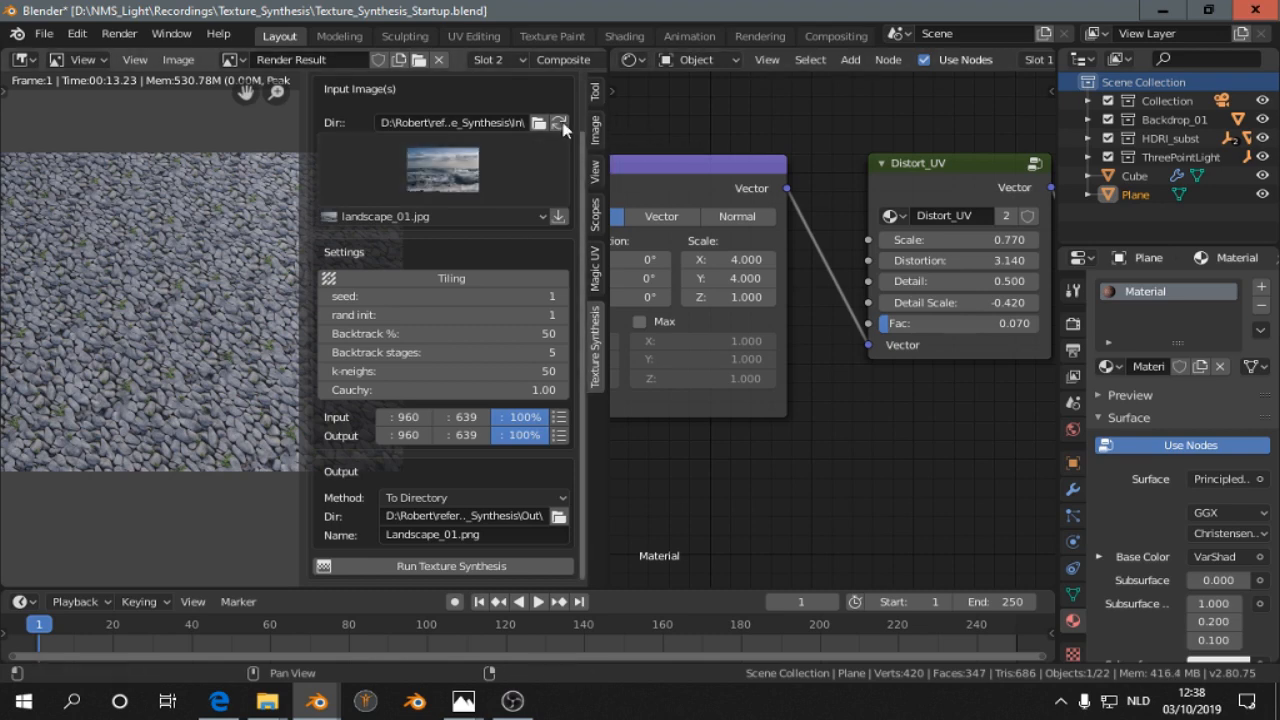
- Set the synthesis input folder to Clouds and the mode to Multi Generate
click(558, 122)
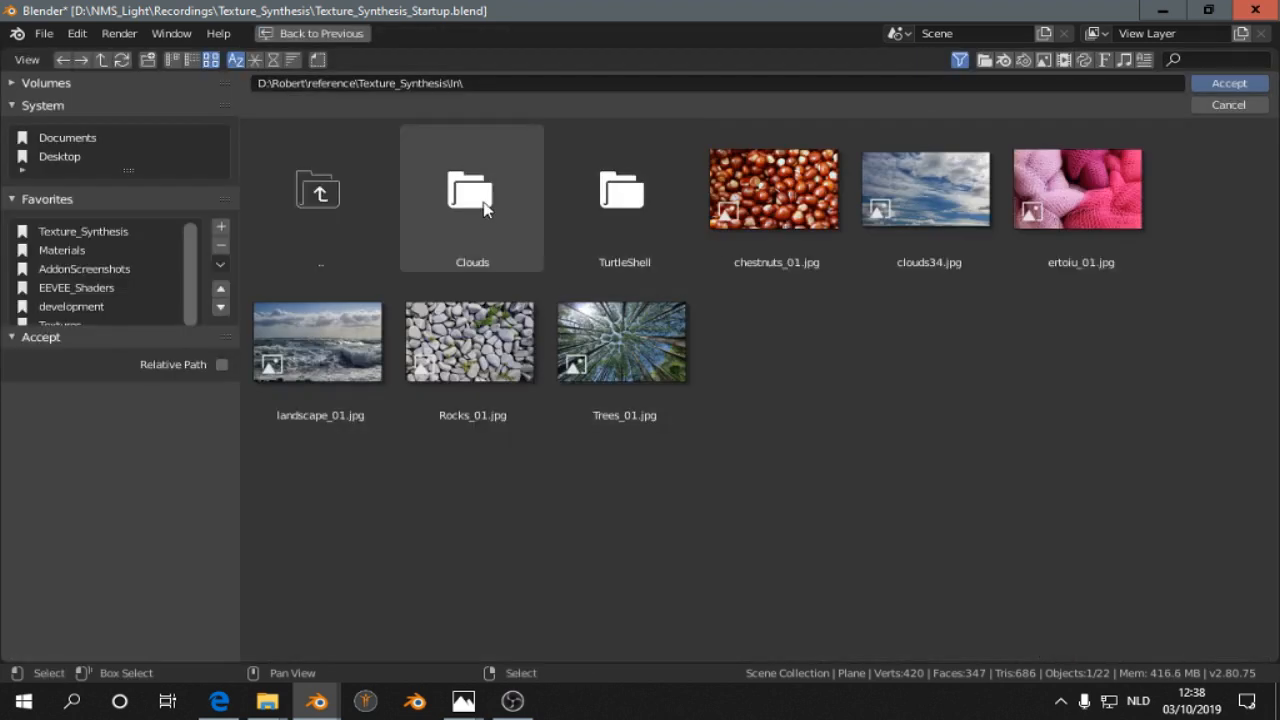
double_click(471, 190)
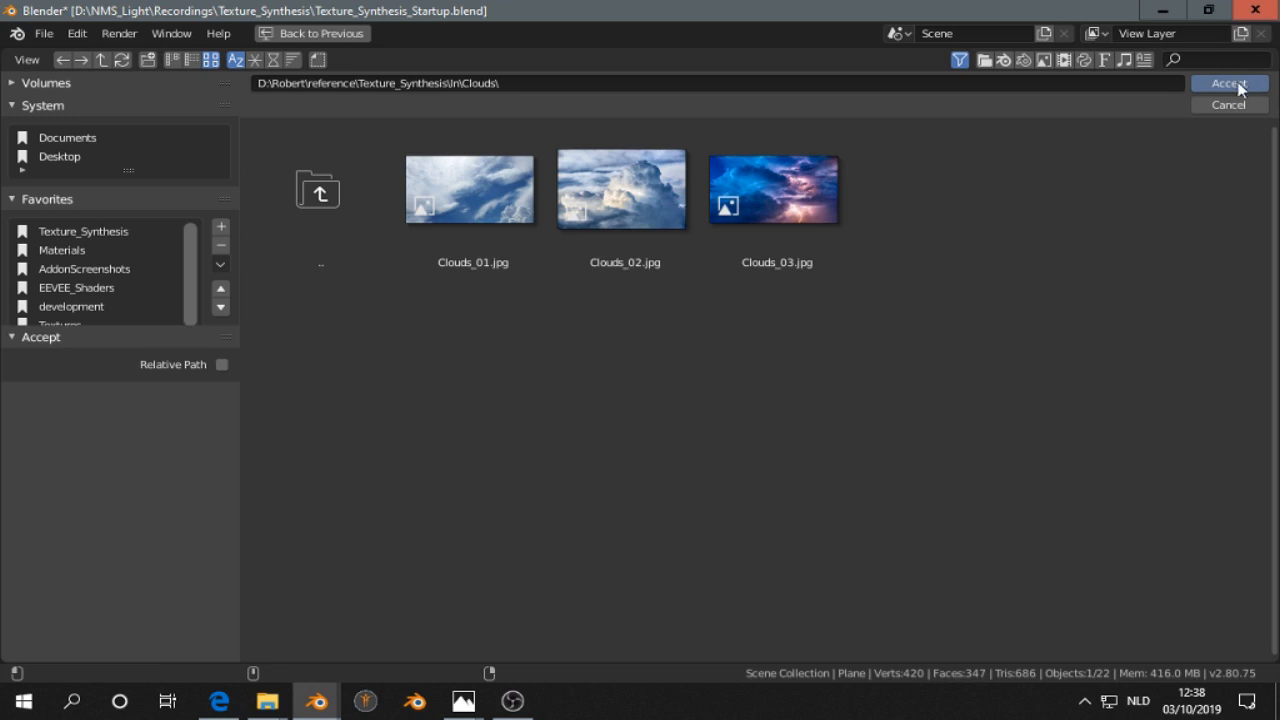
click(1229, 83)
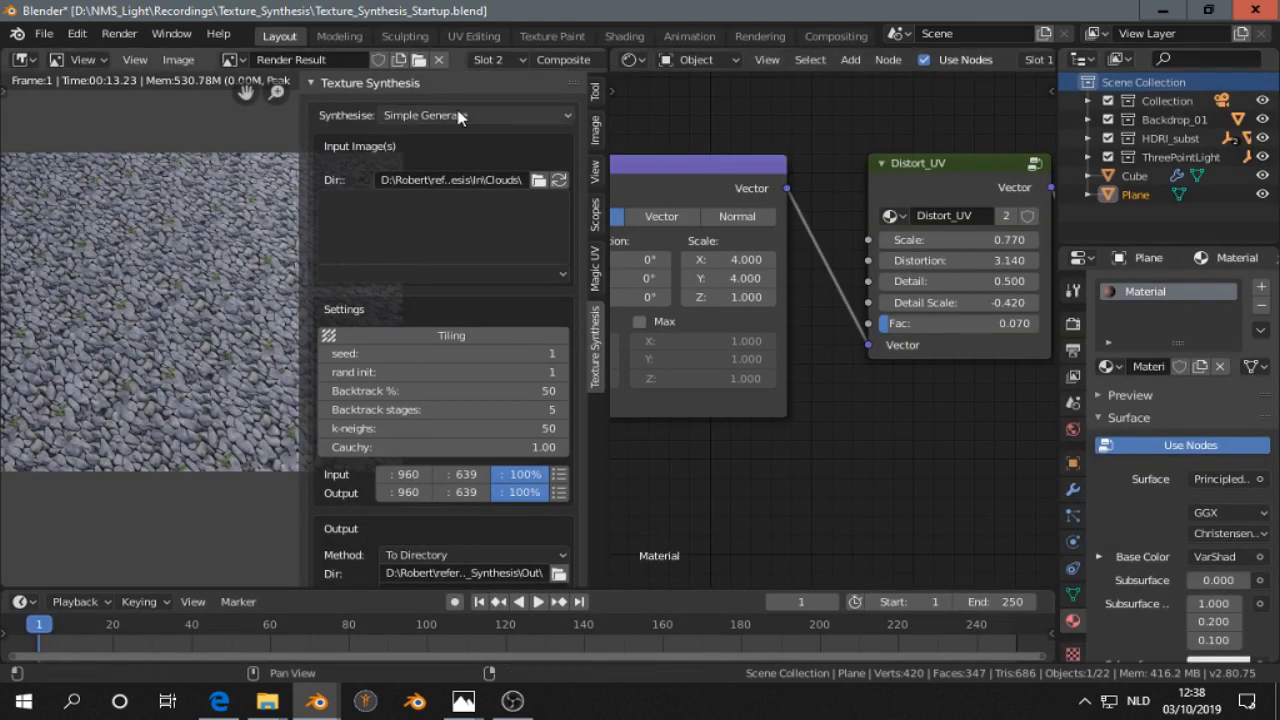
click(460, 115)
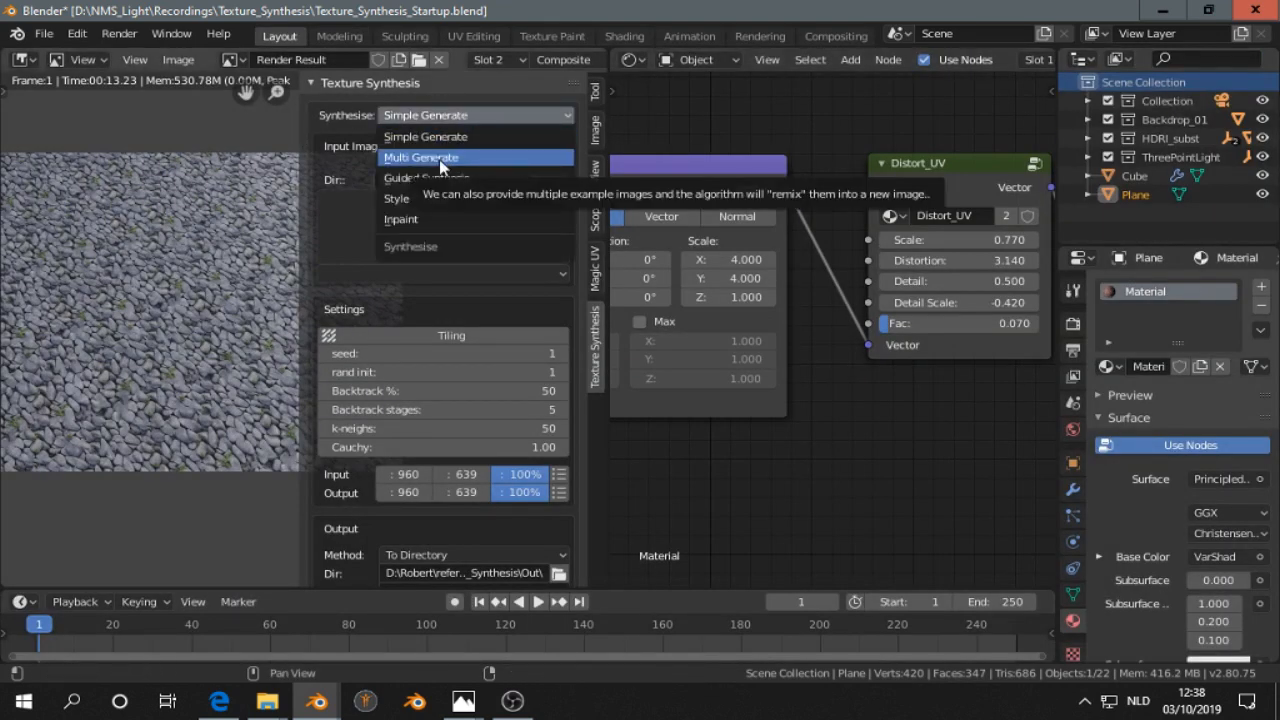
click(421, 157)
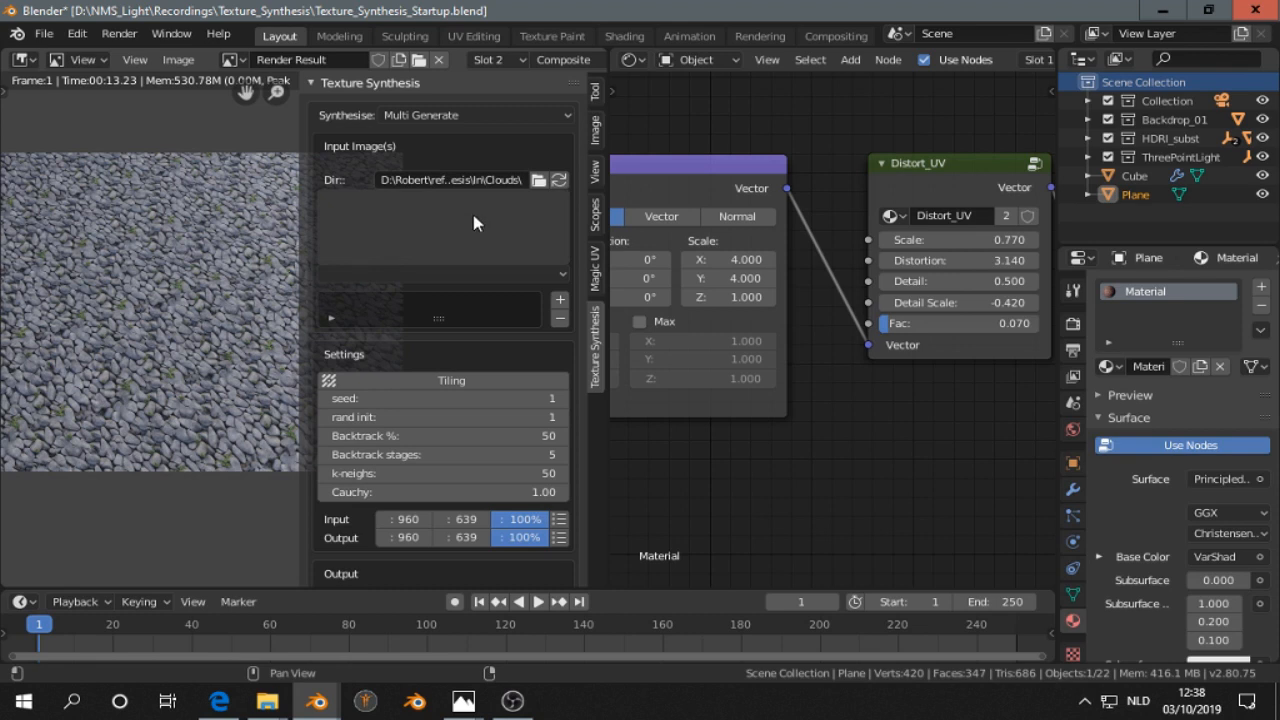
mouse_move(462, 222)
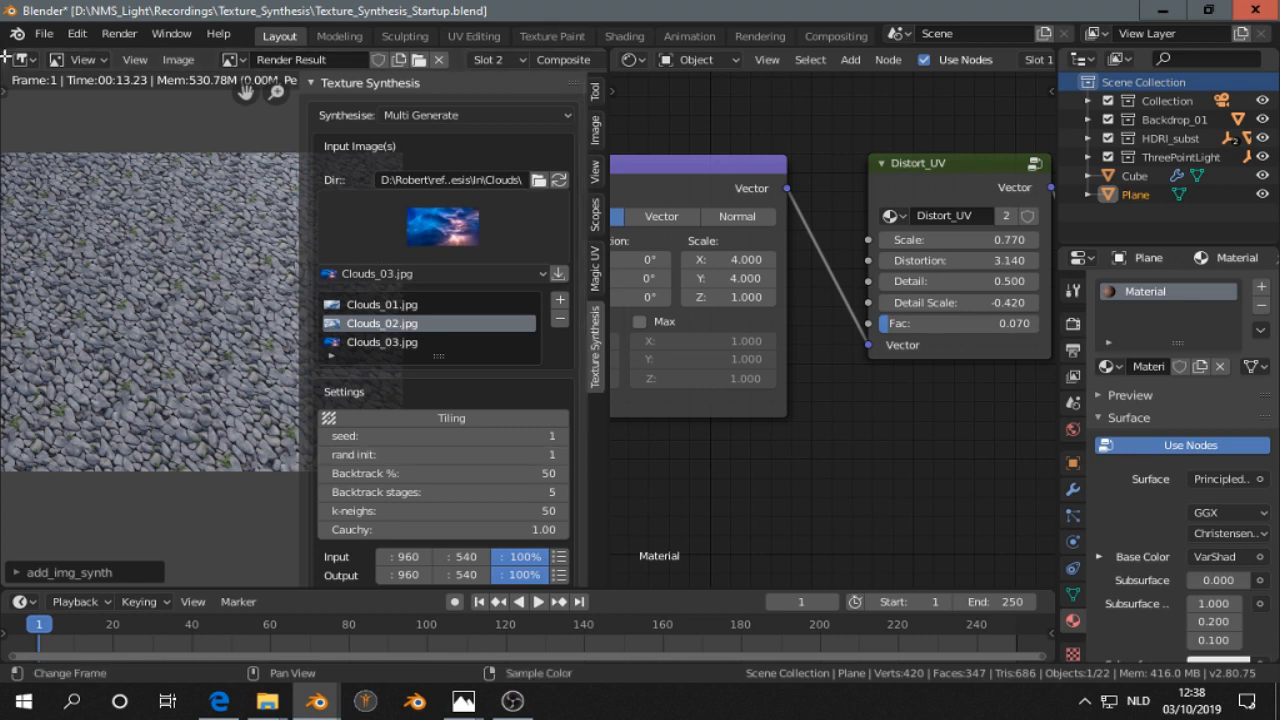
mouse_move(465, 418)
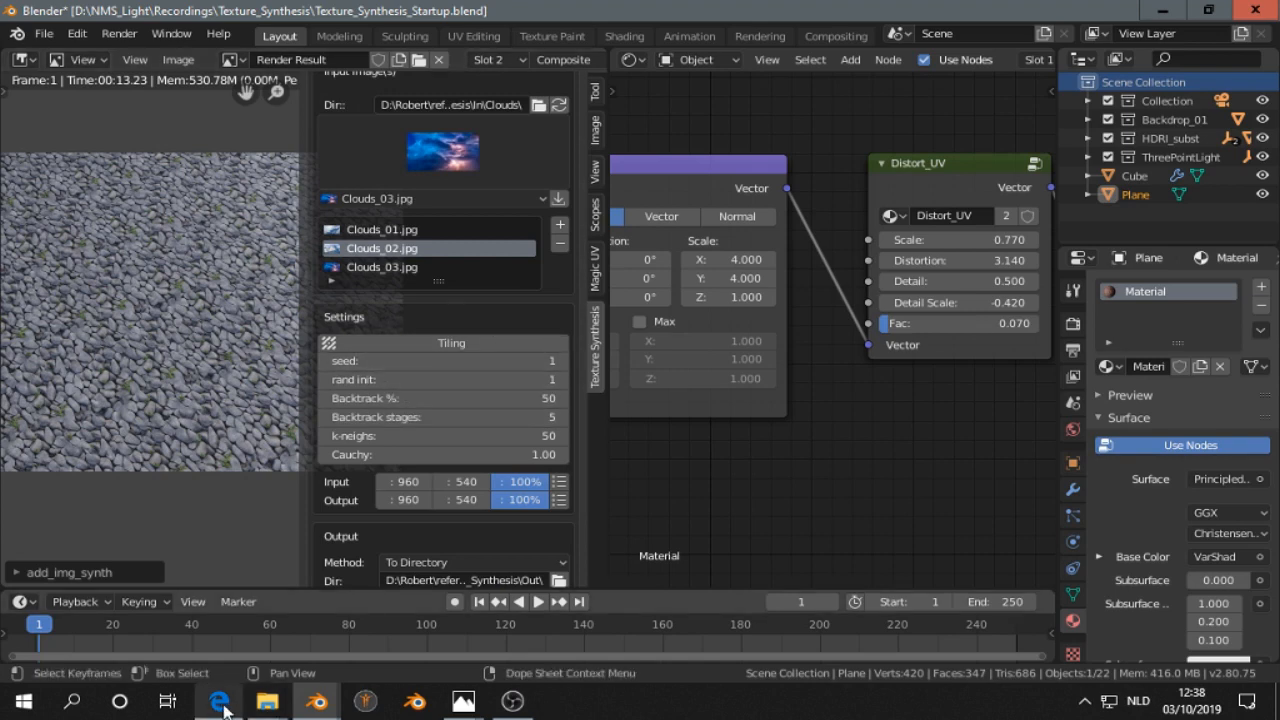
- Scroll the texture-synthesis readme to the Multi example generation section
click(215, 702)
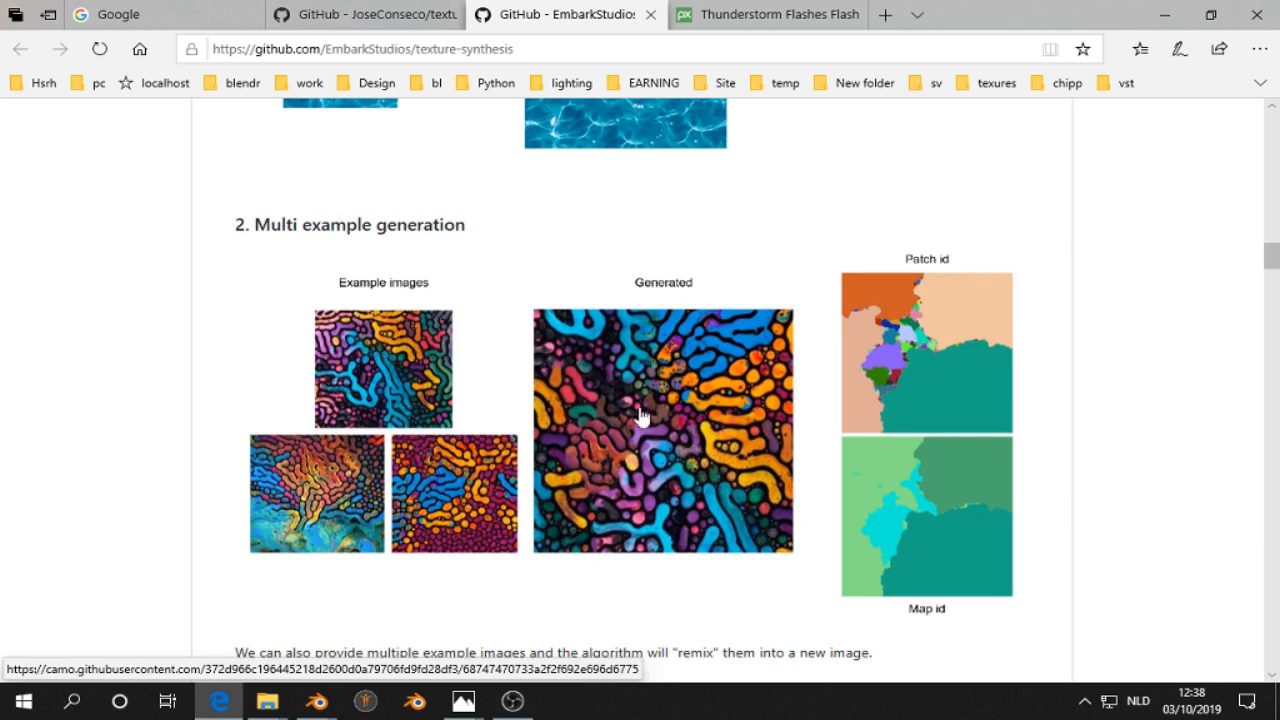
scroll(down, 3)
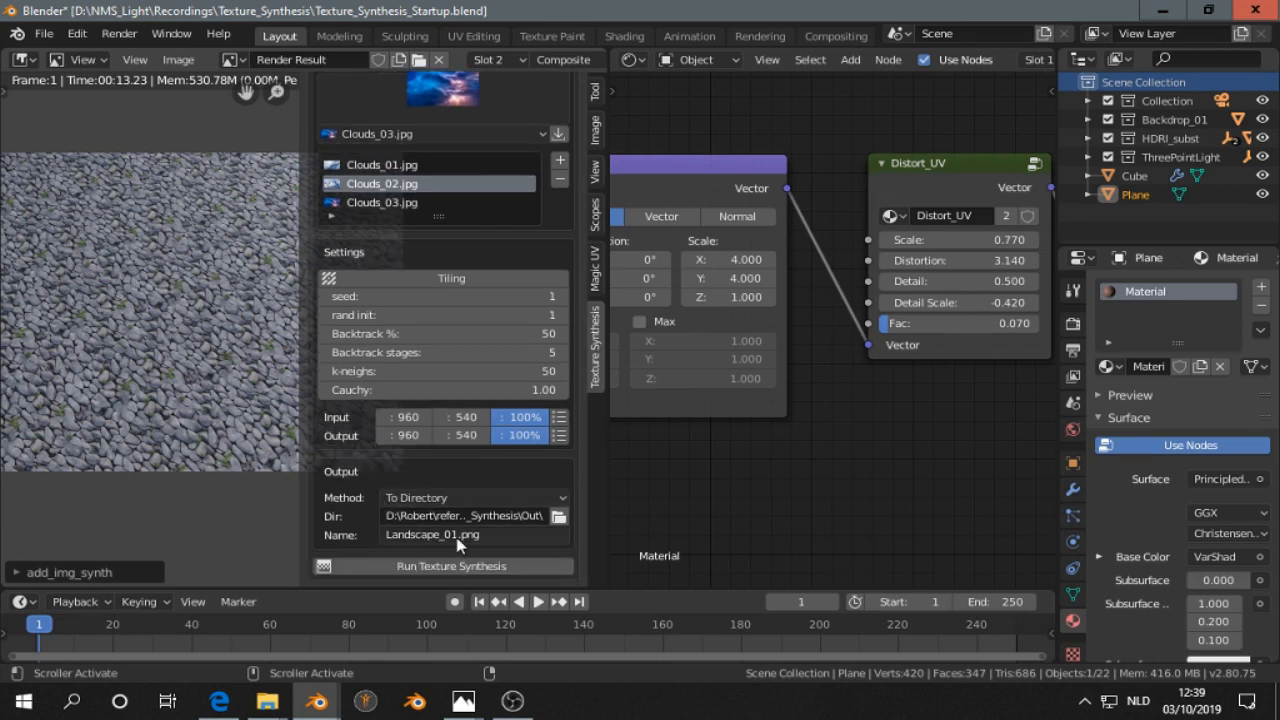
mouse_move(559, 517)
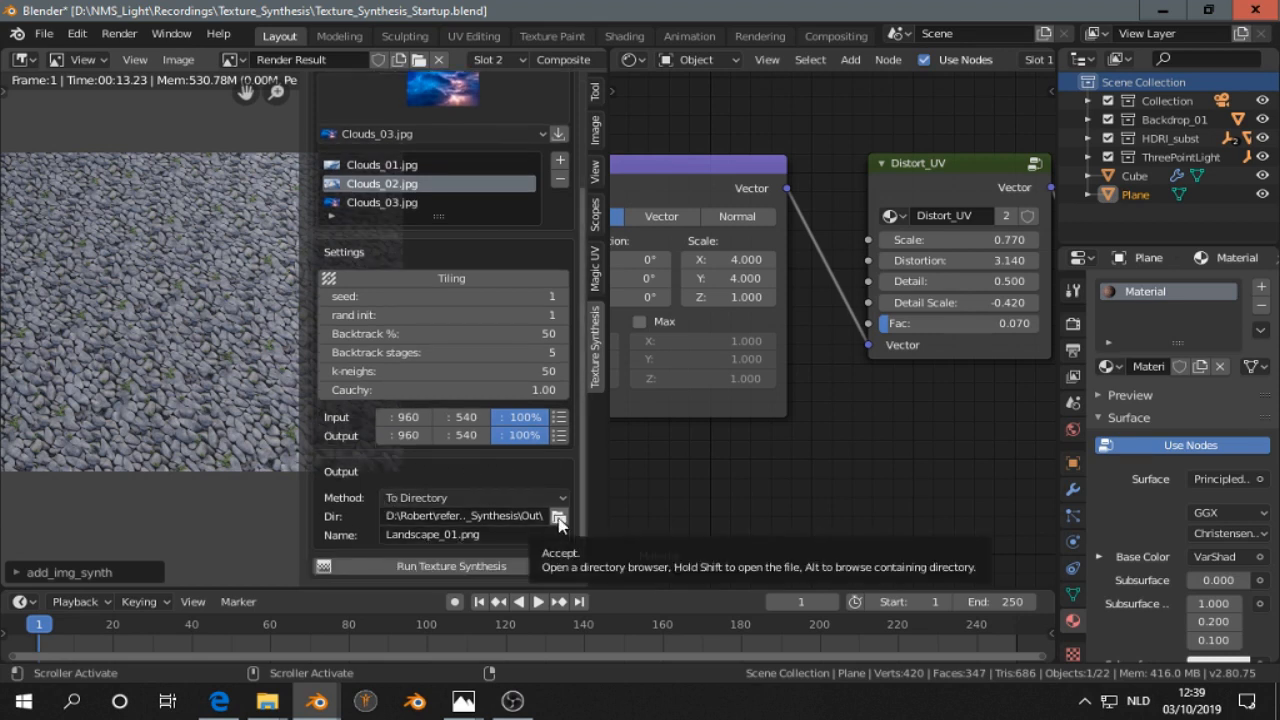
- Name the output Multiple_clouds.png, run synthesis and watch it reach 100% in the console
click(456, 535)
text(Multiple_clouds)
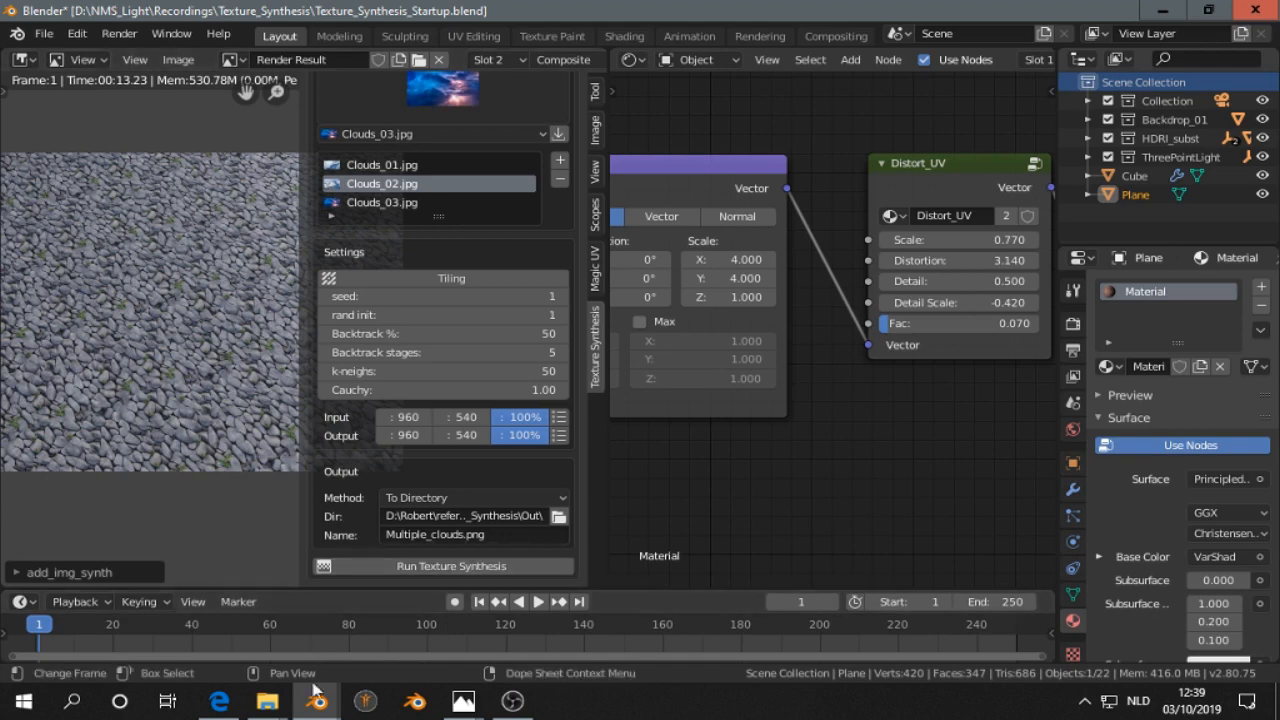
click(442, 566)
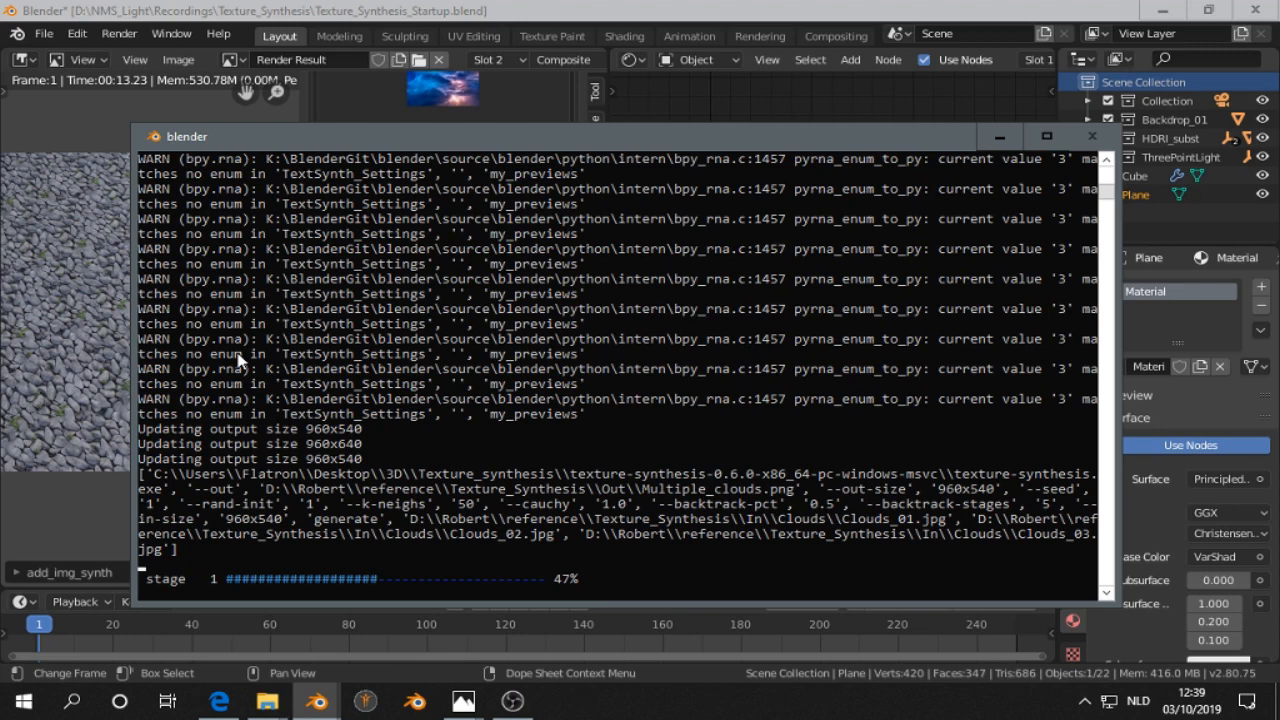
mouse_move(270, 354)
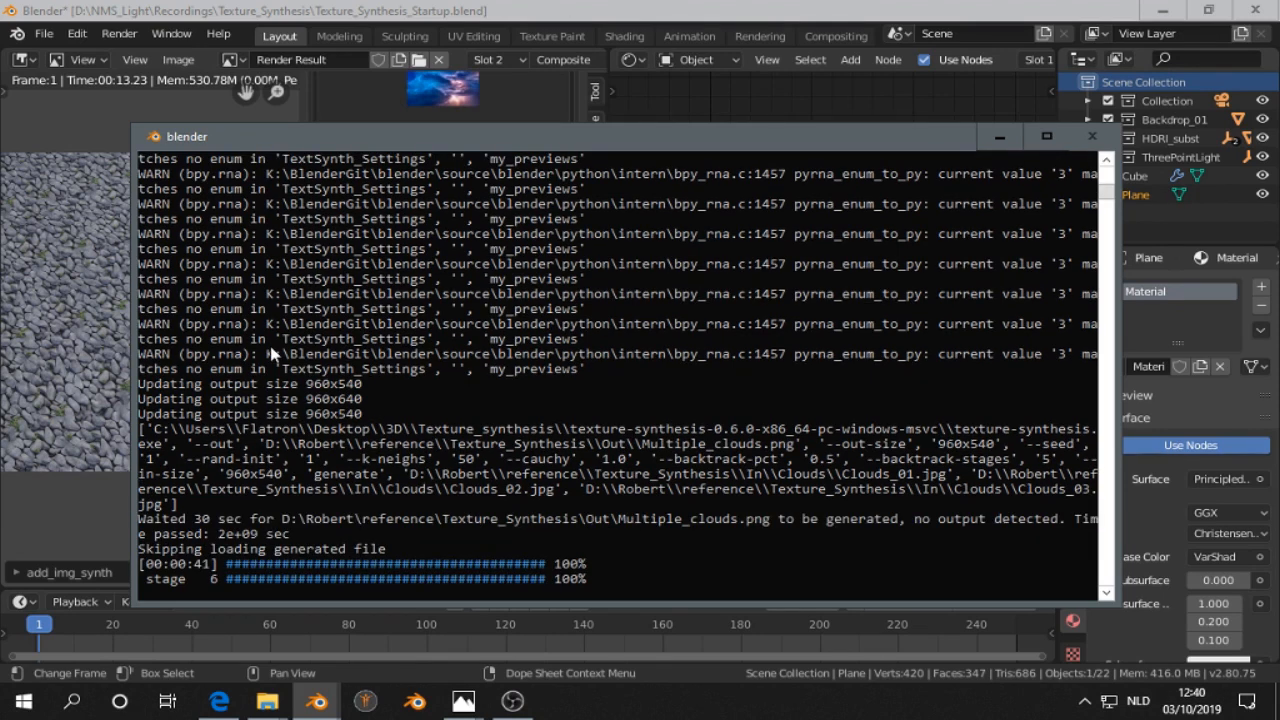
click(263, 700)
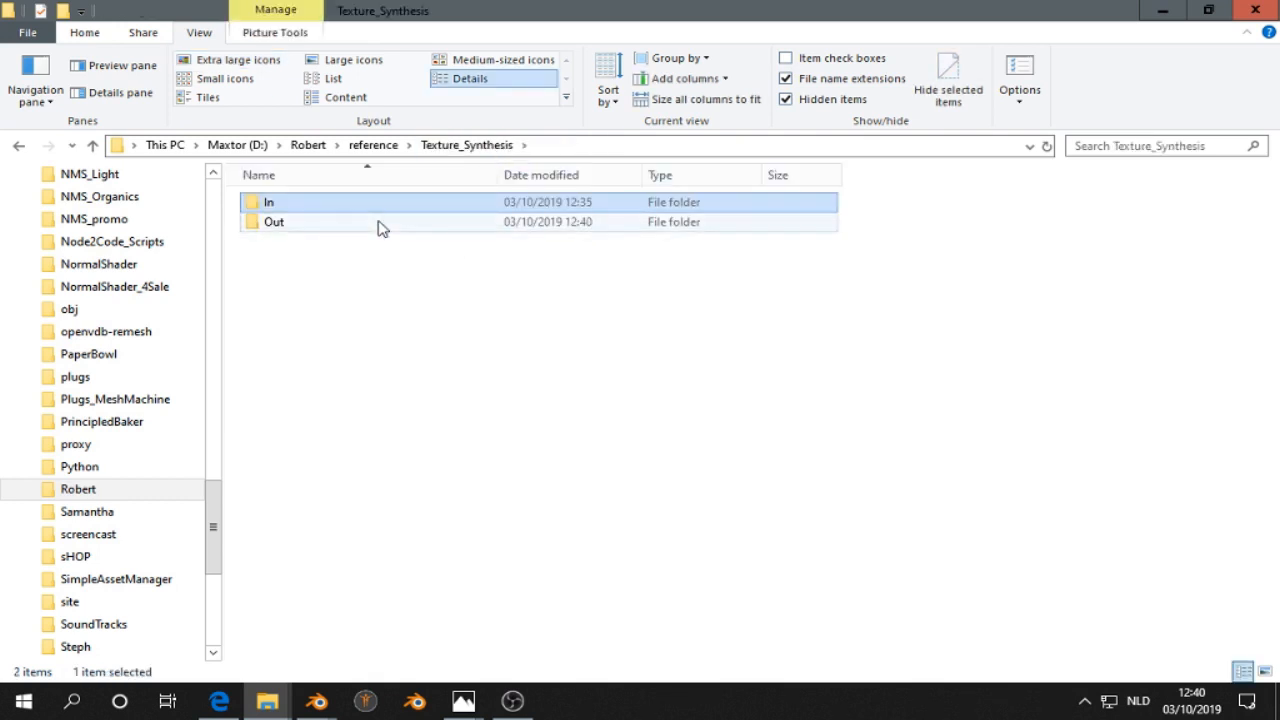
- Open the Out folder and preview Multiple_clouds.png in Windows Photos
double_click(271, 221)
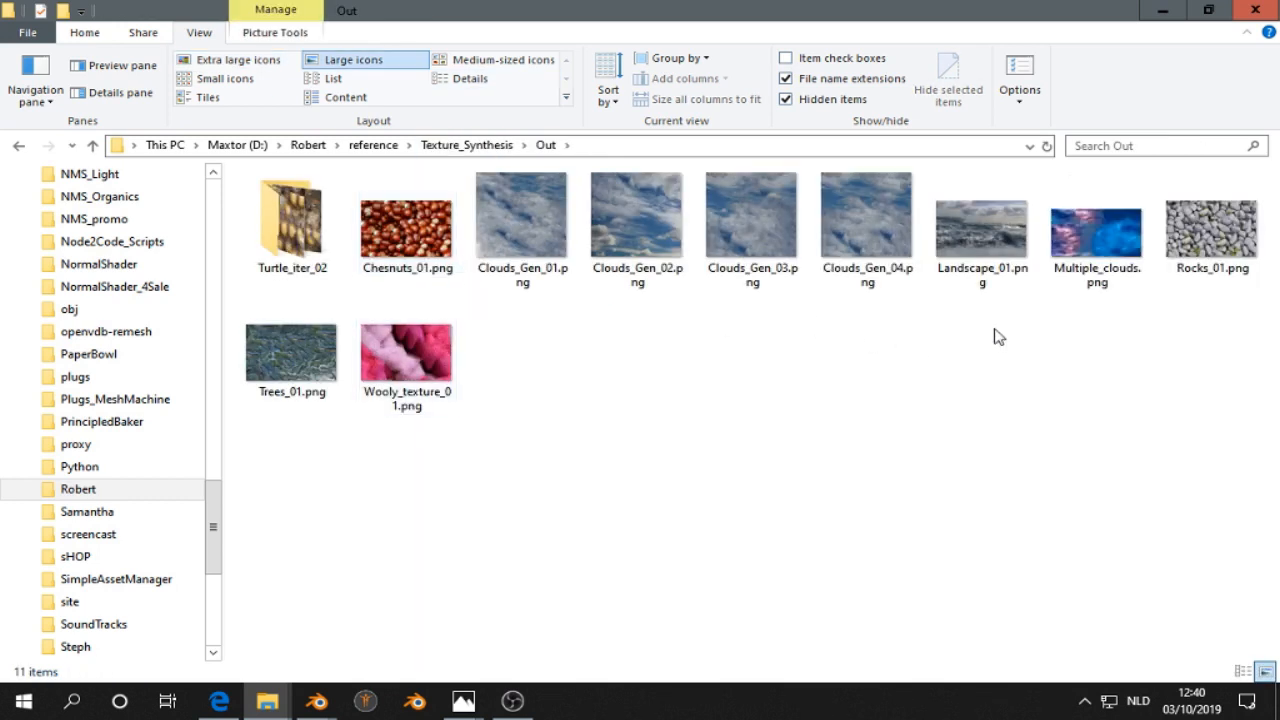
click(1097, 225)
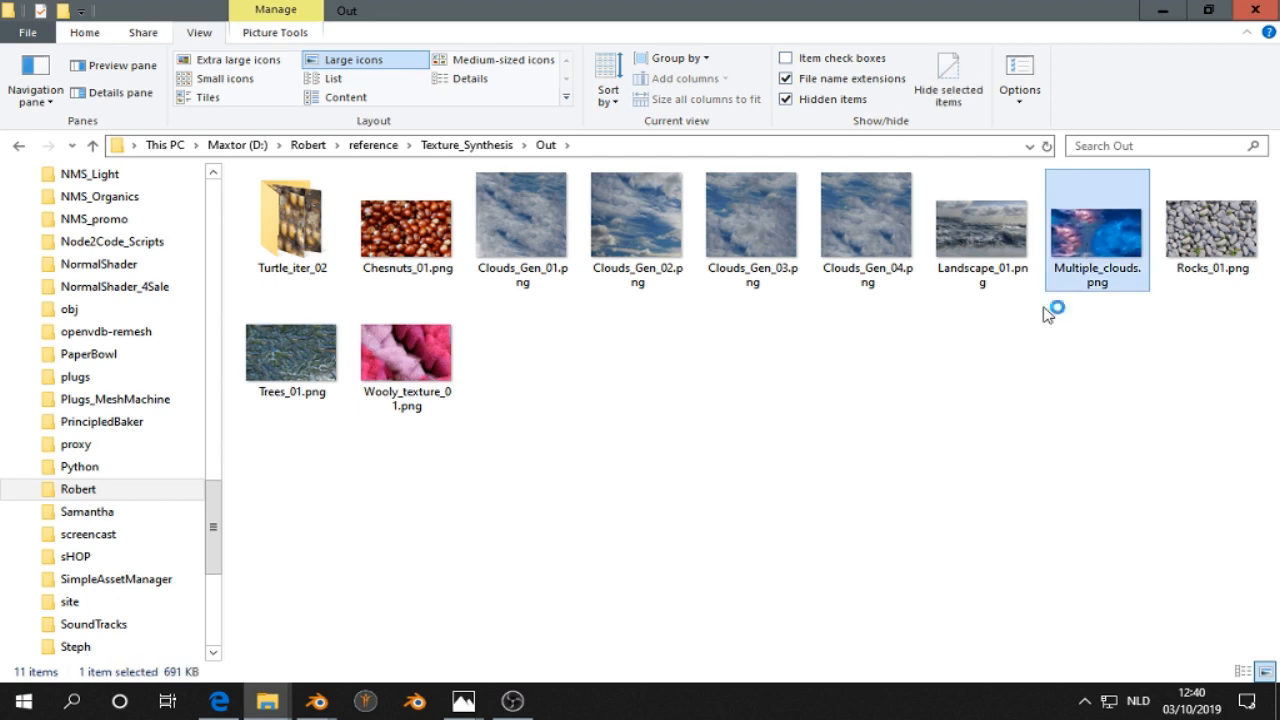
double_click(1097, 217)
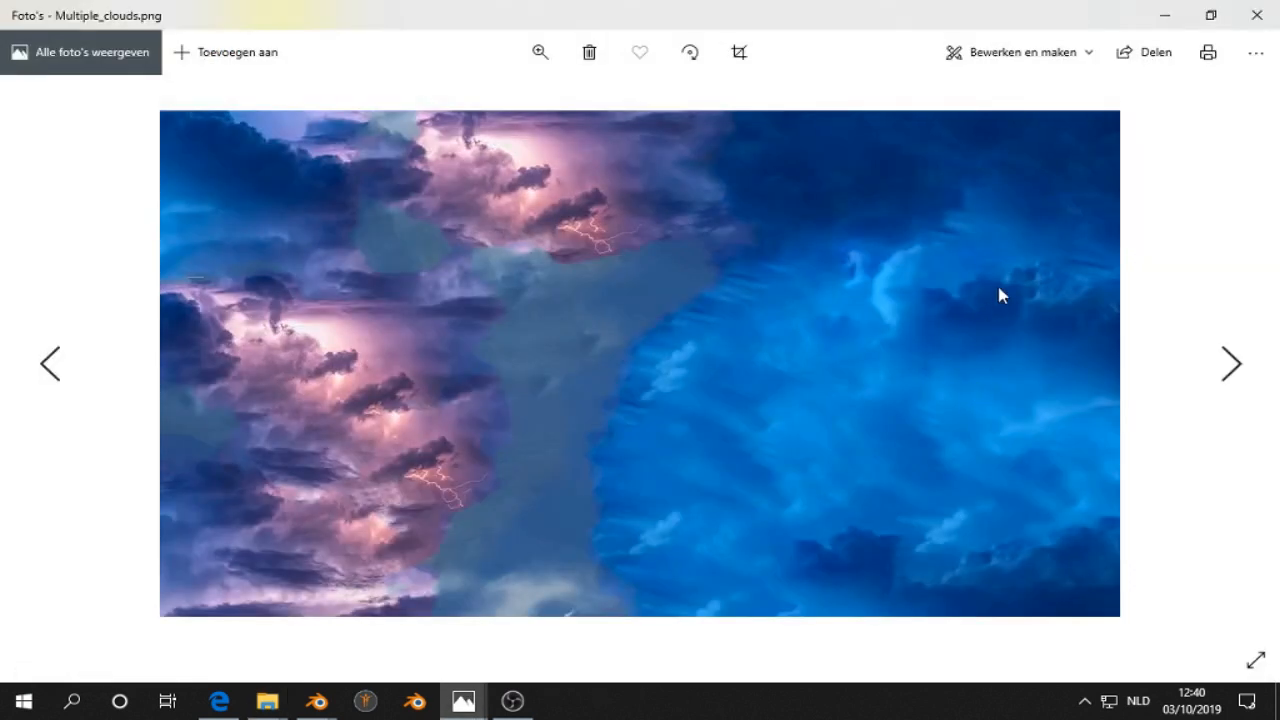
mouse_move(1003, 290)
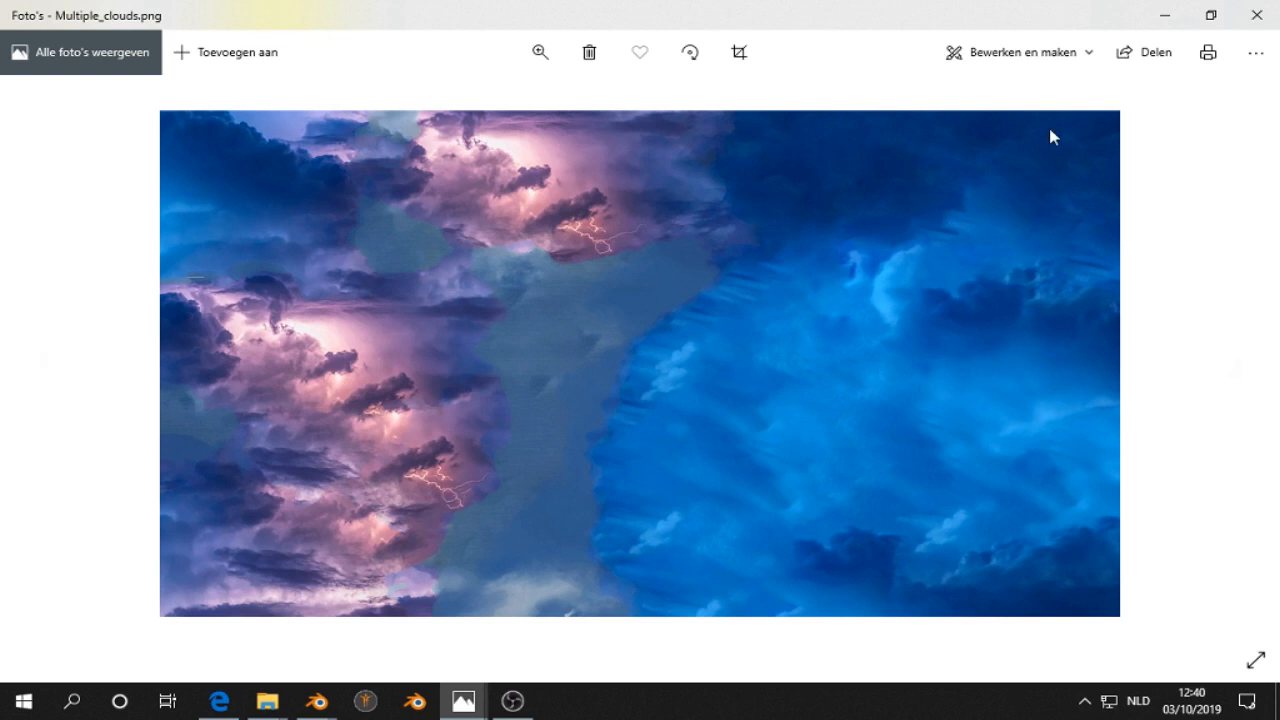
mouse_move(1035, 168)
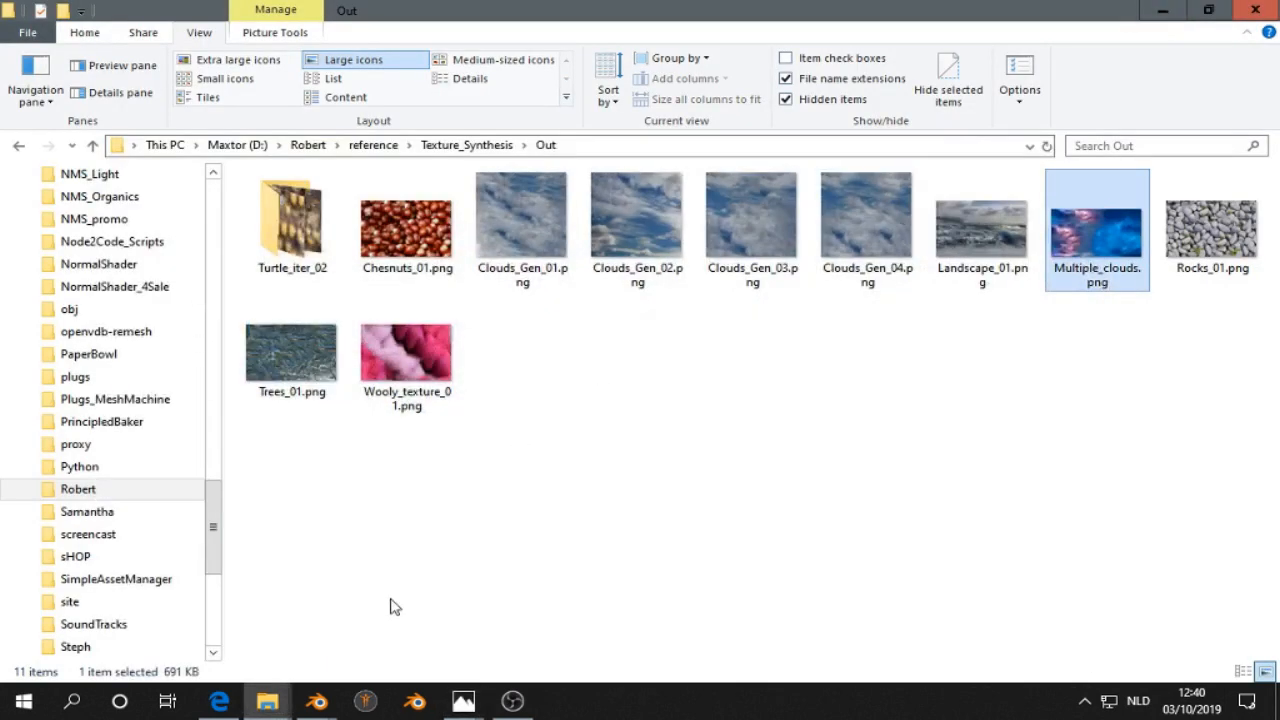
click(314, 700)
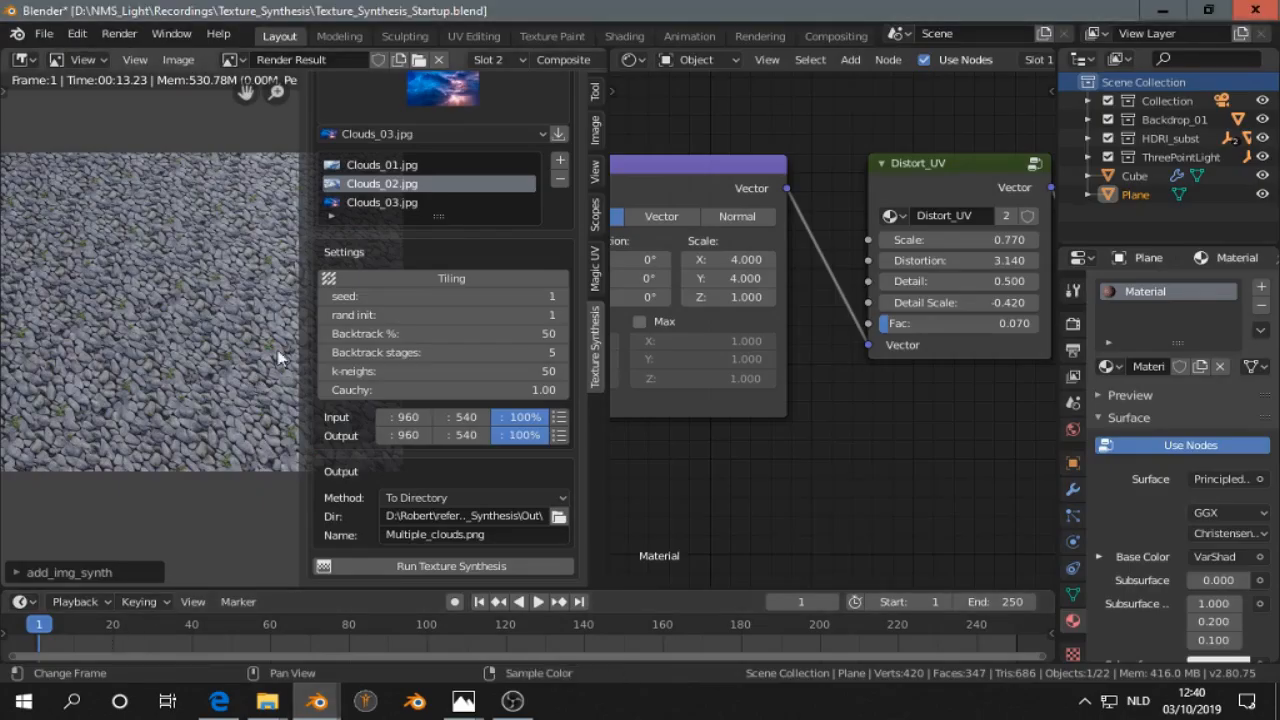
- Retune seed 2, backtrack stages 7, 25 neighbours, then run as Multiple_clouds_01.png
click(443, 296)
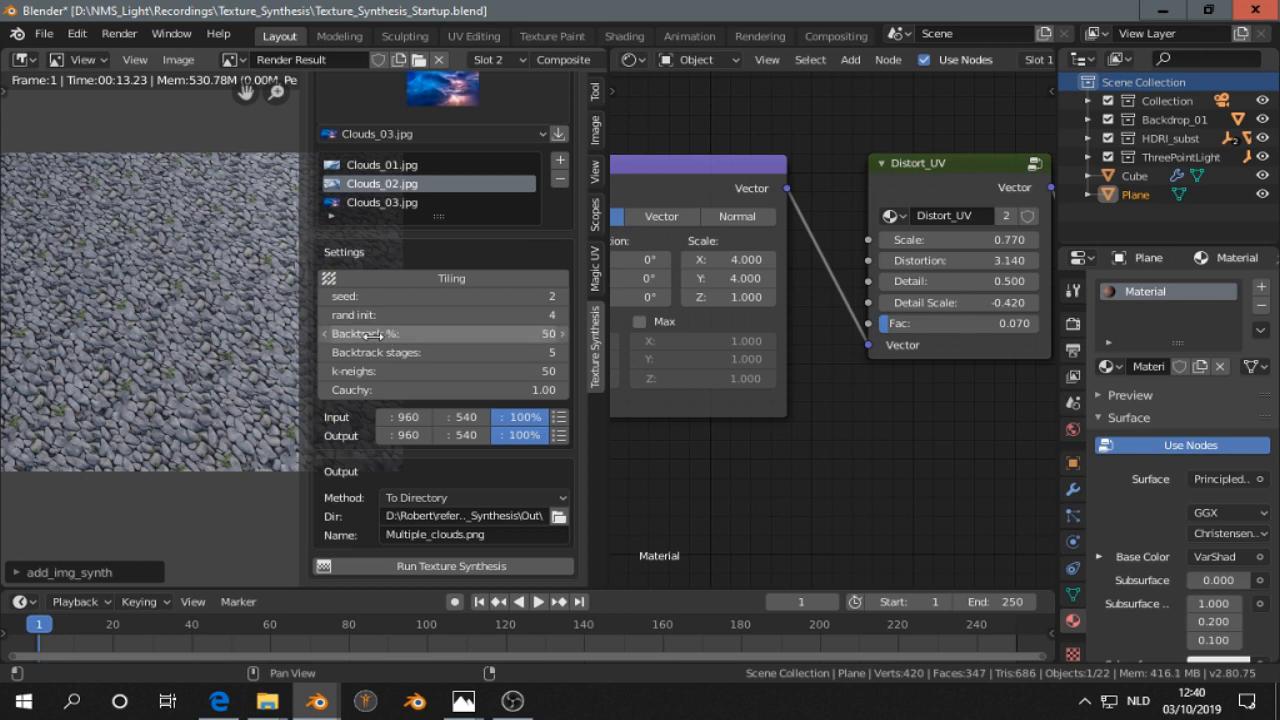
mouse_move(380, 333)
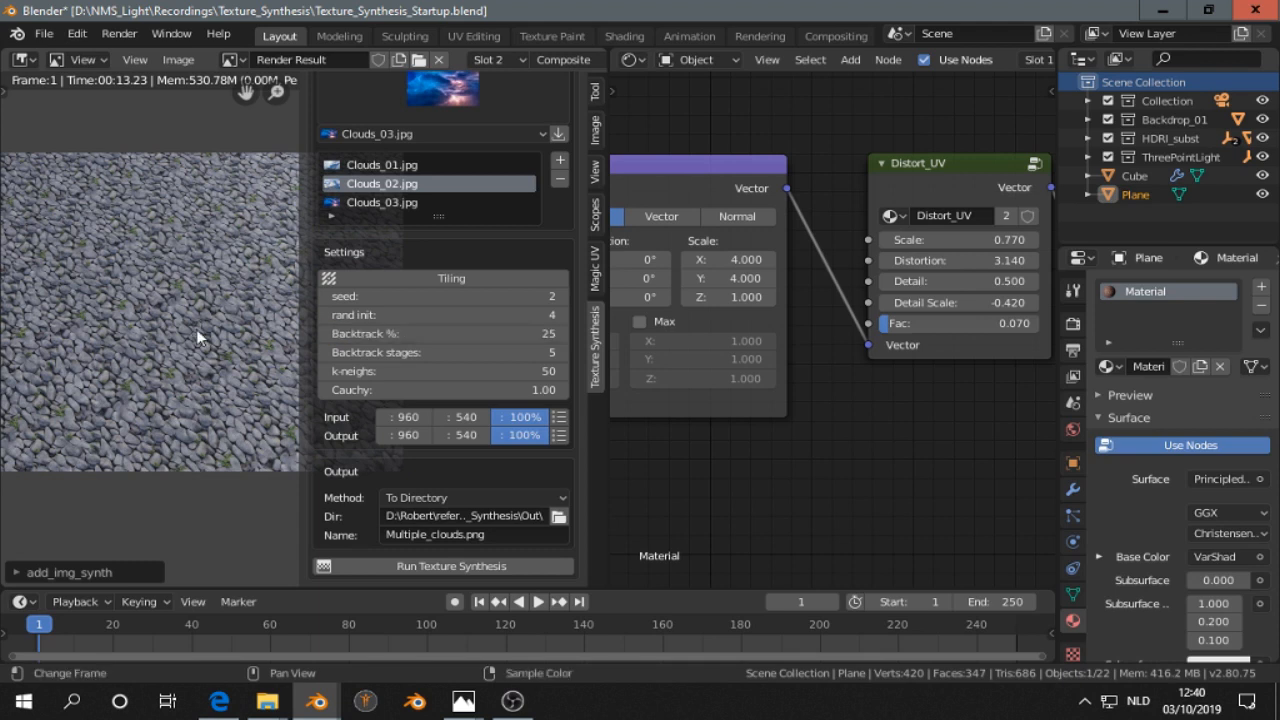
click(559, 352)
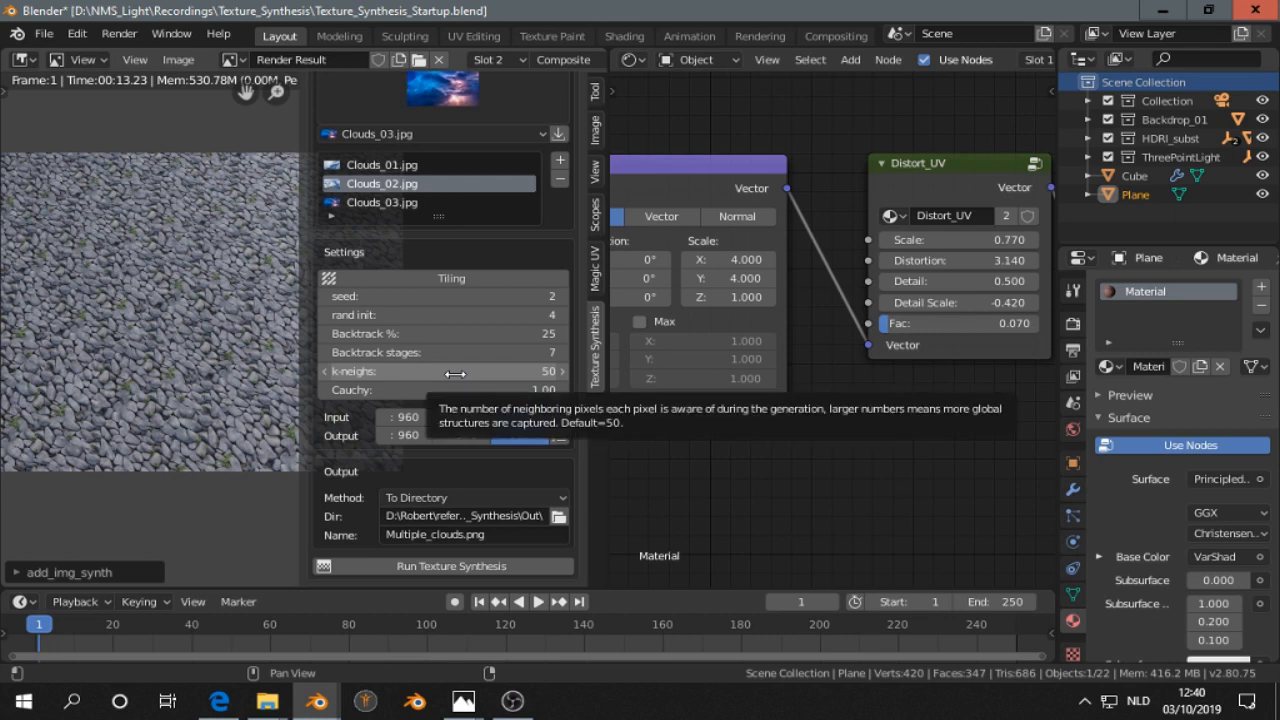
click(442, 370)
text(25)
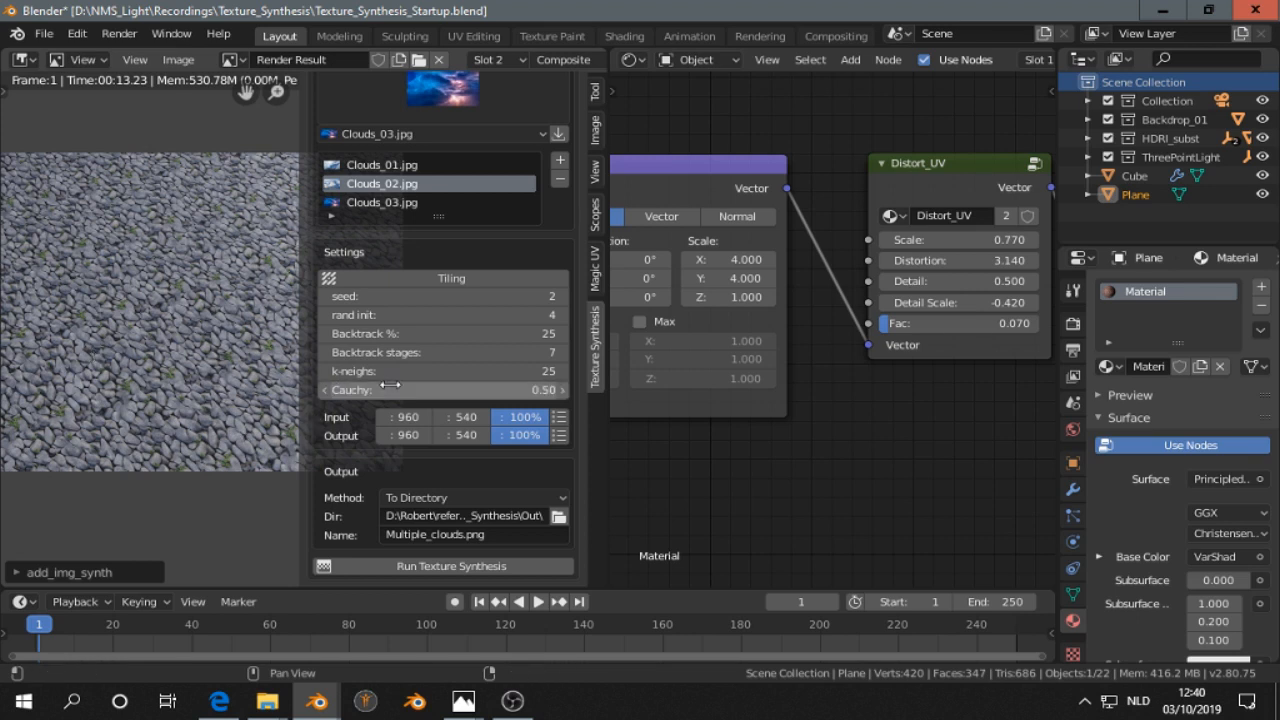
click(463, 535)
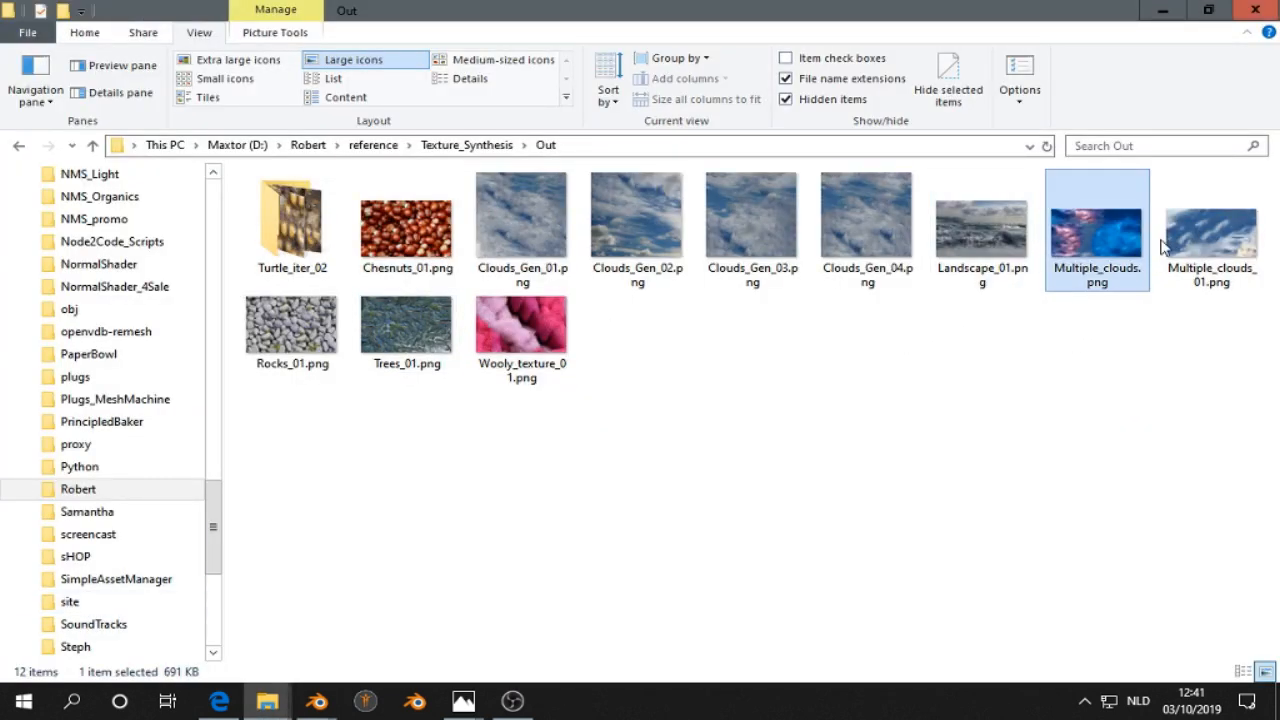
mouse_move(1205, 248)
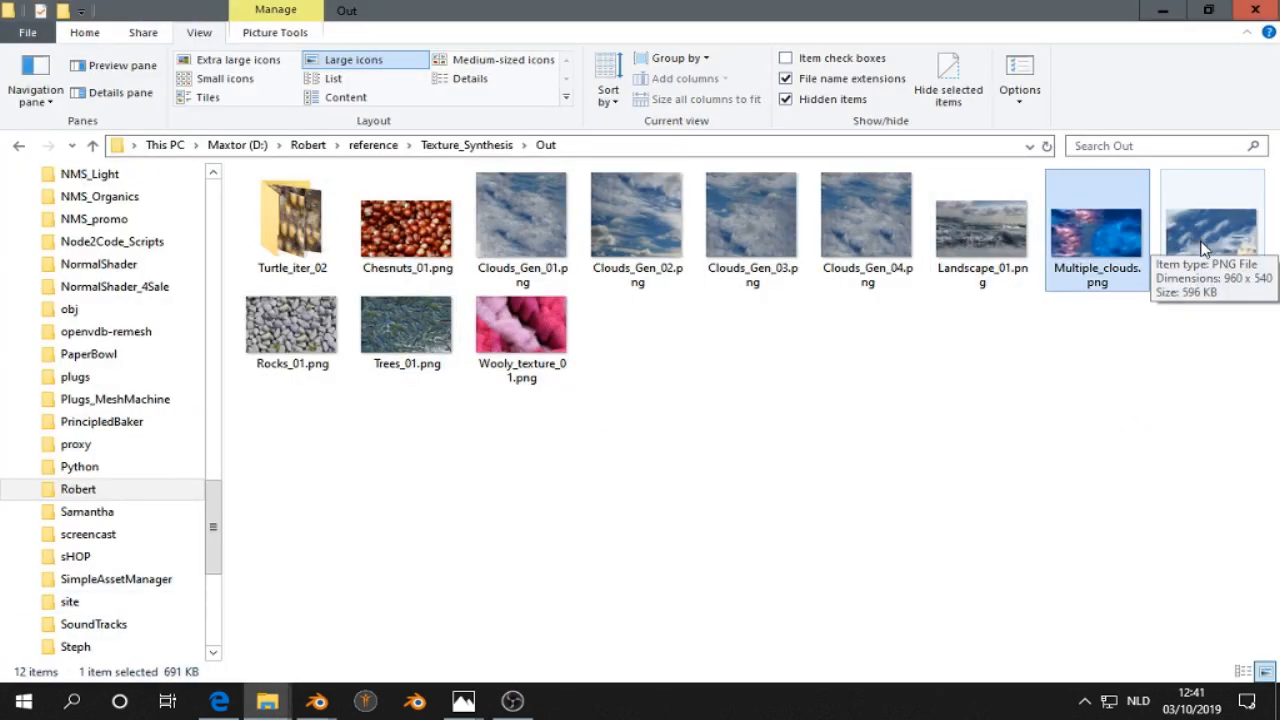
- Preview Multiple_clouds_01.png in Windows Photos and step to the previous picture
double_click(1097, 215)
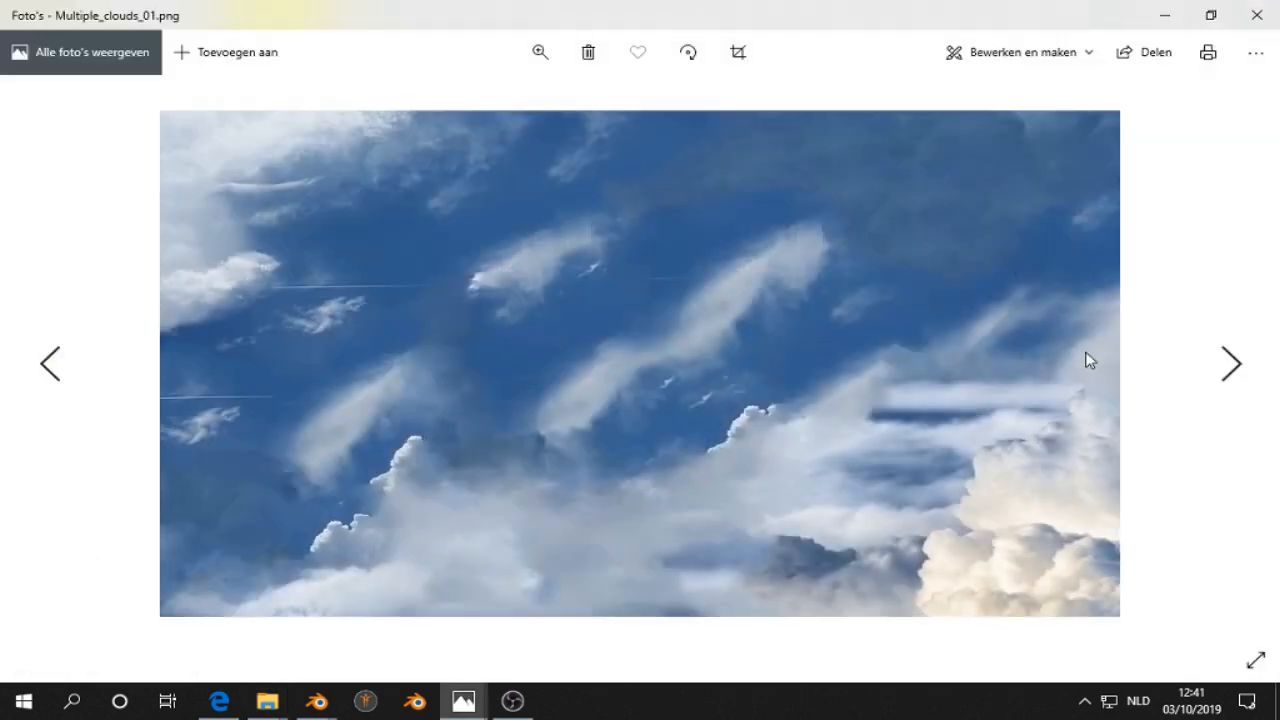
mouse_move(48, 373)
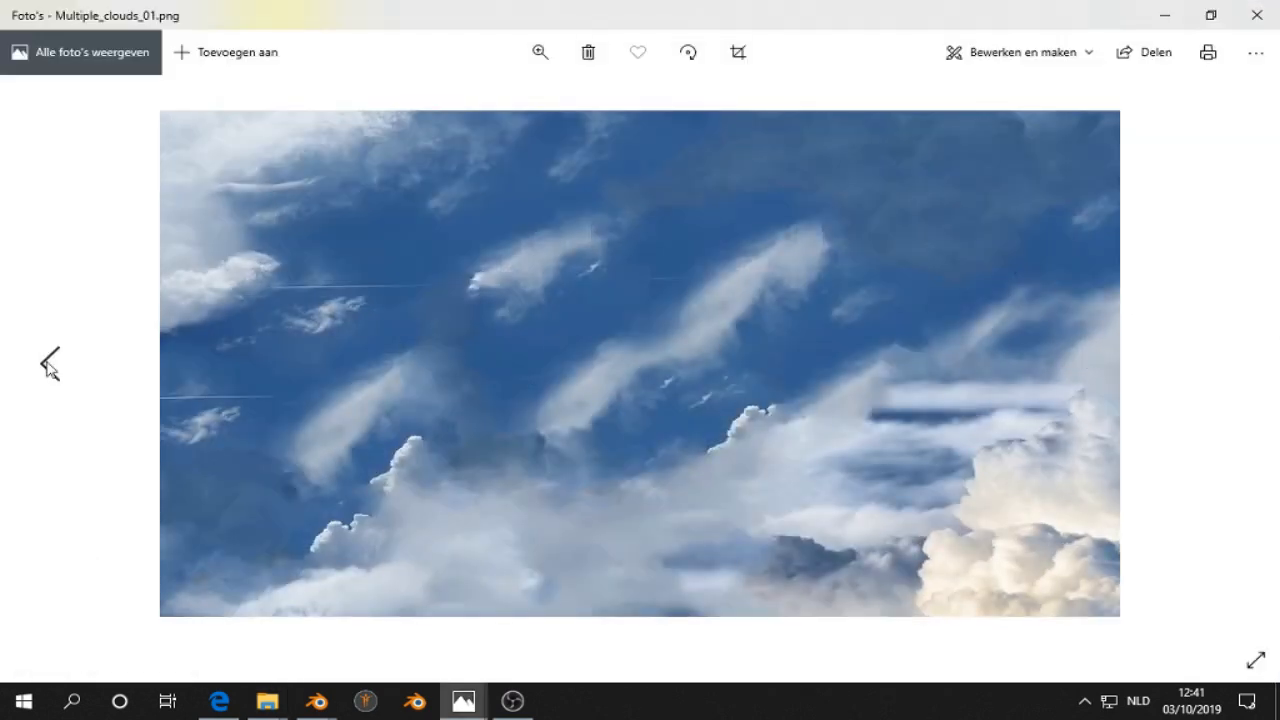
click(1225, 364)
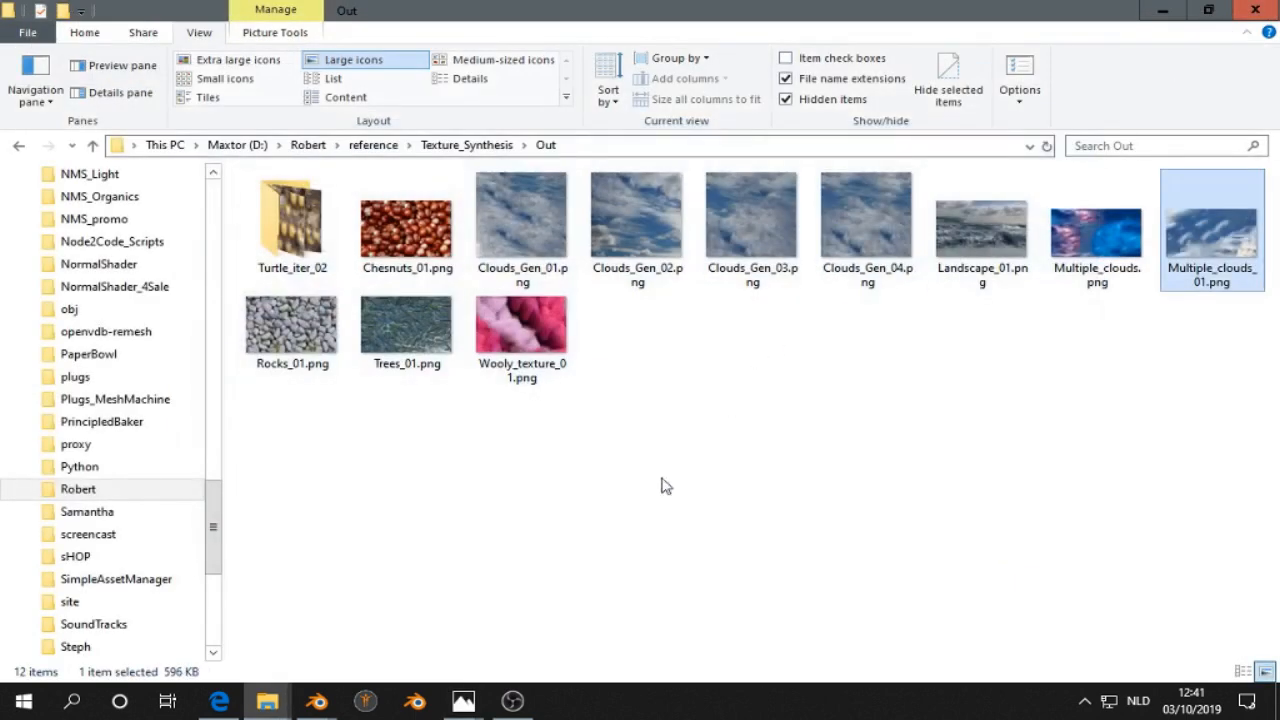
- Generate tiling remix Multiple_clouds_02.png with rand init 3, backtrack 29%, 30 neighbours, Cauchy 0.6
click(313, 701)
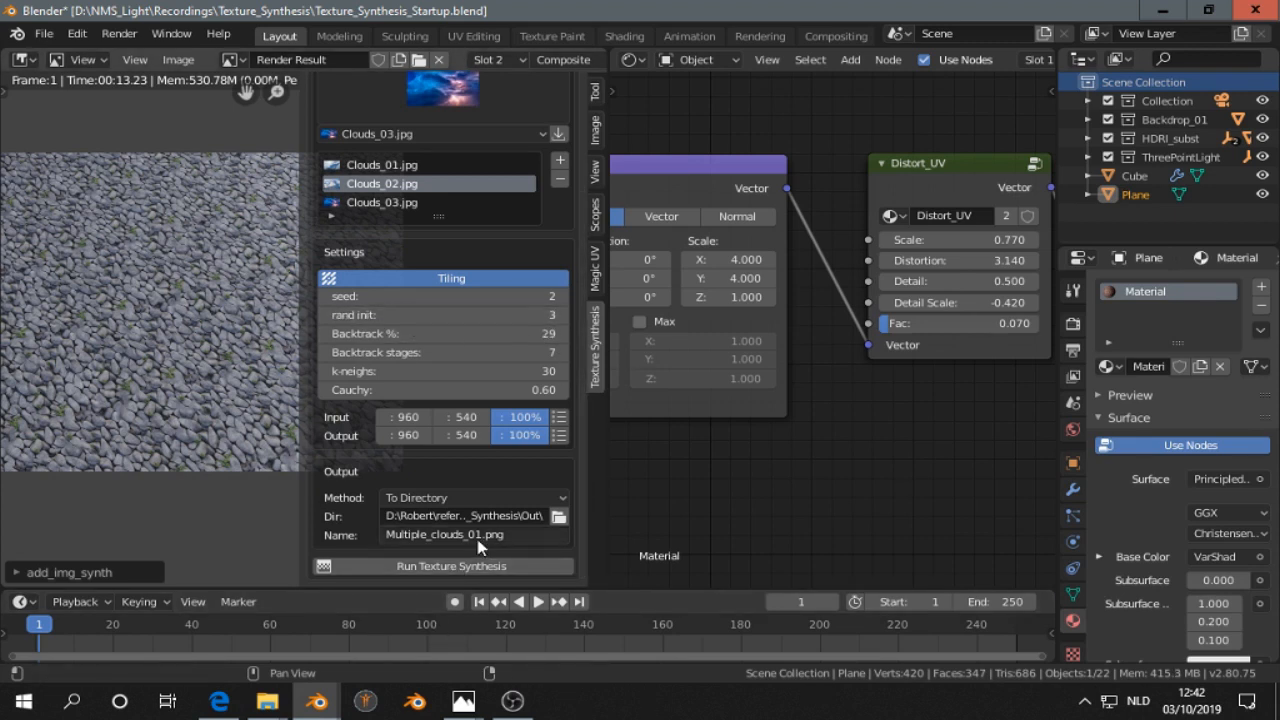
click(472, 535)
text(2)
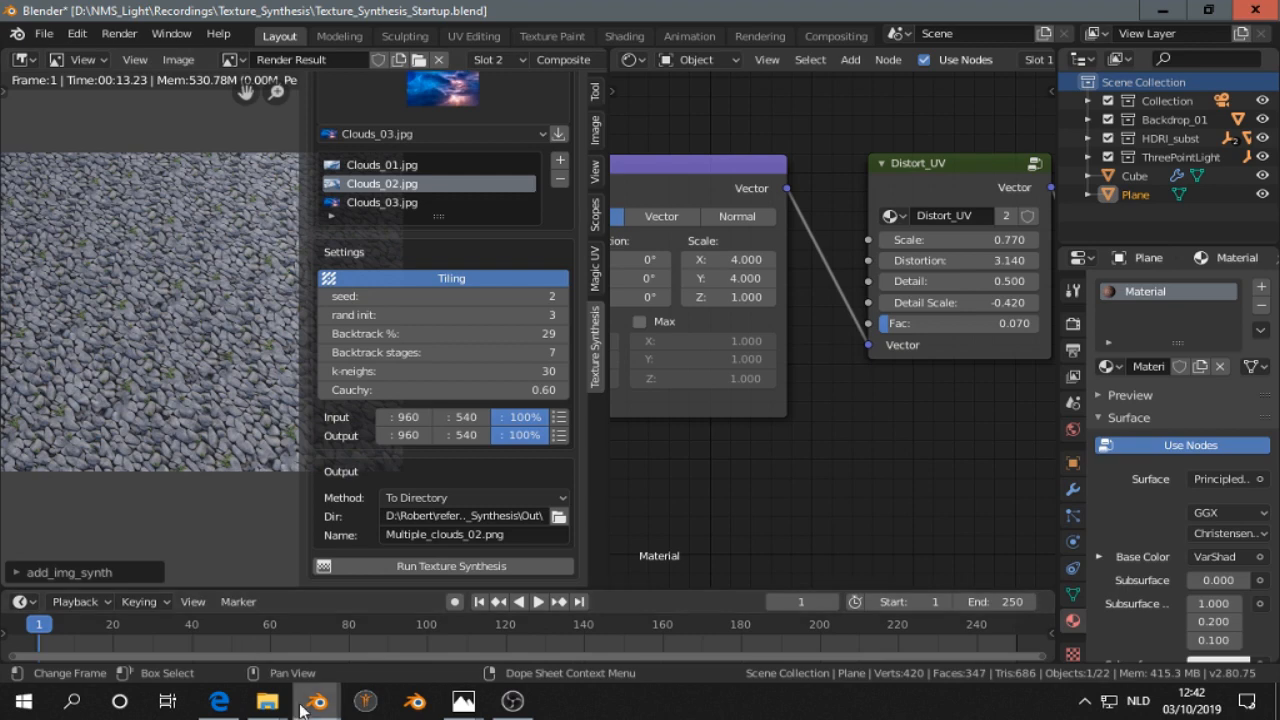
click(441, 566)
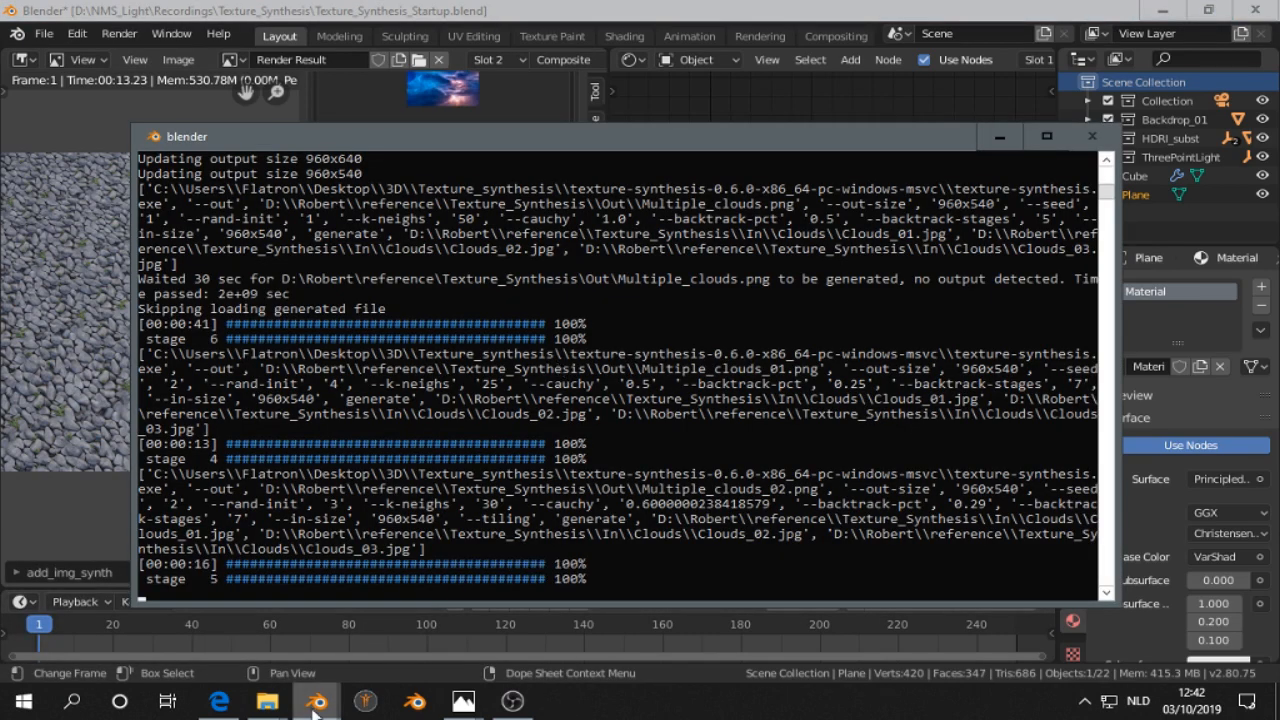
click(265, 701)
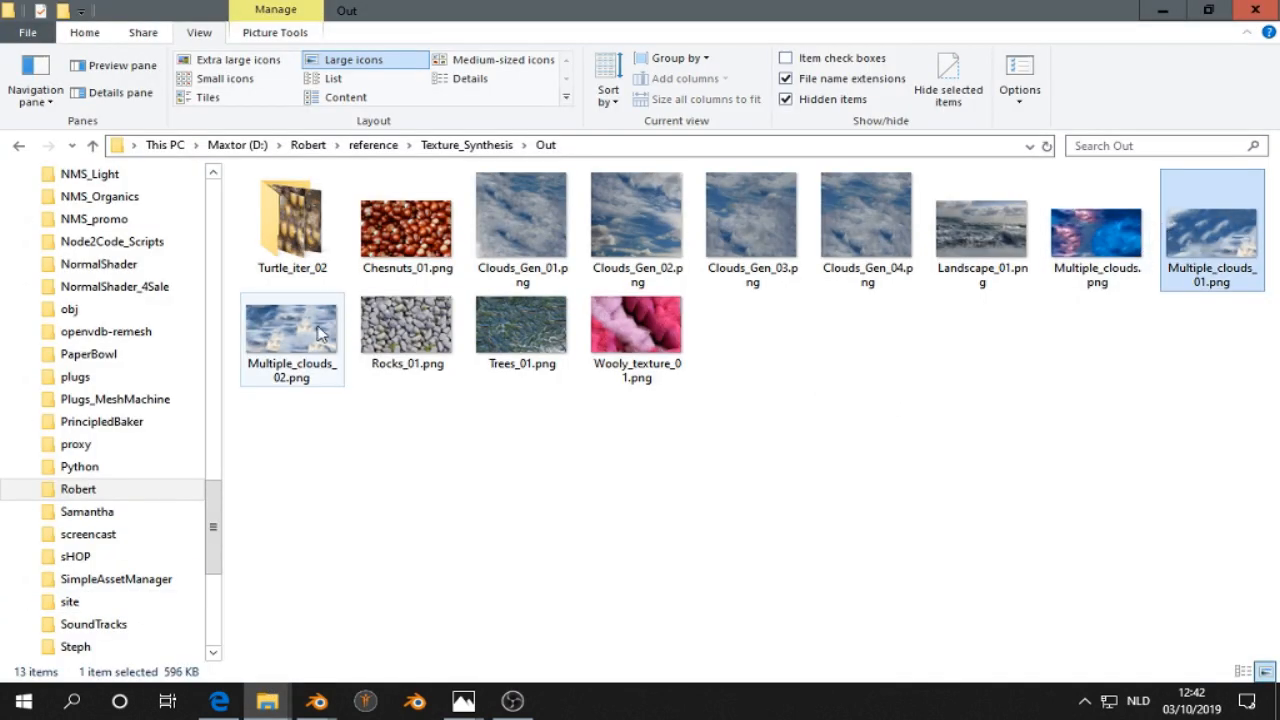
- Open Multiple_clouds_02.png from the Out folder in Photos
double_click(320, 330)
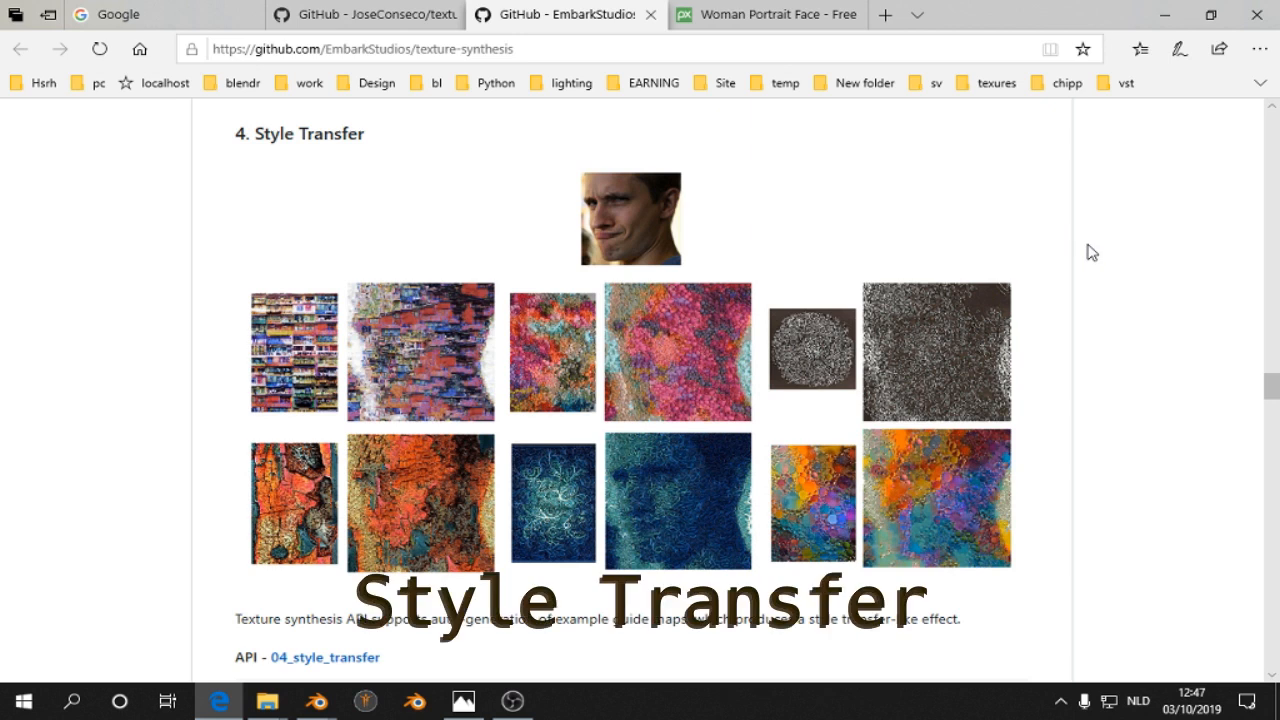
mouse_move(825, 253)
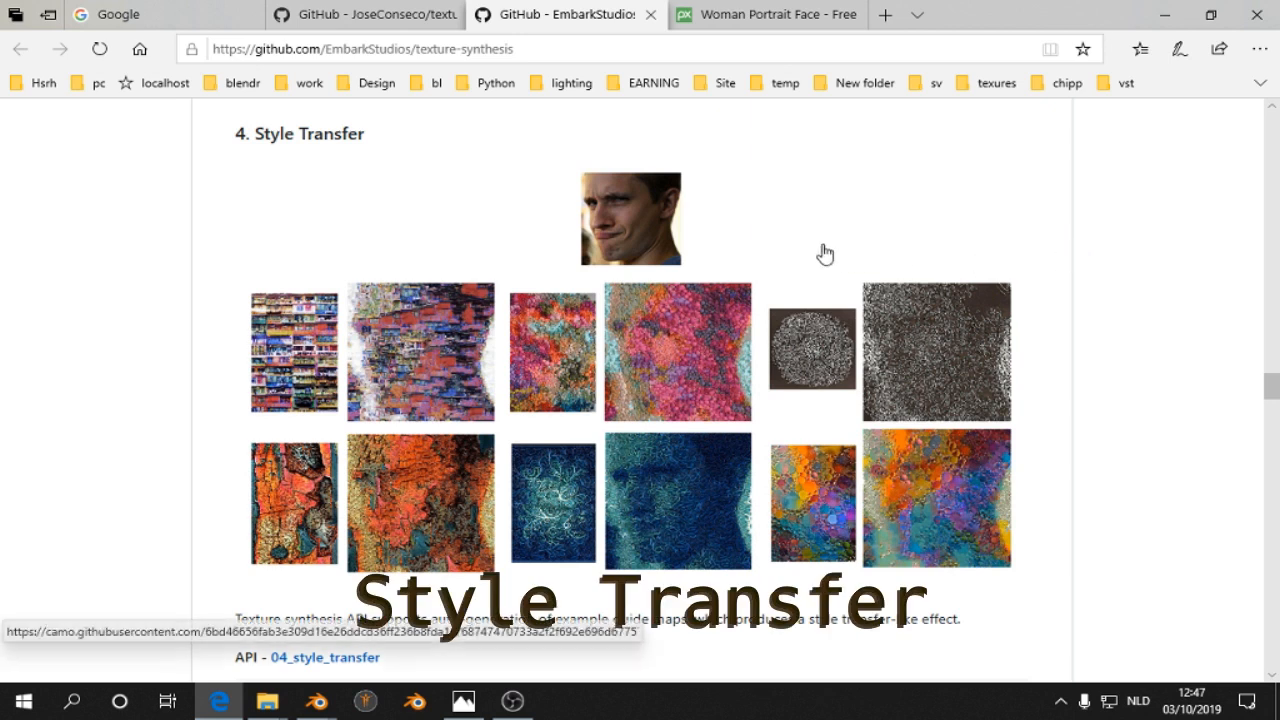
mouse_move(677, 217)
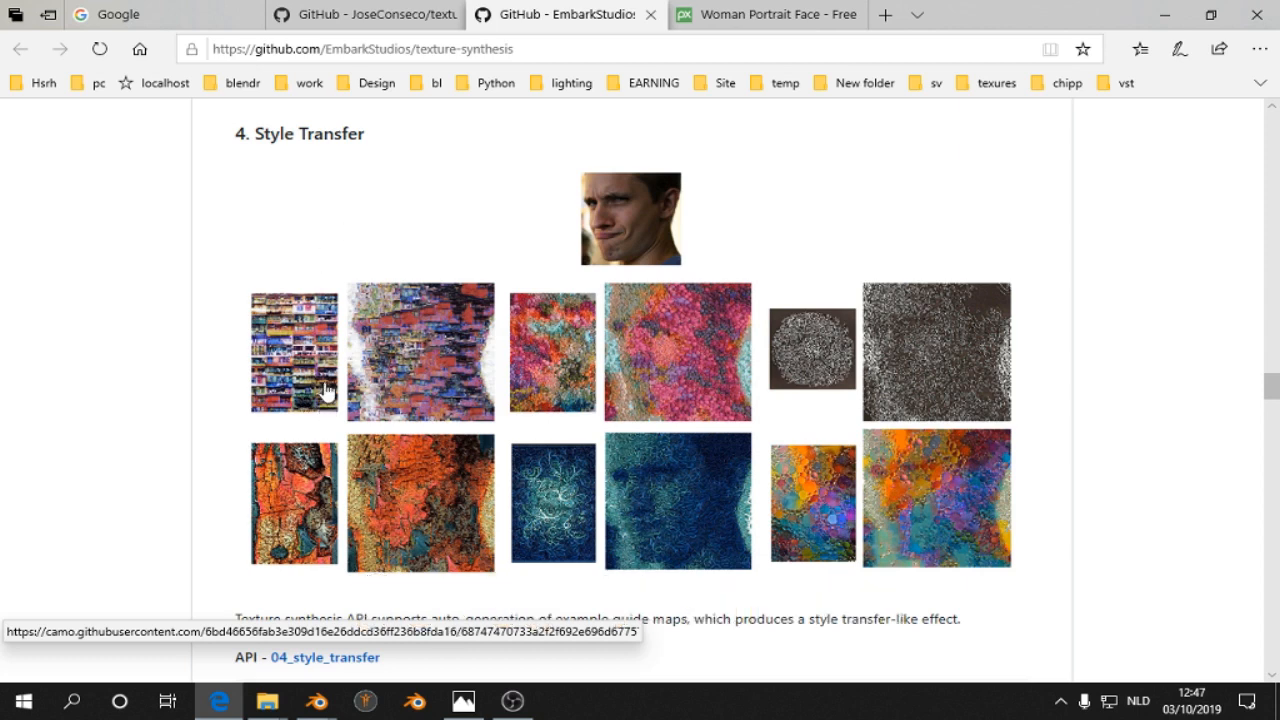
mouse_move(588, 607)
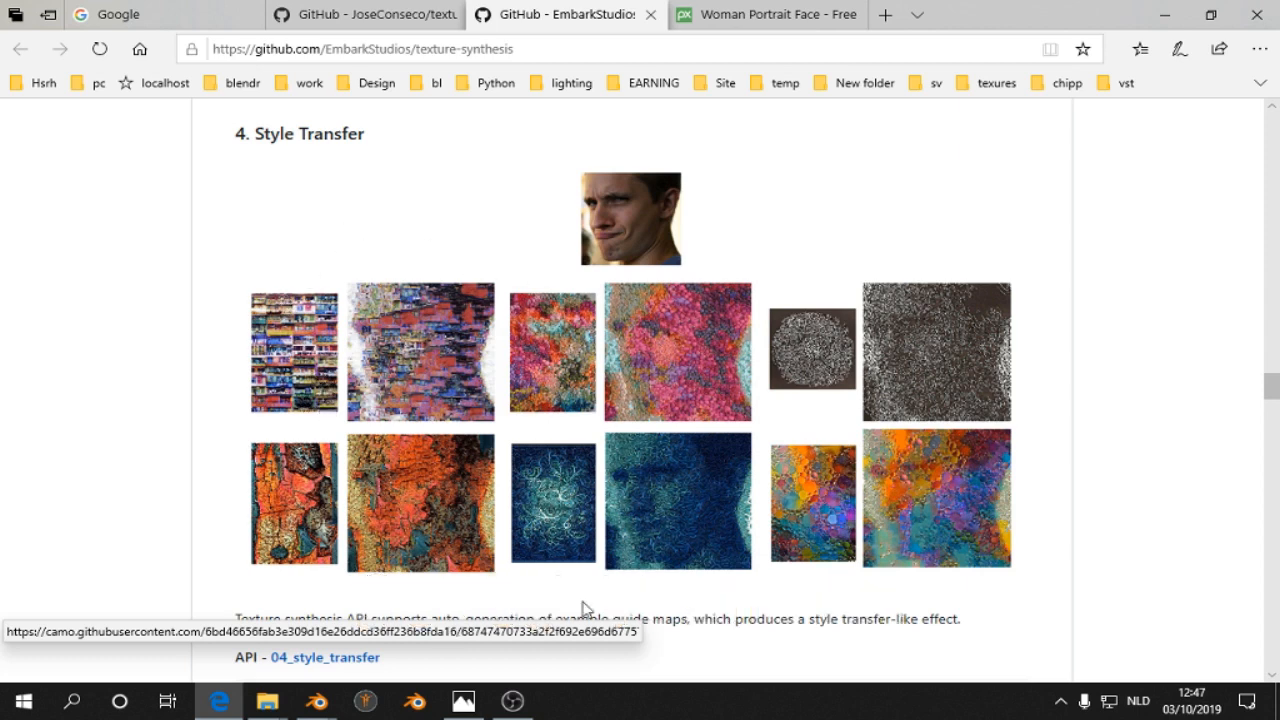
mouse_move(285, 377)
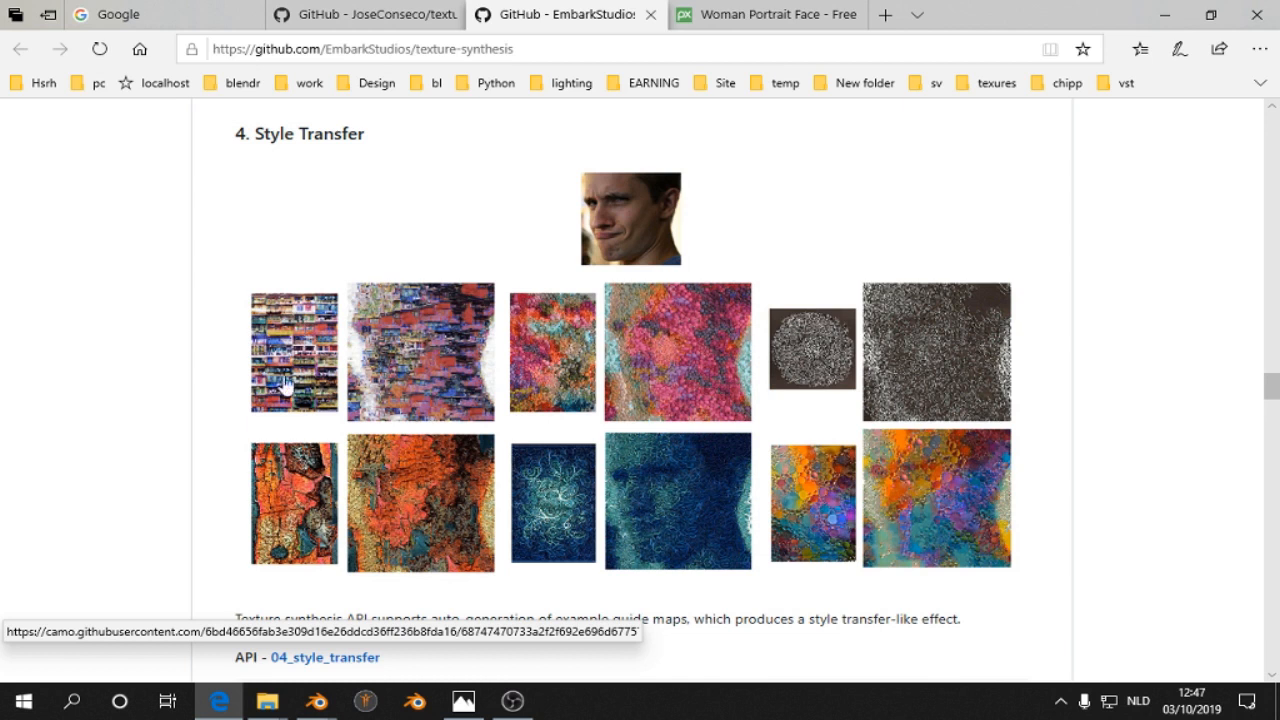
mouse_move(806, 355)
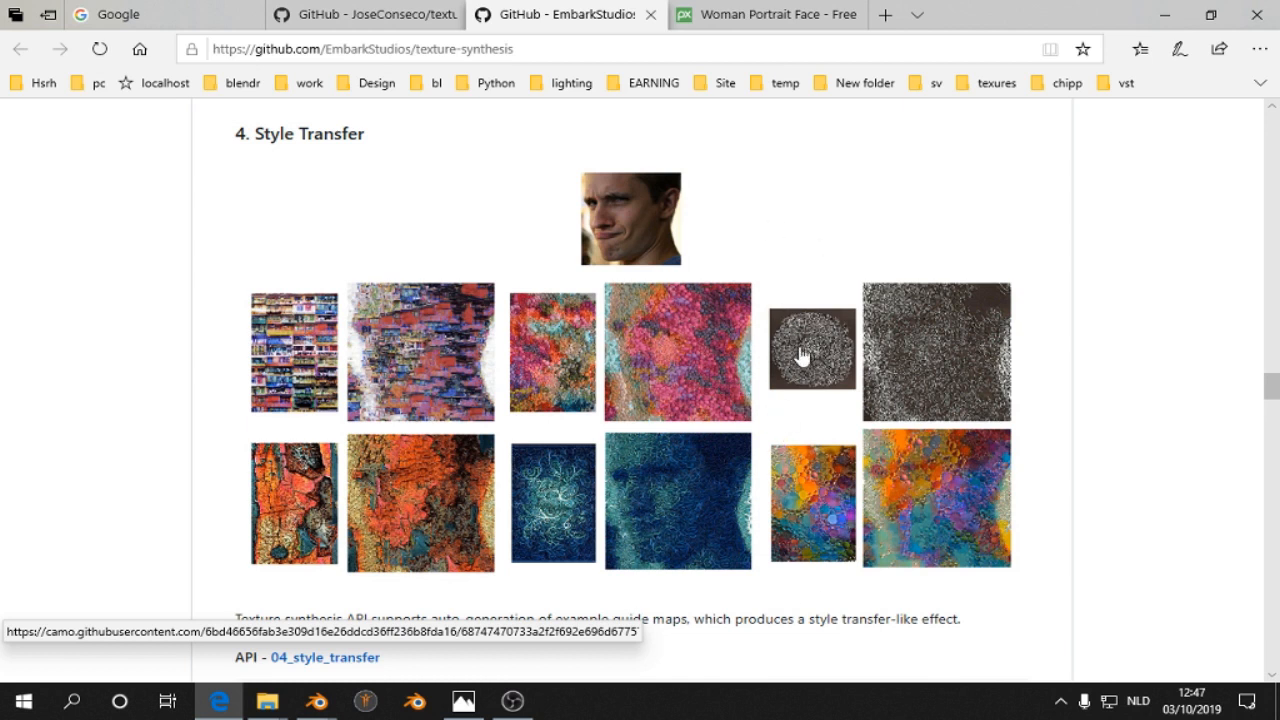
mouse_move(898, 263)
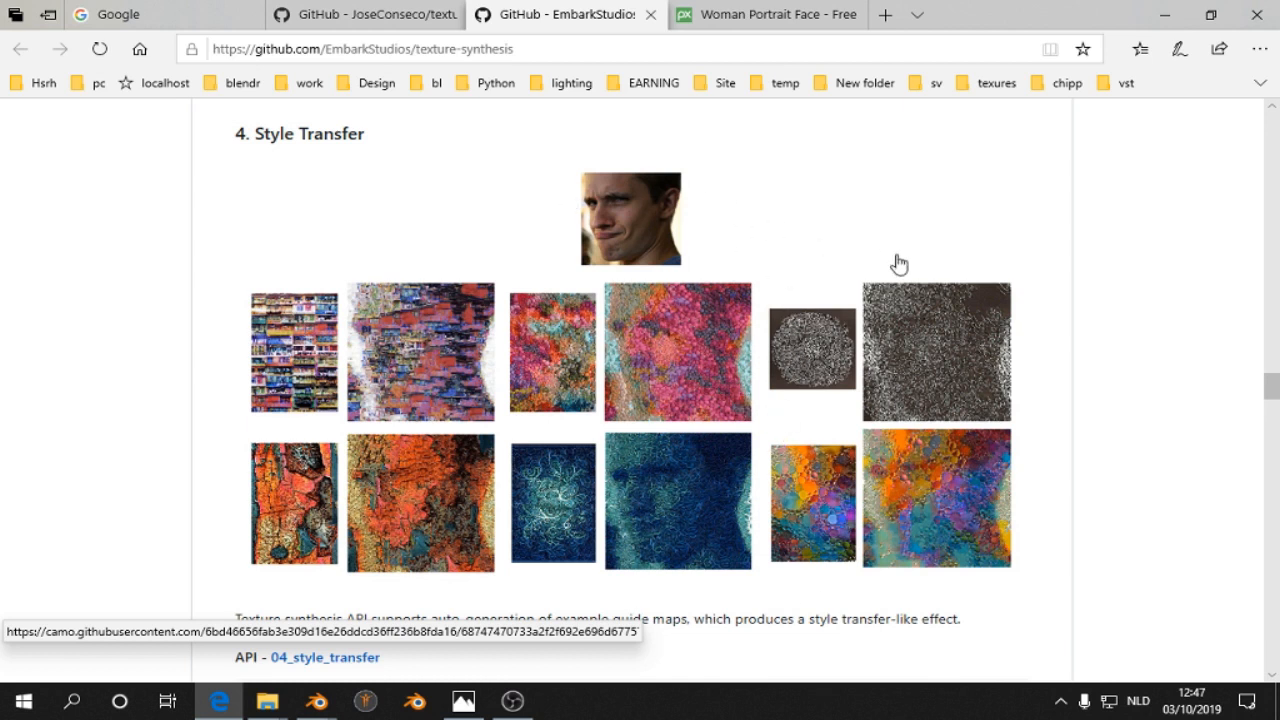
mouse_move(779, 314)
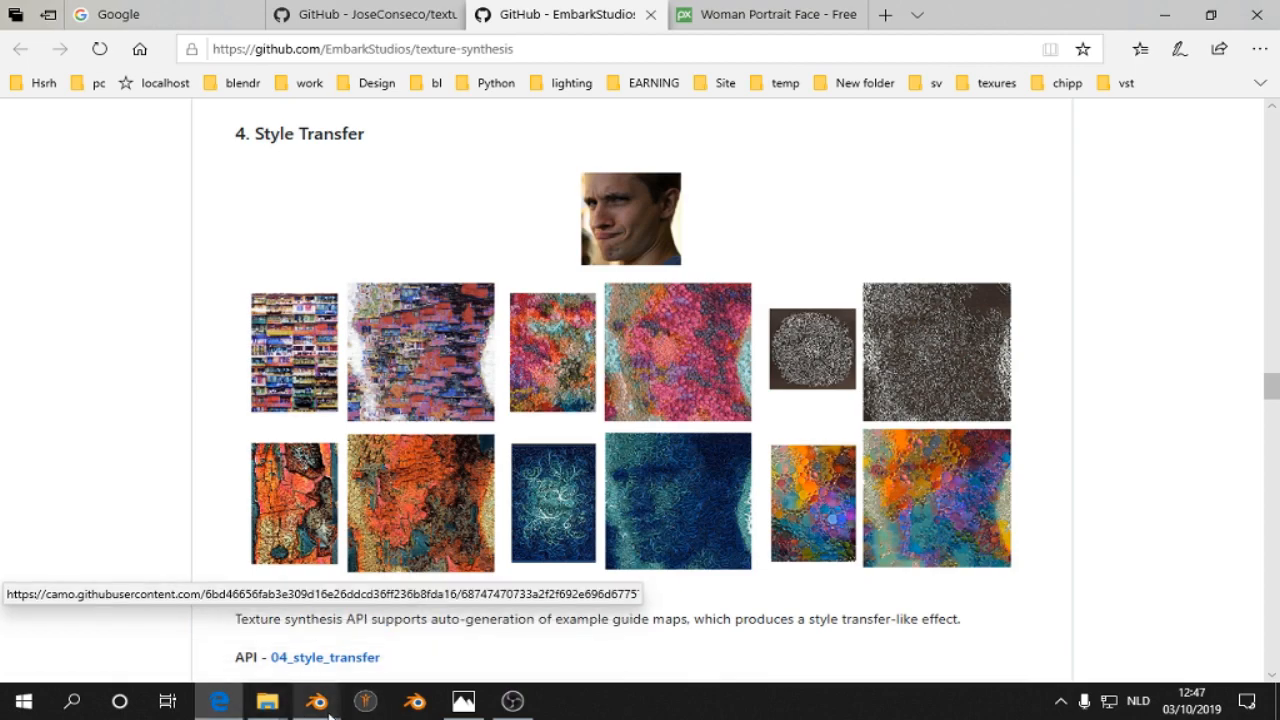
- Switch the add-on's Synthesise mode from cloud remixing to Style Transfer
click(334, 699)
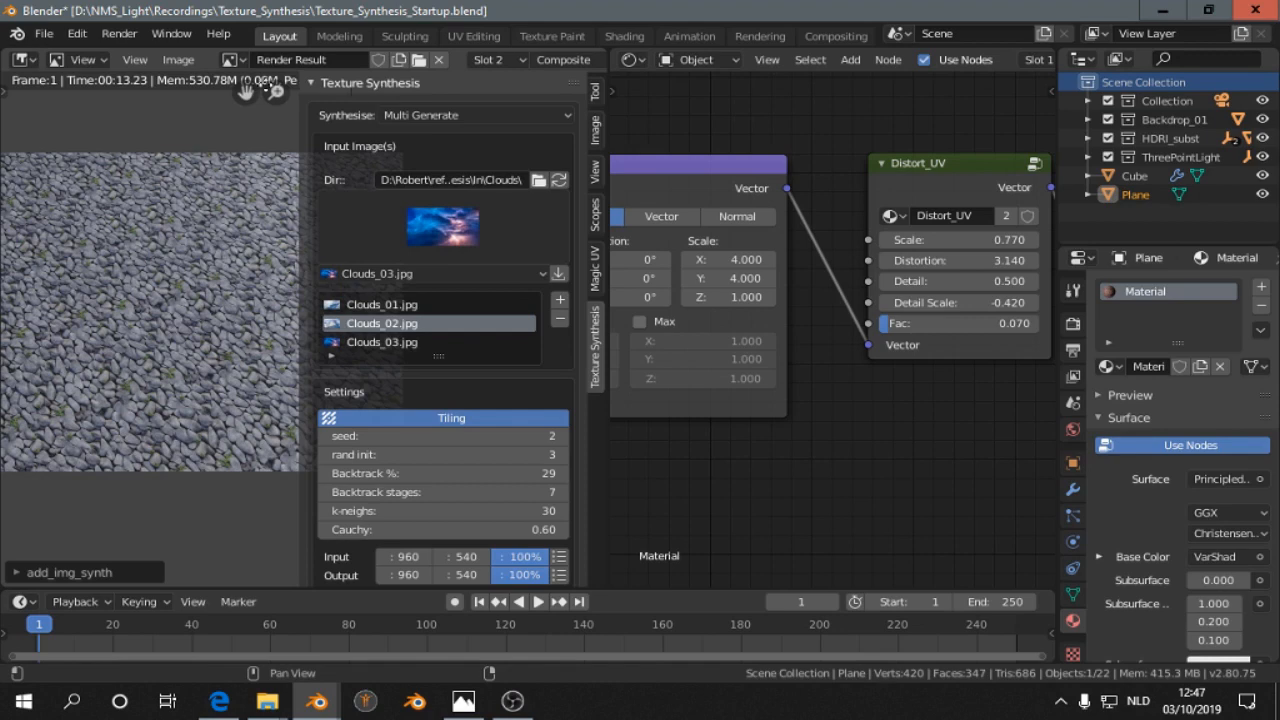
click(16, 59)
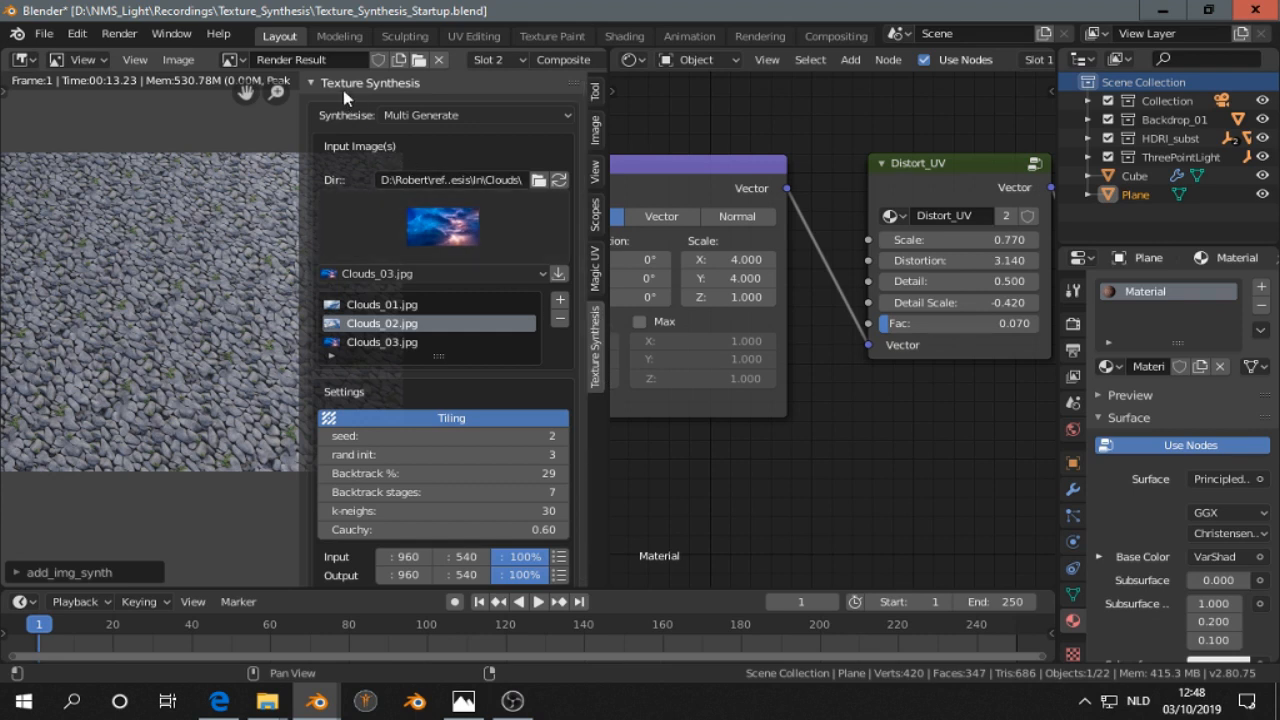
click(465, 115)
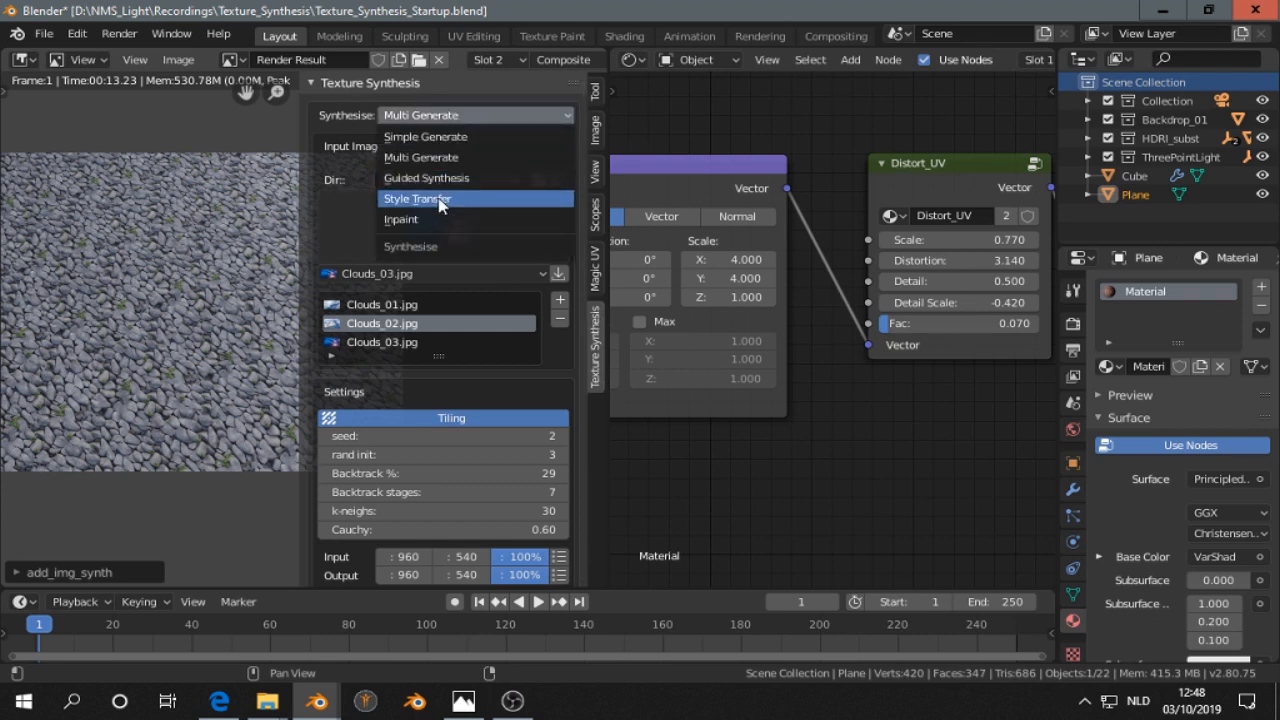
click(416, 198)
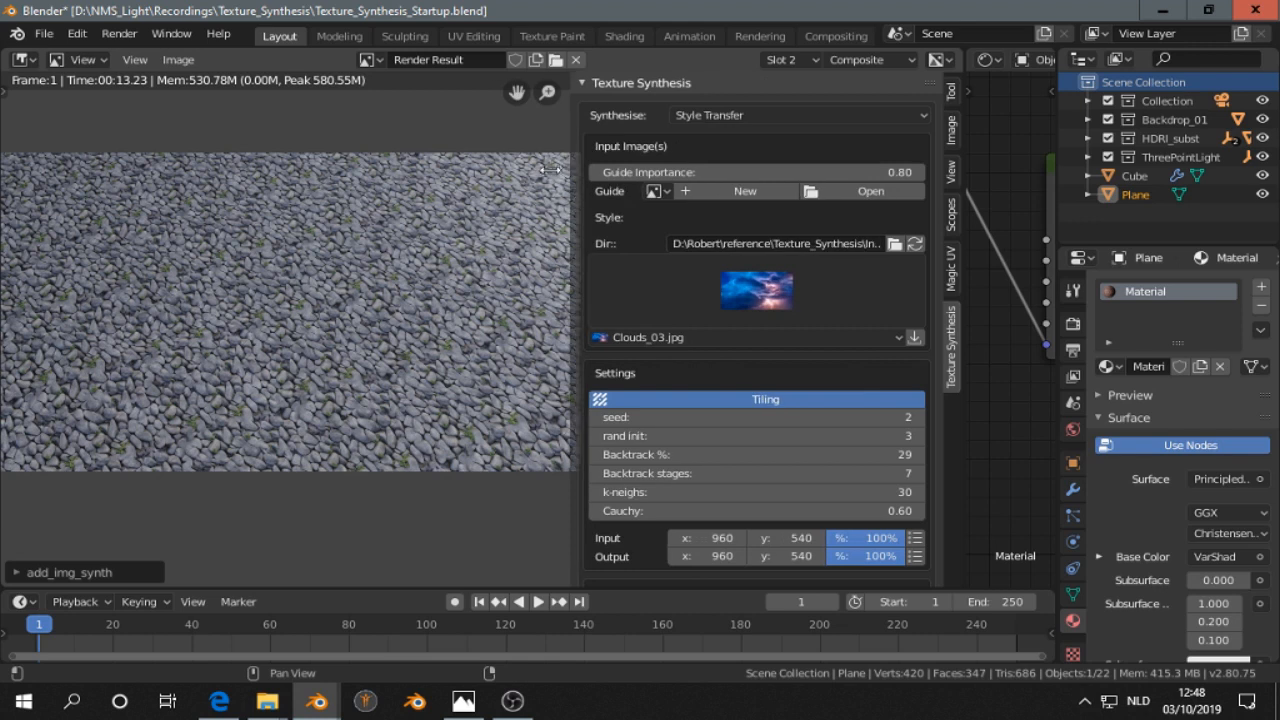
mouse_move(607, 230)
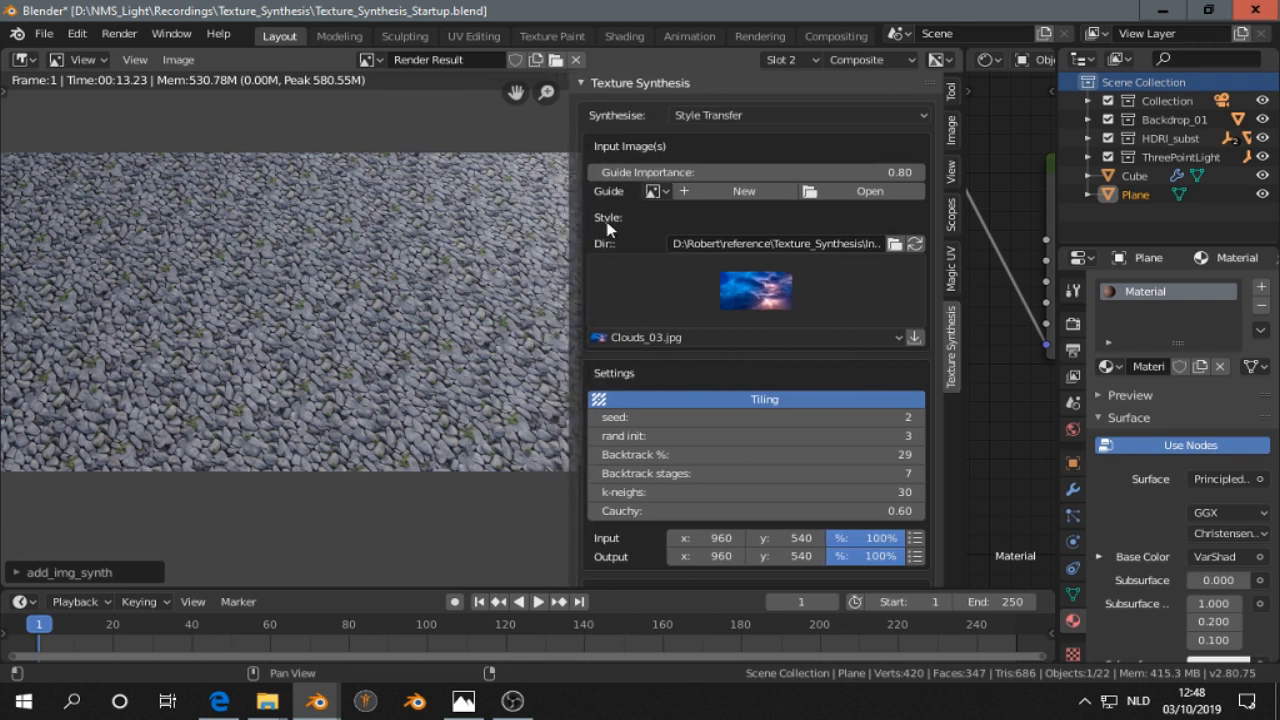
mouse_move(614, 197)
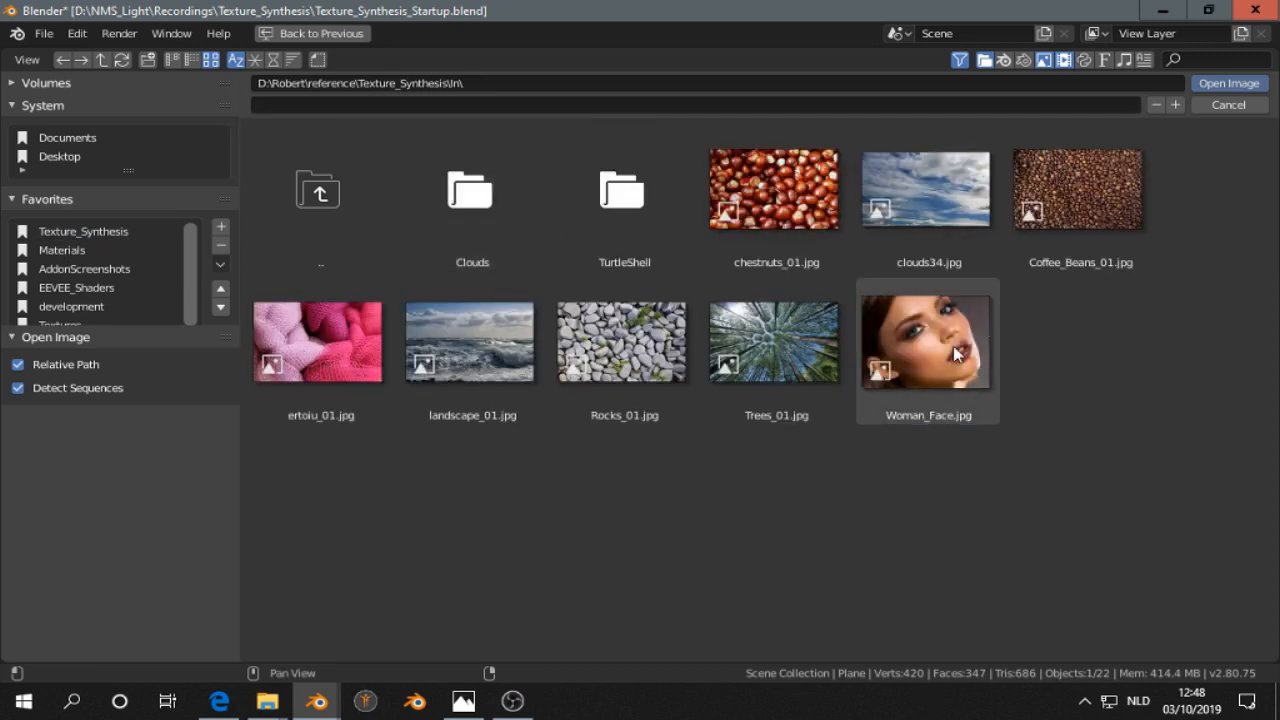
- Load Woman_Face.jpg as the guide and Coffee_Beans_01.jpg from the In folder as style
click(927, 342)
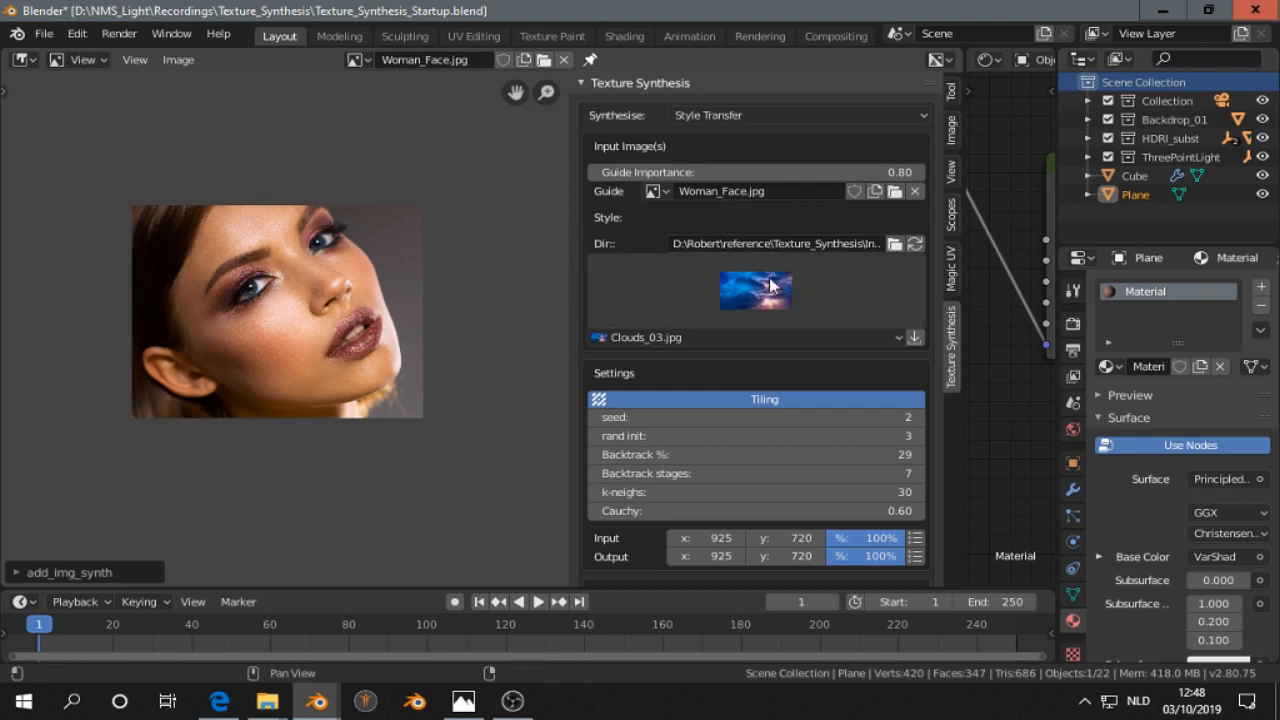
mouse_move(895, 243)
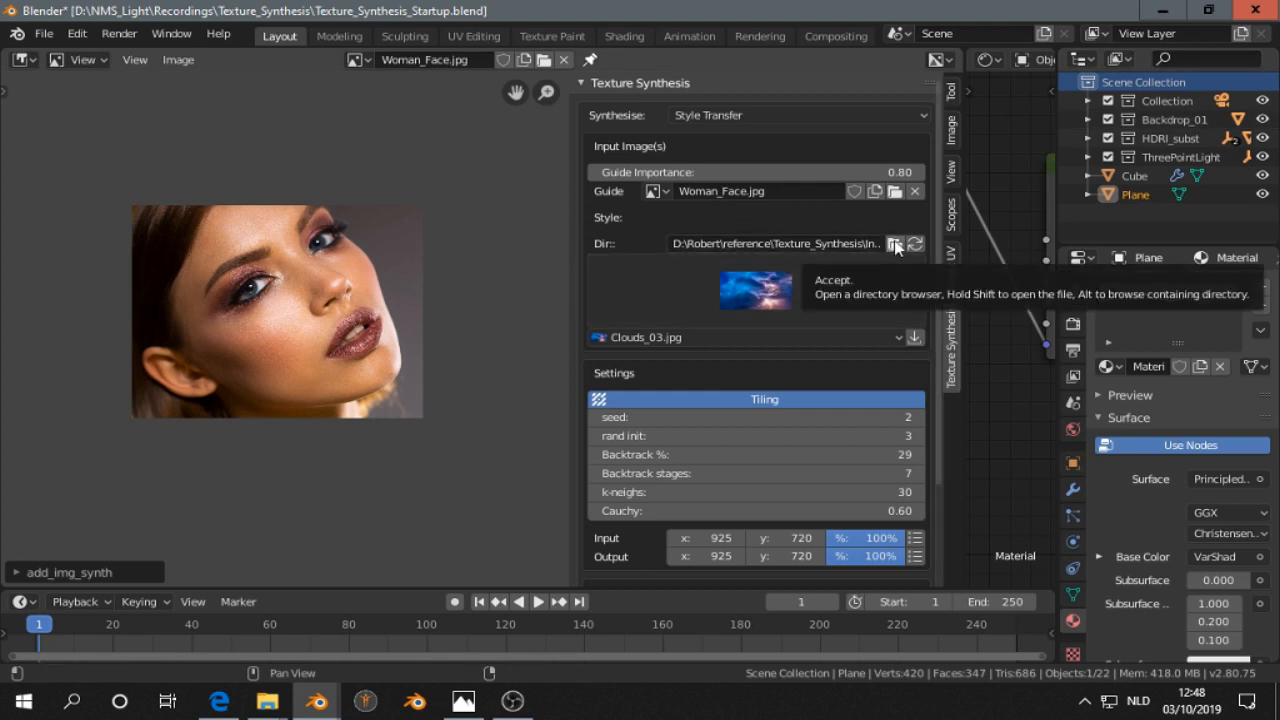
click(895, 244)
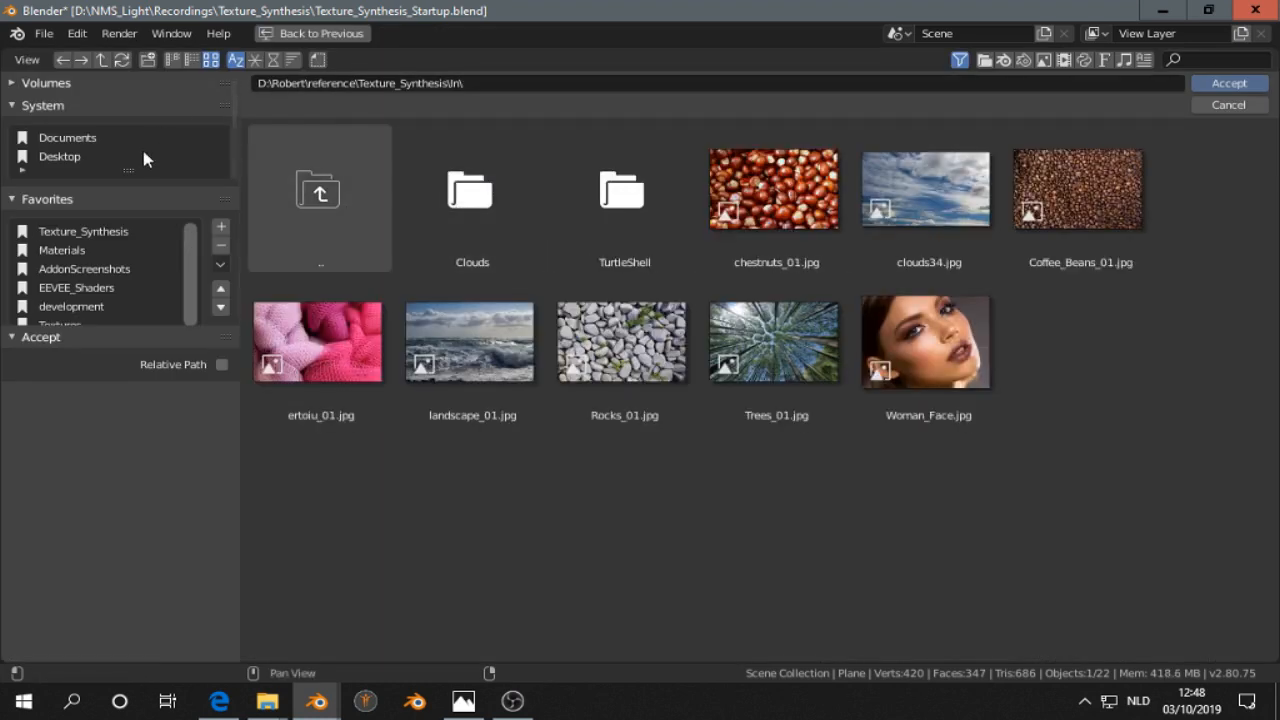
click(928, 342)
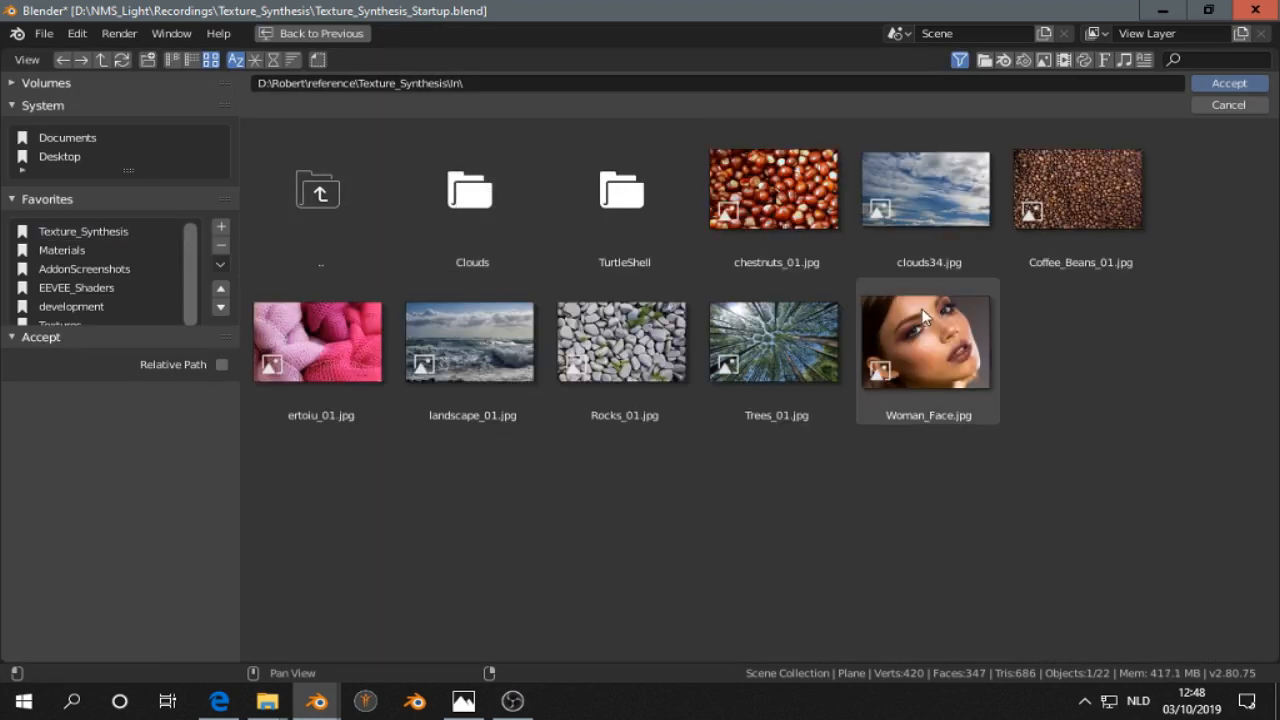
click(1080, 189)
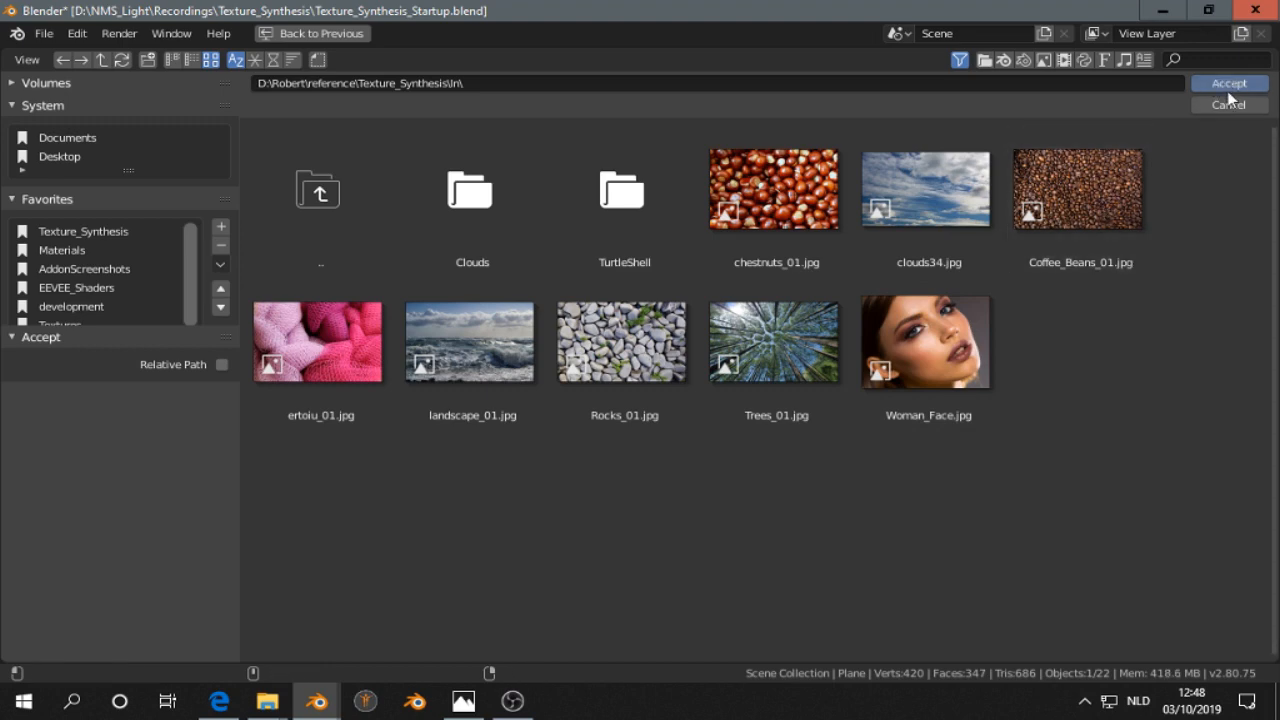
click(1235, 83)
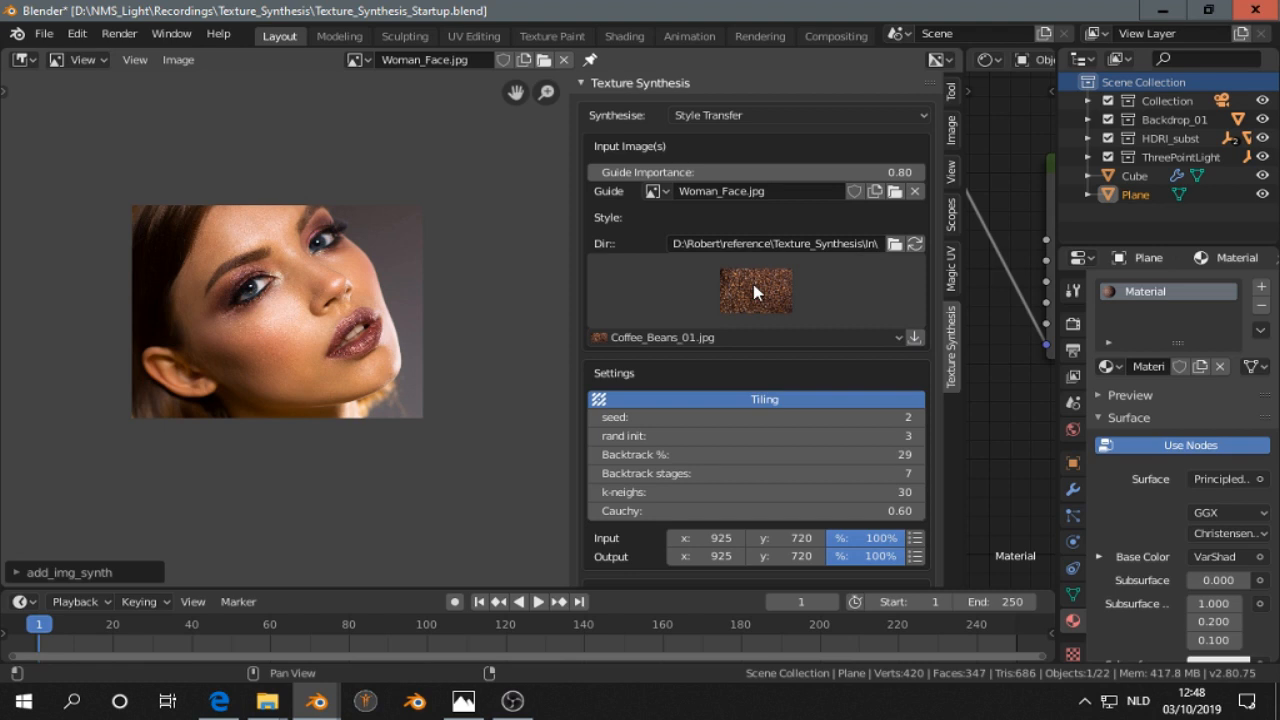
mouse_move(768, 376)
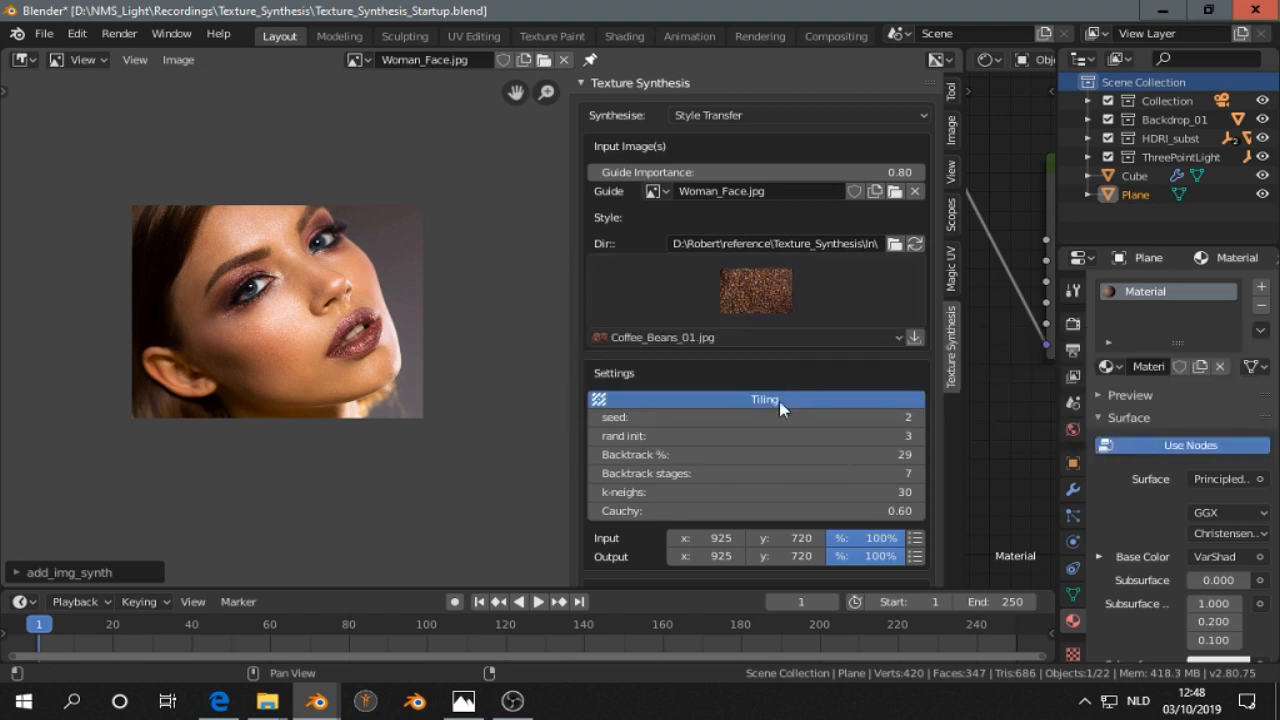
mouse_move(801, 436)
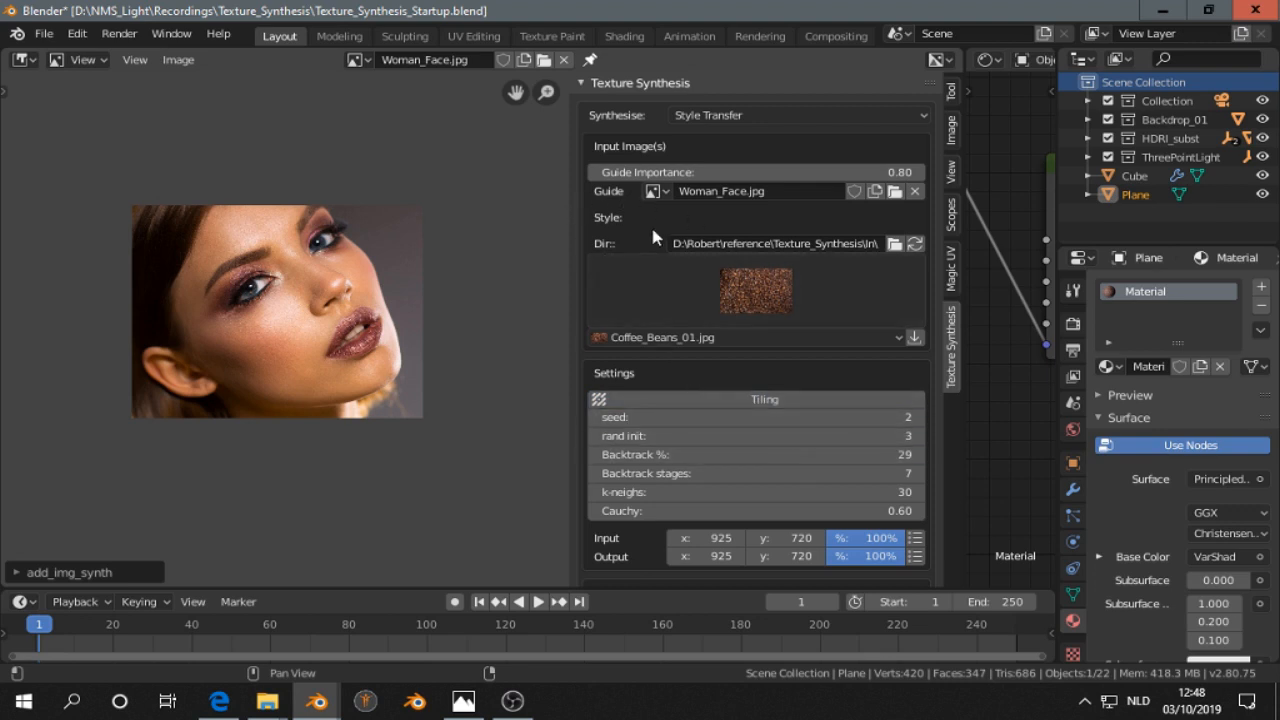
mouse_move(730, 320)
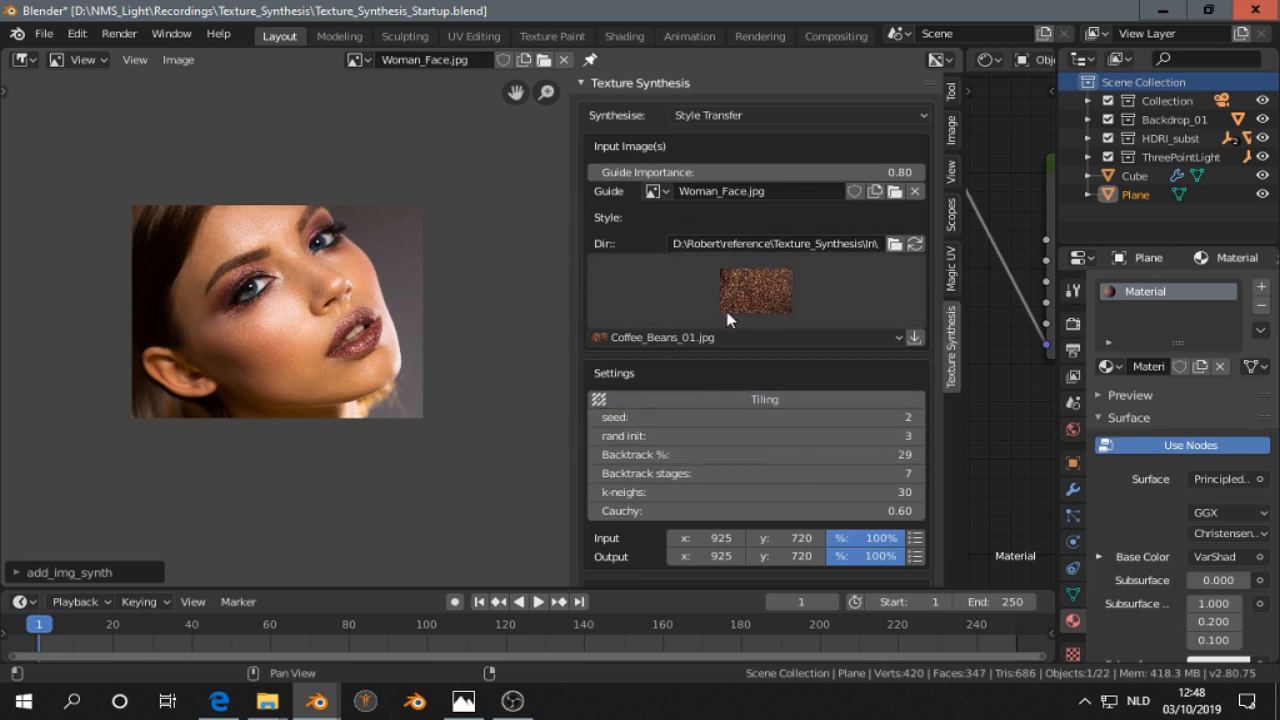
scroll(down, 3)
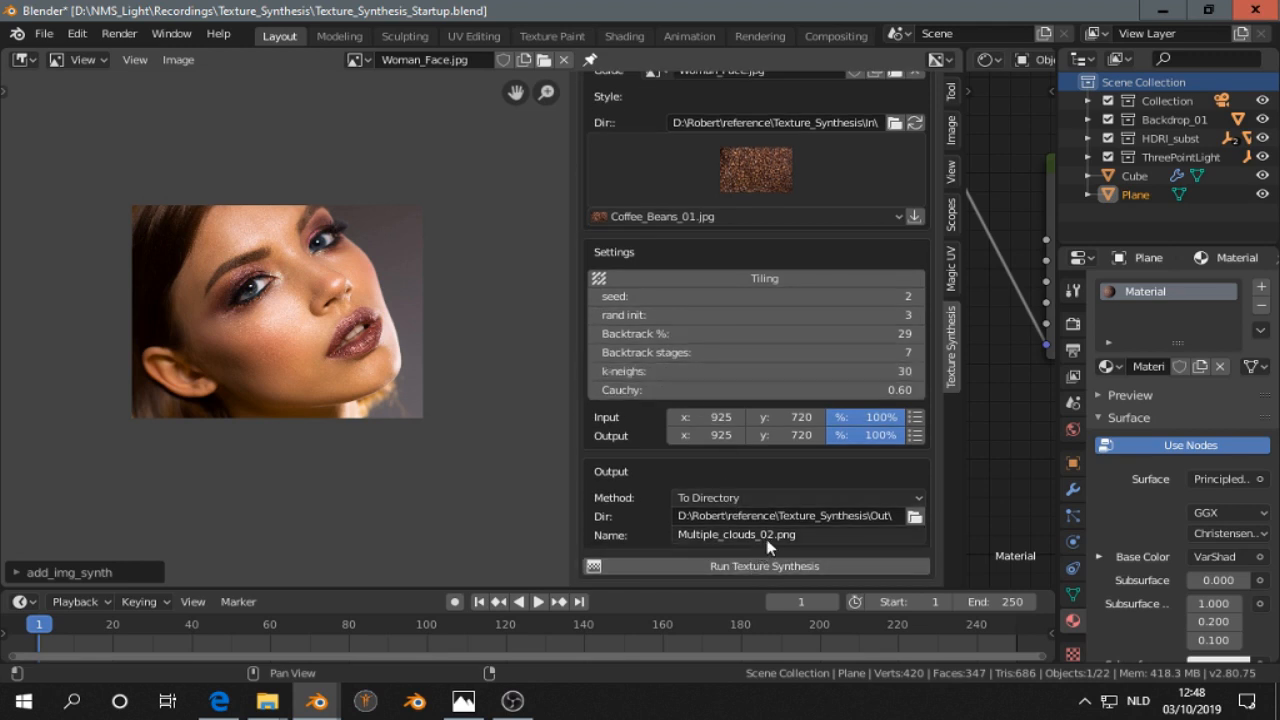
- Run style transfer into Style_Transfer_01.png and view the coffee-bean face in Photos
click(790, 534)
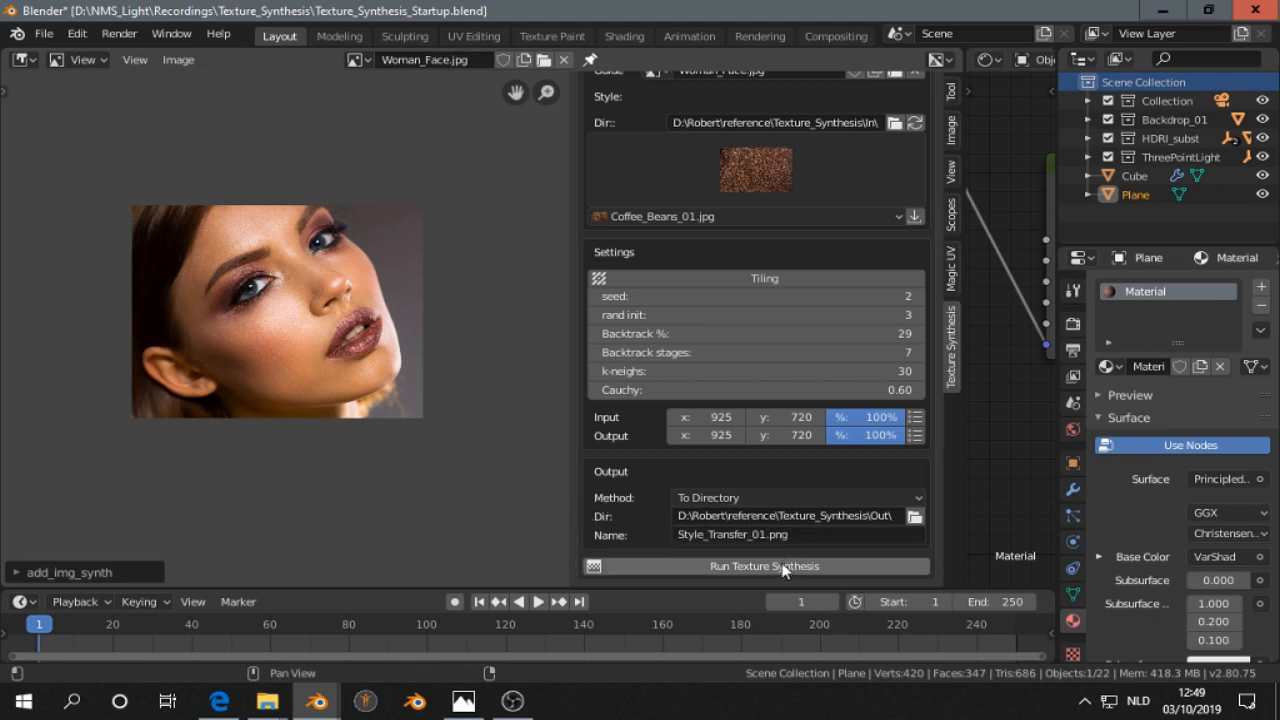
mouse_move(730, 546)
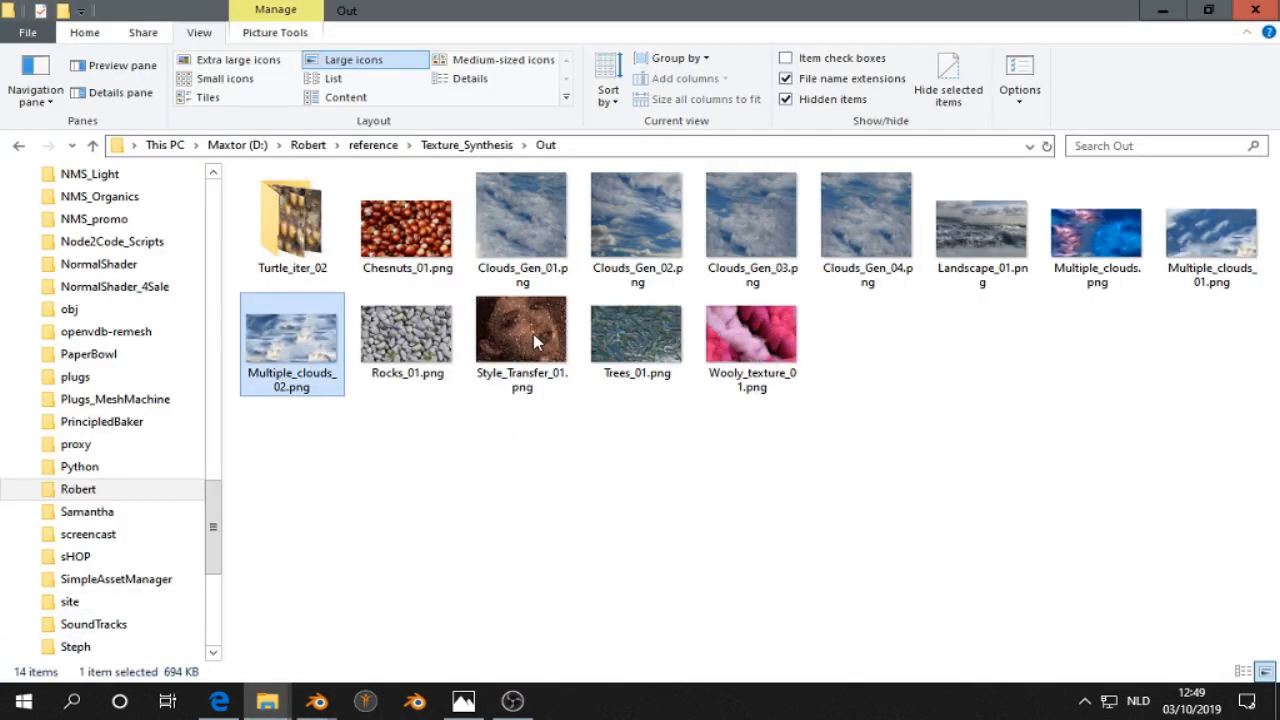
click(521, 334)
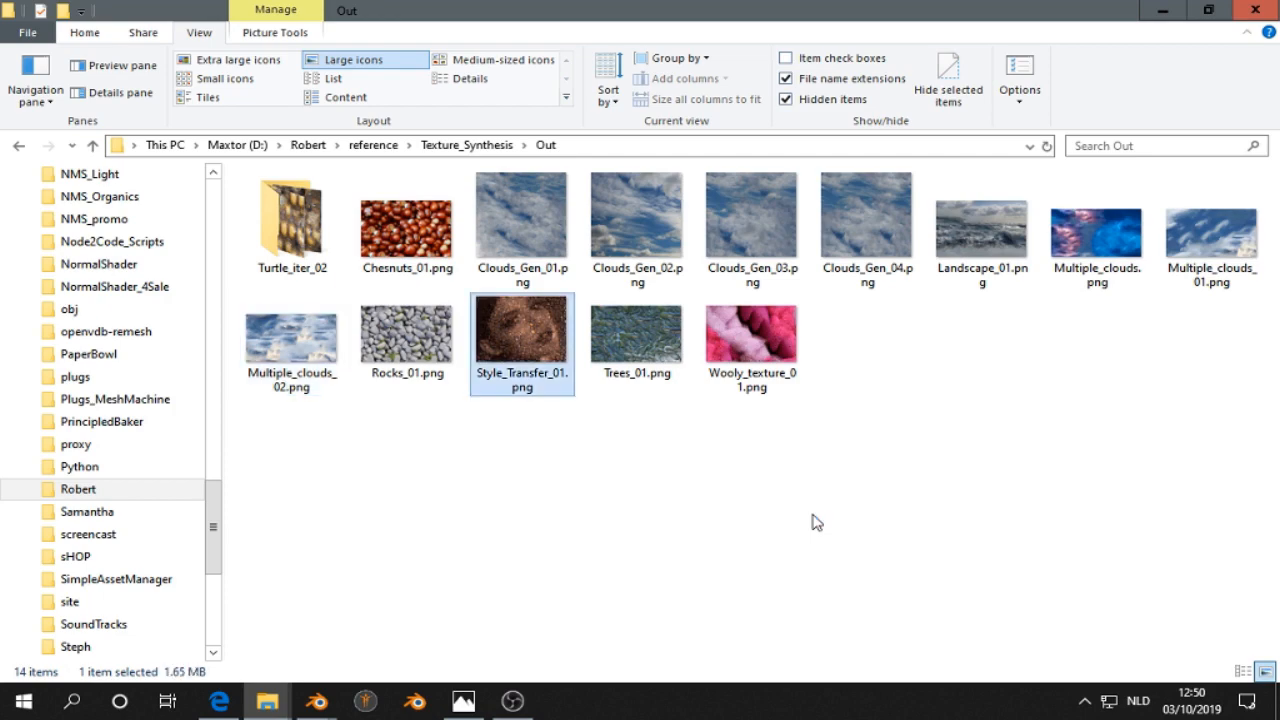
double_click(521, 327)
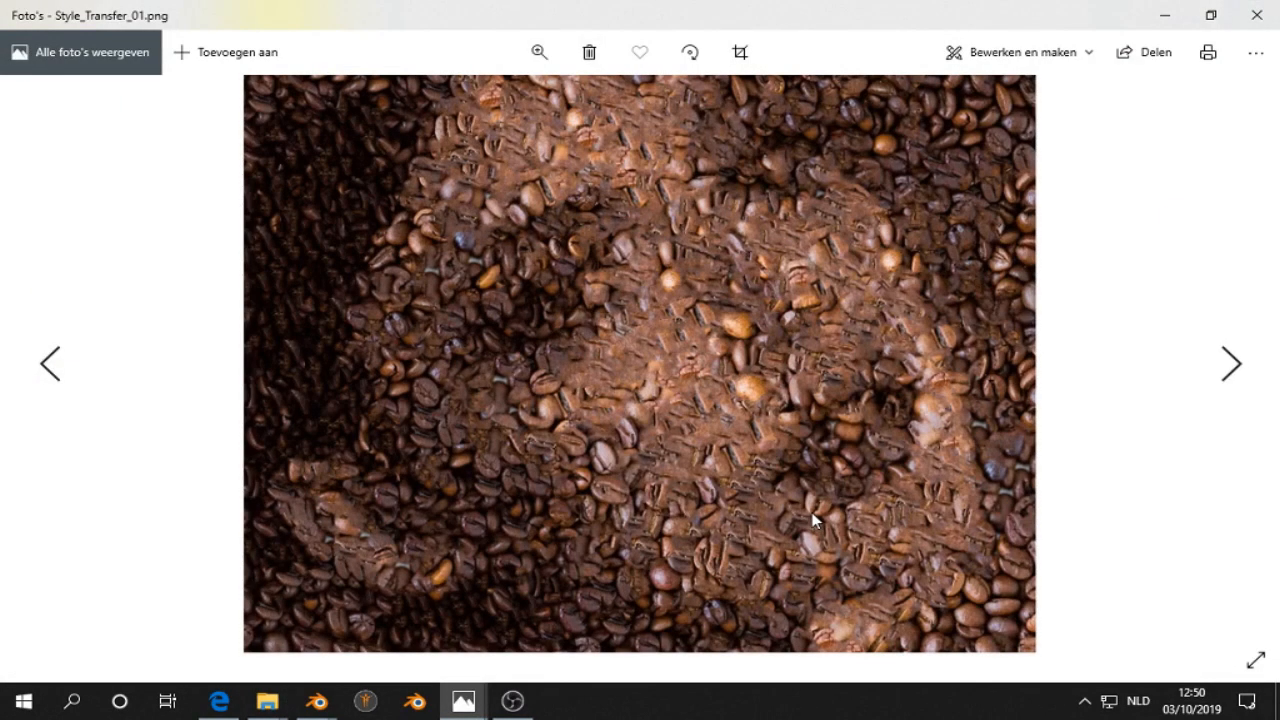
click(311, 701)
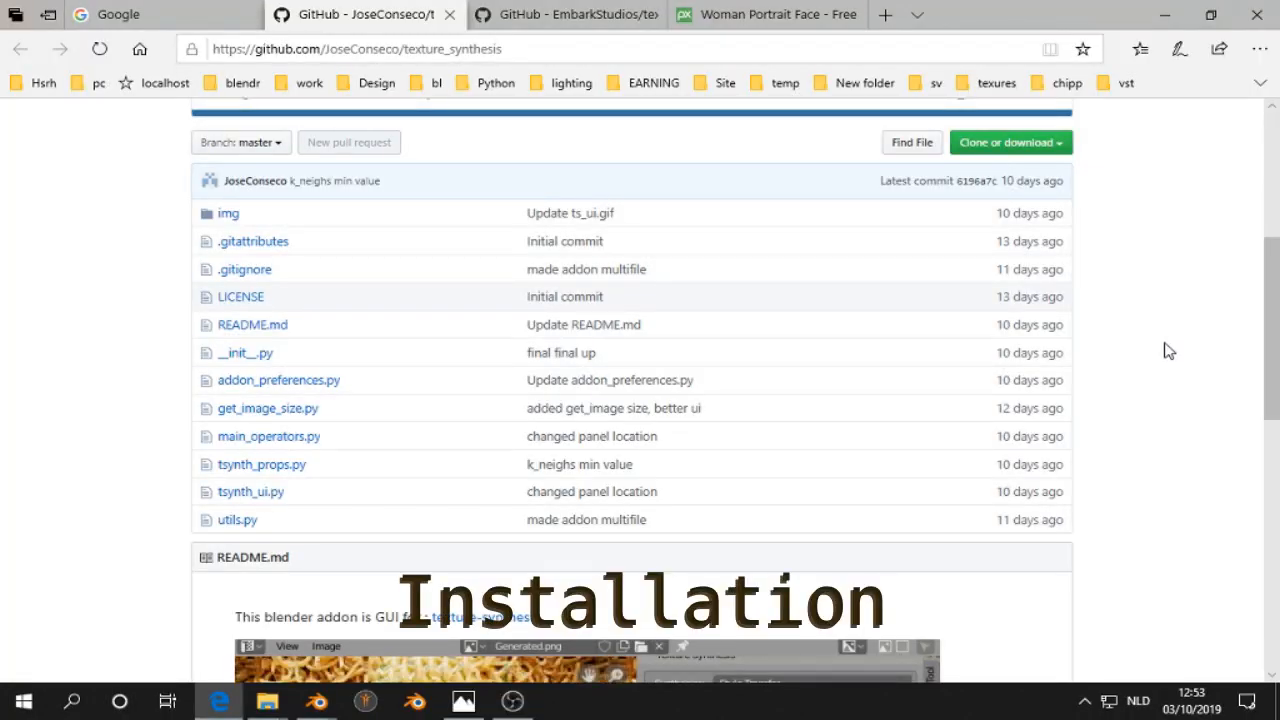
mouse_move(1187, 347)
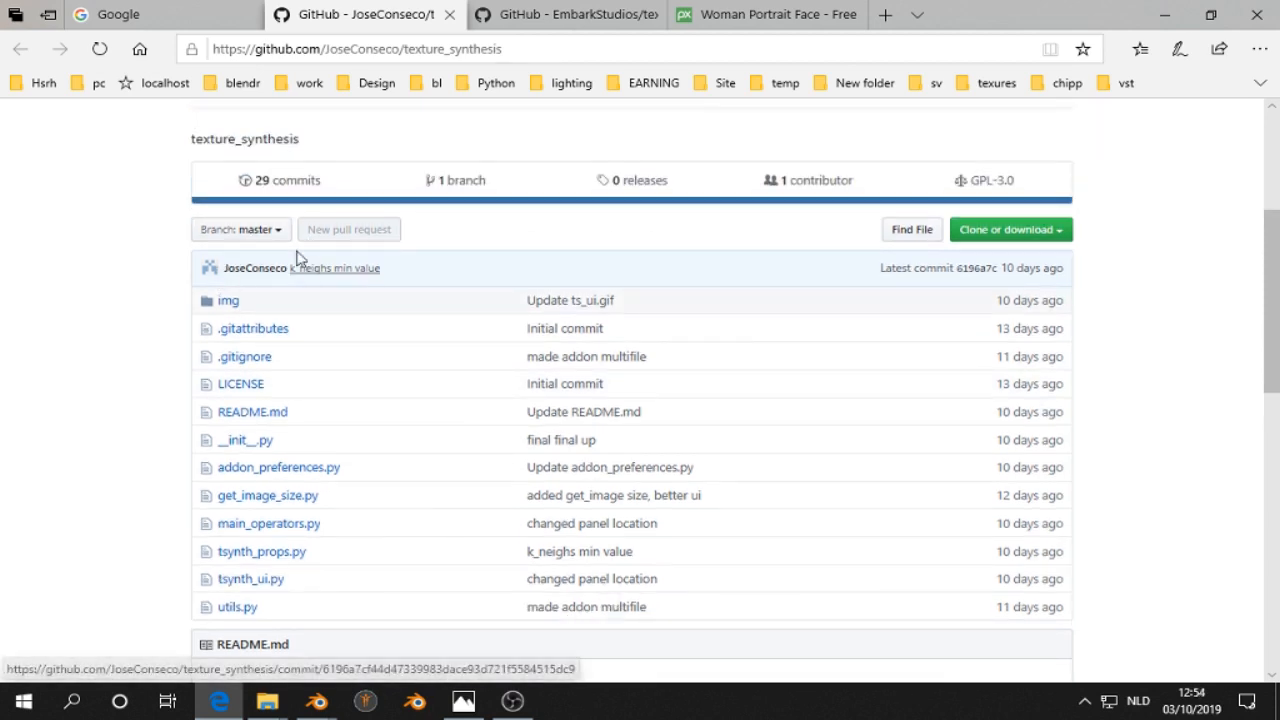
- Read the add-on's __init__.py bl_info on GitHub, then return to the repository README
scroll(down, 3)
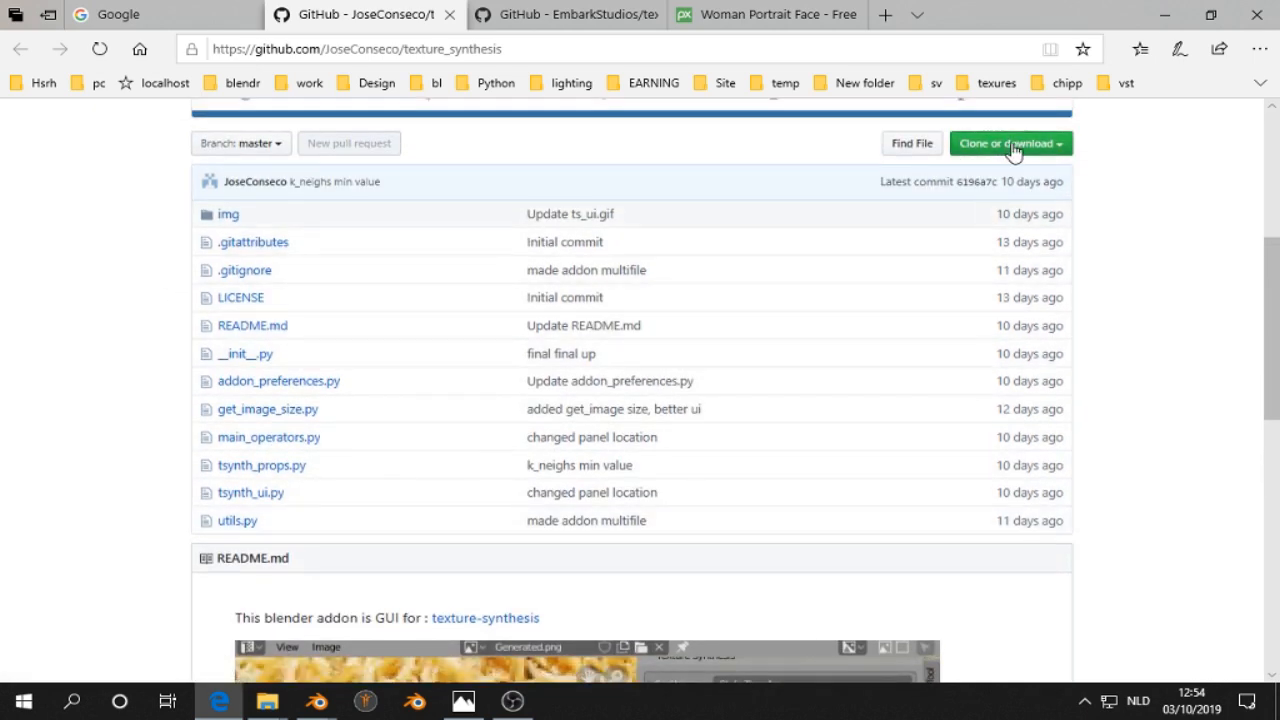
click(1011, 143)
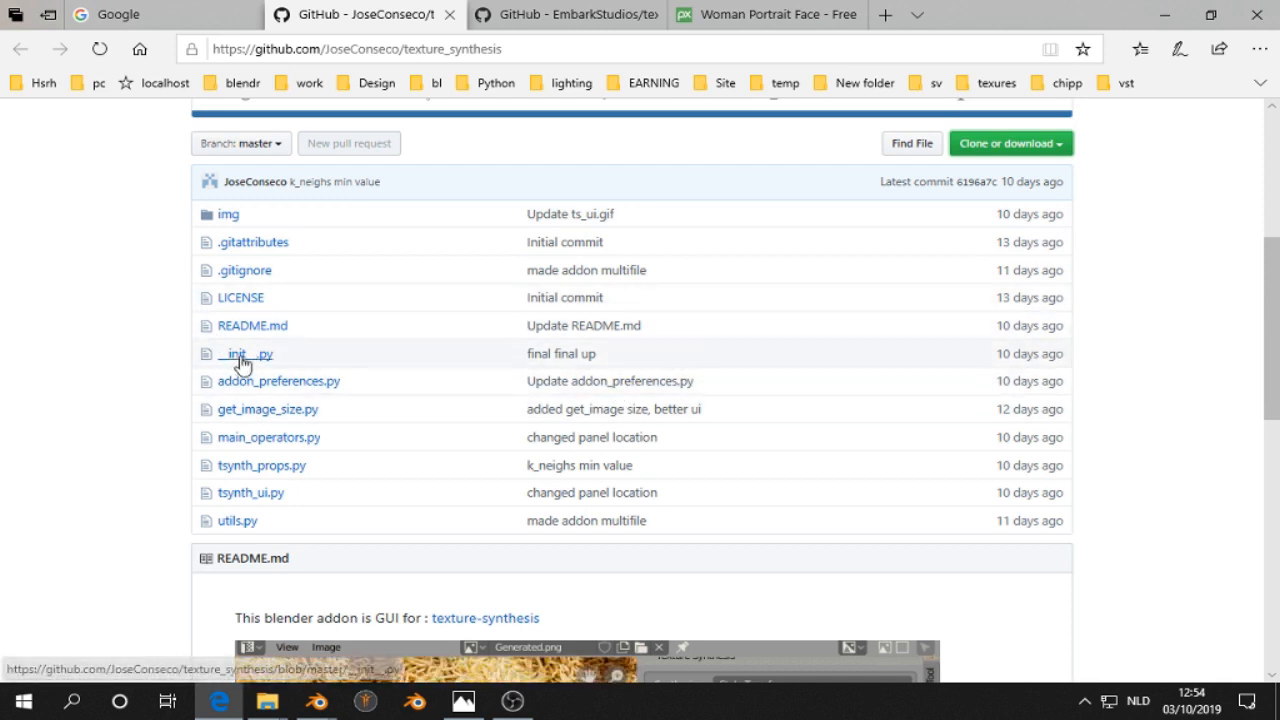
mouse_move(245, 357)
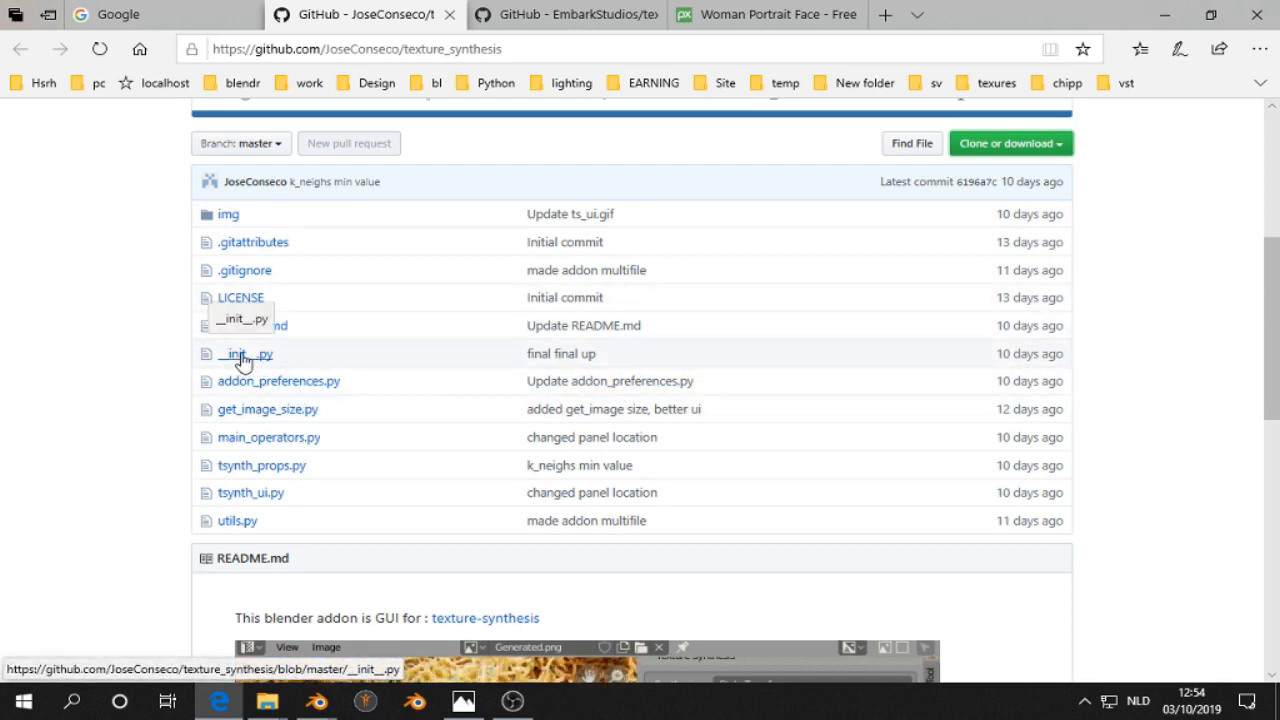
click(240, 354)
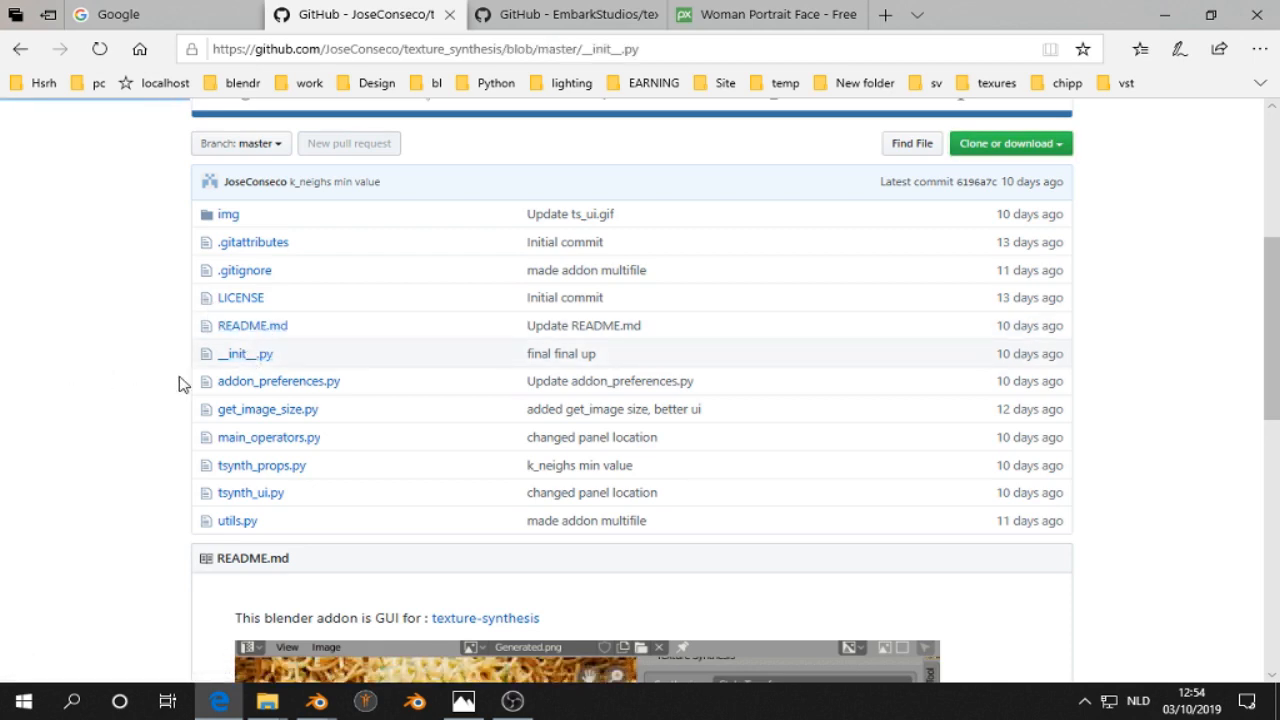
click(245, 353)
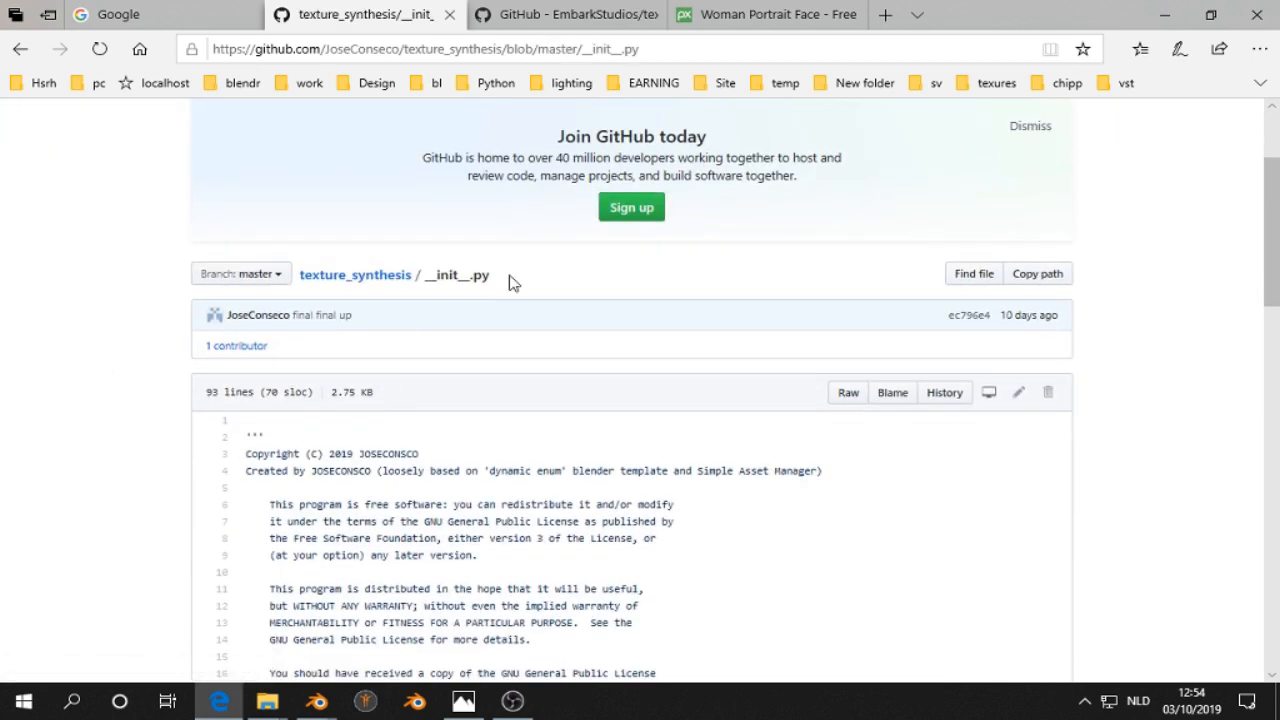
scroll(down, 3)
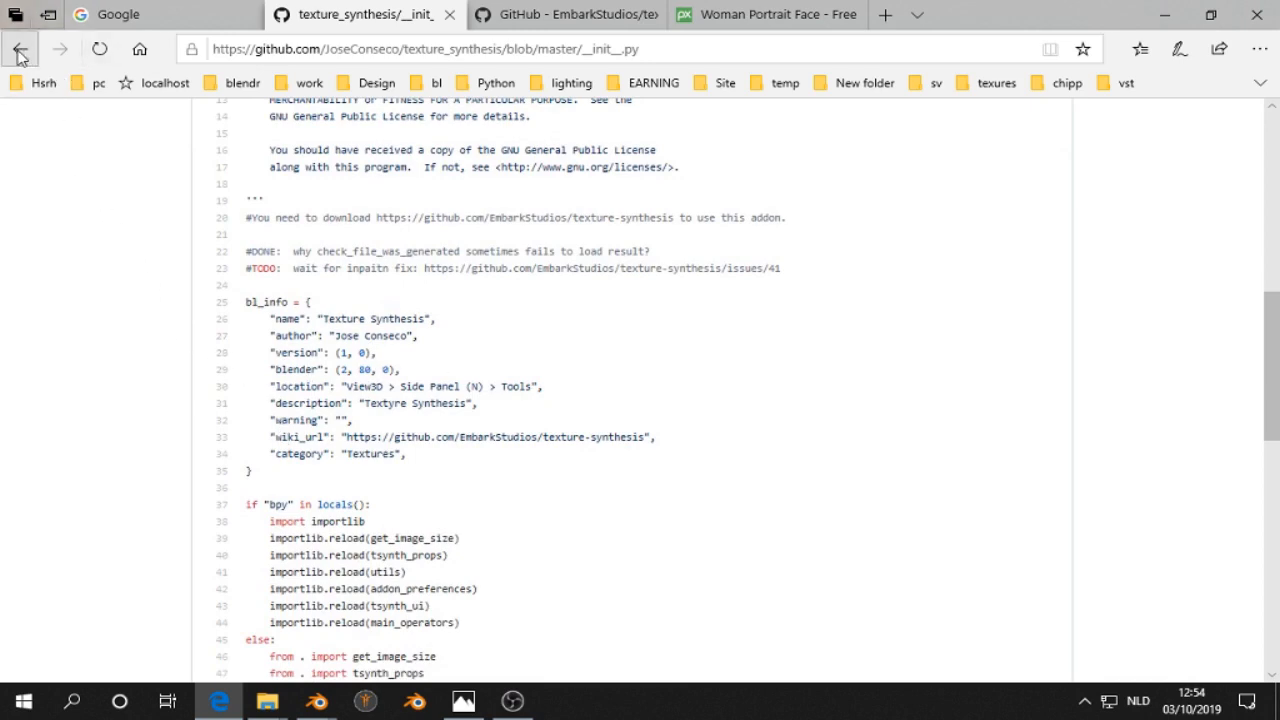
click(17, 55)
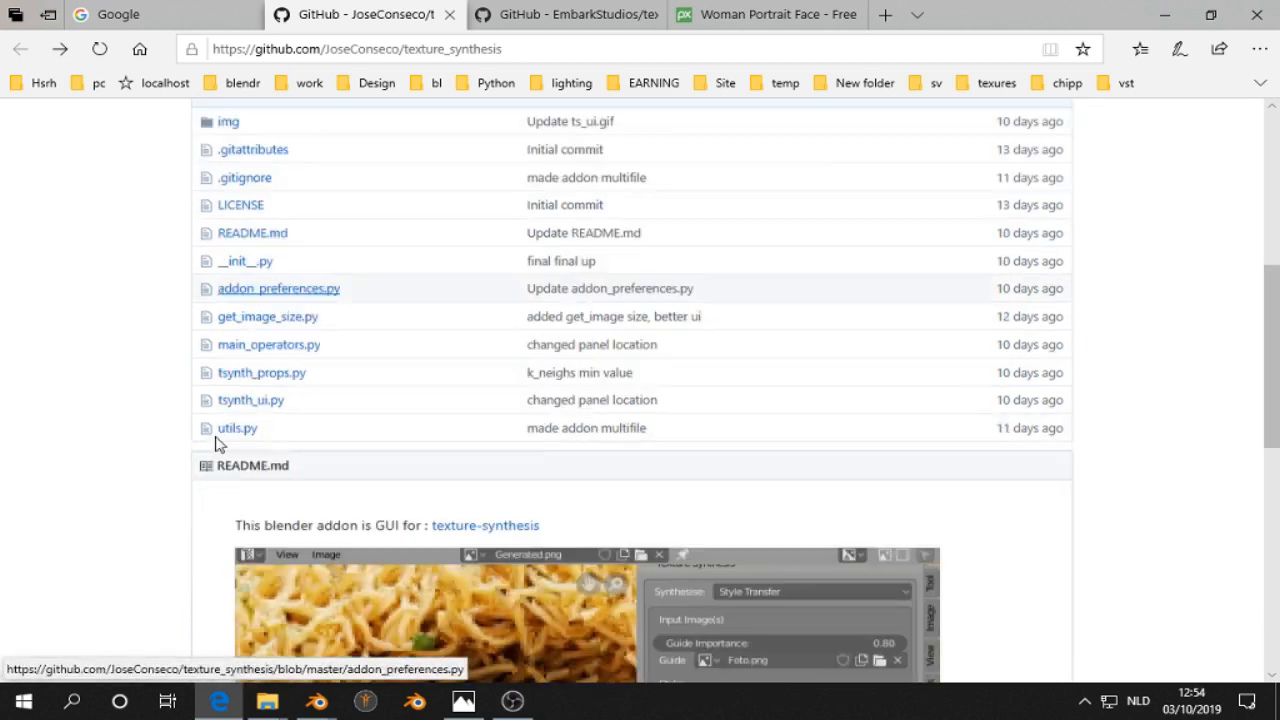
scroll(down, 3)
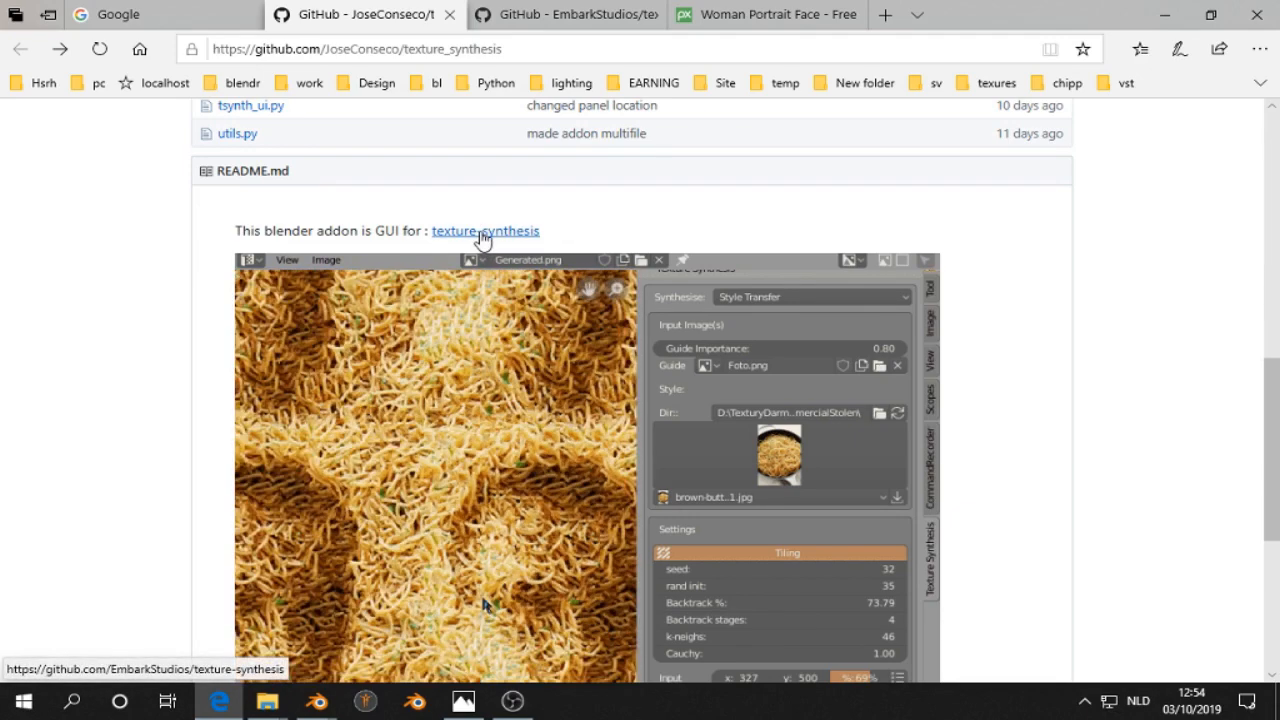
- Open EmbarkStudios' texture-synthesis repo and bring up the 'Download the binary' link menu
click(485, 231)
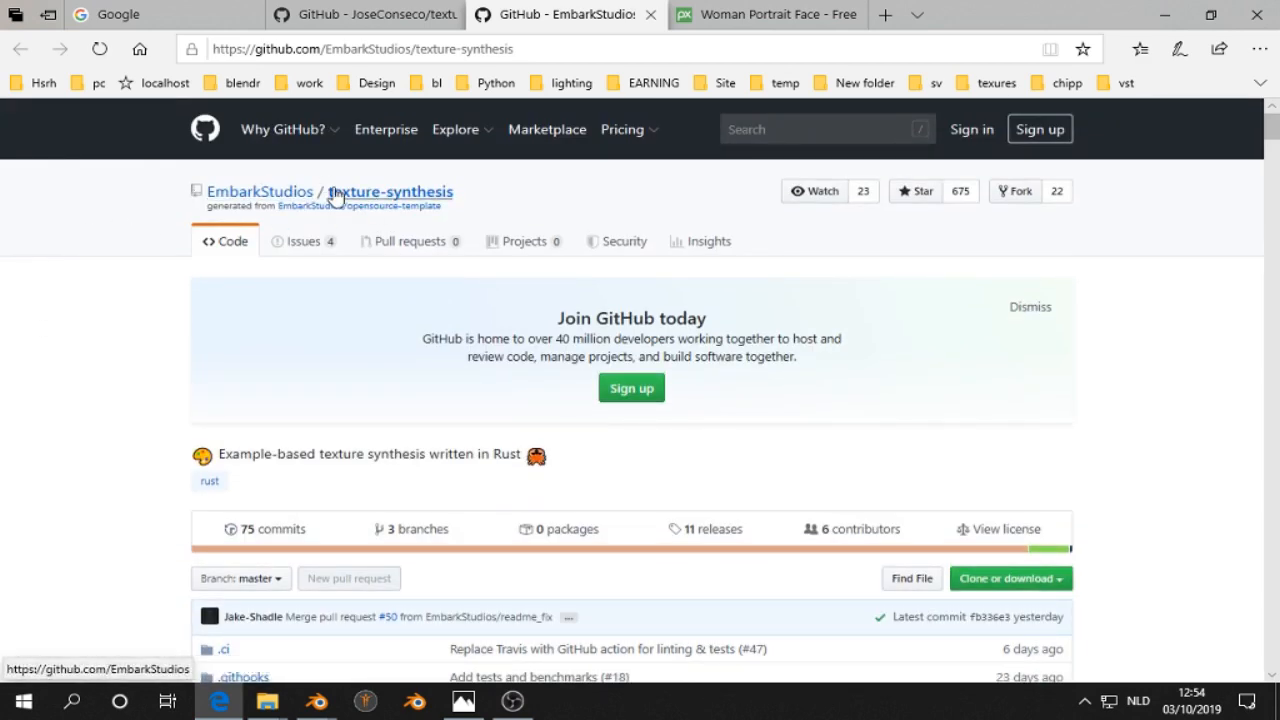
scroll(down, 3)
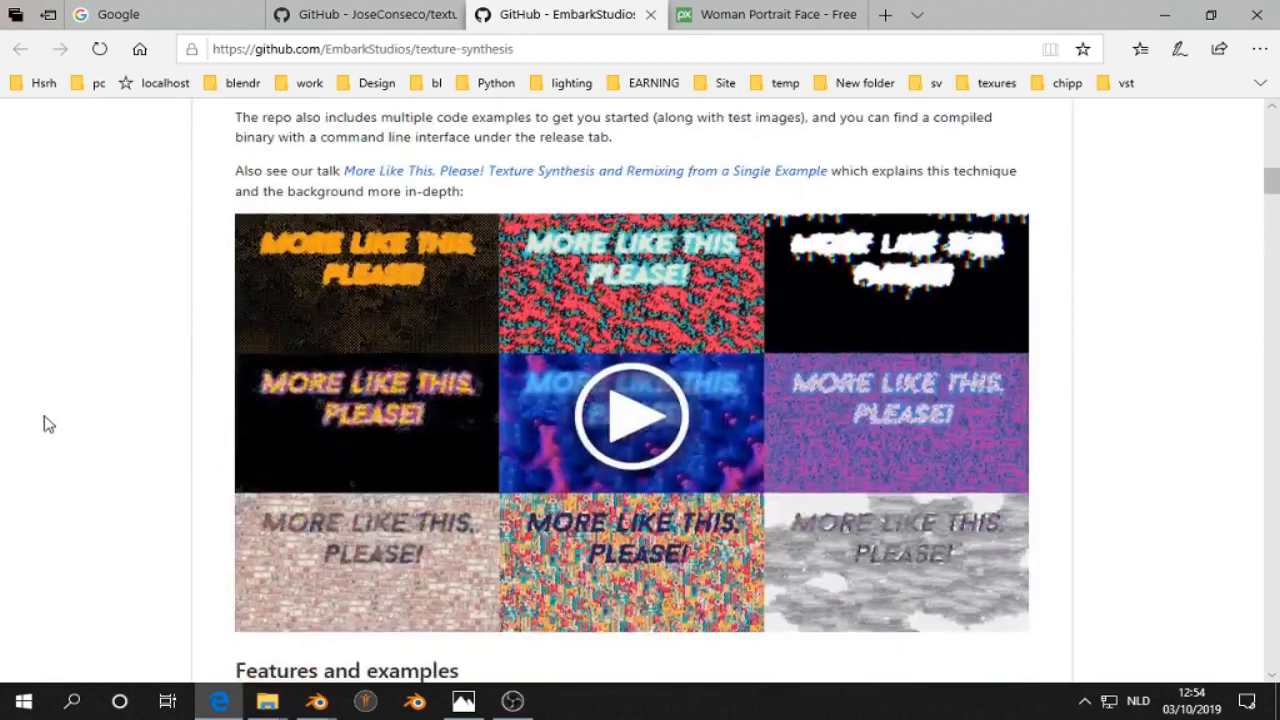
scroll(down, 3)
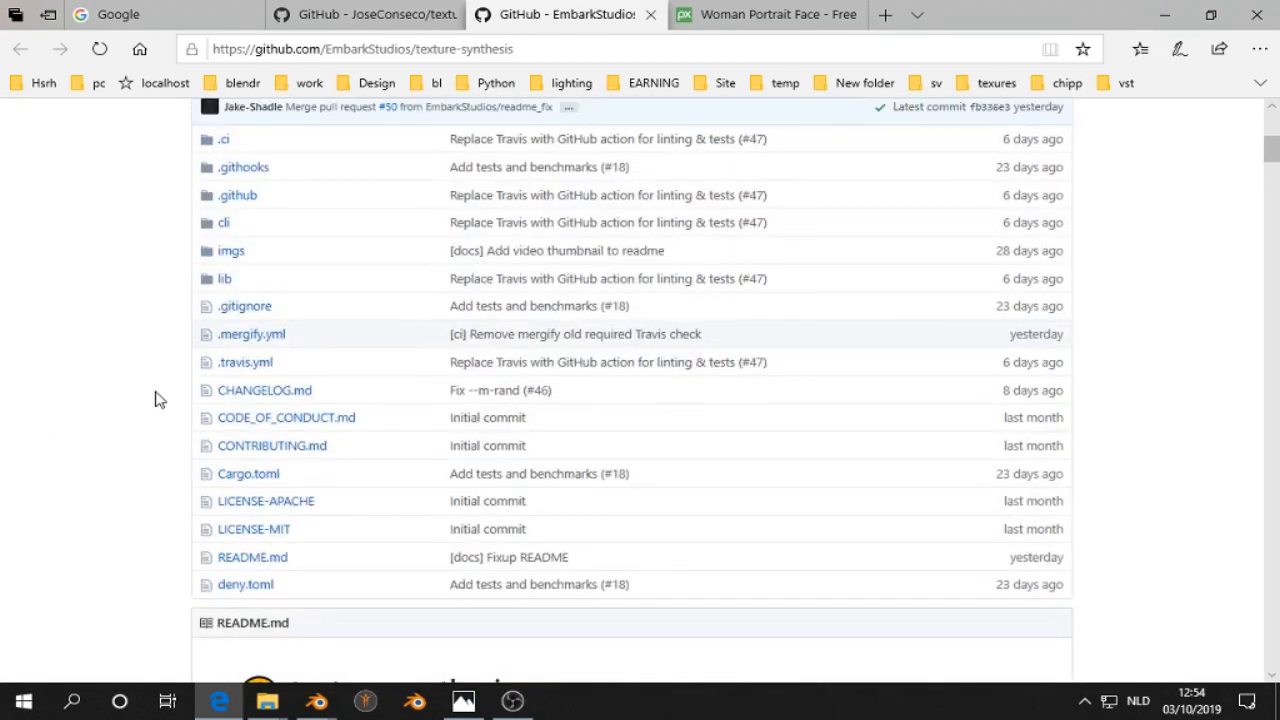
scroll(down, 3)
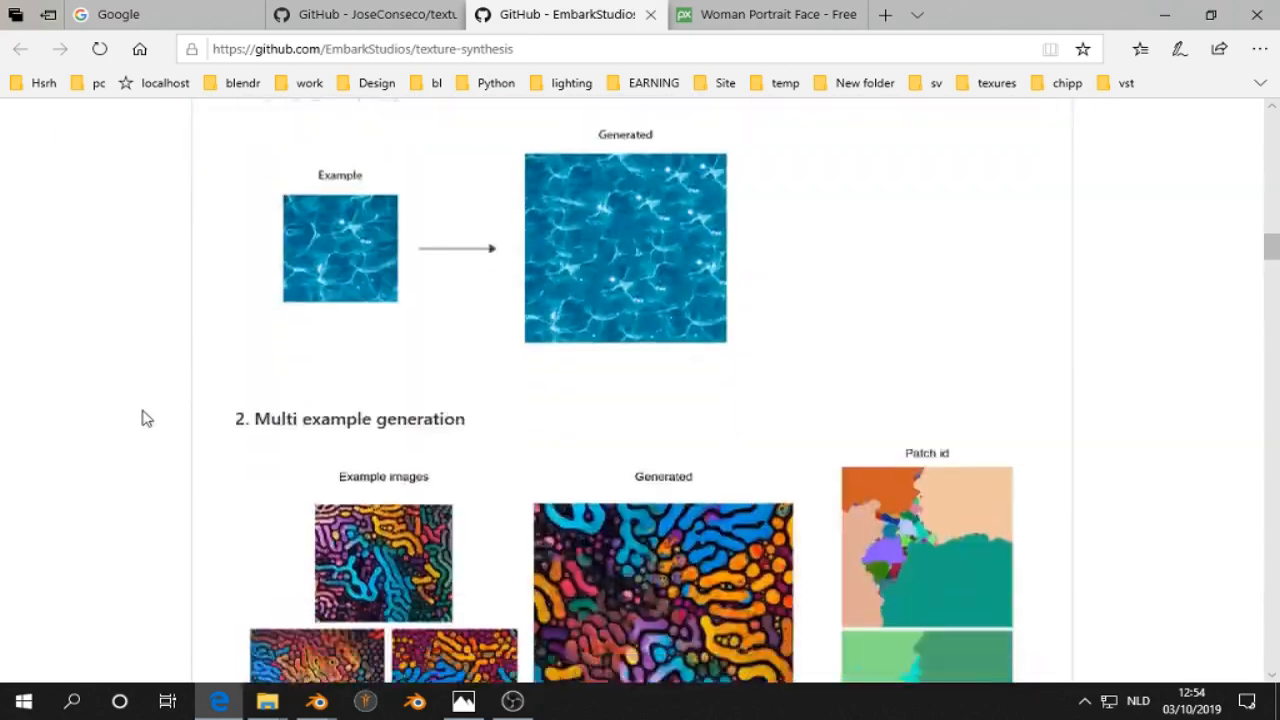
scroll(down, 3)
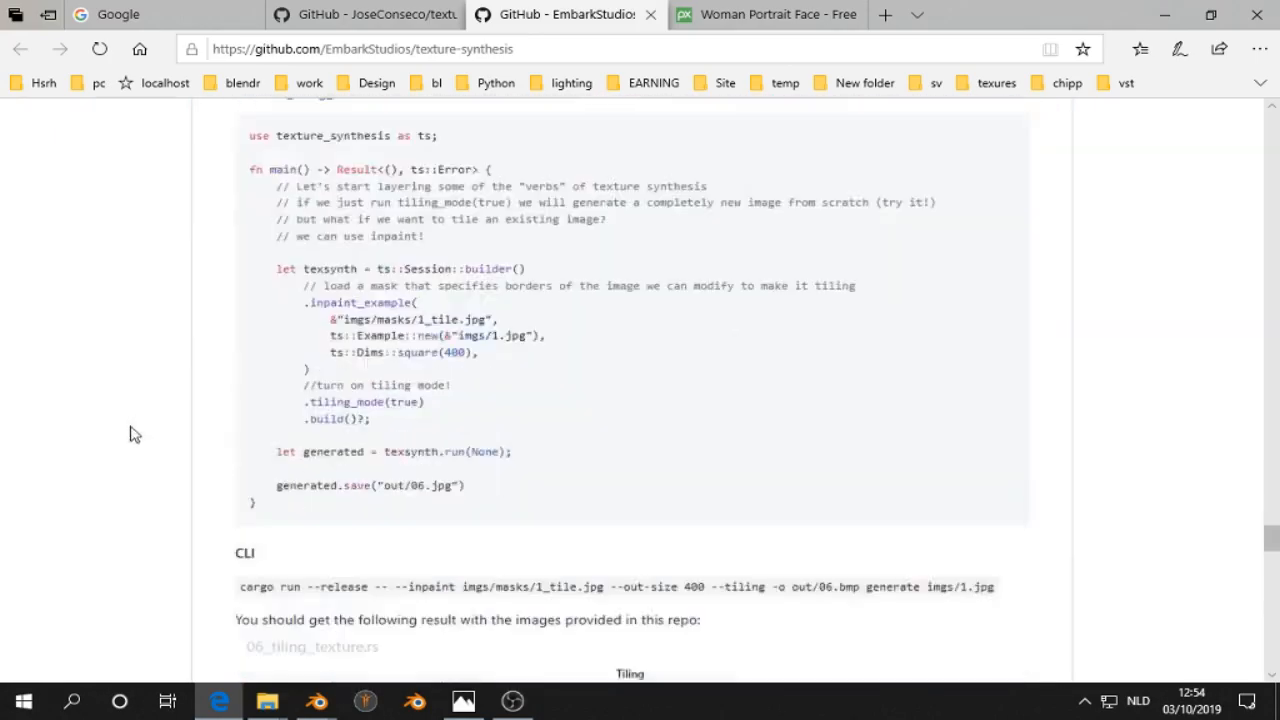
scroll(down, 3)
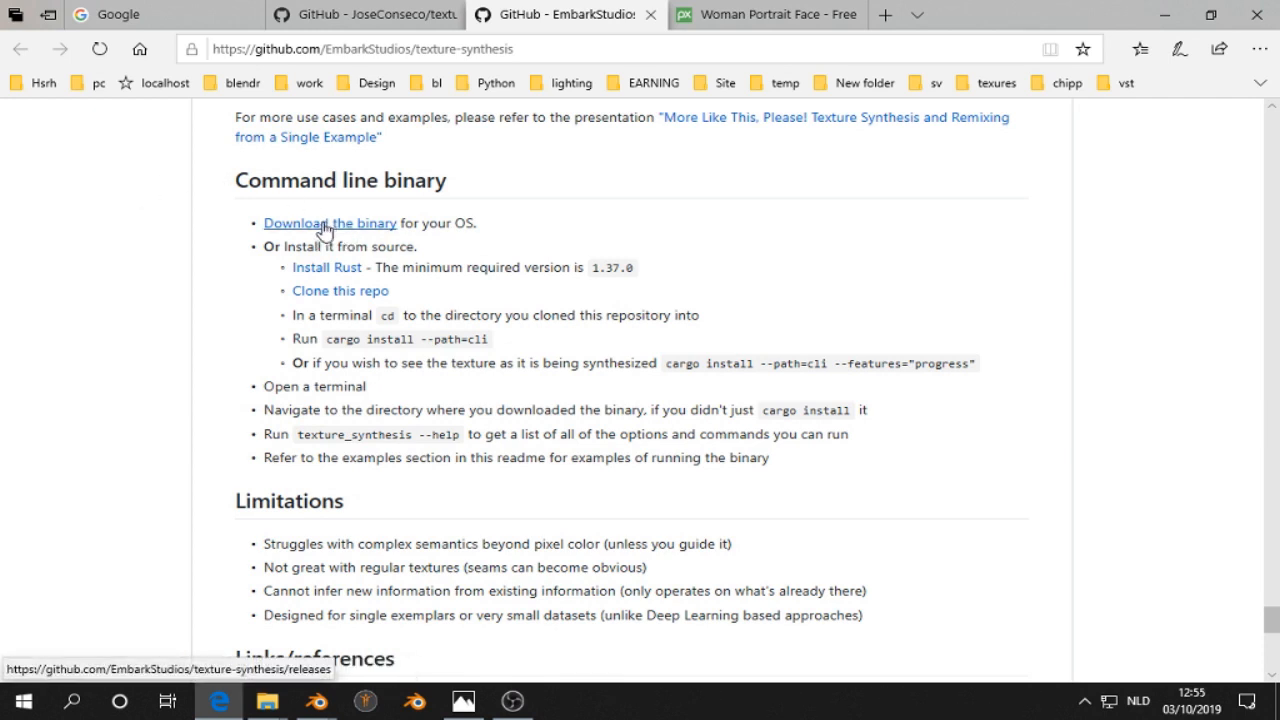
right_click(325, 223)
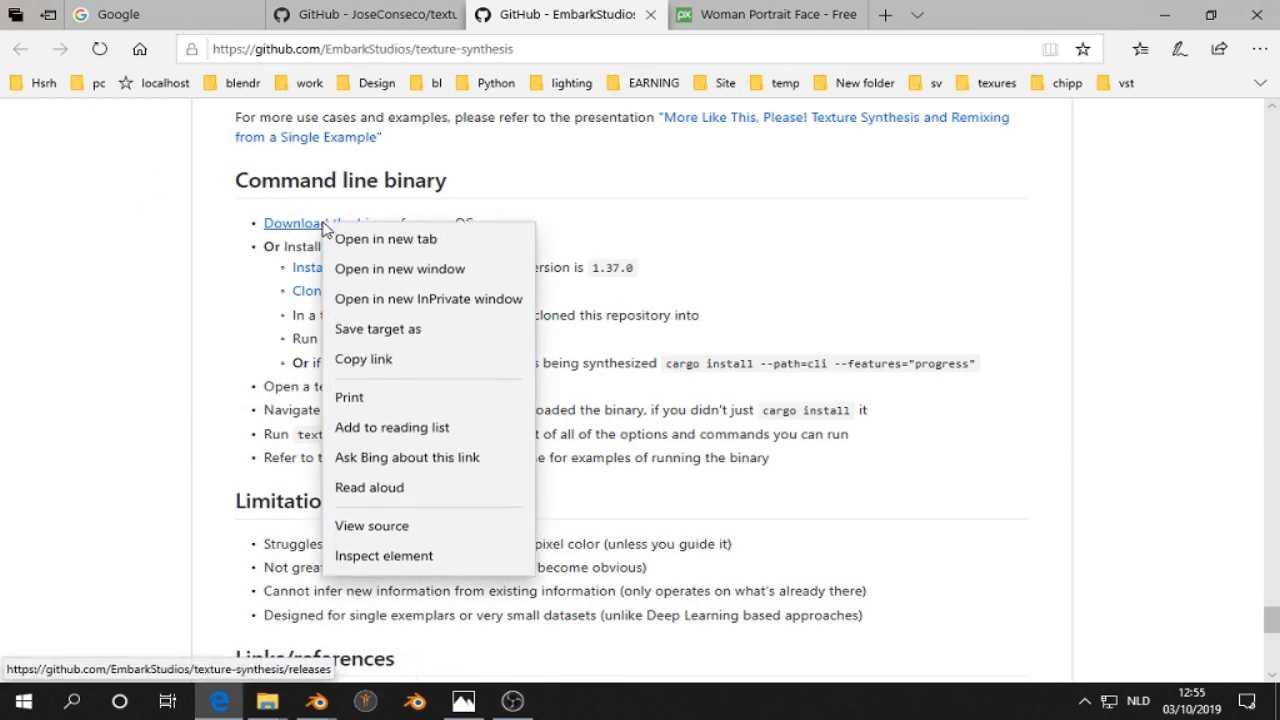
- Open the texture-synthesis releases in a new tab and scroll to the 0.6.0 assets
click(386, 238)
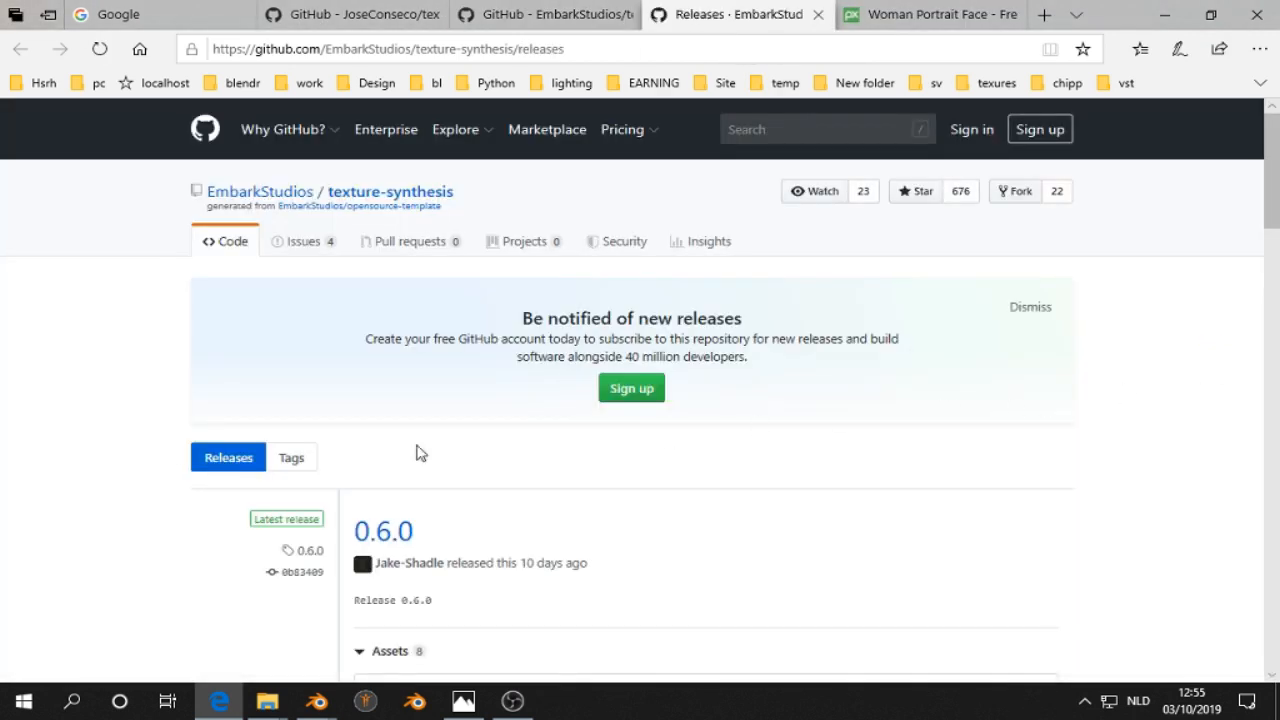
scroll(down, 3)
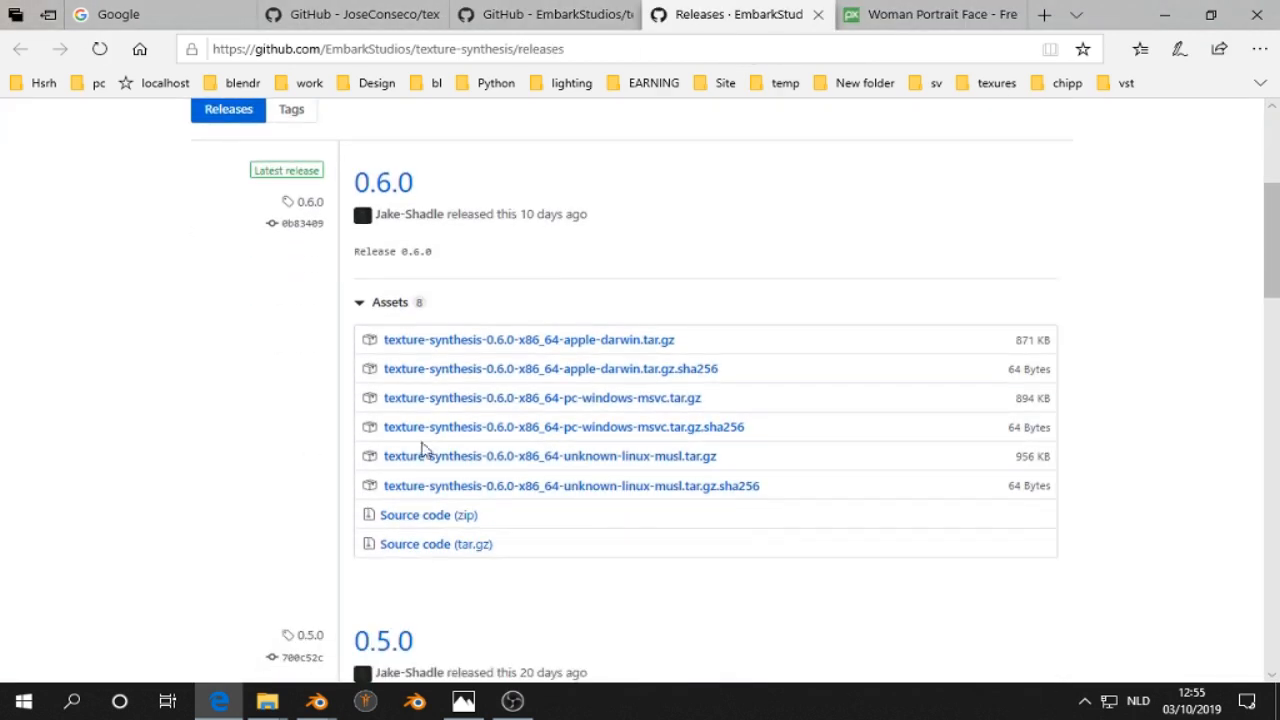
mouse_move(519, 358)
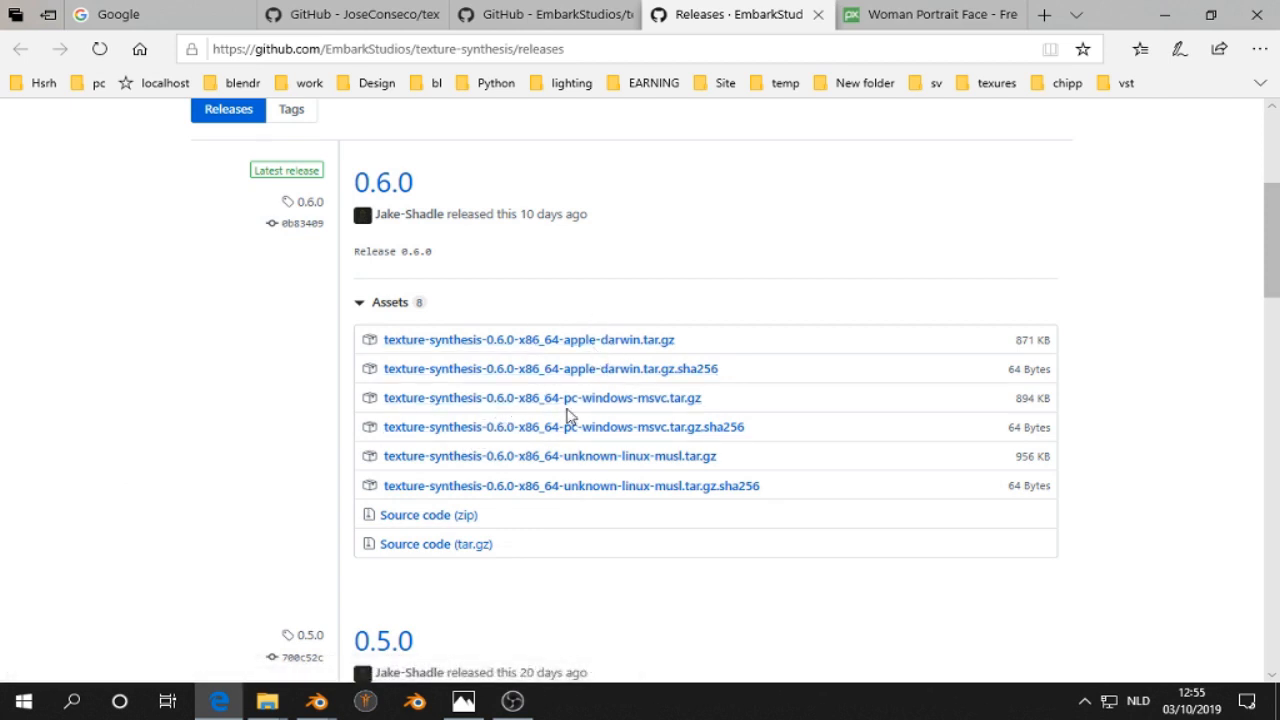
mouse_move(595, 456)
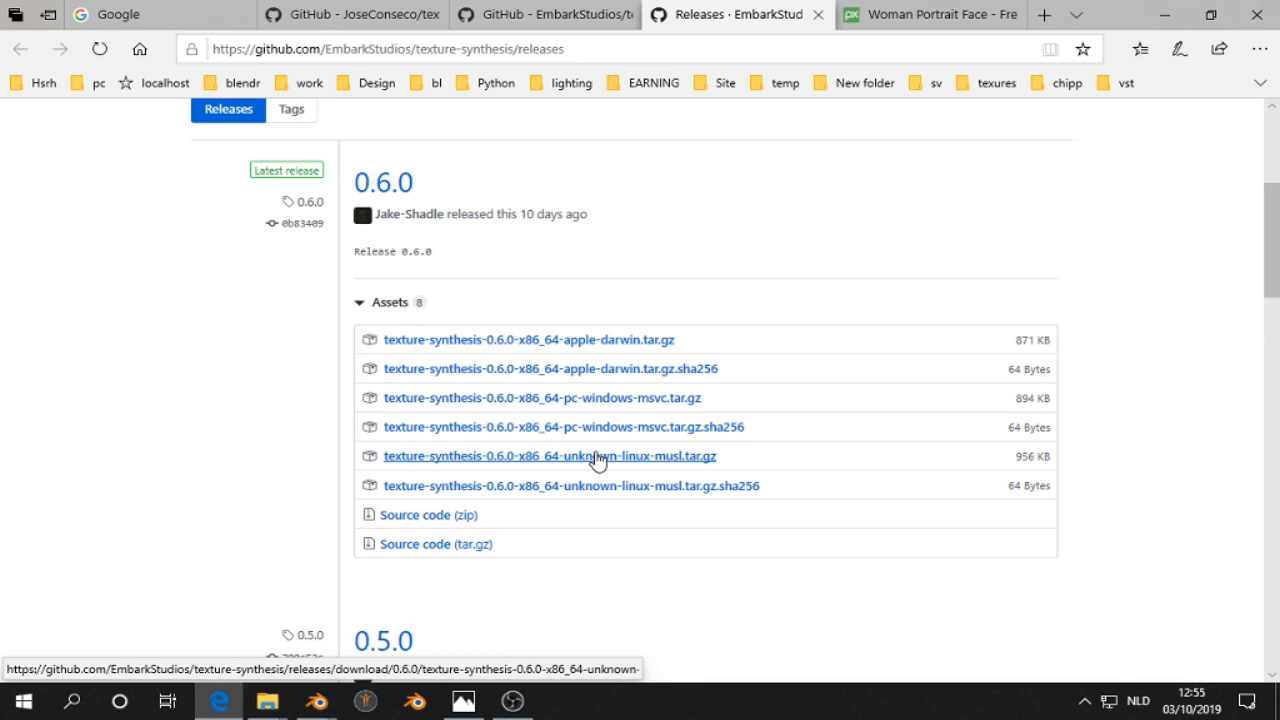
mouse_move(505, 419)
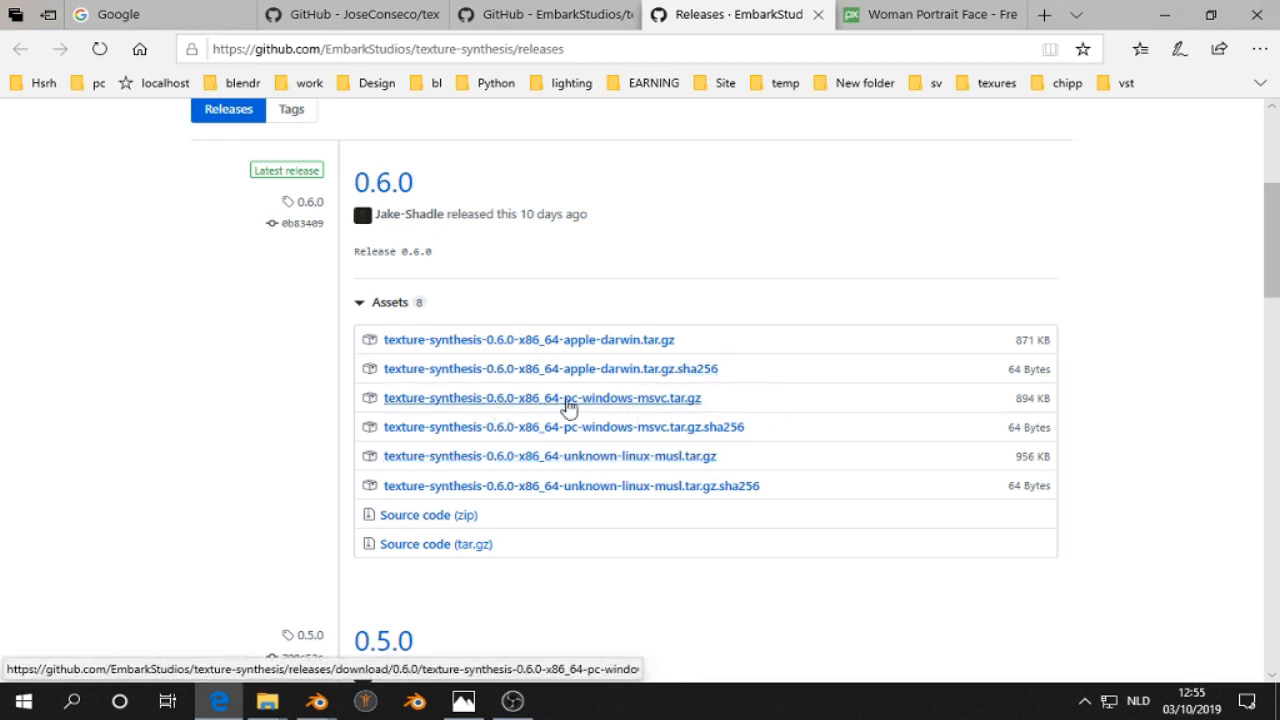
mouse_move(655, 405)
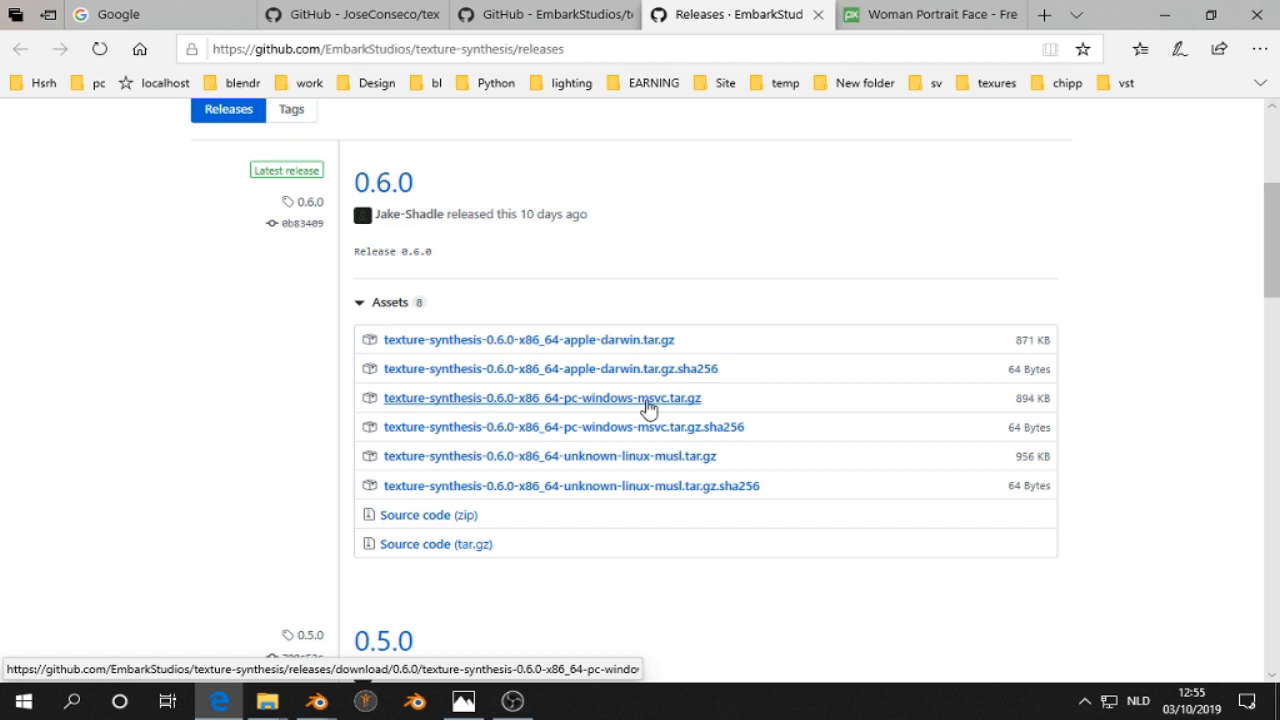
mouse_move(697, 434)
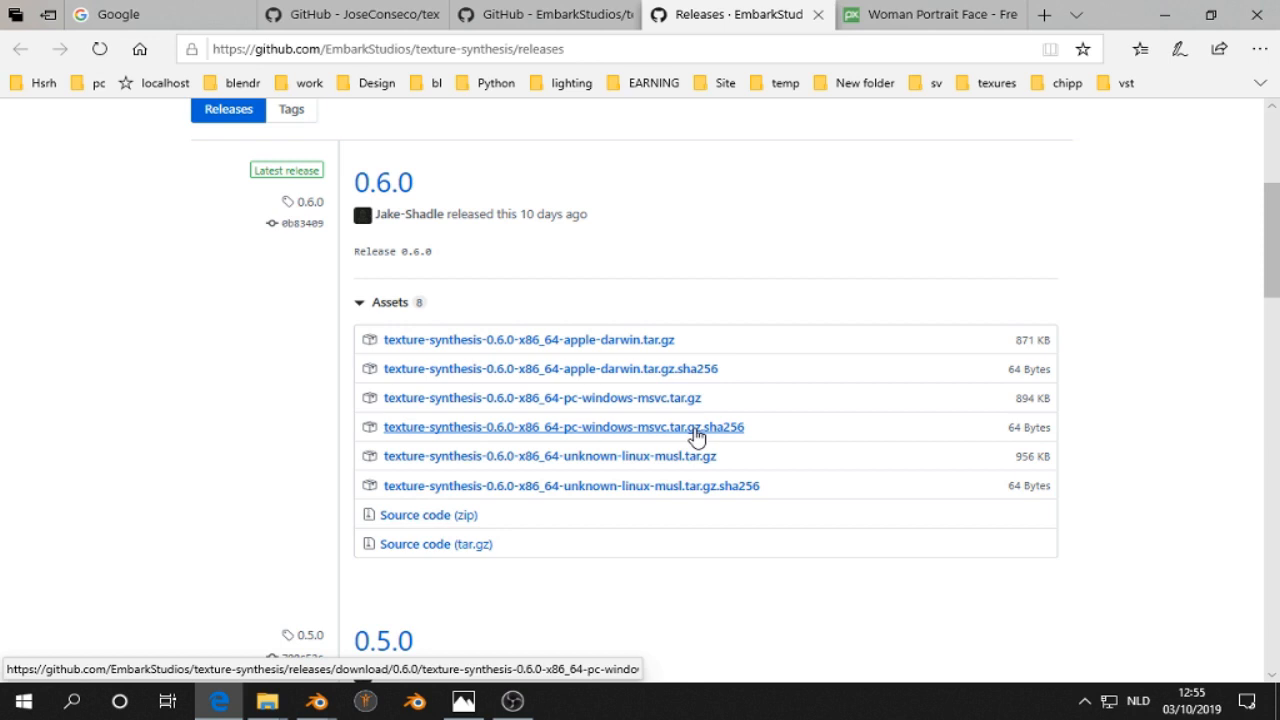
mouse_move(714, 436)
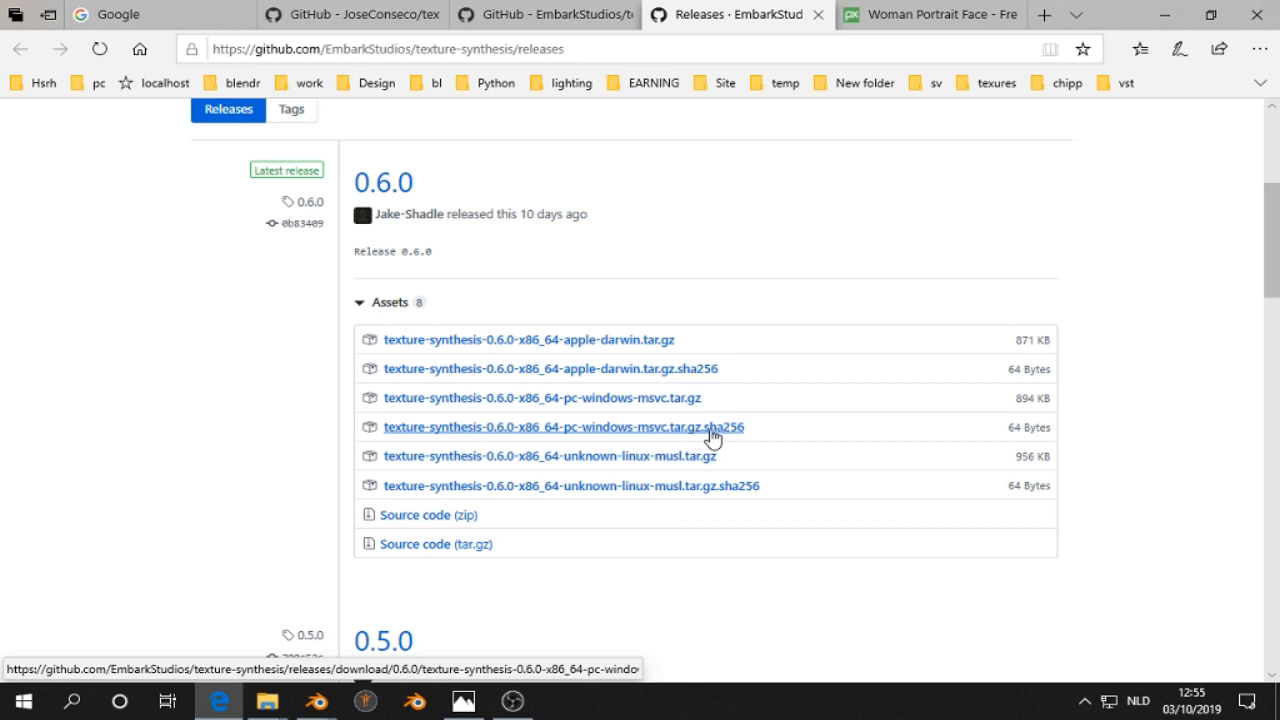
mouse_move(570, 400)
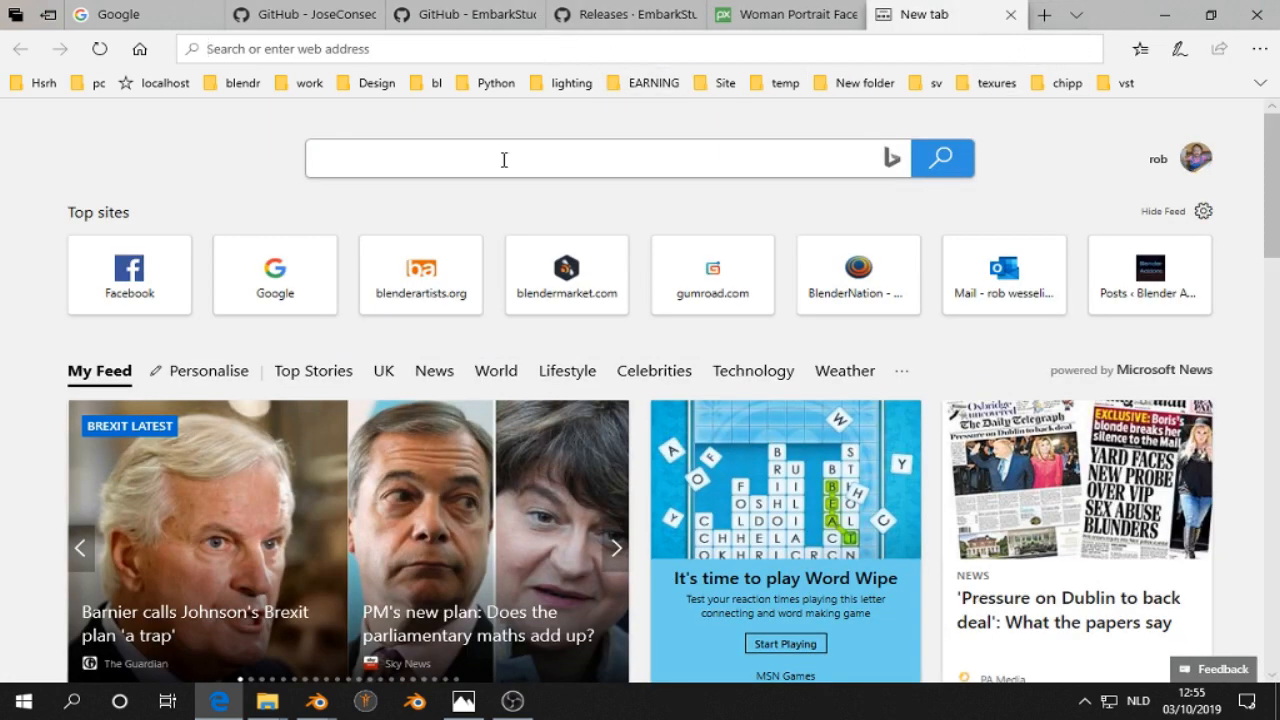
- Search Bing for '7-zip' and open the official 7-zip.org download page
click(505, 158)
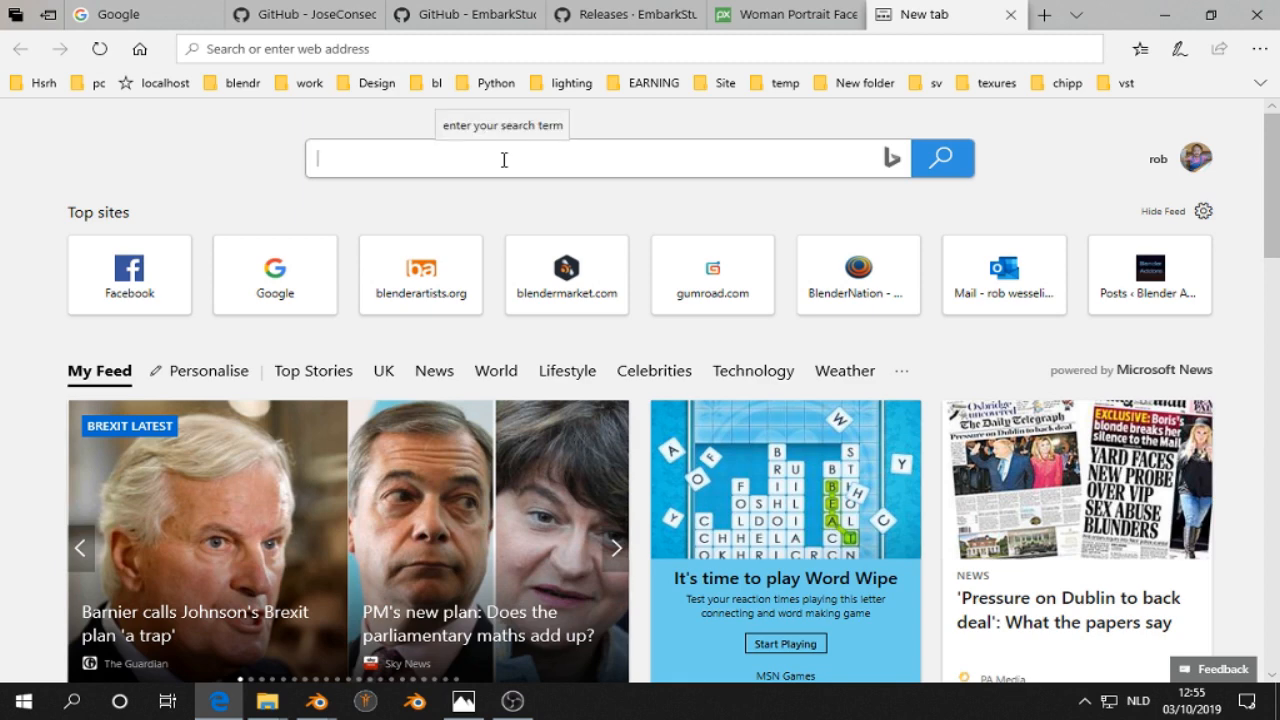
text(7-zip download)
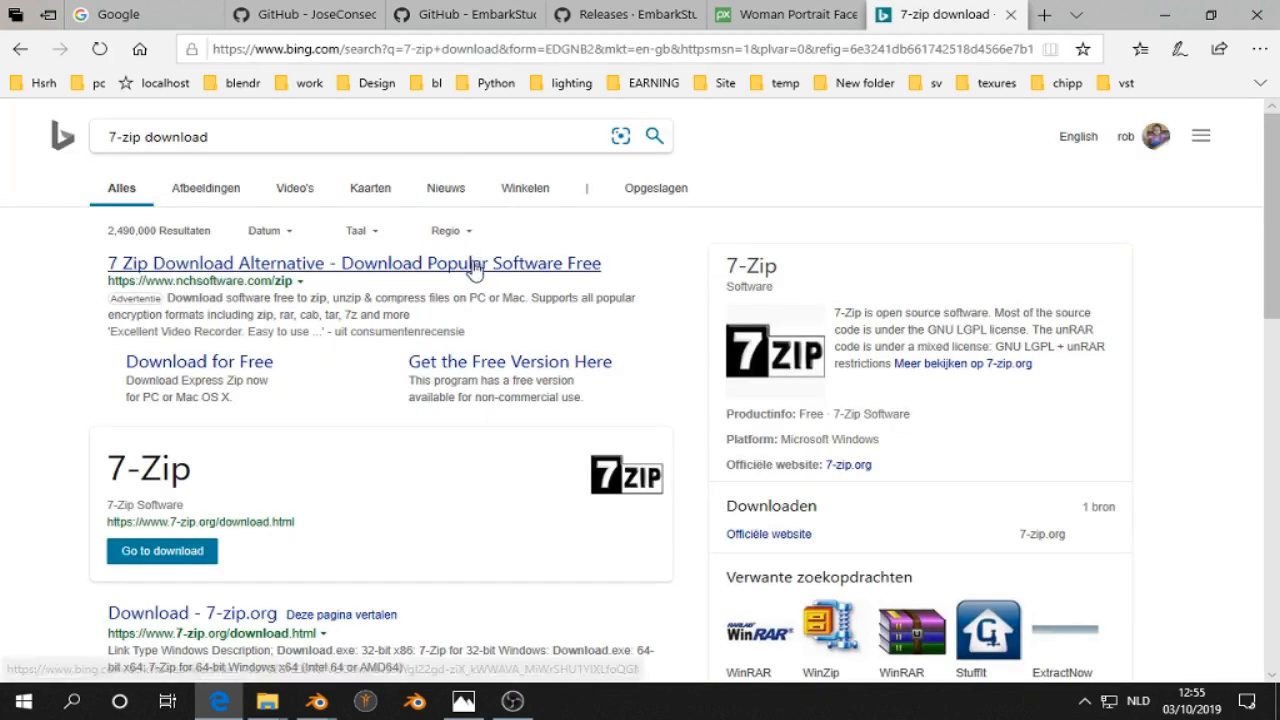
scroll(down, 3)
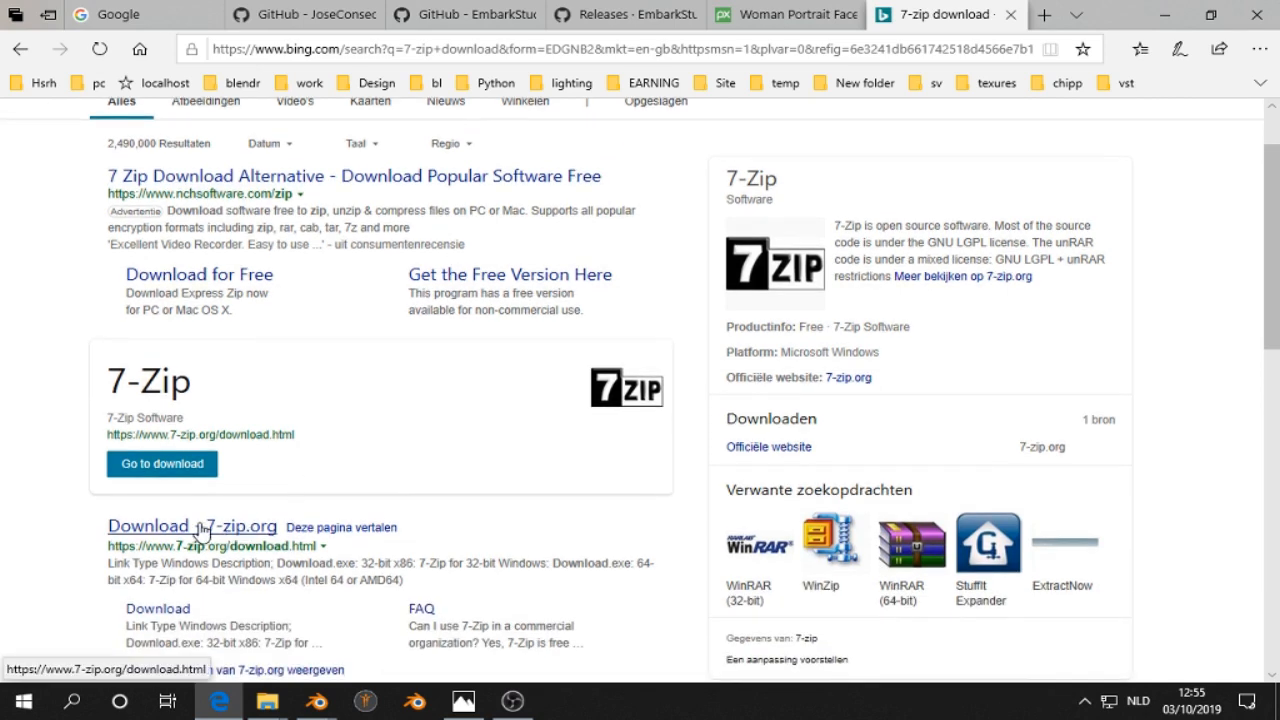
click(189, 526)
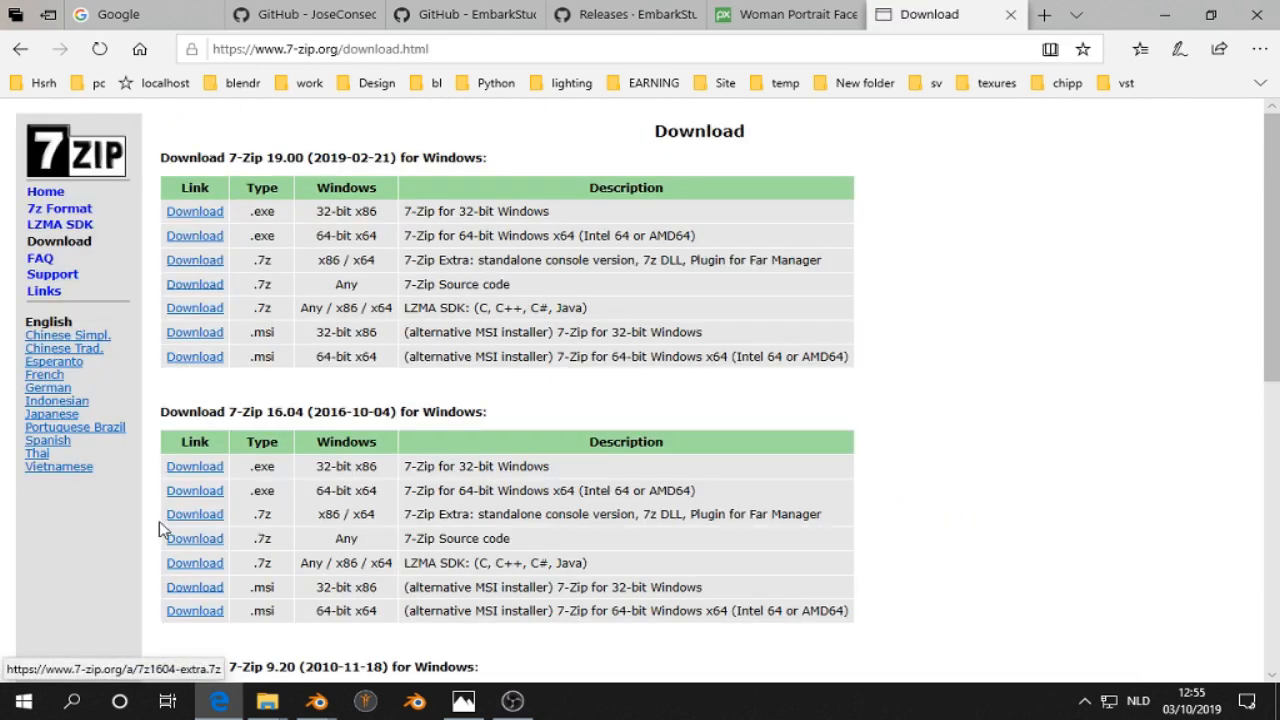
mouse_move(676, 152)
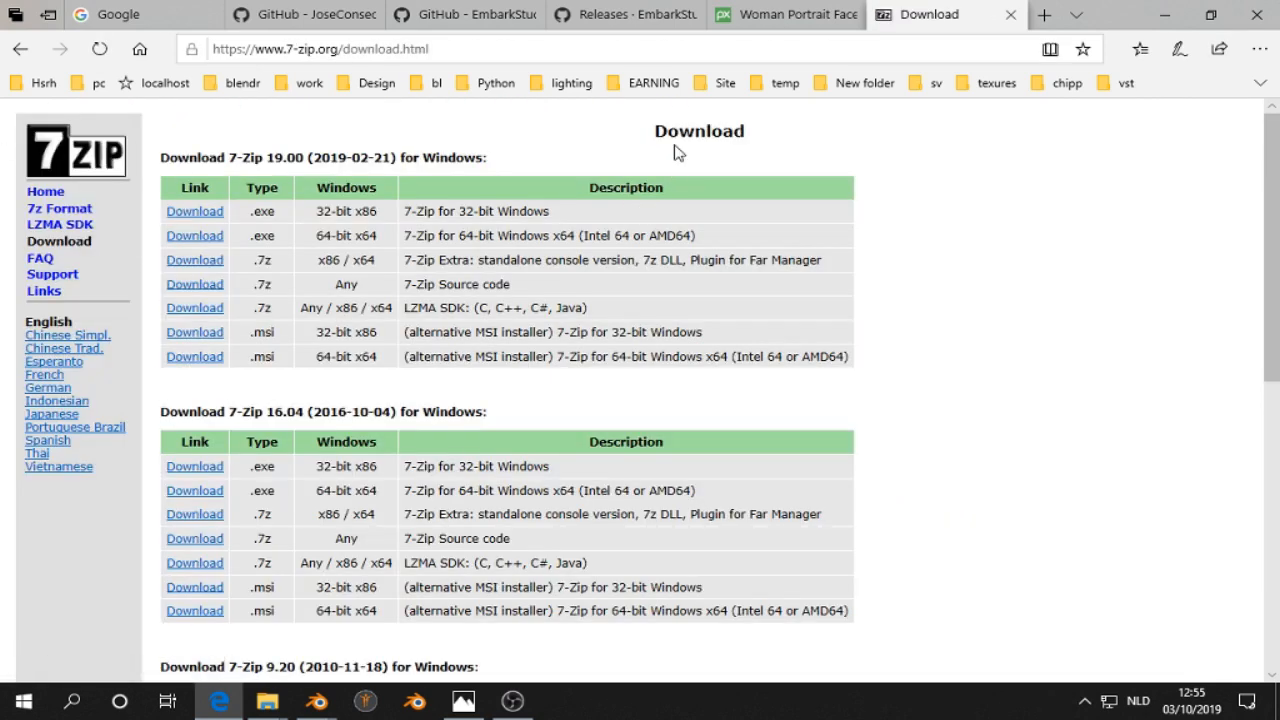
mouse_move(798, 14)
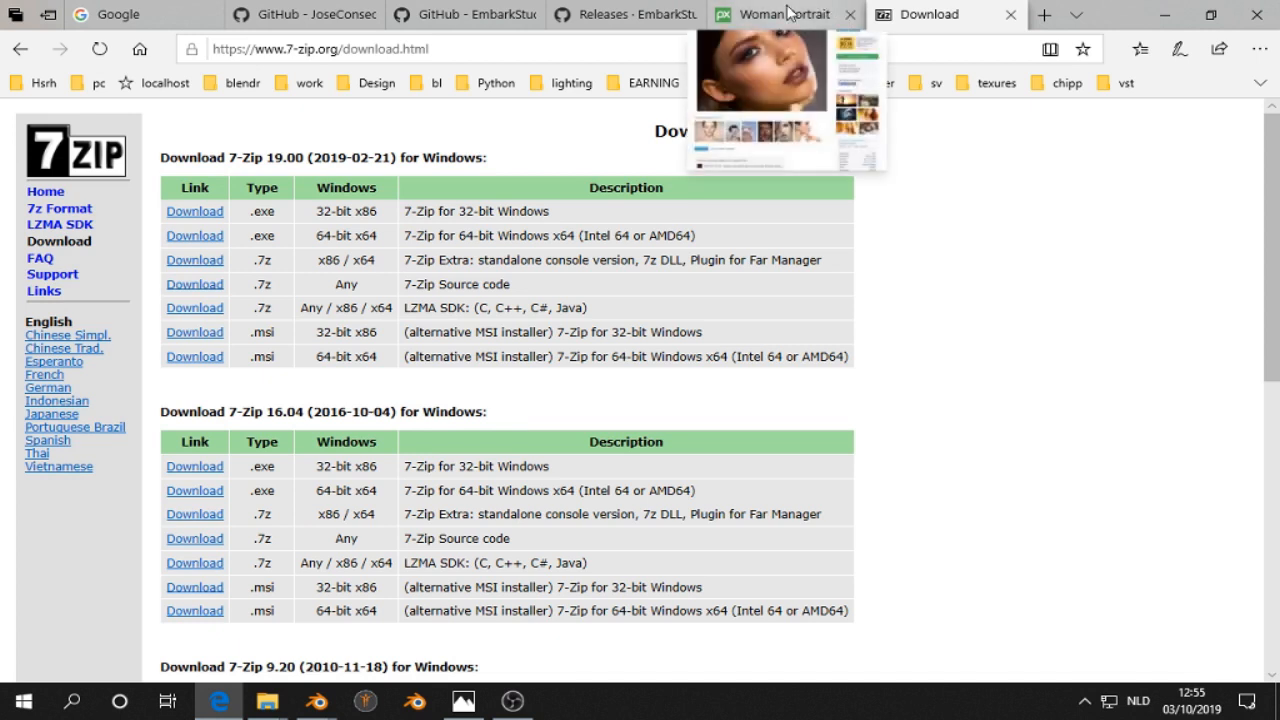
- Revisit the 0.6.0 release assets, then go back to the 7-Zip download page
click(645, 14)
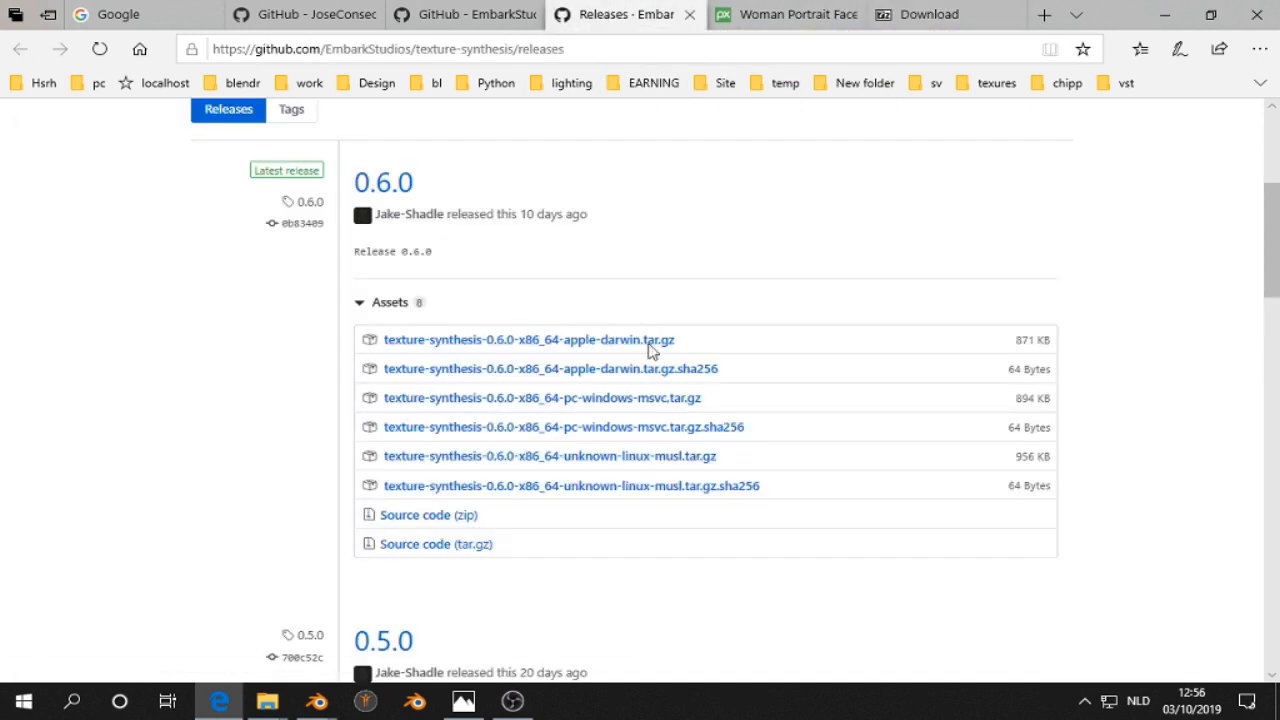
mouse_move(580, 413)
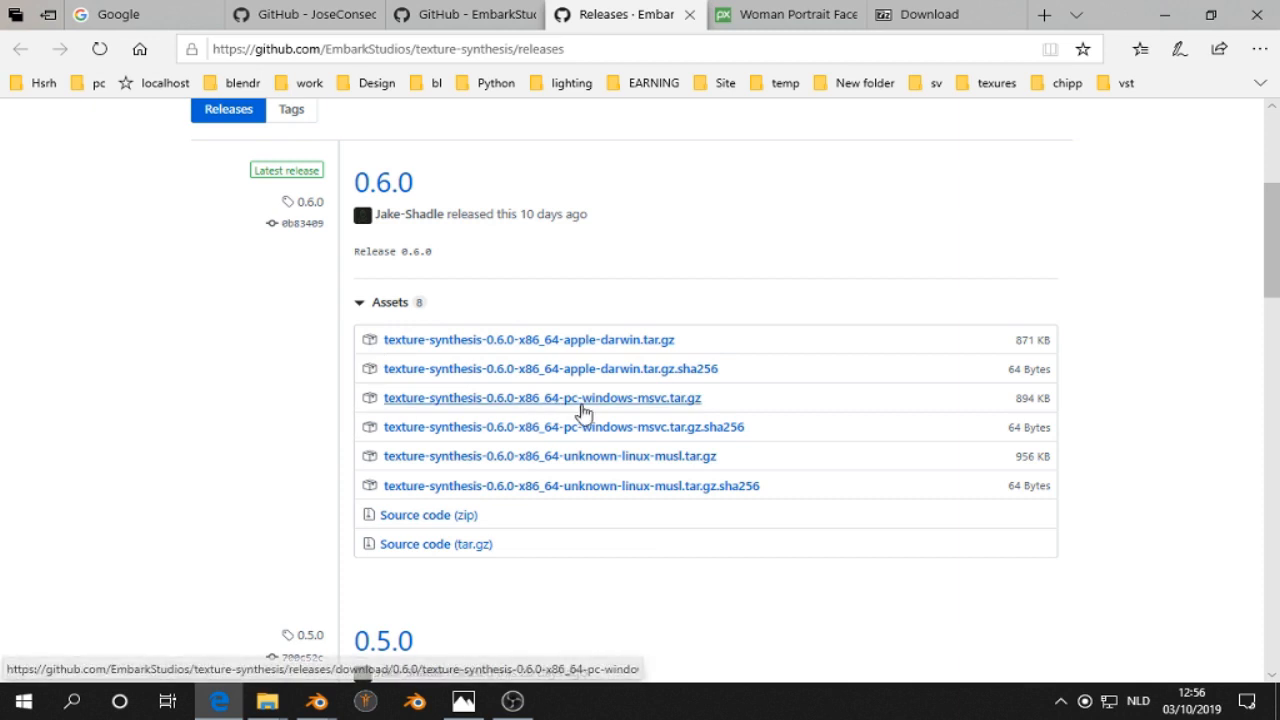
mouse_move(592, 406)
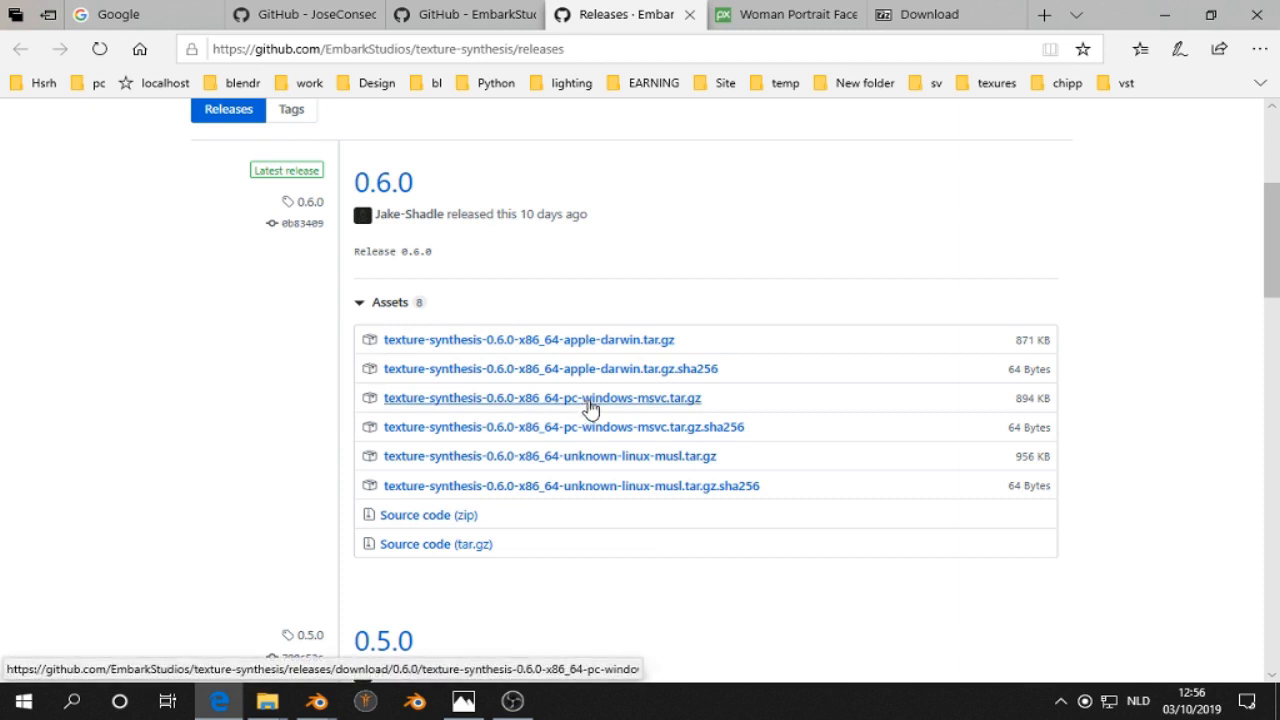
mouse_move(575, 398)
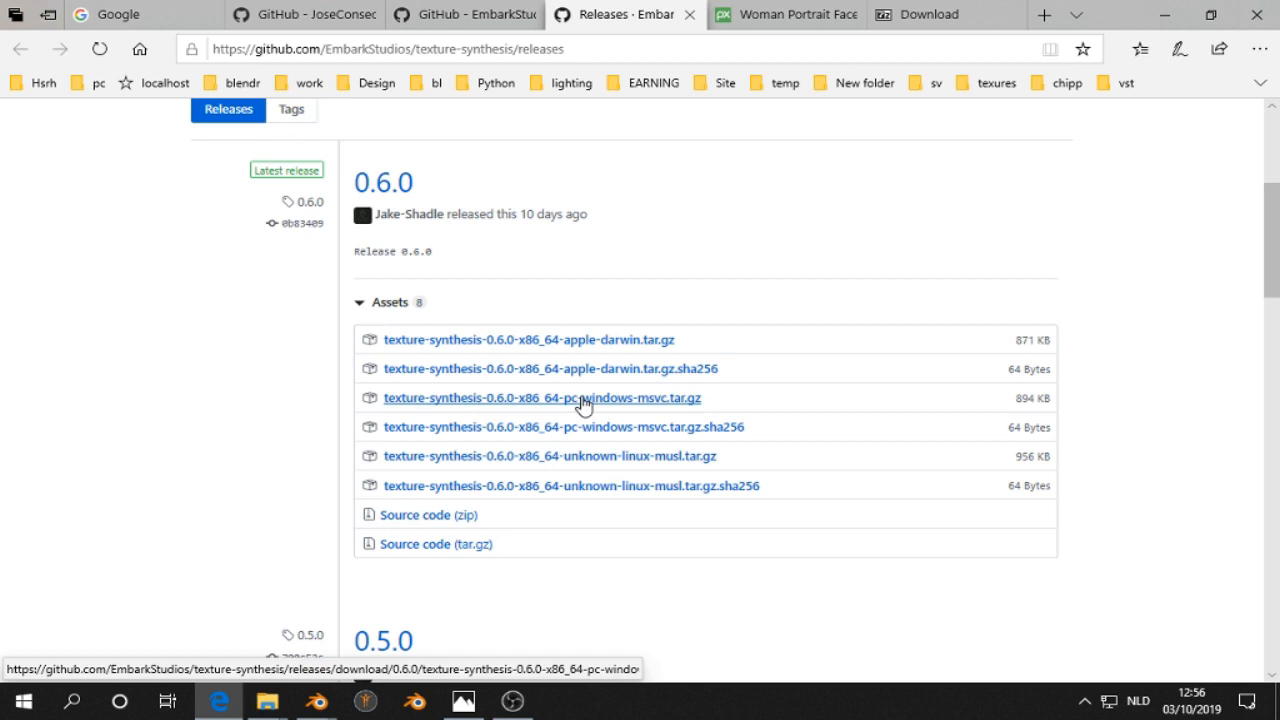
mouse_move(70, 164)
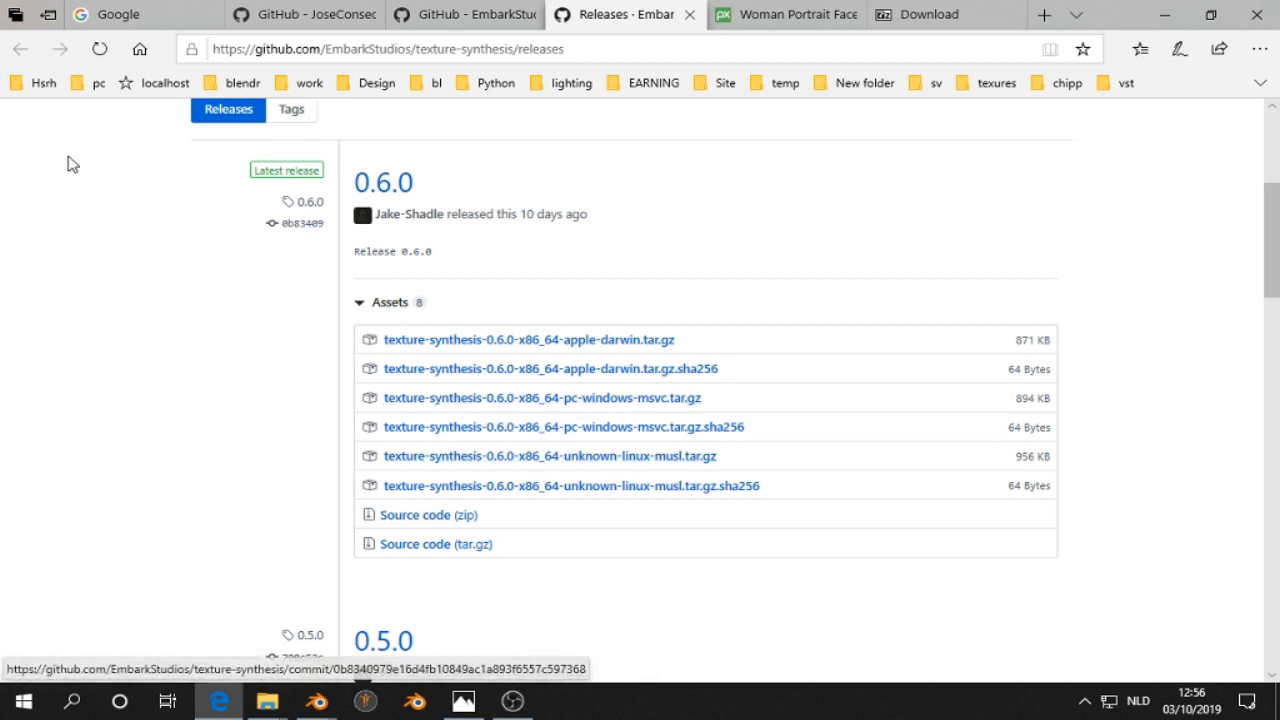
click(930, 14)
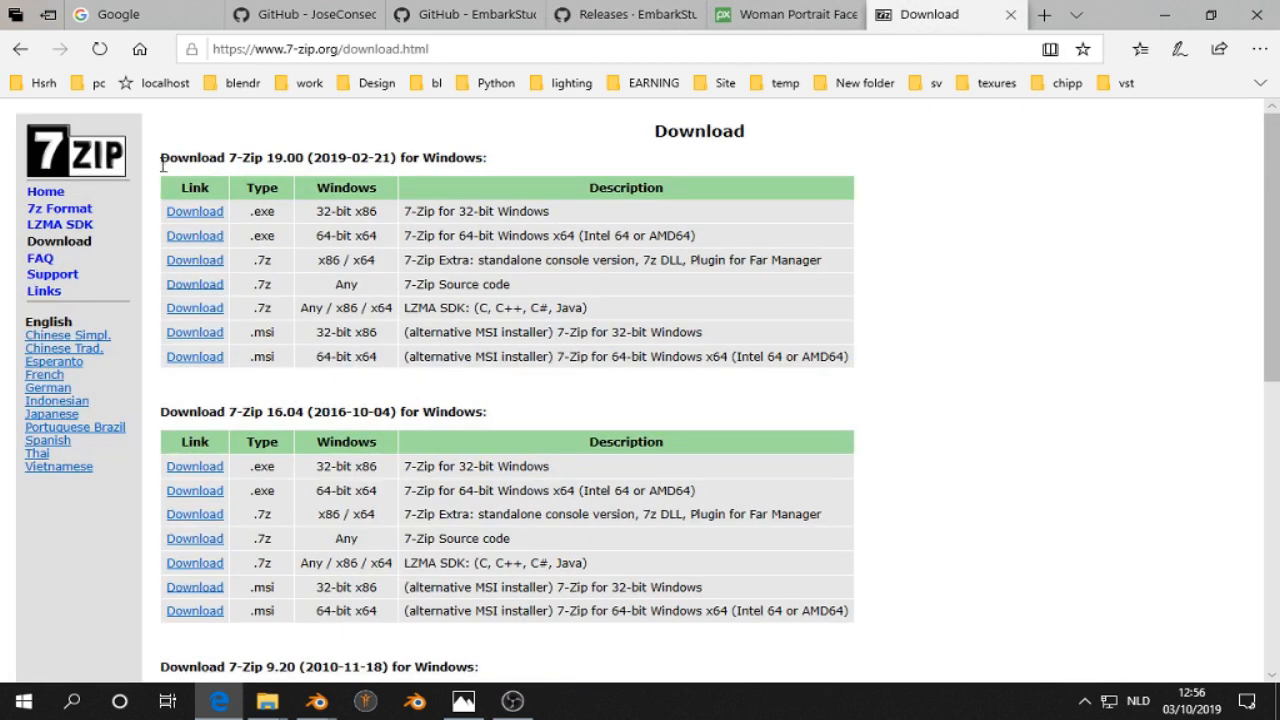
mouse_move(305, 703)
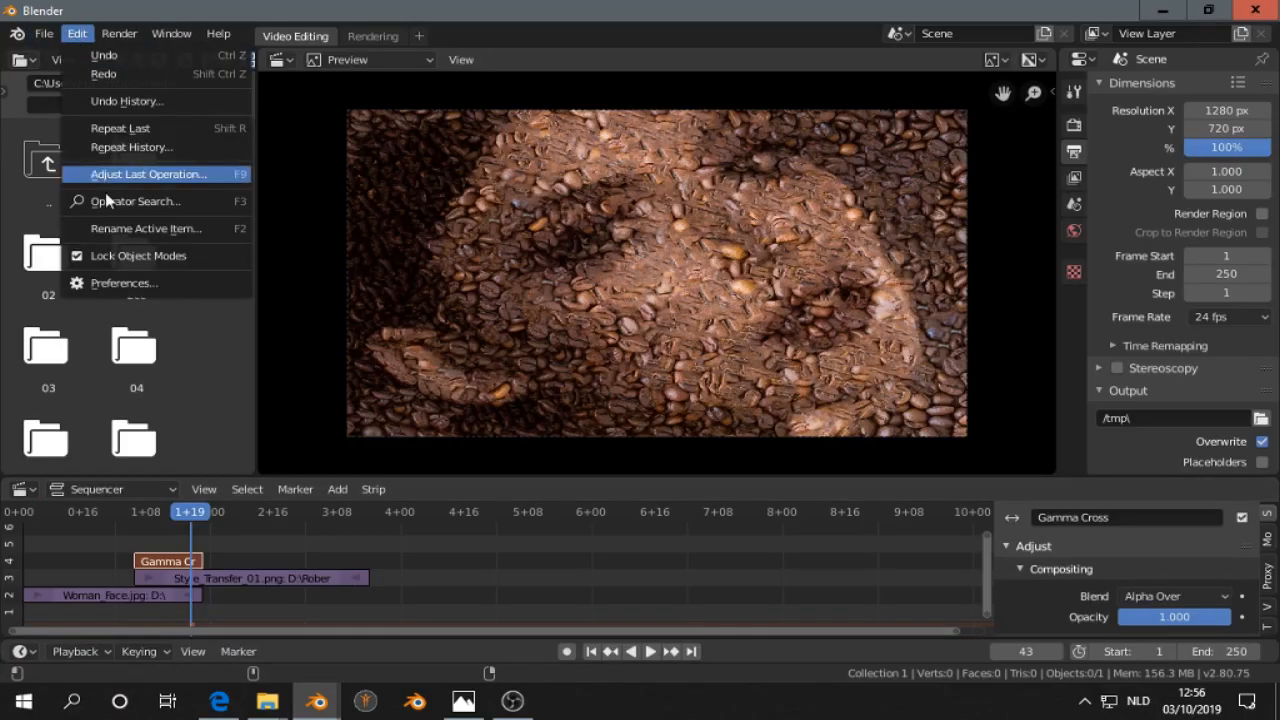
- Point the Texture Synthesis add-on's executable path to texture-synthesis.exe from the 0.6.0 Windows release
click(124, 283)
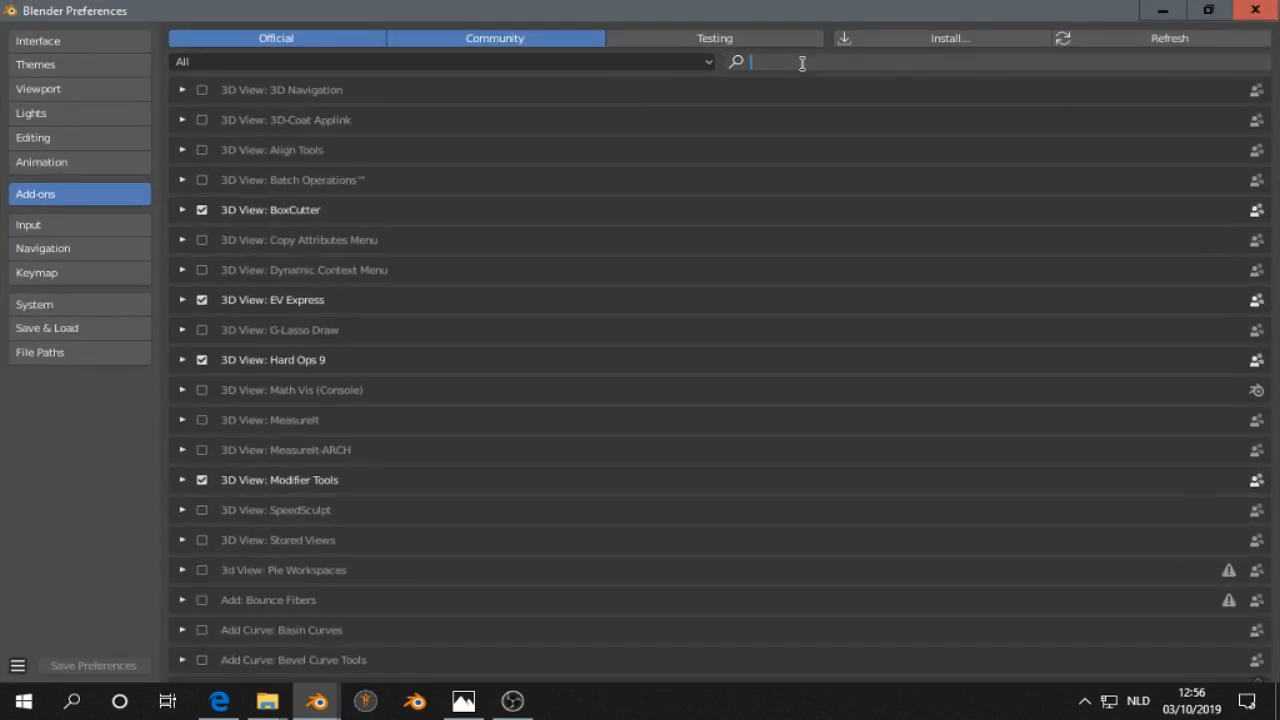
text(tex)
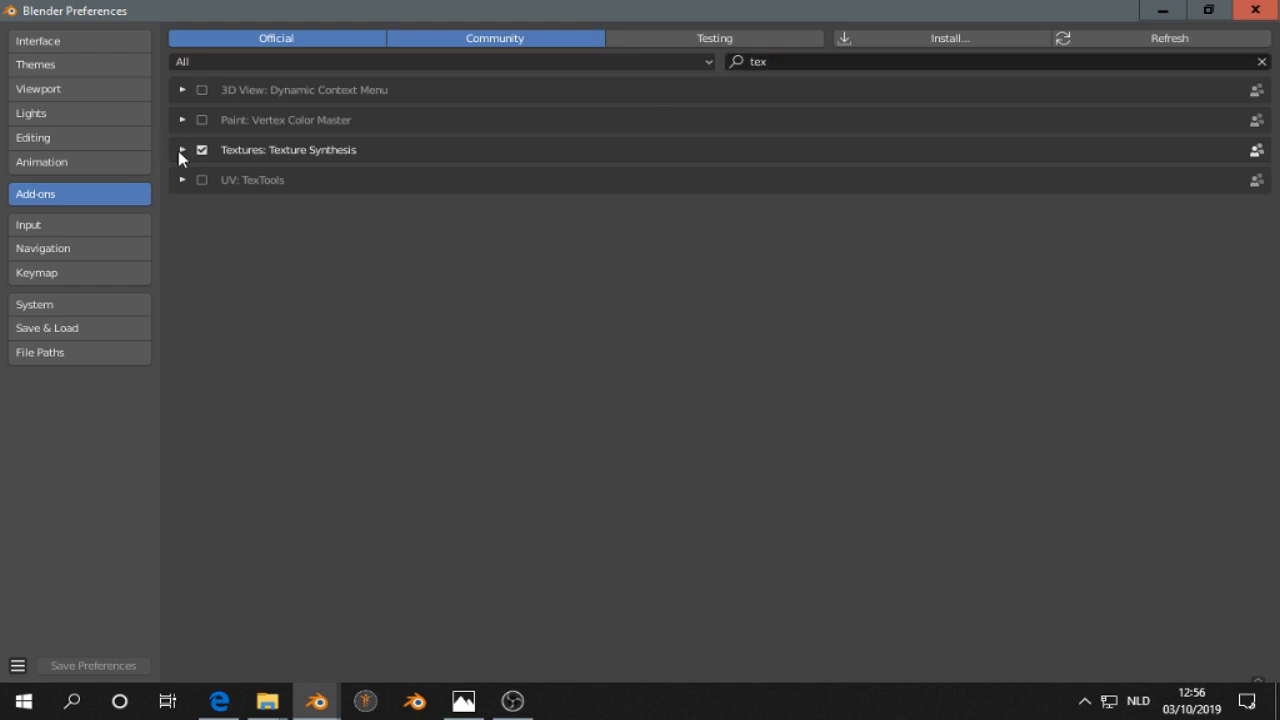
click(183, 150)
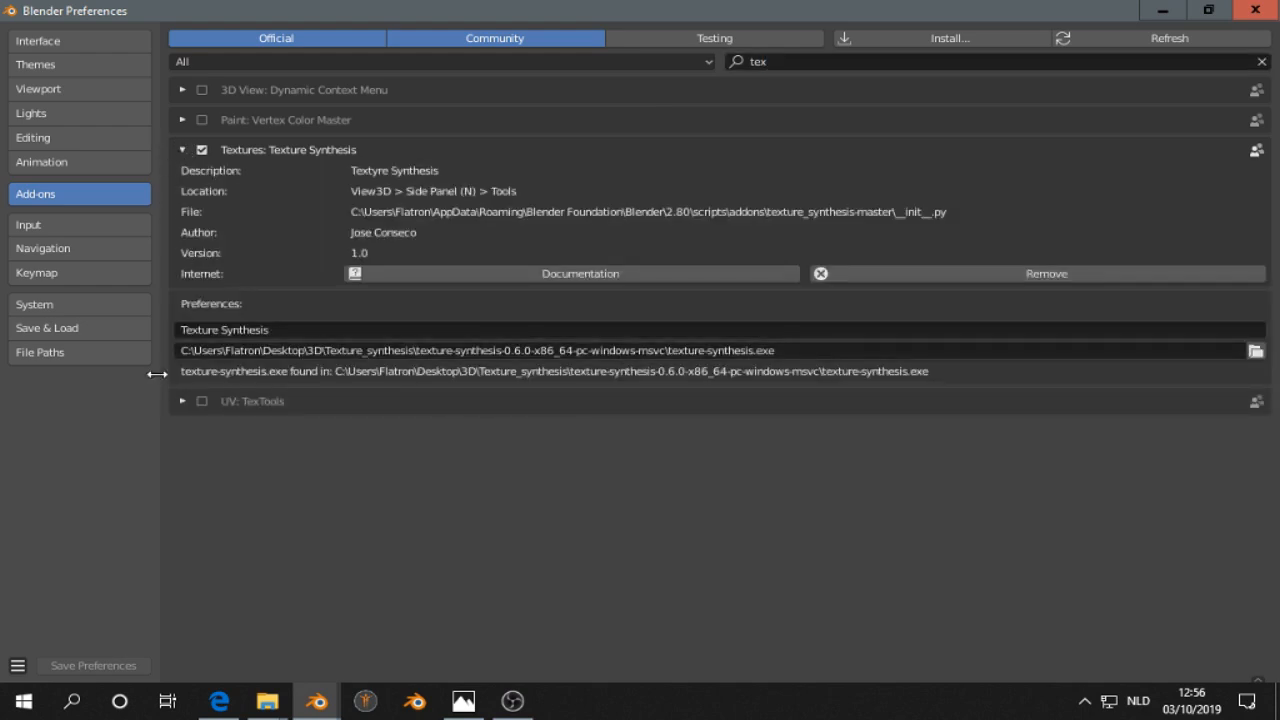
mouse_move(350, 345)
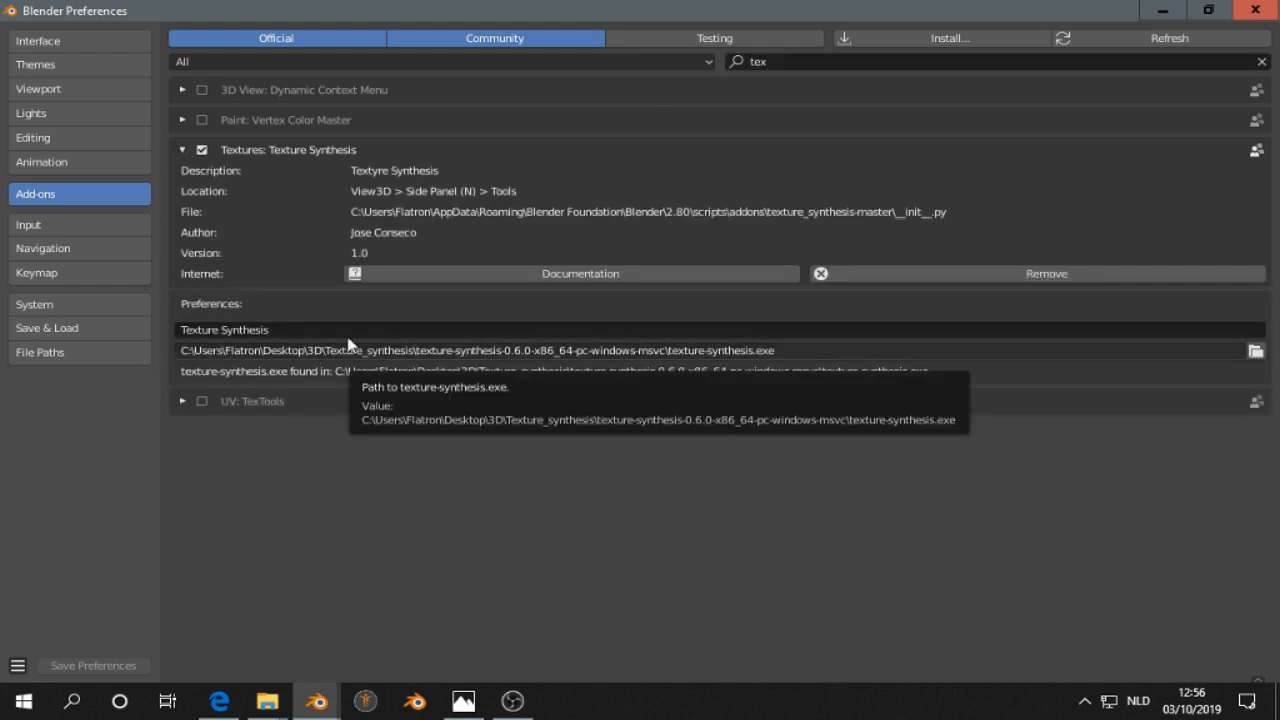
mouse_move(745, 363)
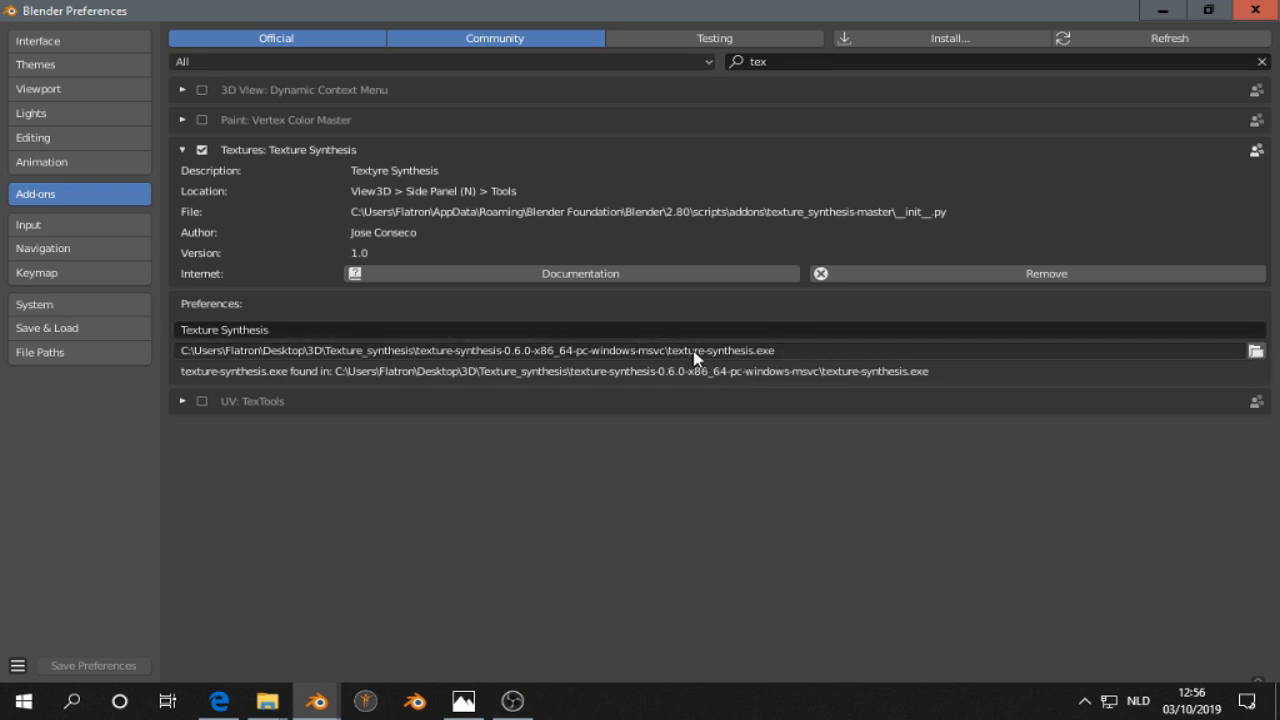
click(1260, 350)
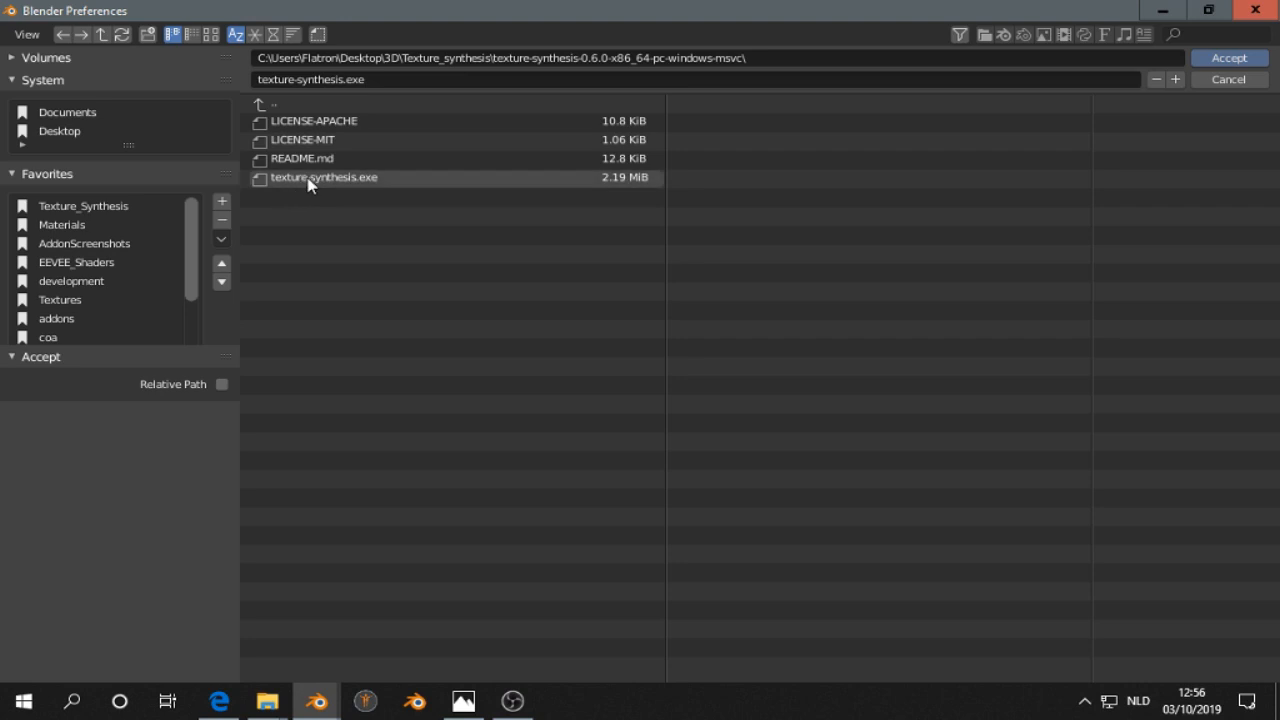
click(324, 177)
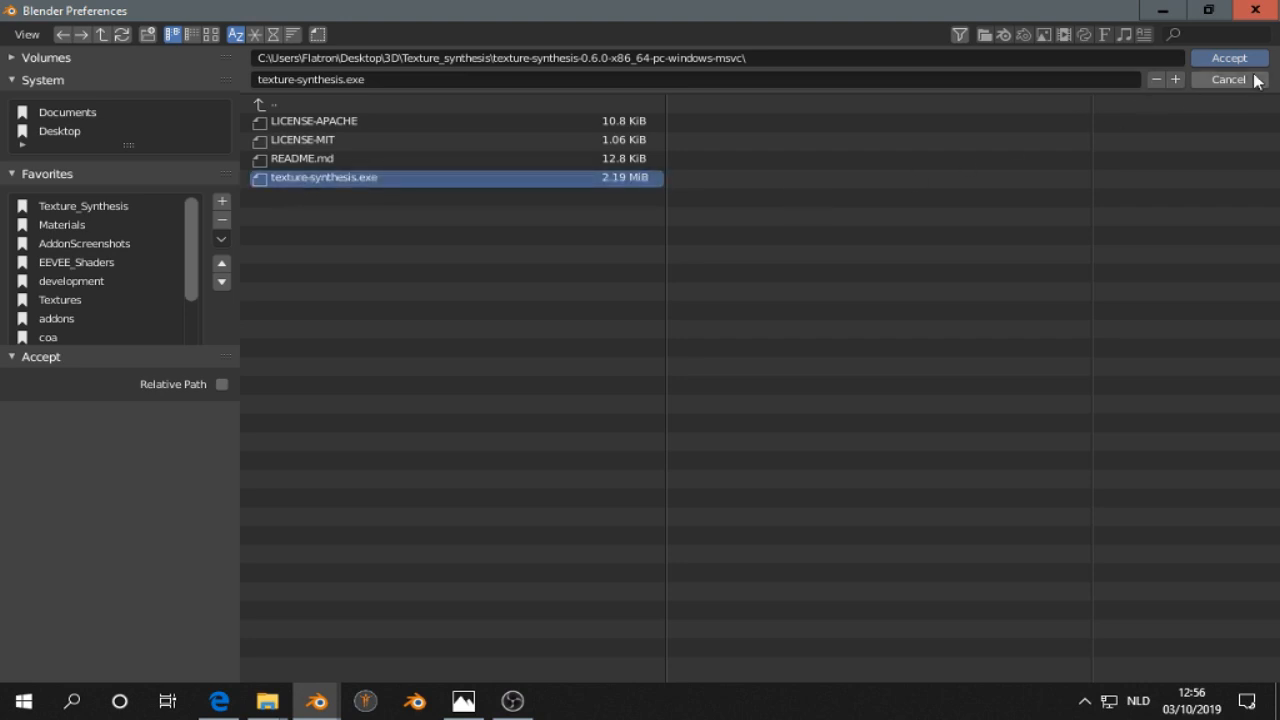
click(1225, 57)
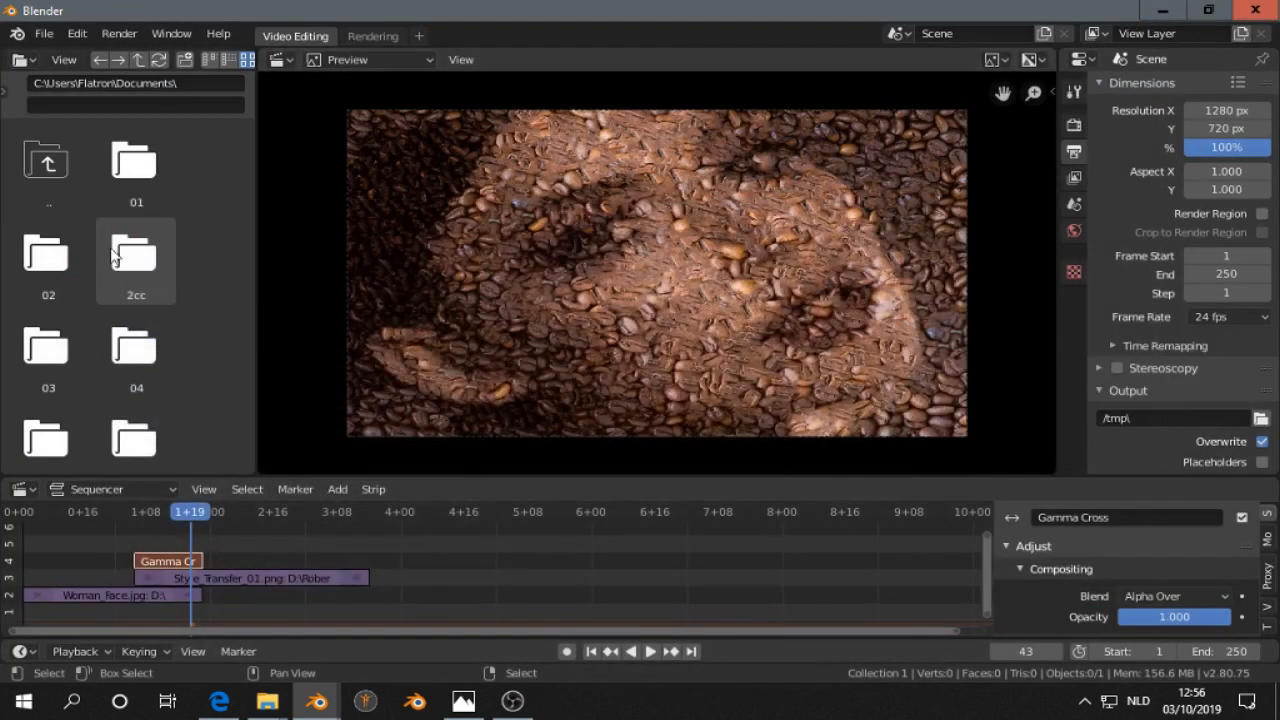
- Make the left area an Image Editor, review the Texture Synthesis modes, then return to GitHub releases
click(17, 60)
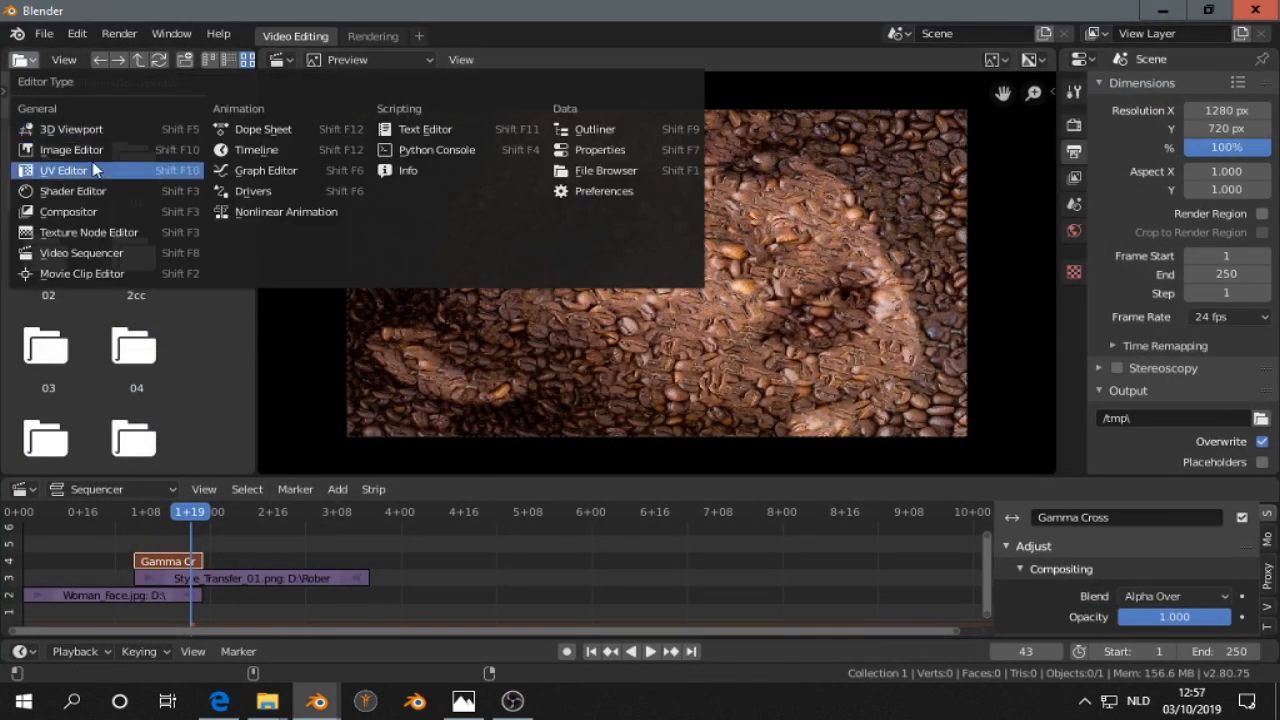
click(63, 170)
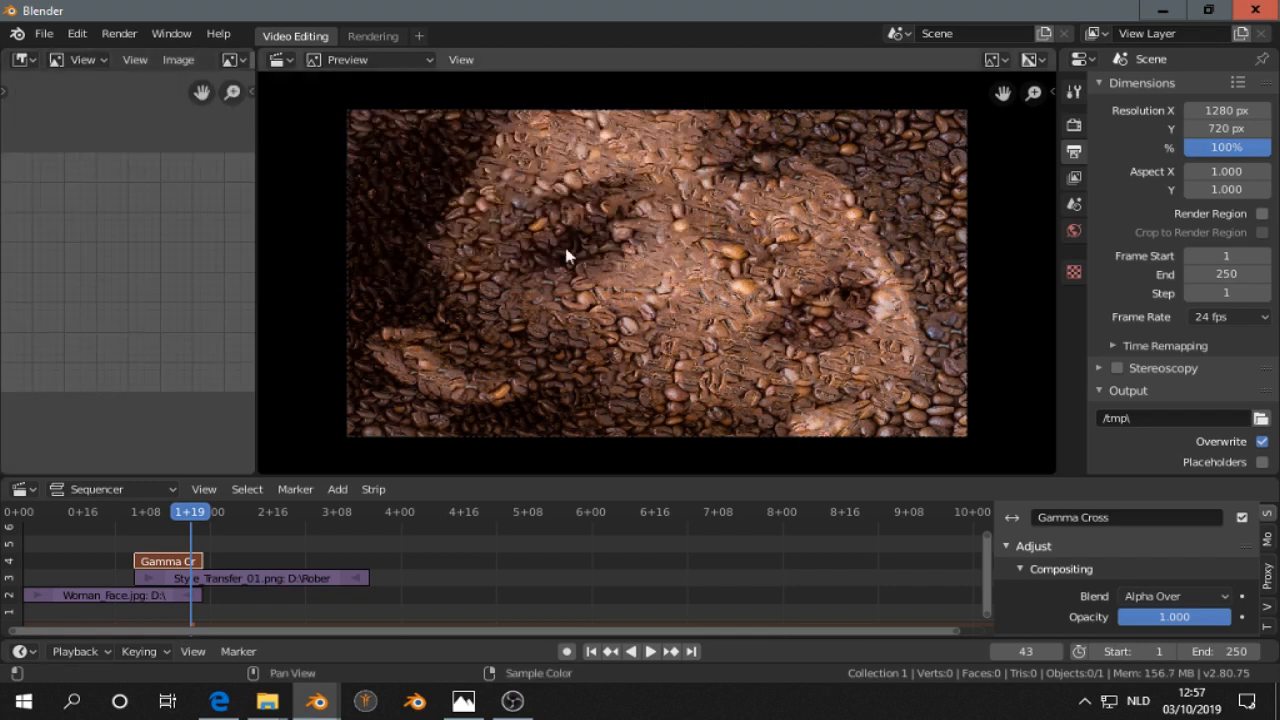
mouse_move(403, 126)
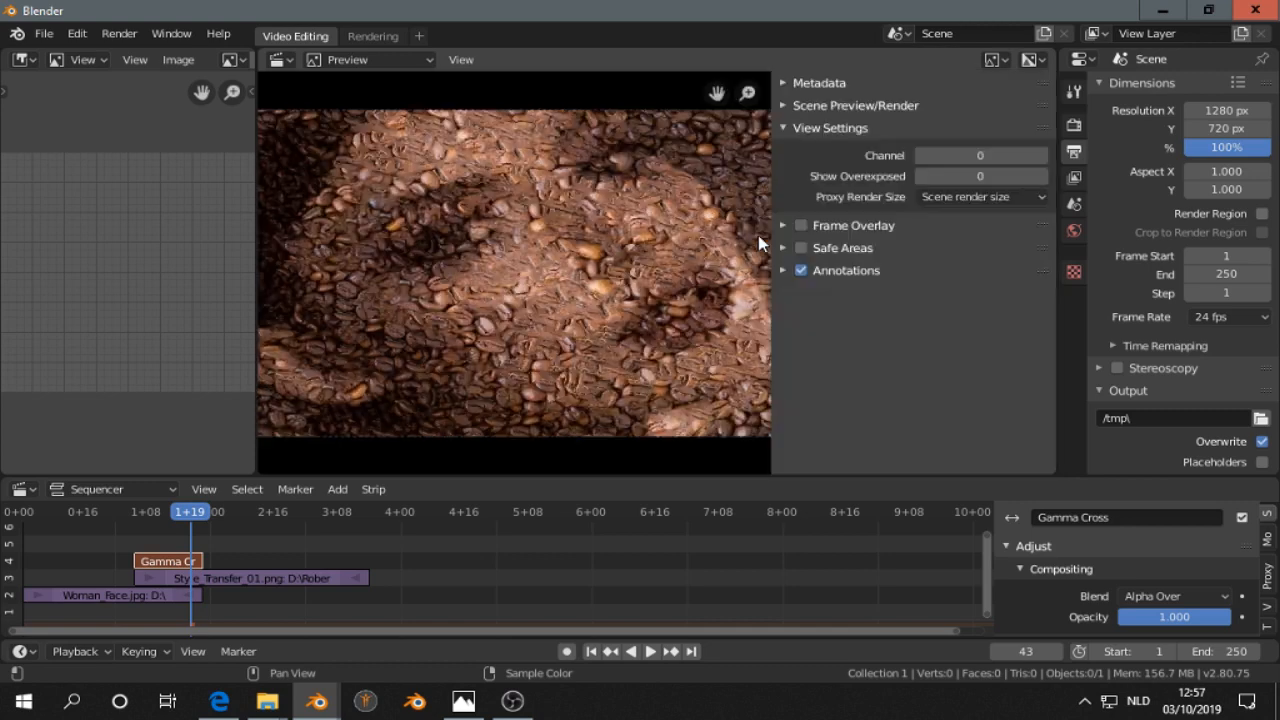
mouse_move(97, 220)
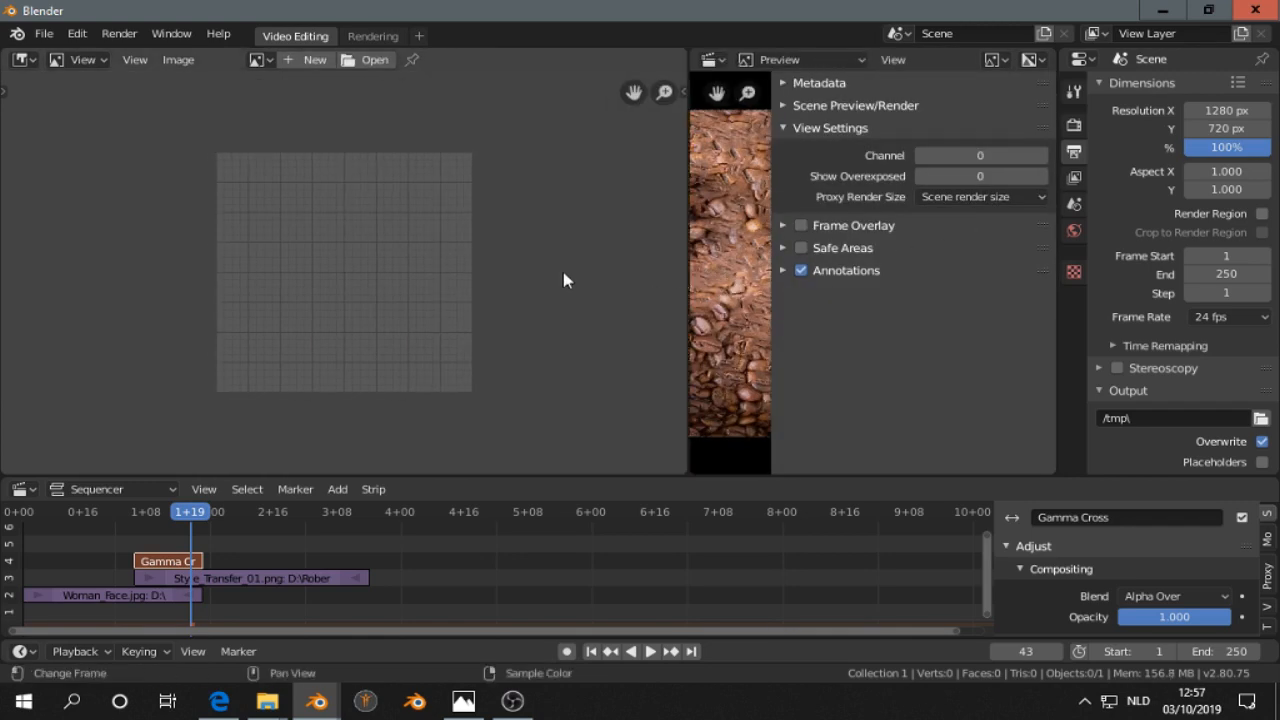
click(676, 230)
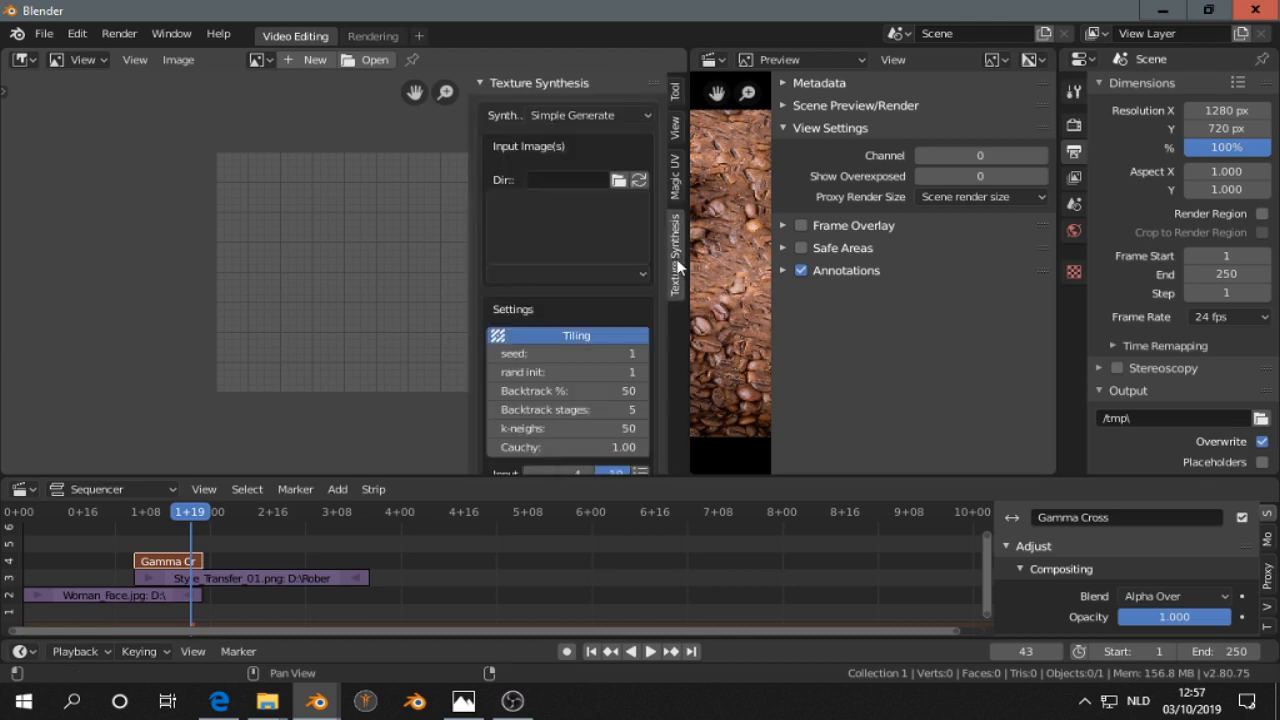
click(585, 114)
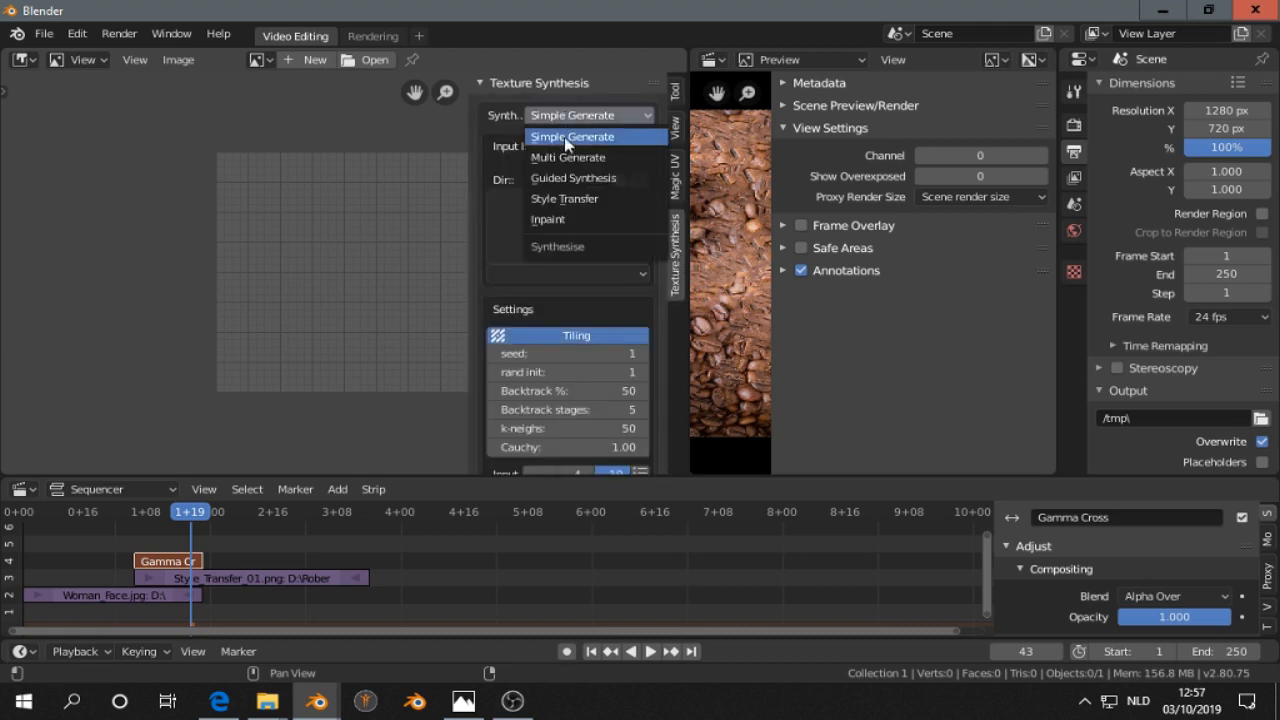
mouse_move(568, 157)
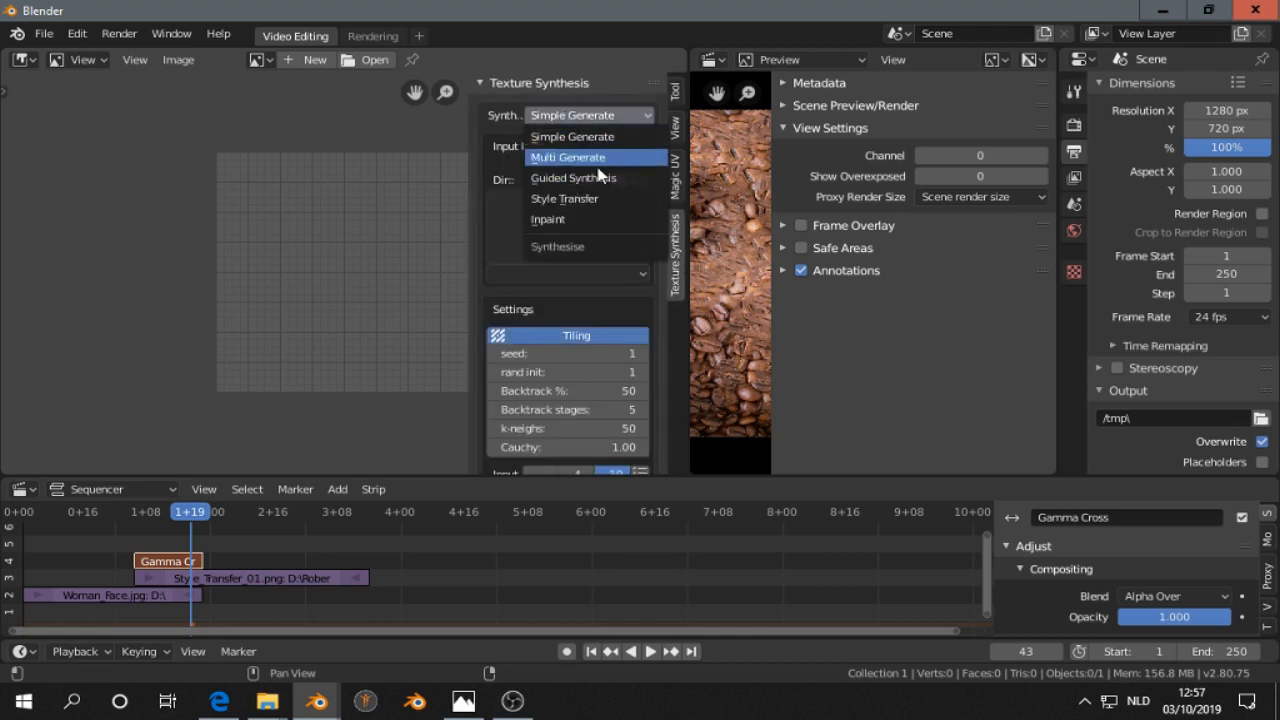
mouse_move(585, 199)
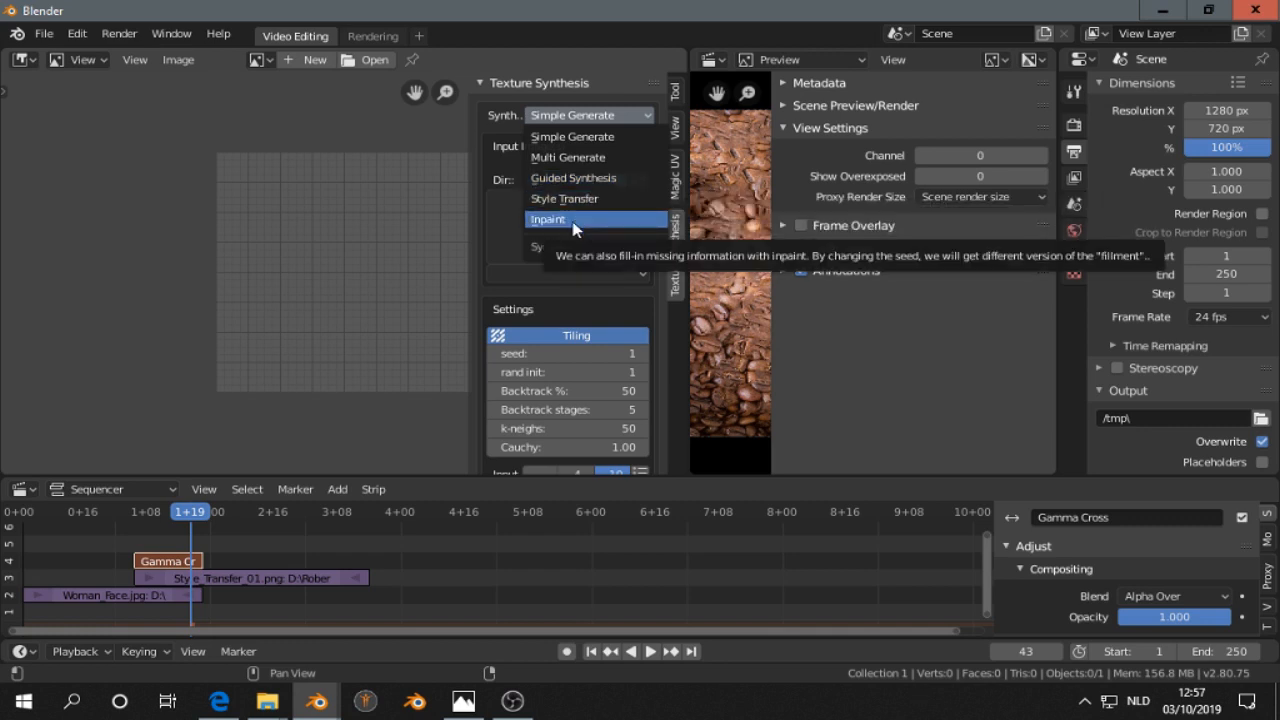
mouse_move(577, 137)
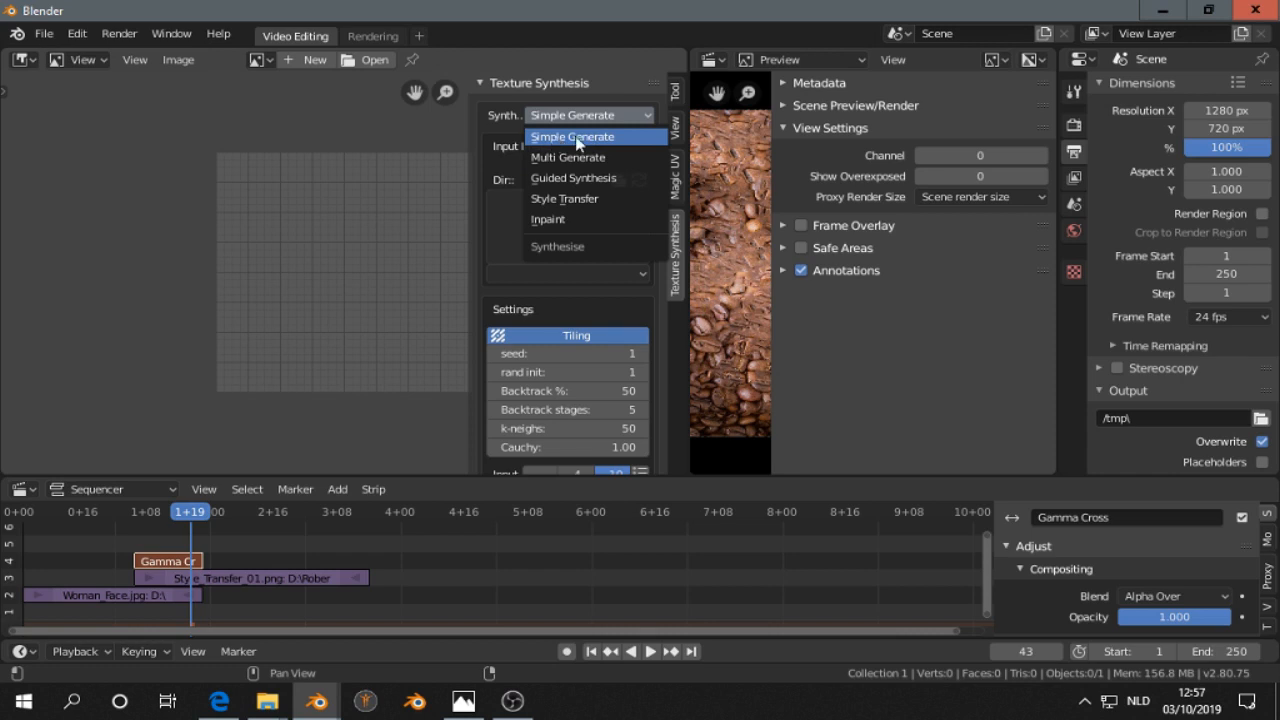
mouse_move(568, 157)
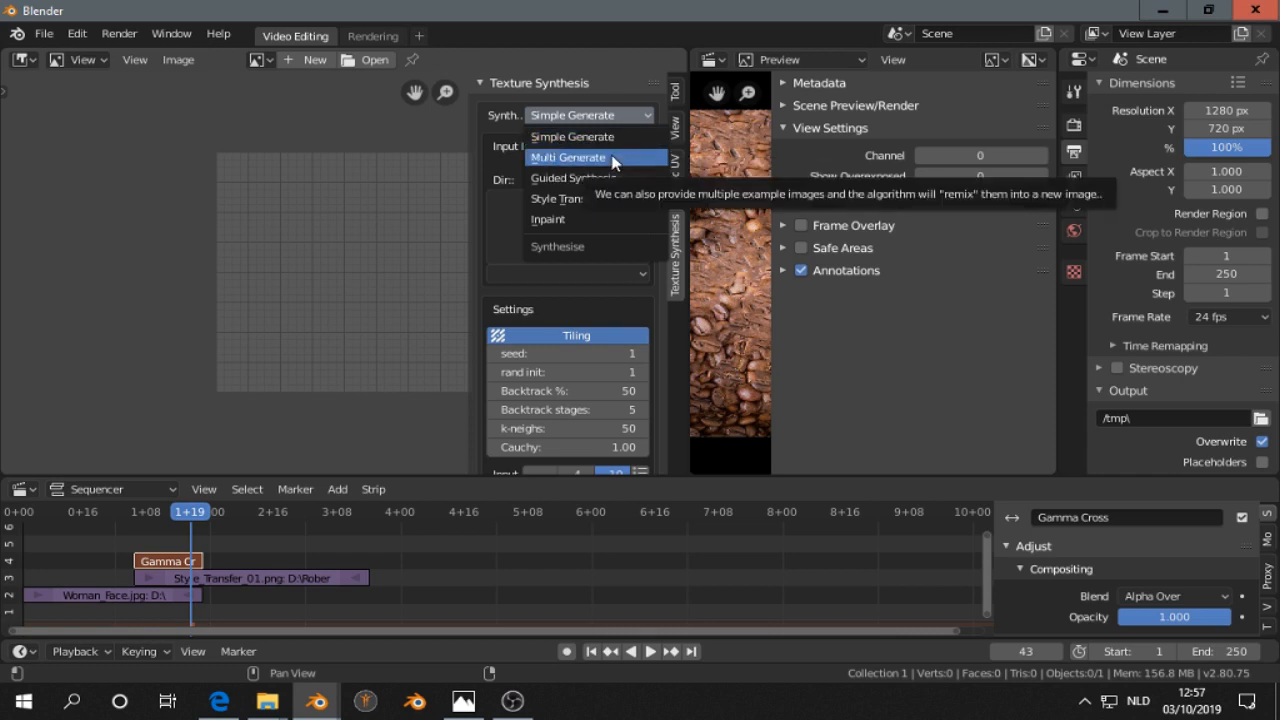
mouse_move(600, 198)
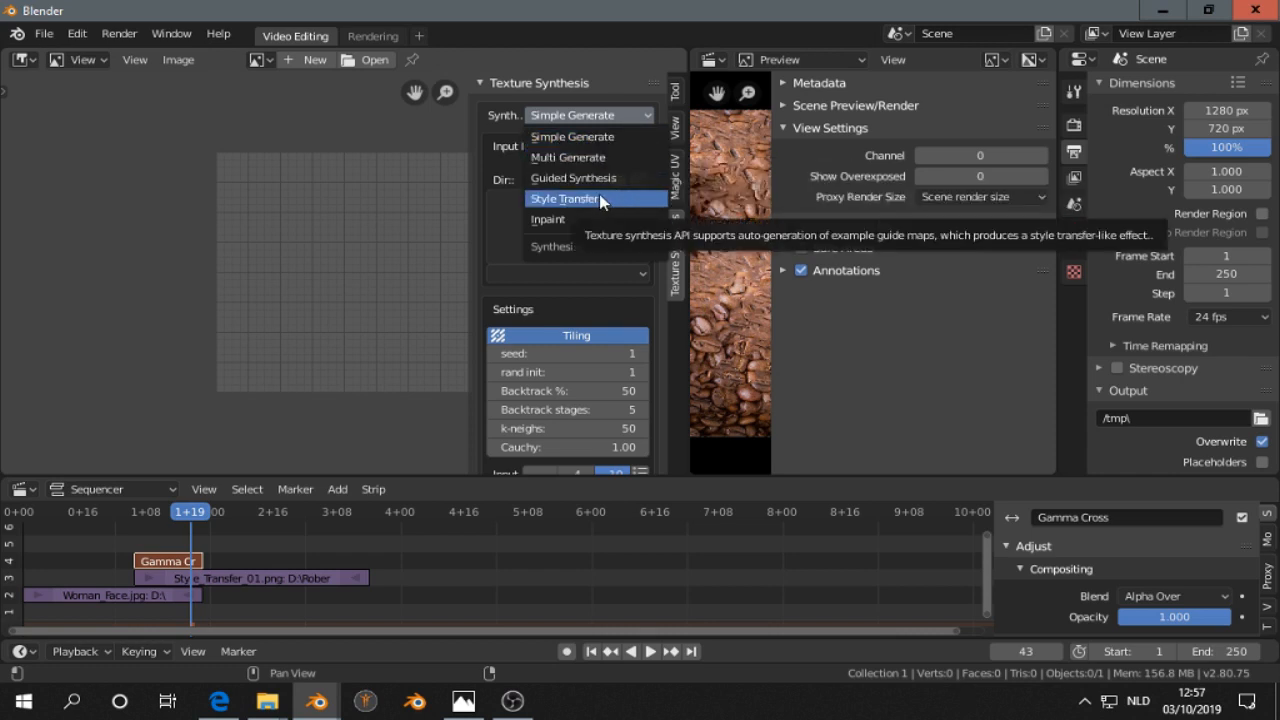
mouse_move(550, 178)
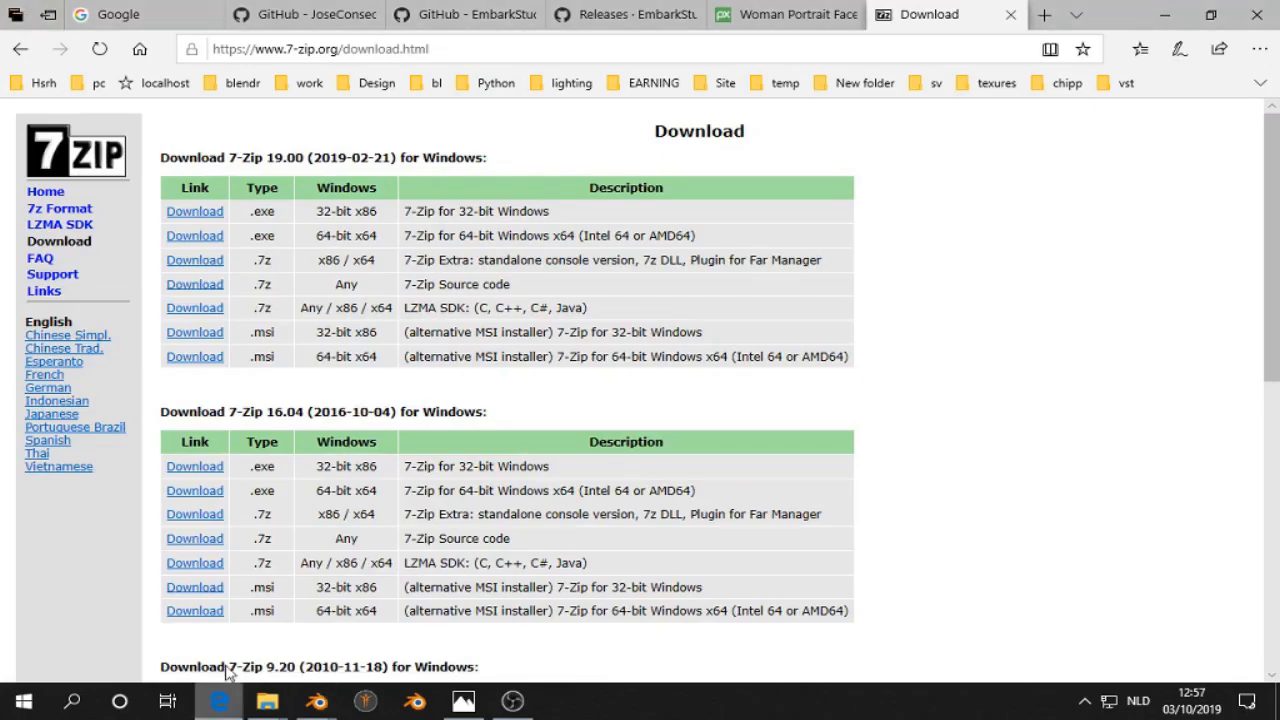
click(625, 14)
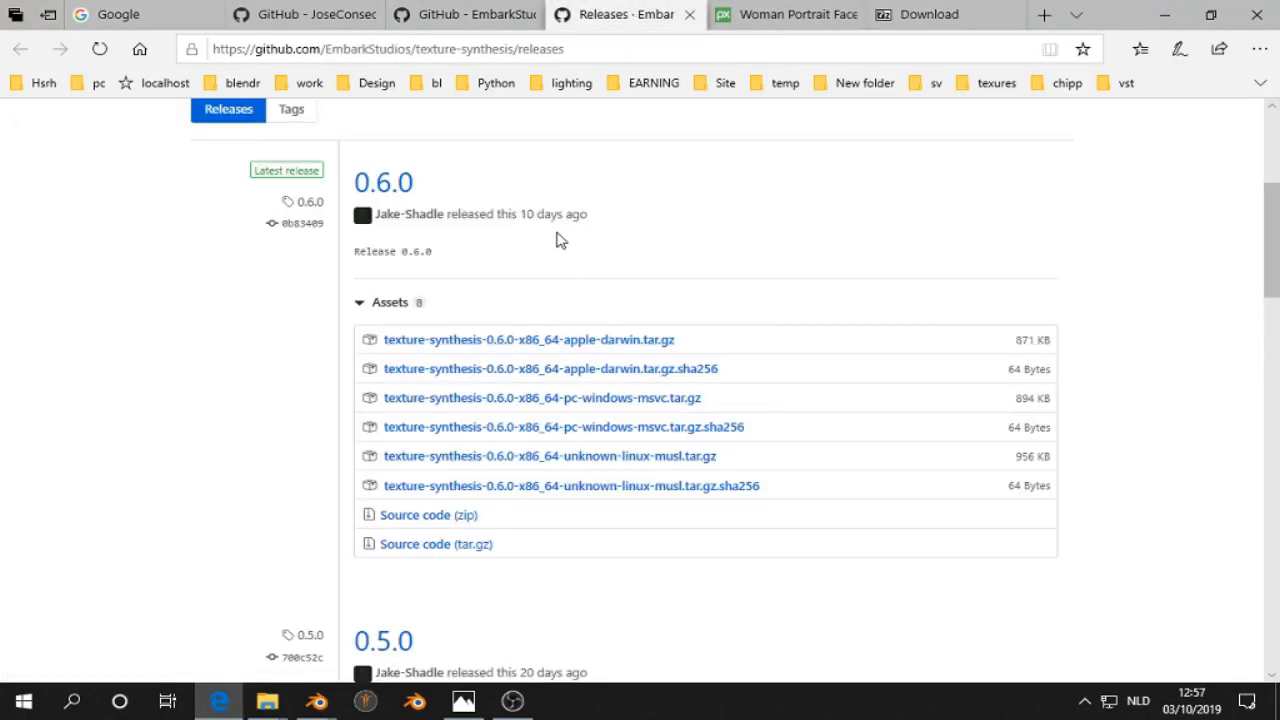